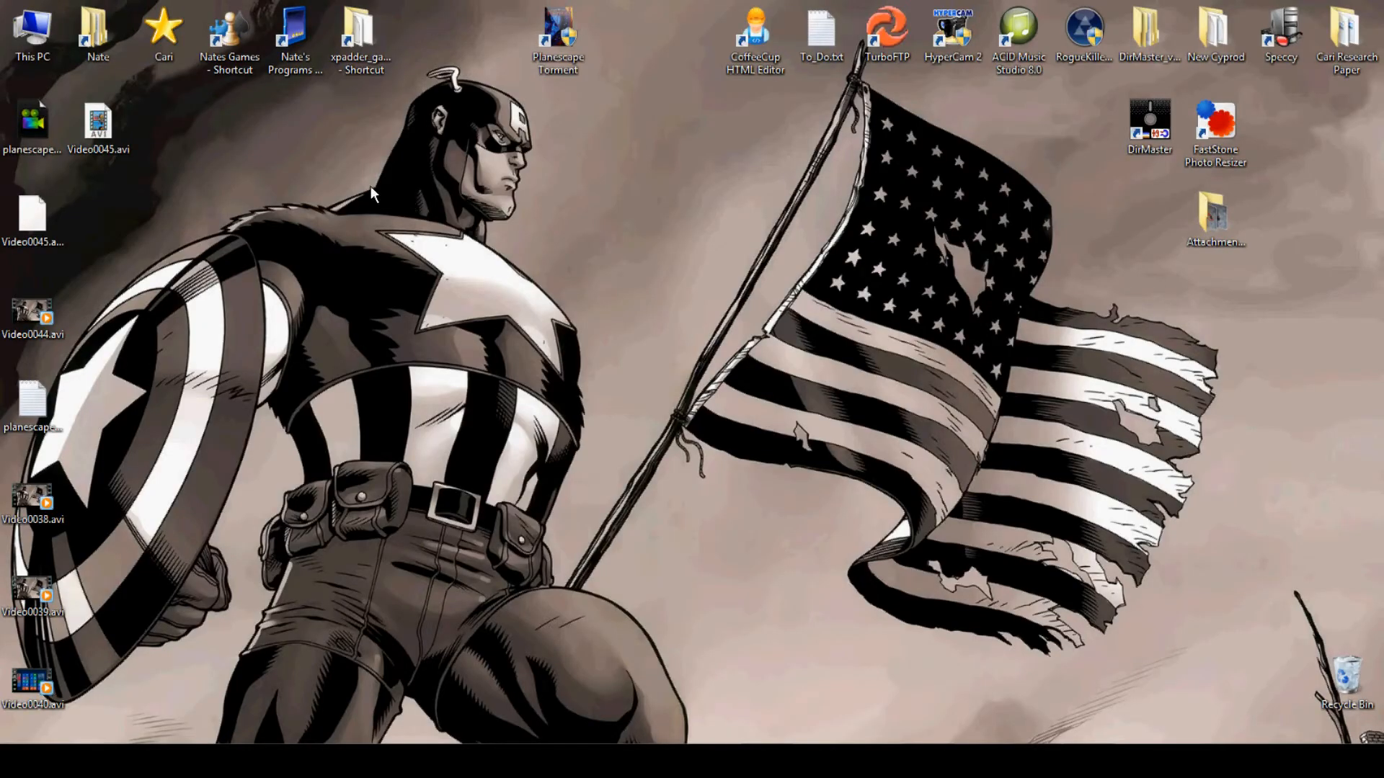
Browse from This PC to C:\Program Files\GOG.com\Planescape Torment and pick its save folder
double_click(33, 32)
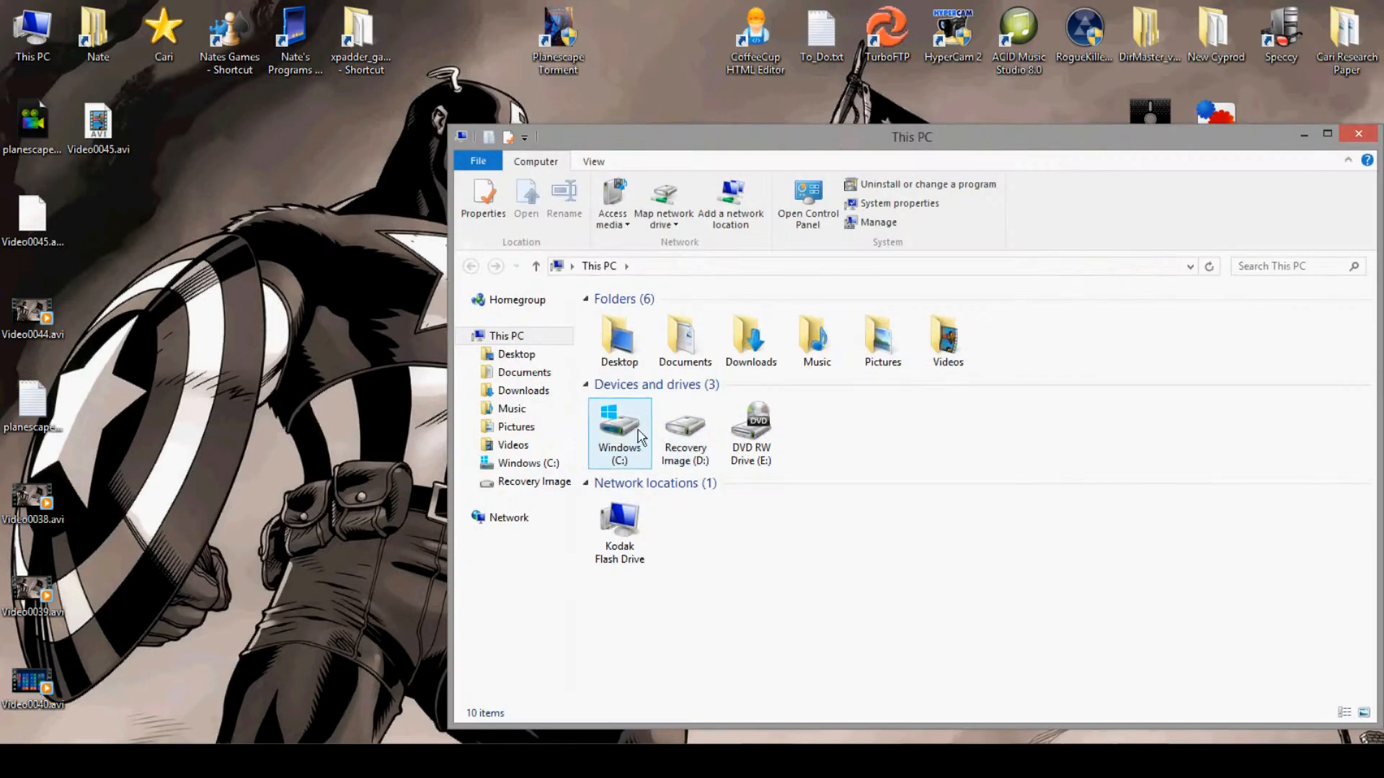
double_click(618, 428)
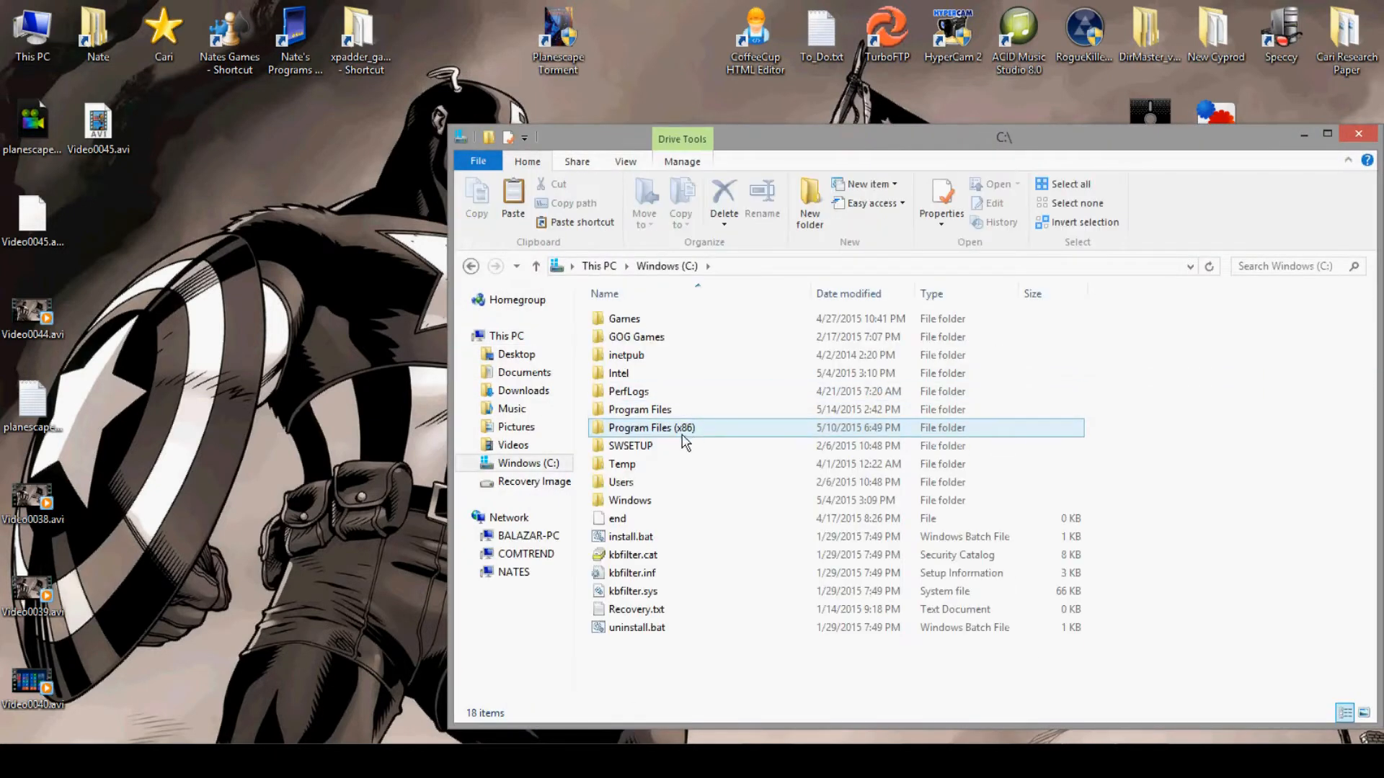
double_click(639, 409)
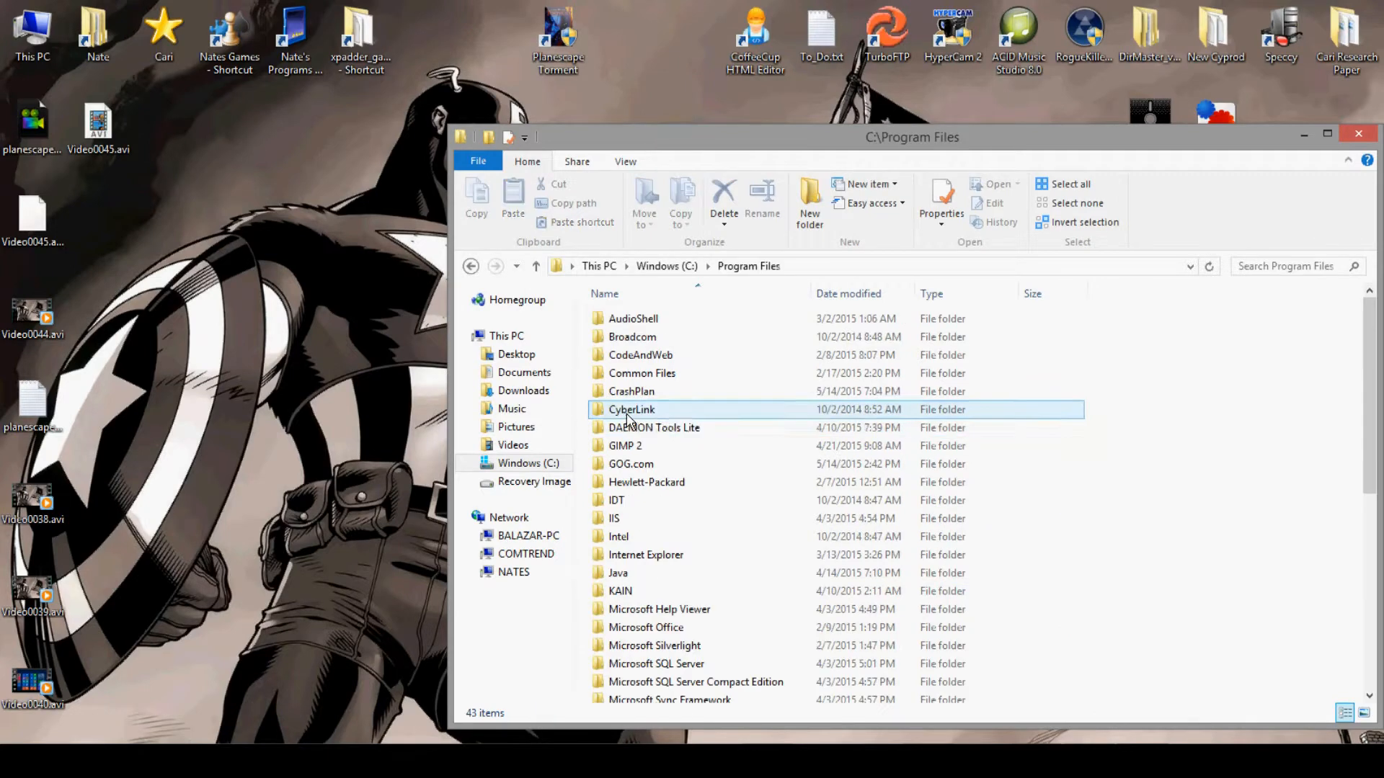
double_click(630, 463)
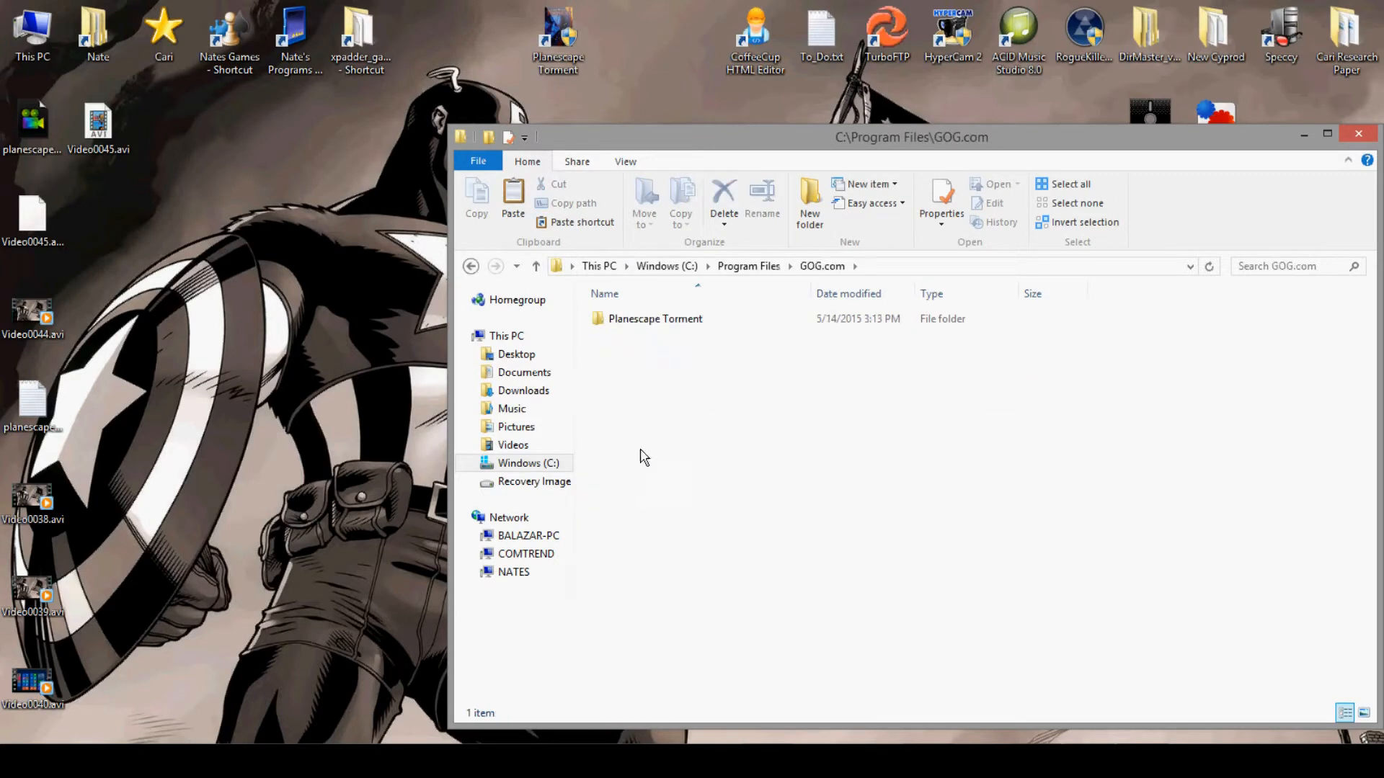
double_click(655, 318)
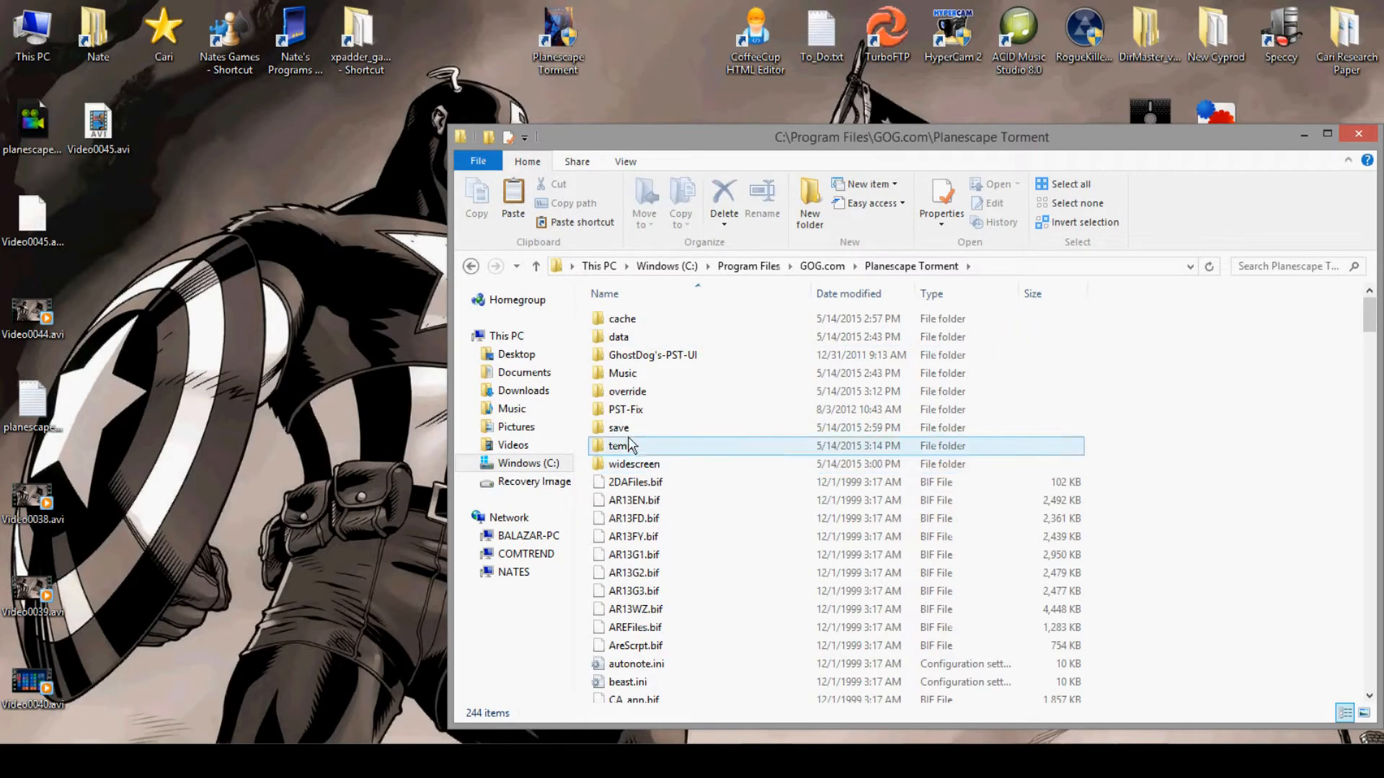
click(619, 428)
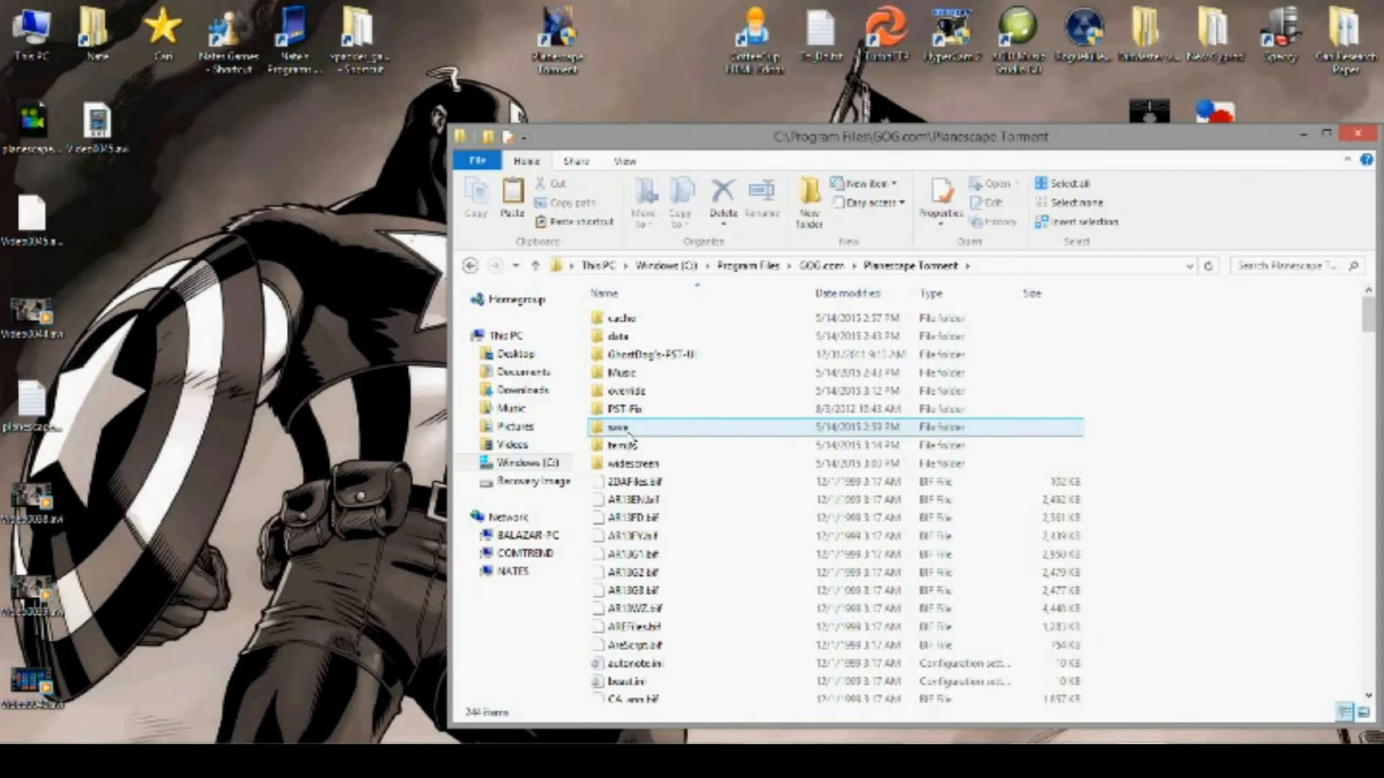
mouse_move(618, 433)
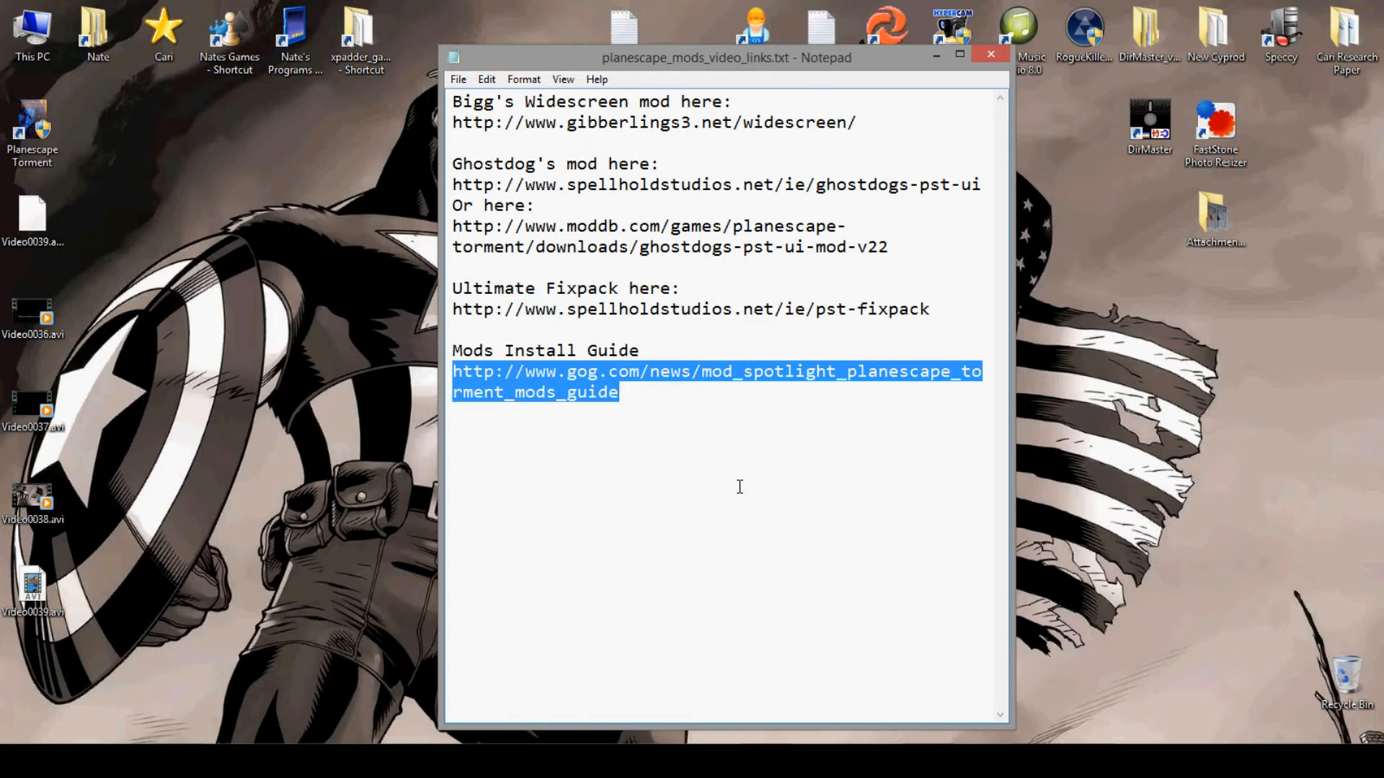
mouse_move(717, 436)
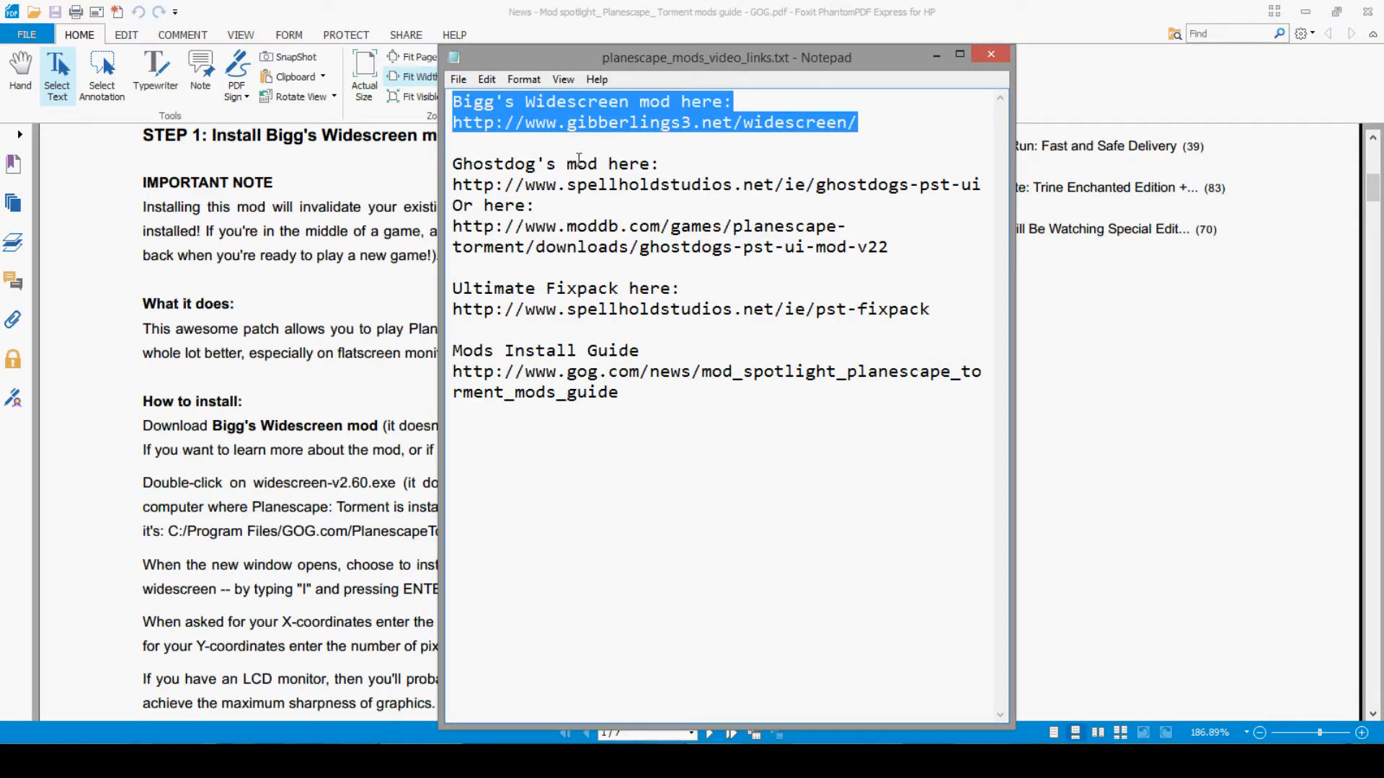
Edit the Ghostdog heading to read 'Ghostdog's UI mod here' and select the Mods Install Guide link
click(578, 164)
text(UI )
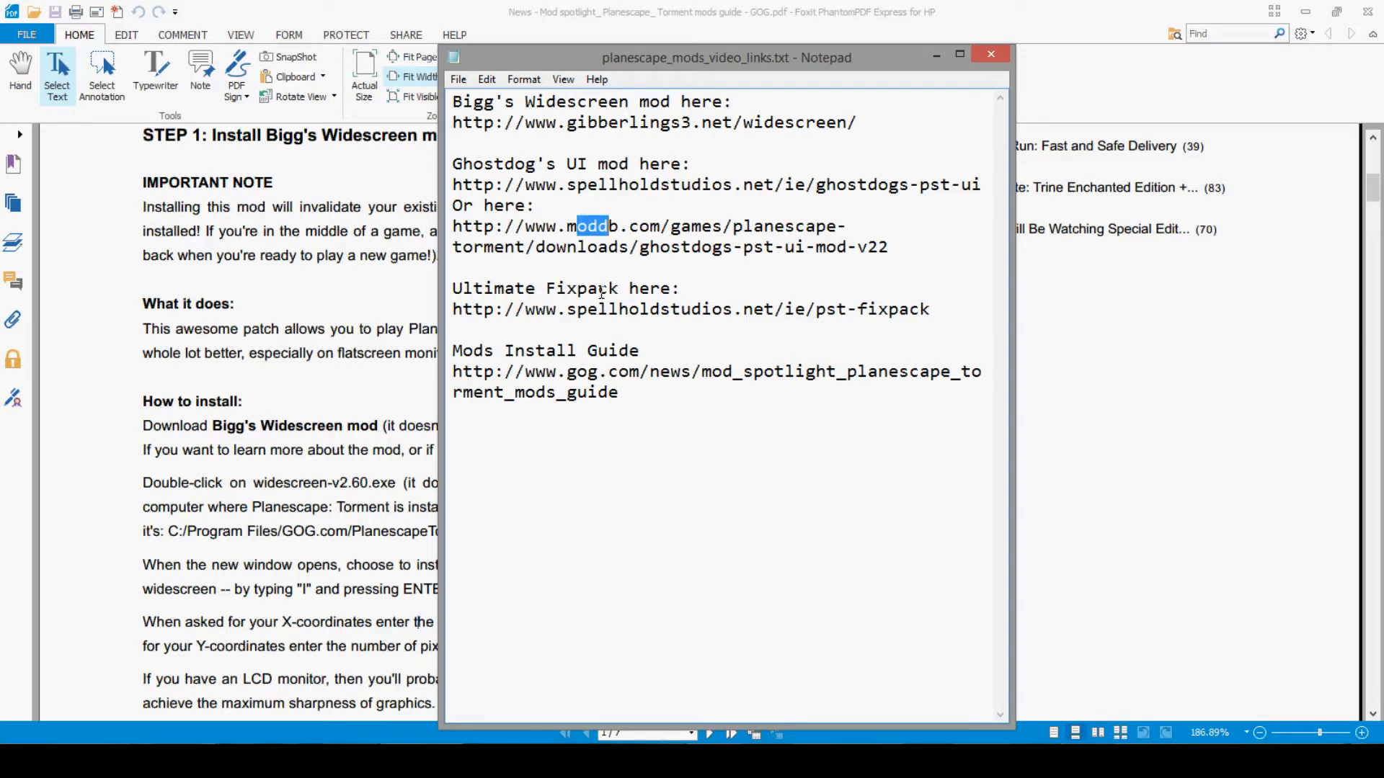
mouse_move(598, 253)
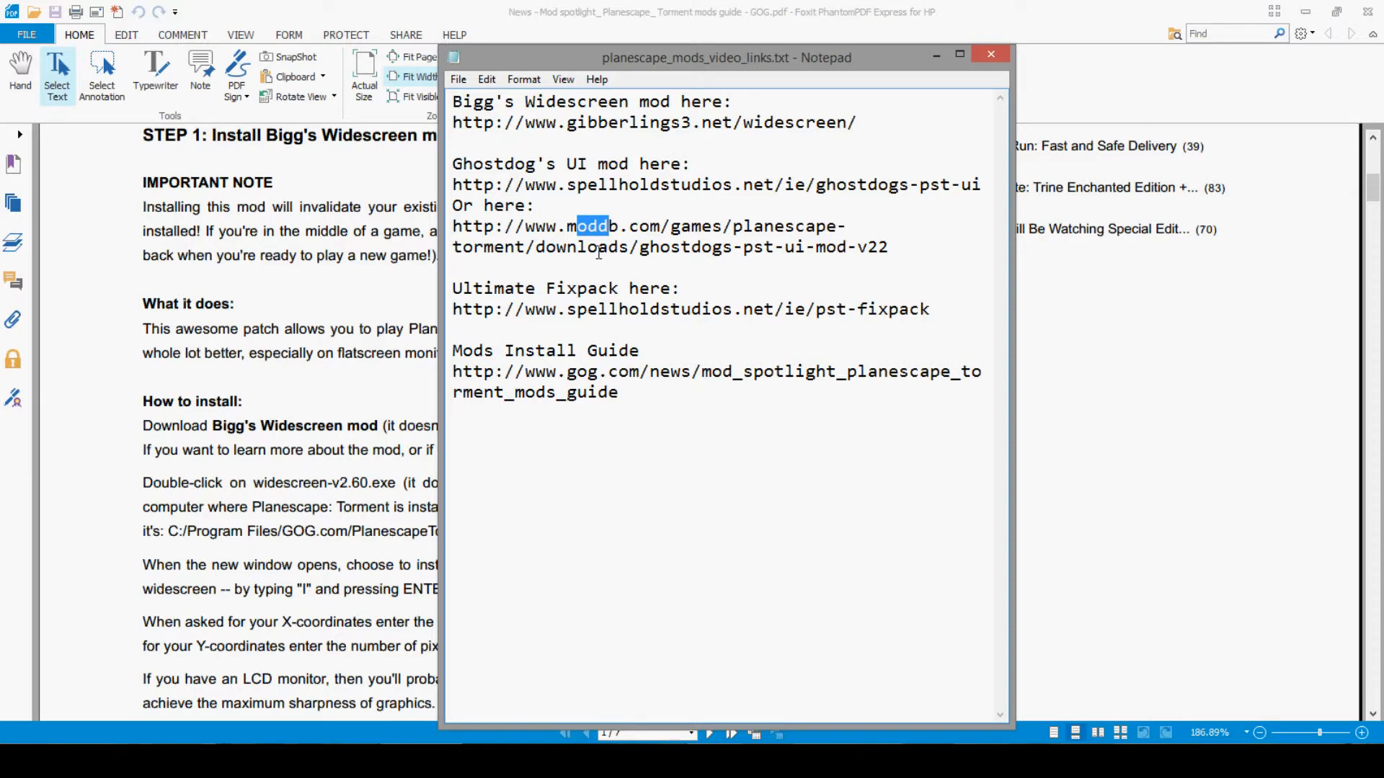
mouse_move(627, 209)
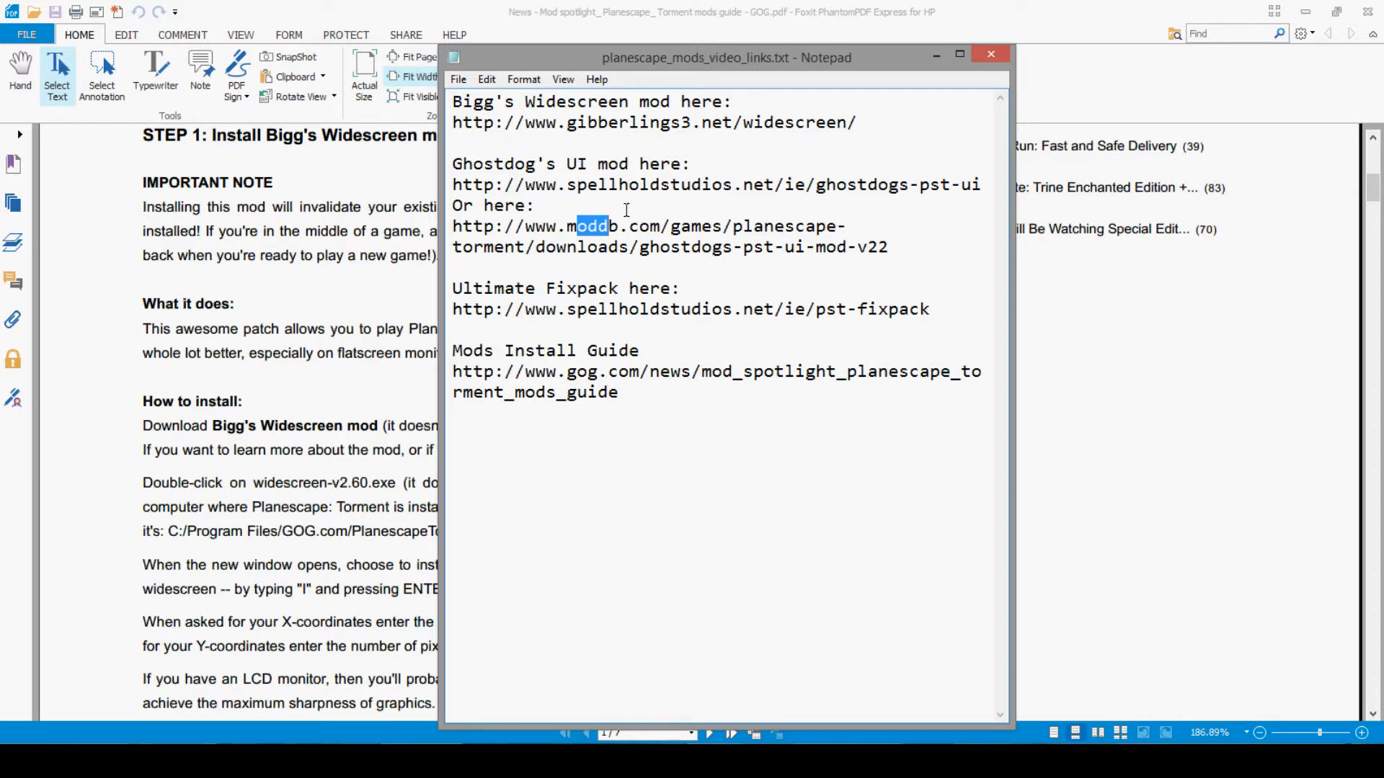
drag(452, 288, 485, 310)
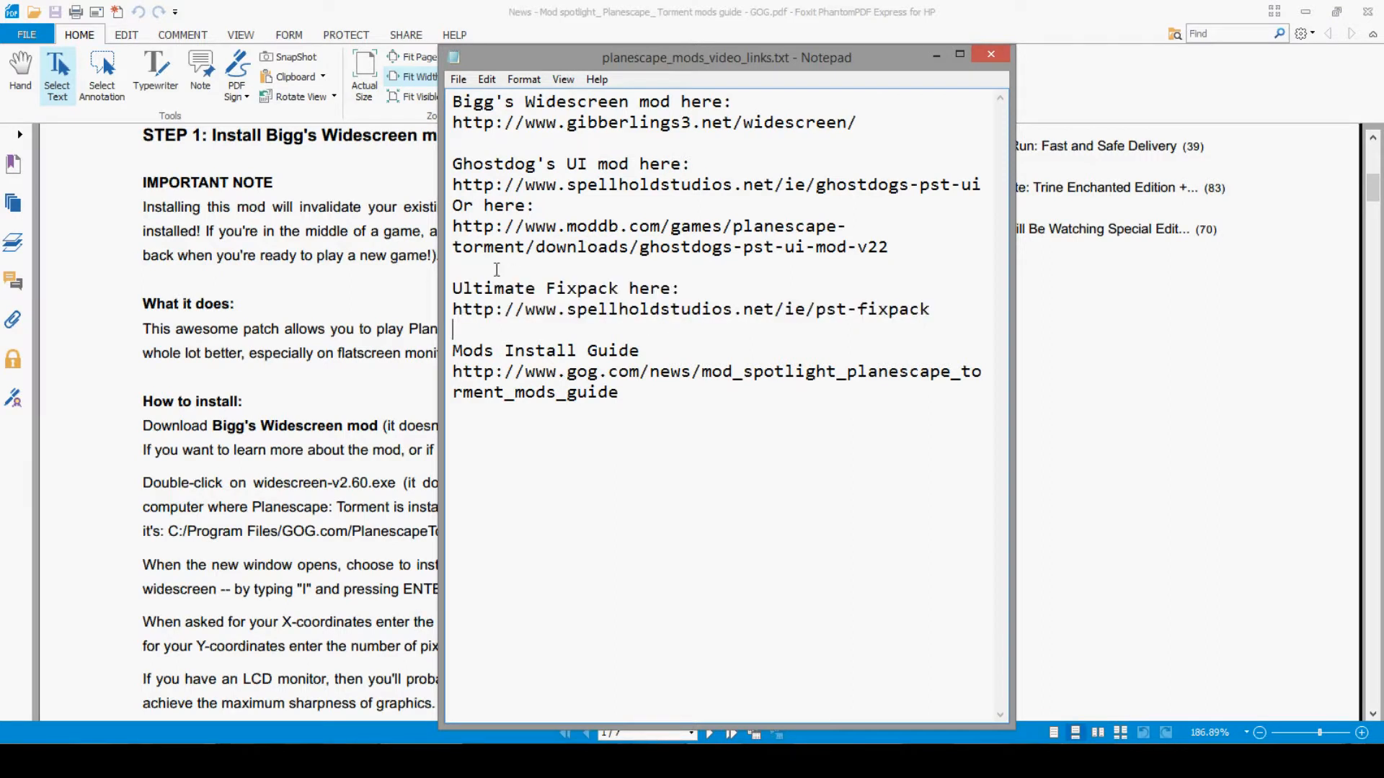
mouse_move(544, 206)
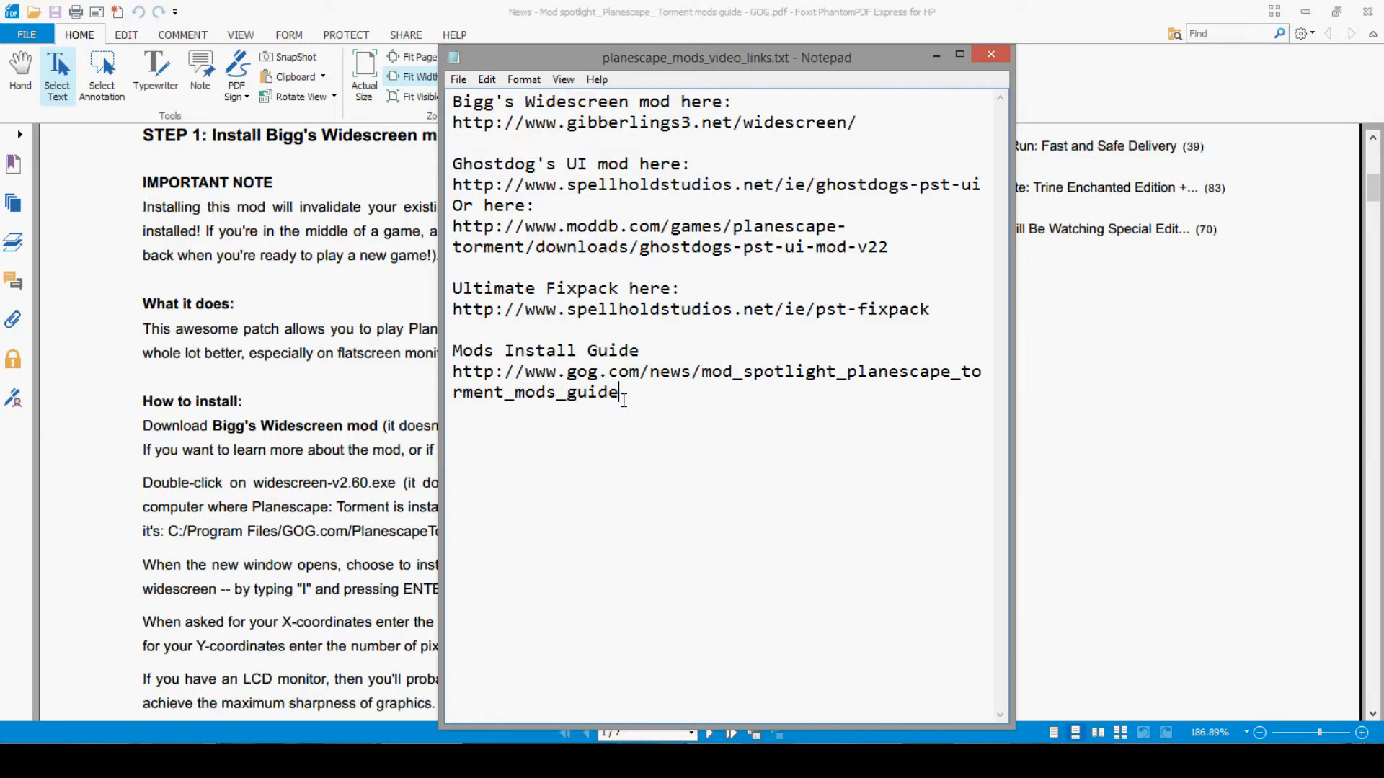
drag(453, 371, 618, 392)
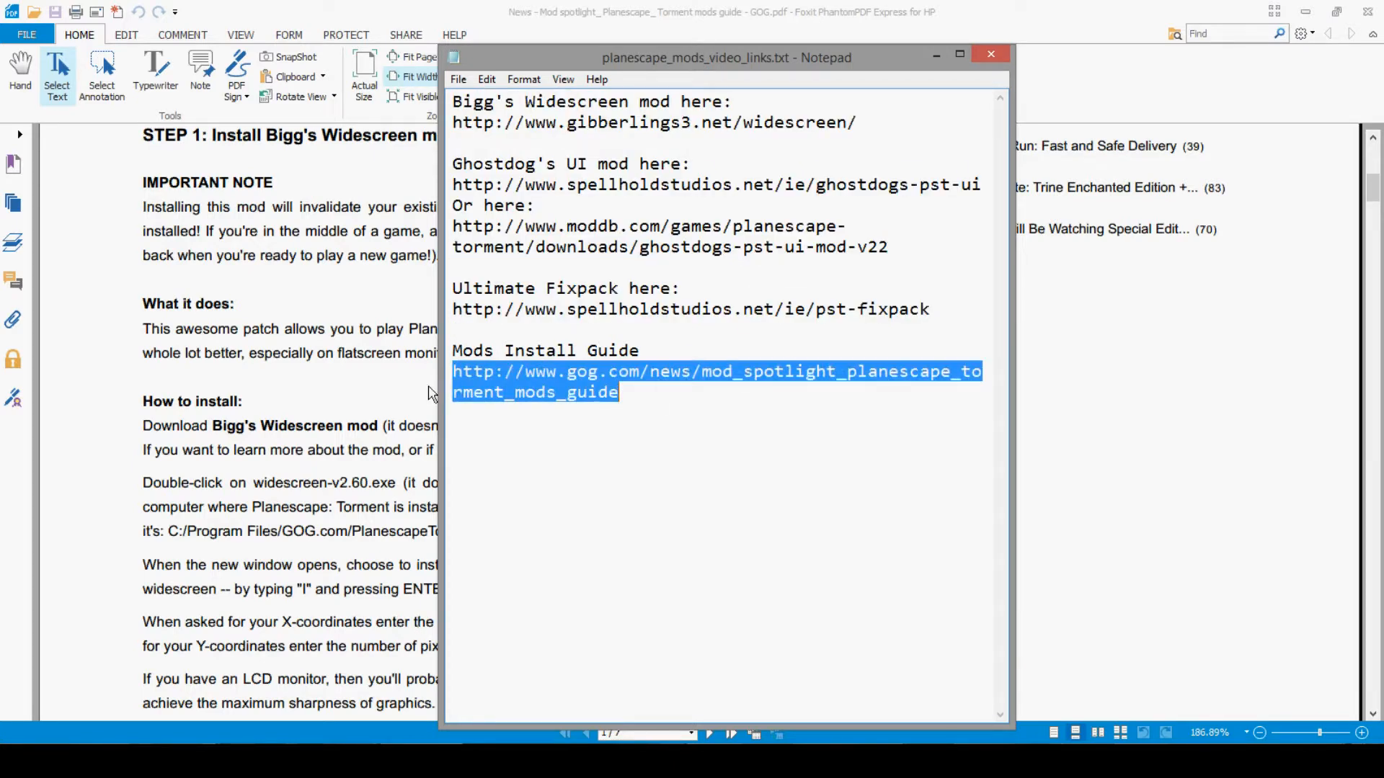
mouse_move(108, 311)
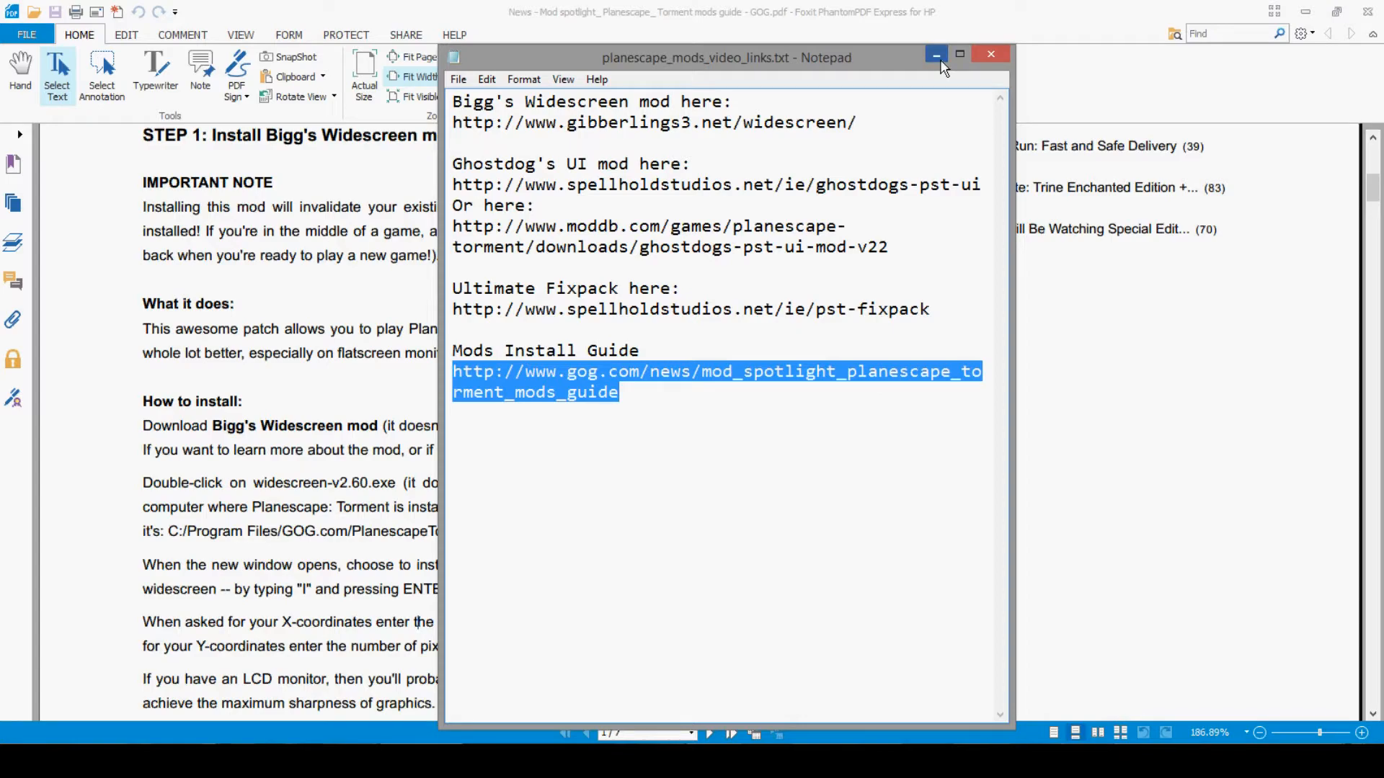
Reveal the guide's Bigg's Widescreen install steps and highlight the default Planescape Torment path
click(935, 55)
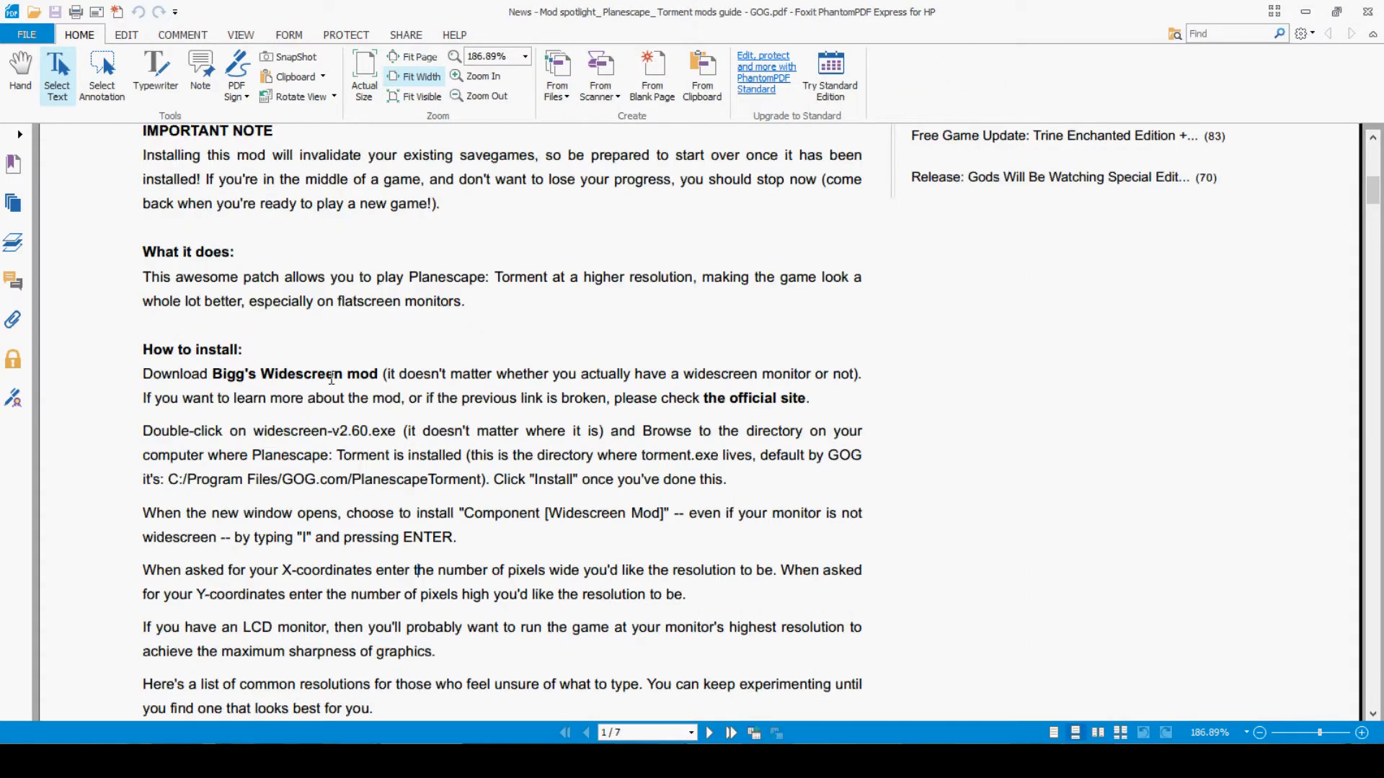
scroll(down, 3)
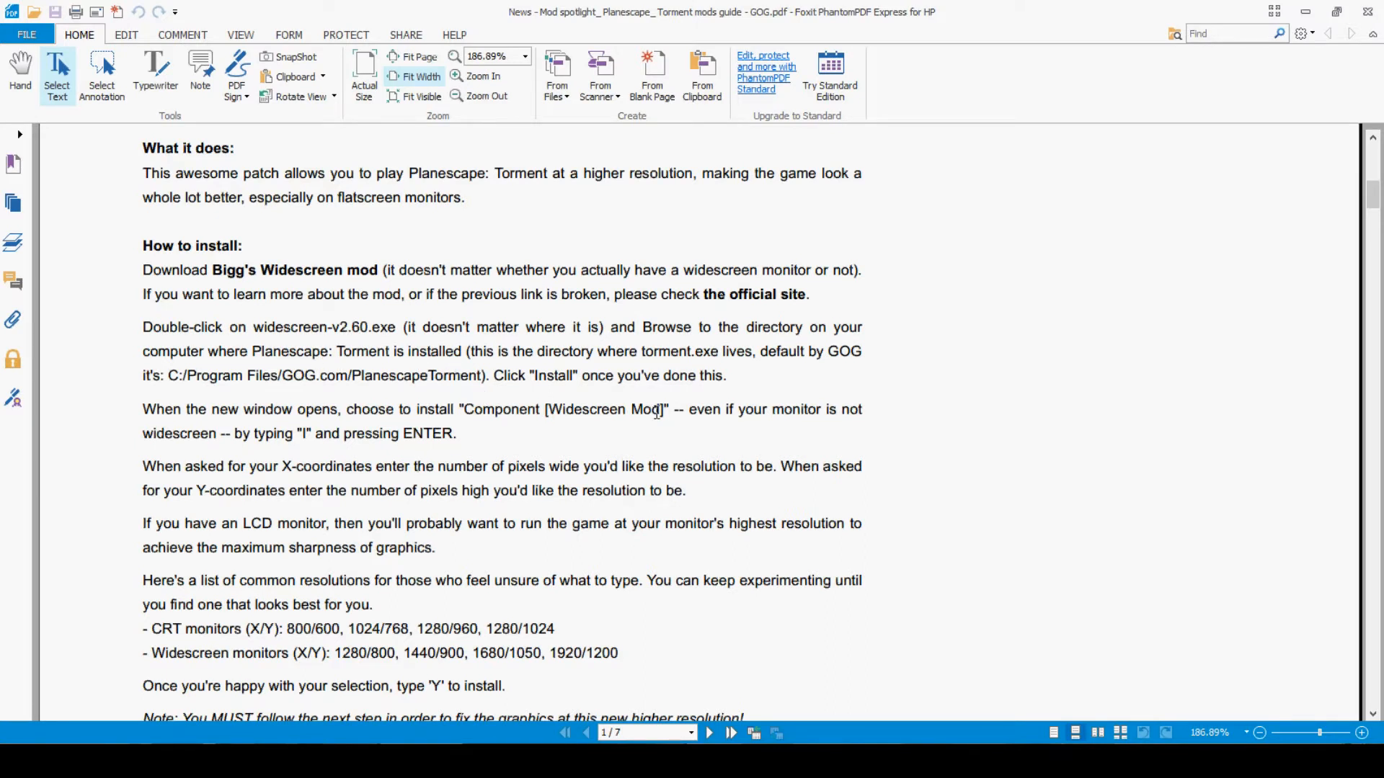
drag(166, 375, 490, 374)
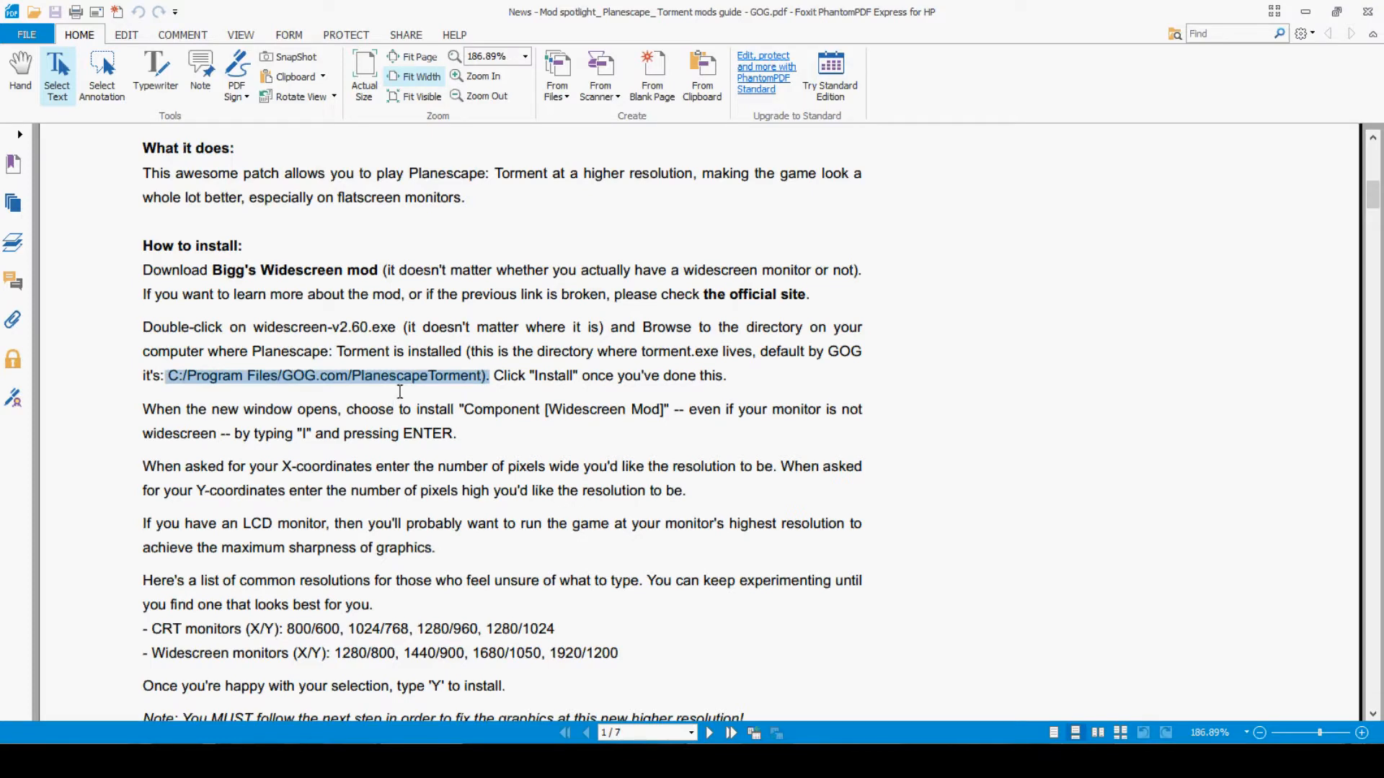
mouse_move(814, 628)
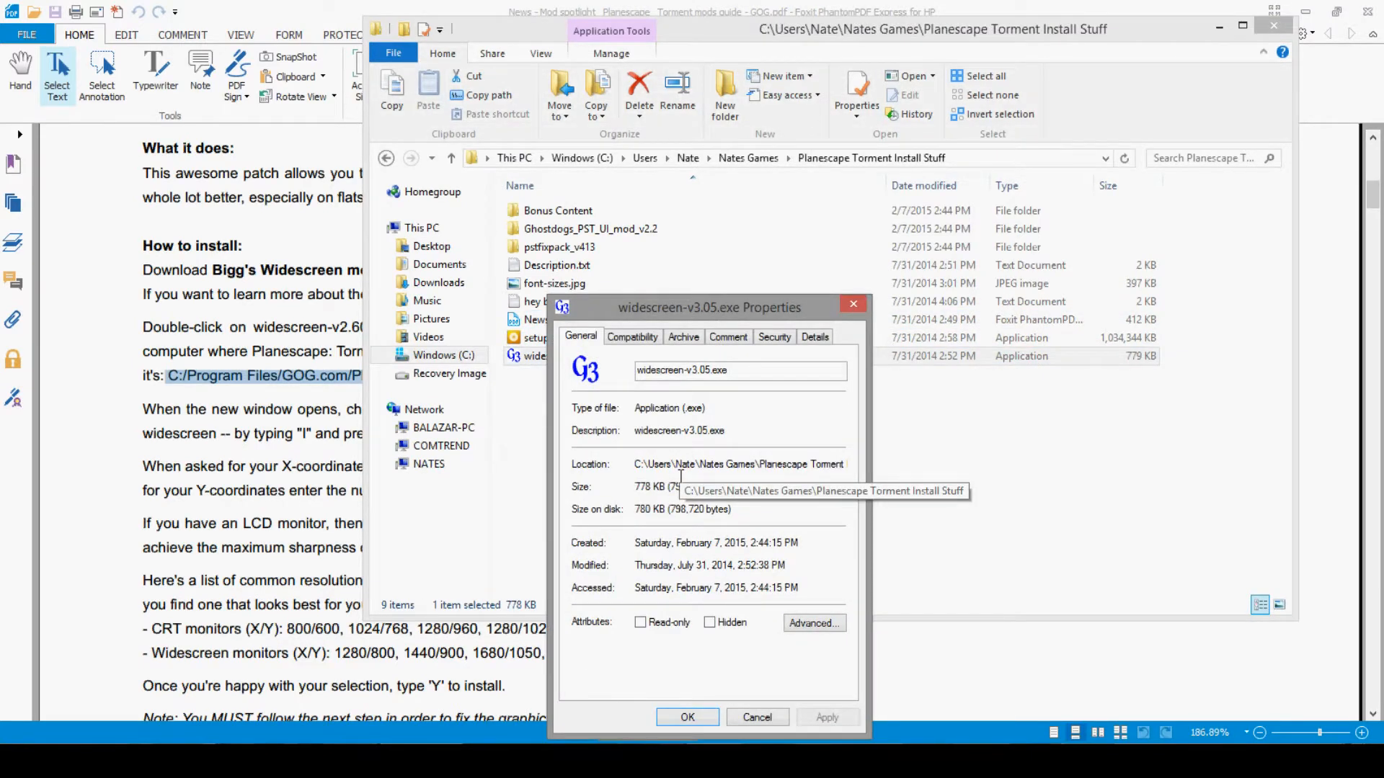
Check widescreen-v3.05.exe's Compatibility settings, toggling Reduced color mode on and back off
click(632, 336)
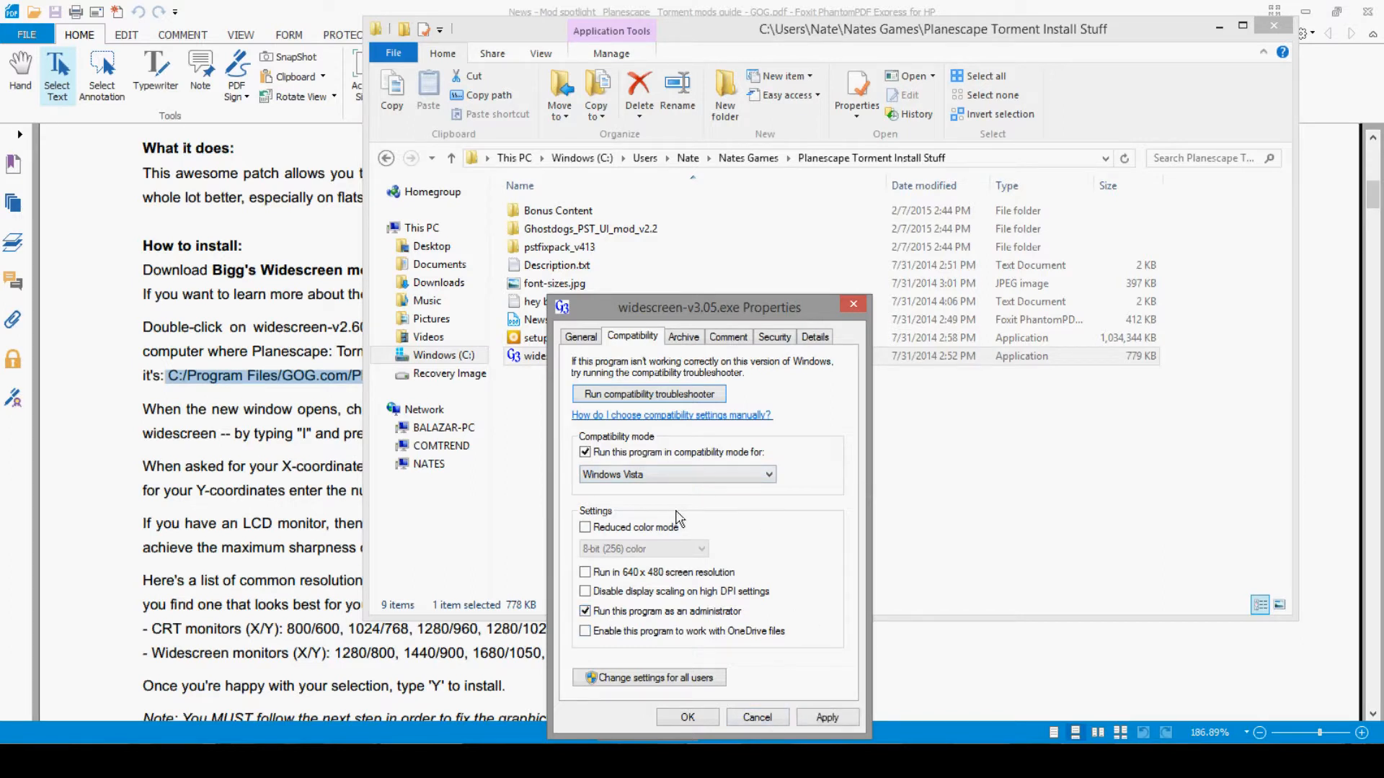
mouse_move(581, 514)
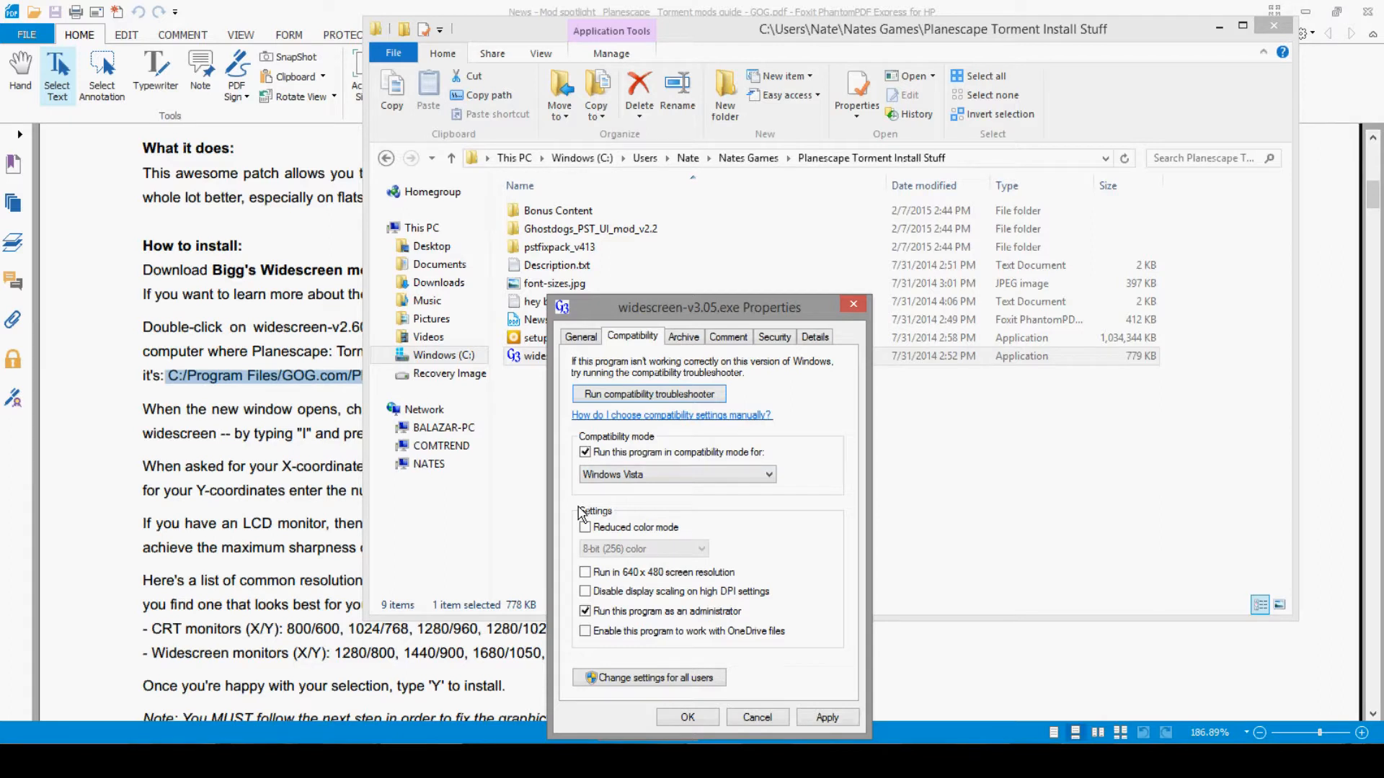
click(585, 527)
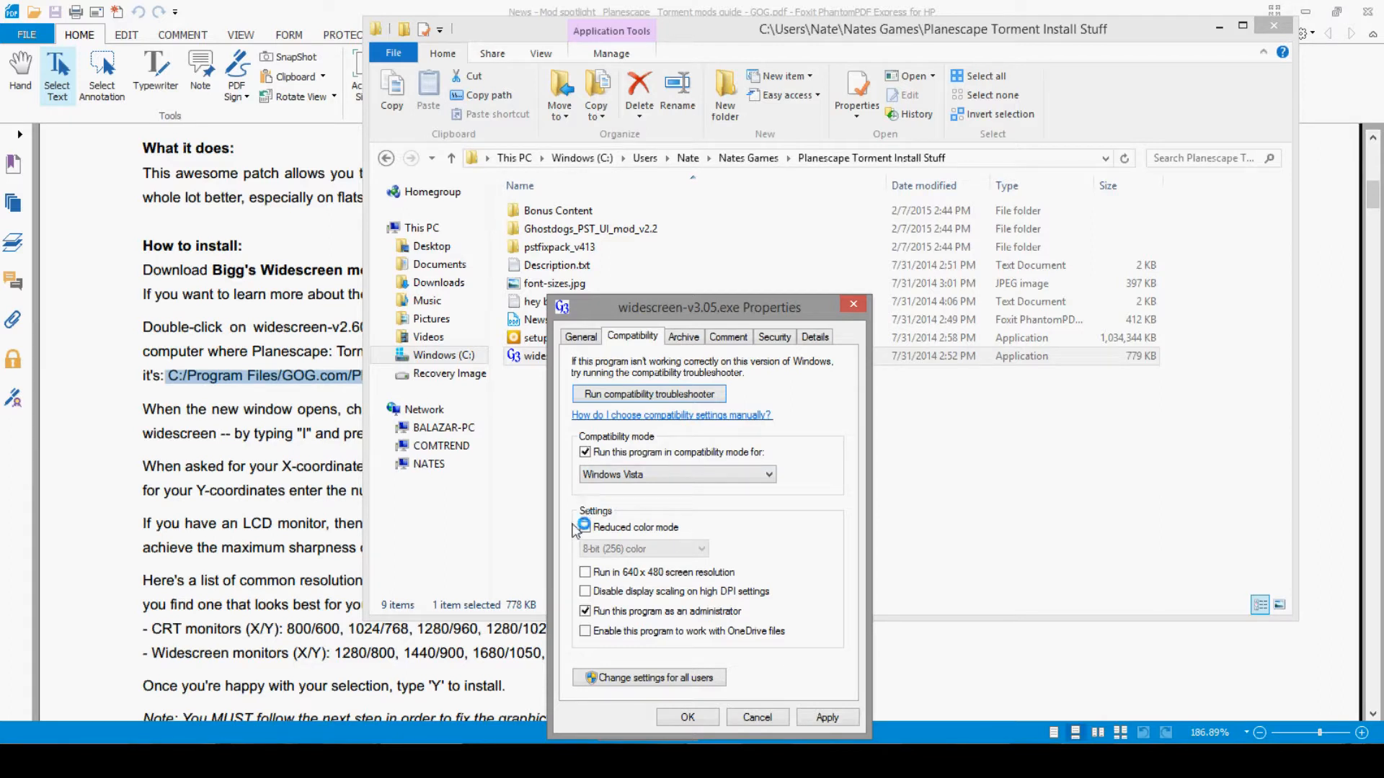
click(585, 527)
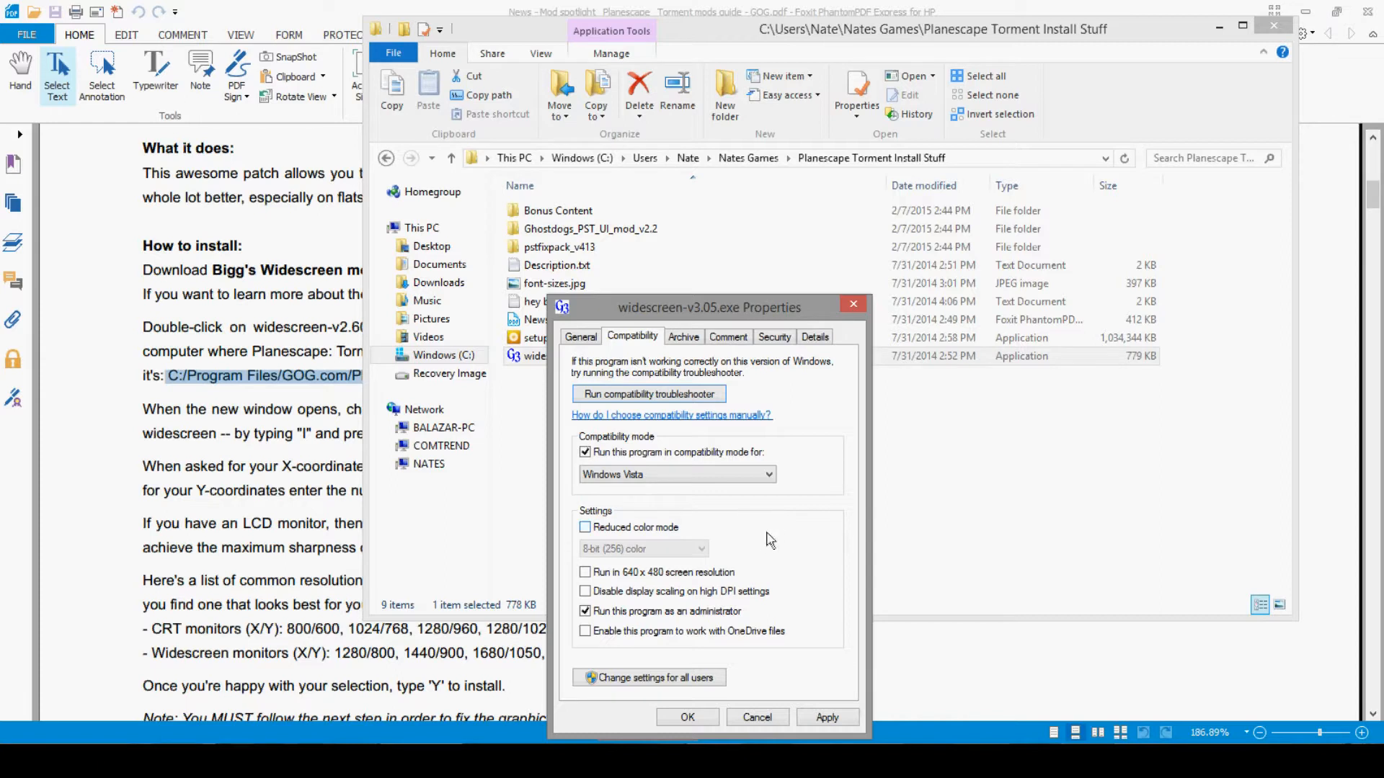
mouse_move(600, 503)
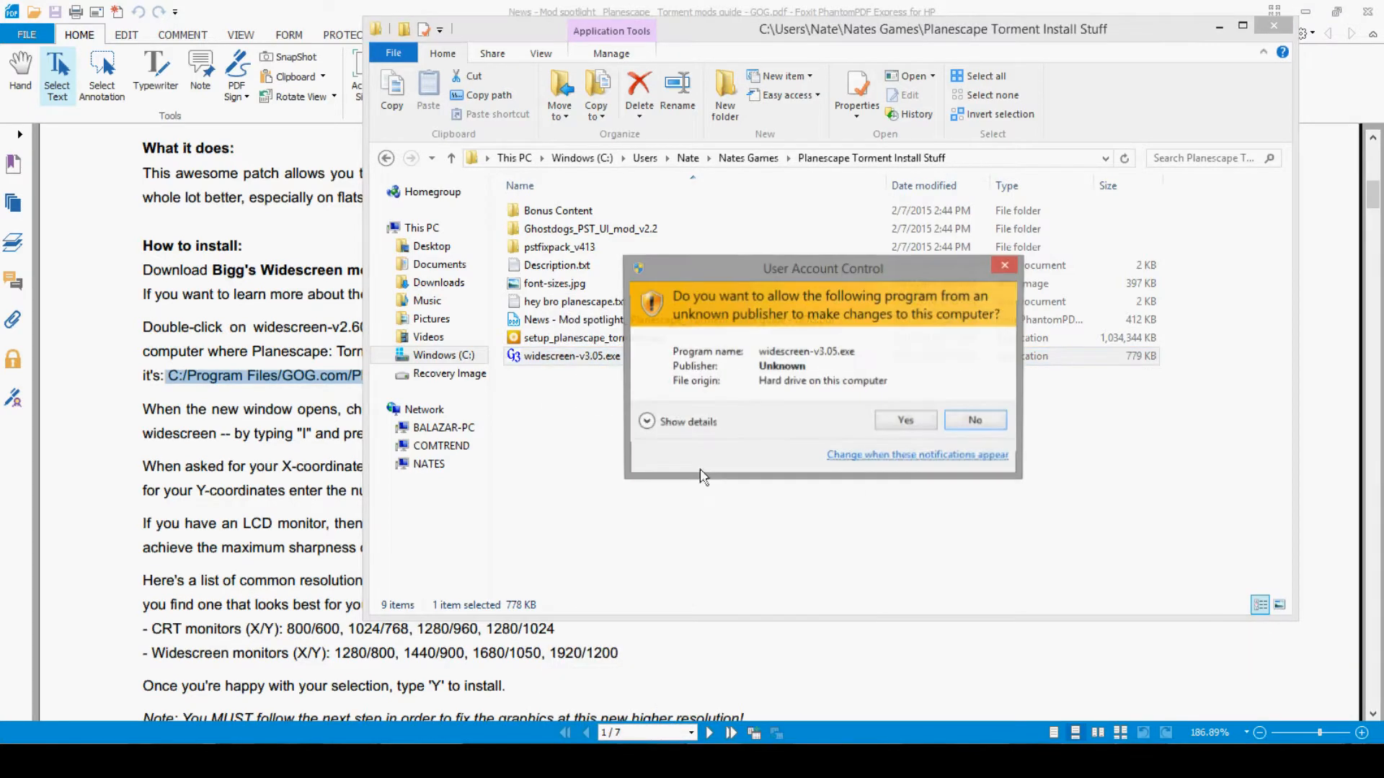
Allow the installer, set C:\Program Files\GOG.com\Planescape Torment as destination and start the install
click(904, 420)
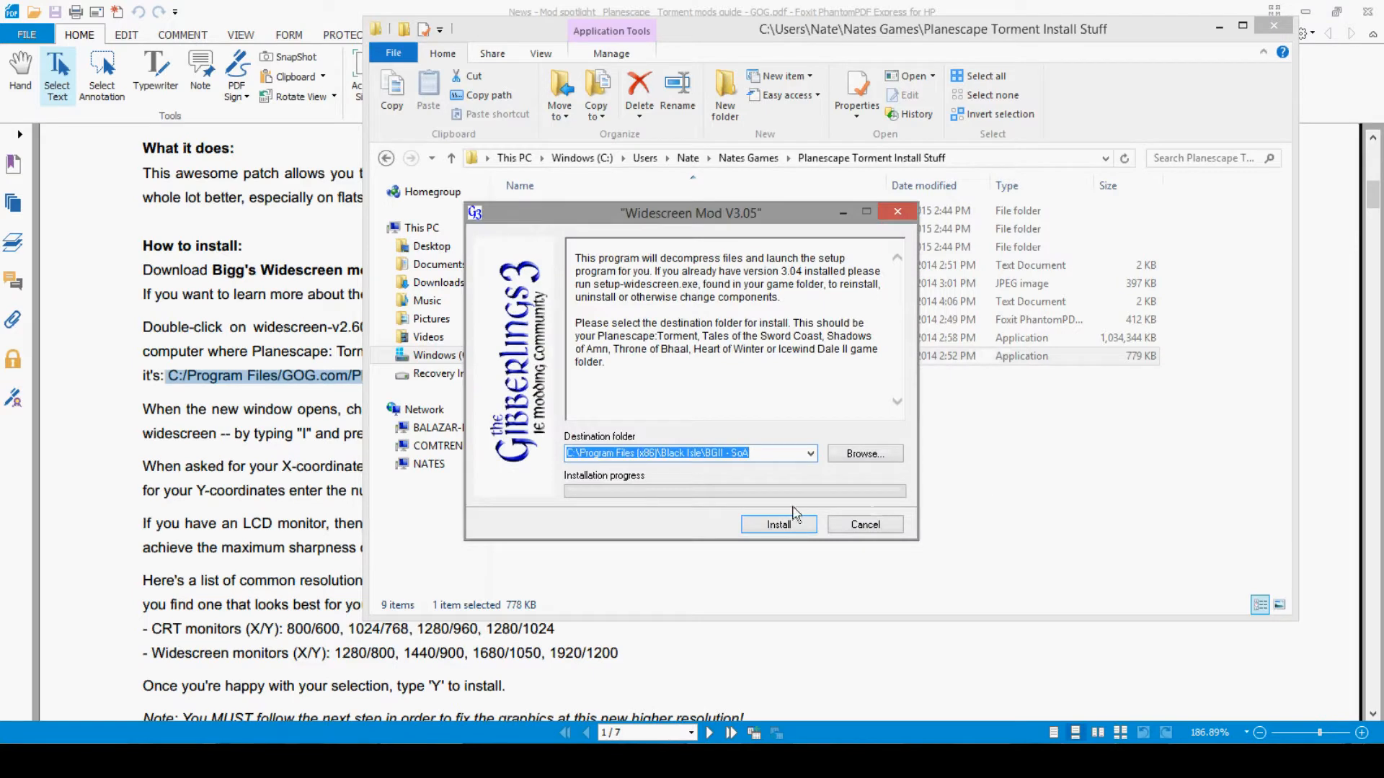
mouse_move(643, 472)
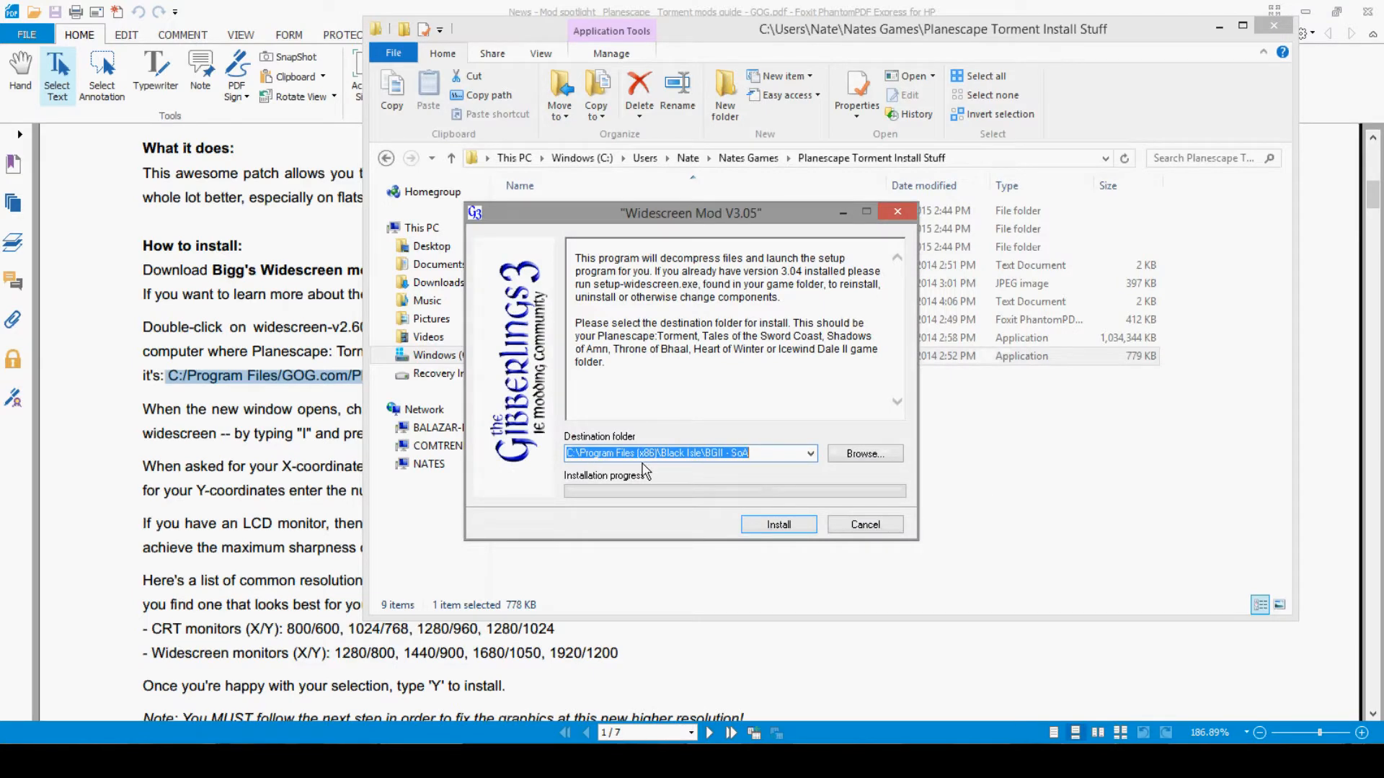
mouse_move(656, 469)
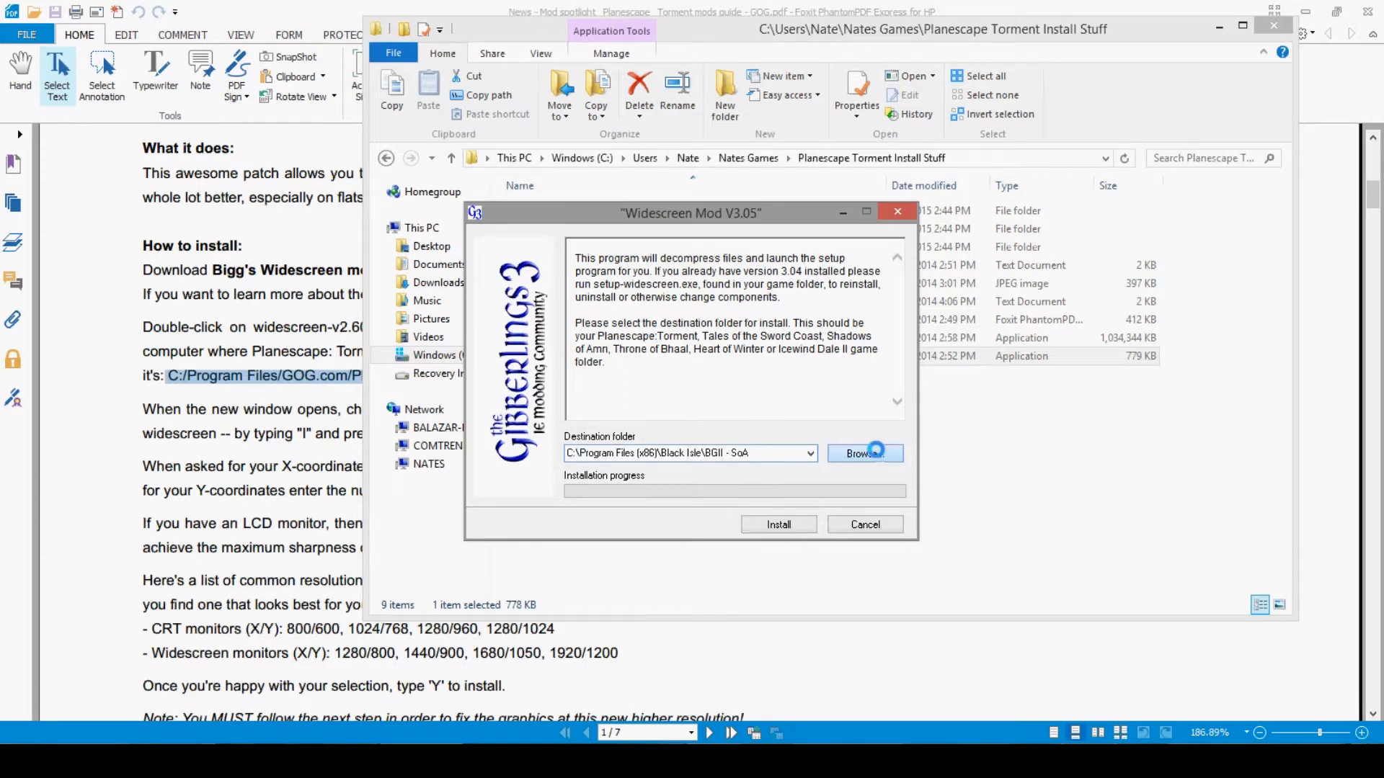
click(864, 452)
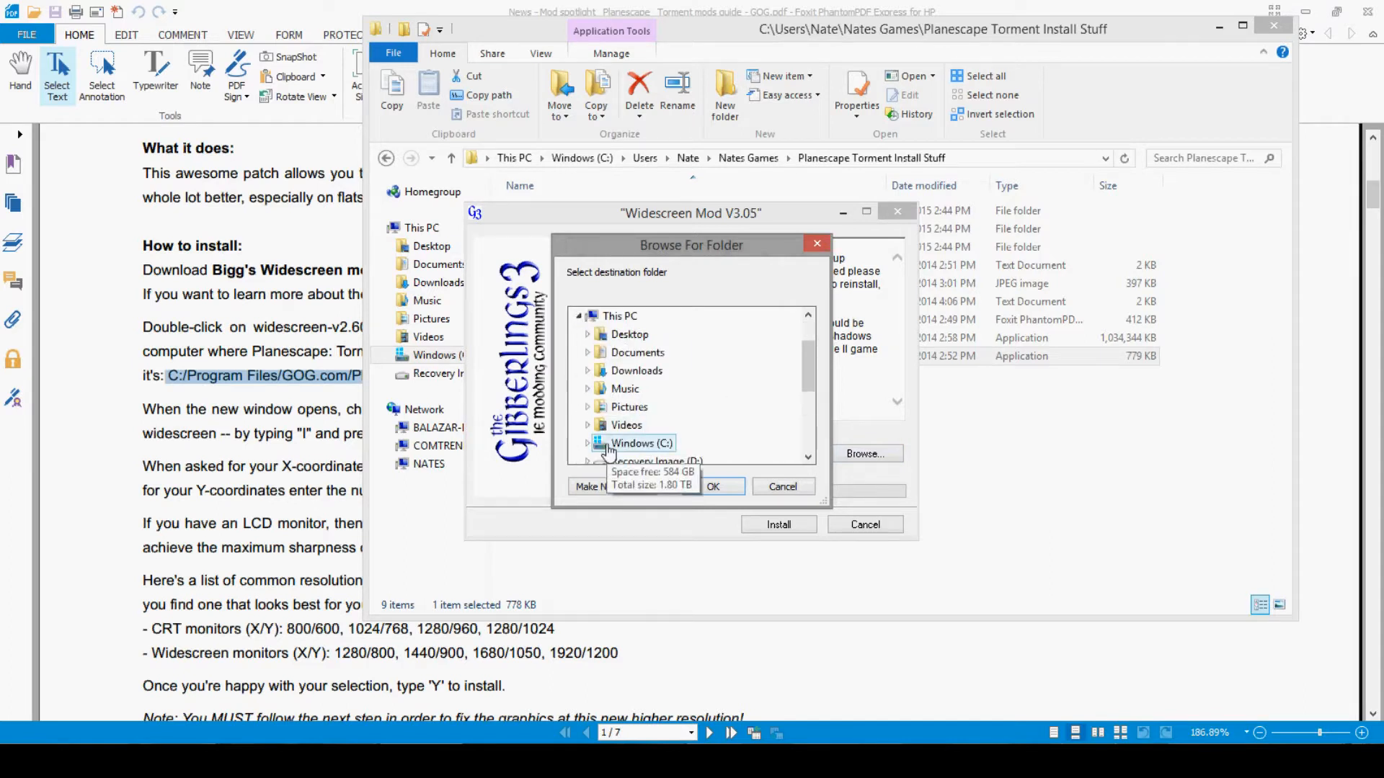
click(588, 443)
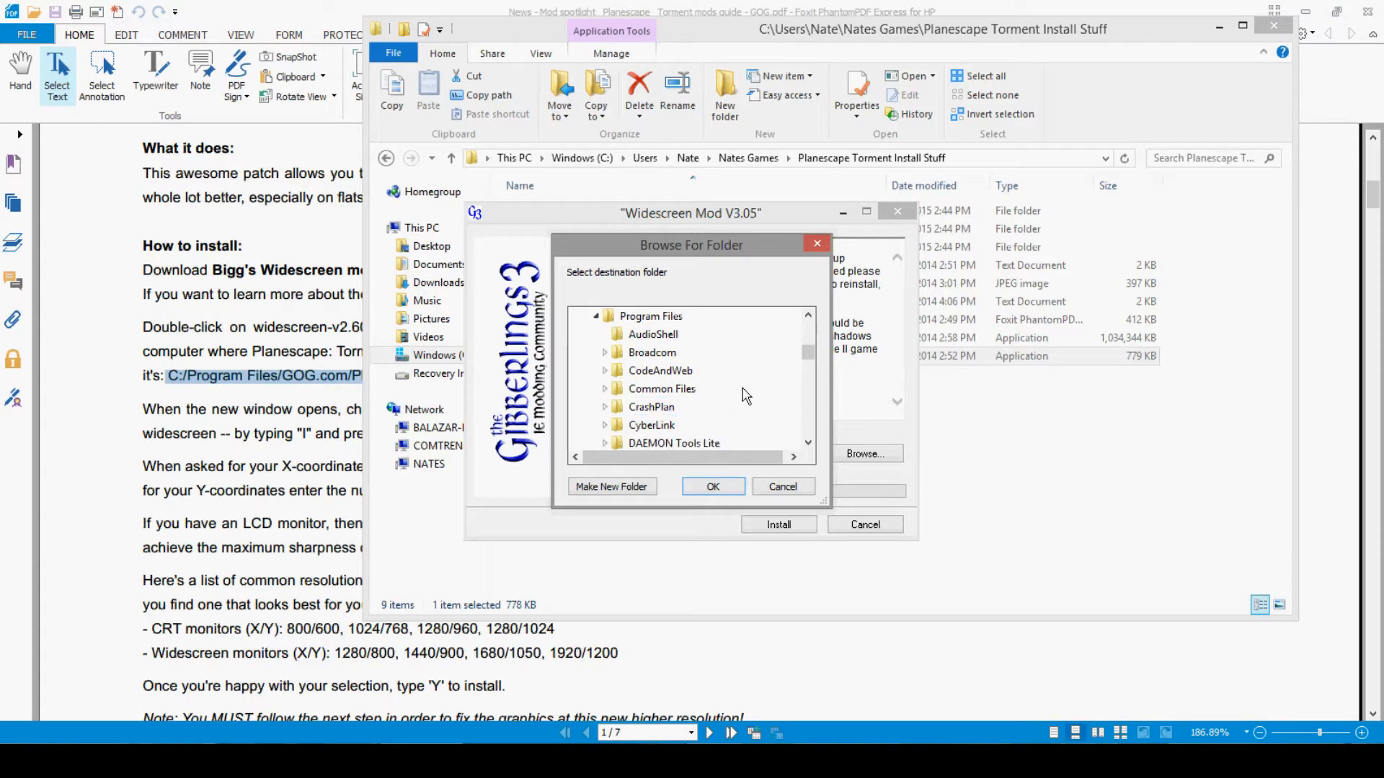
scroll(down, 3)
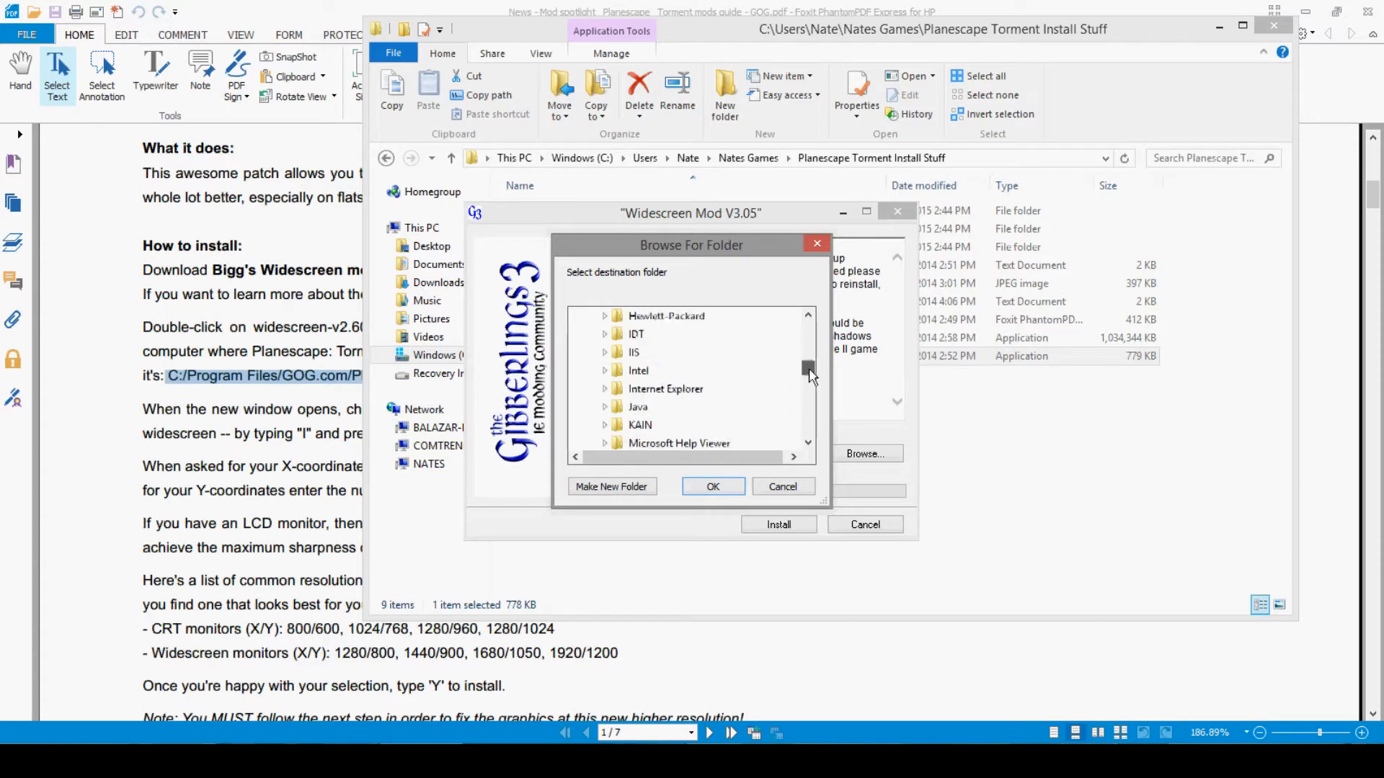
click(650, 334)
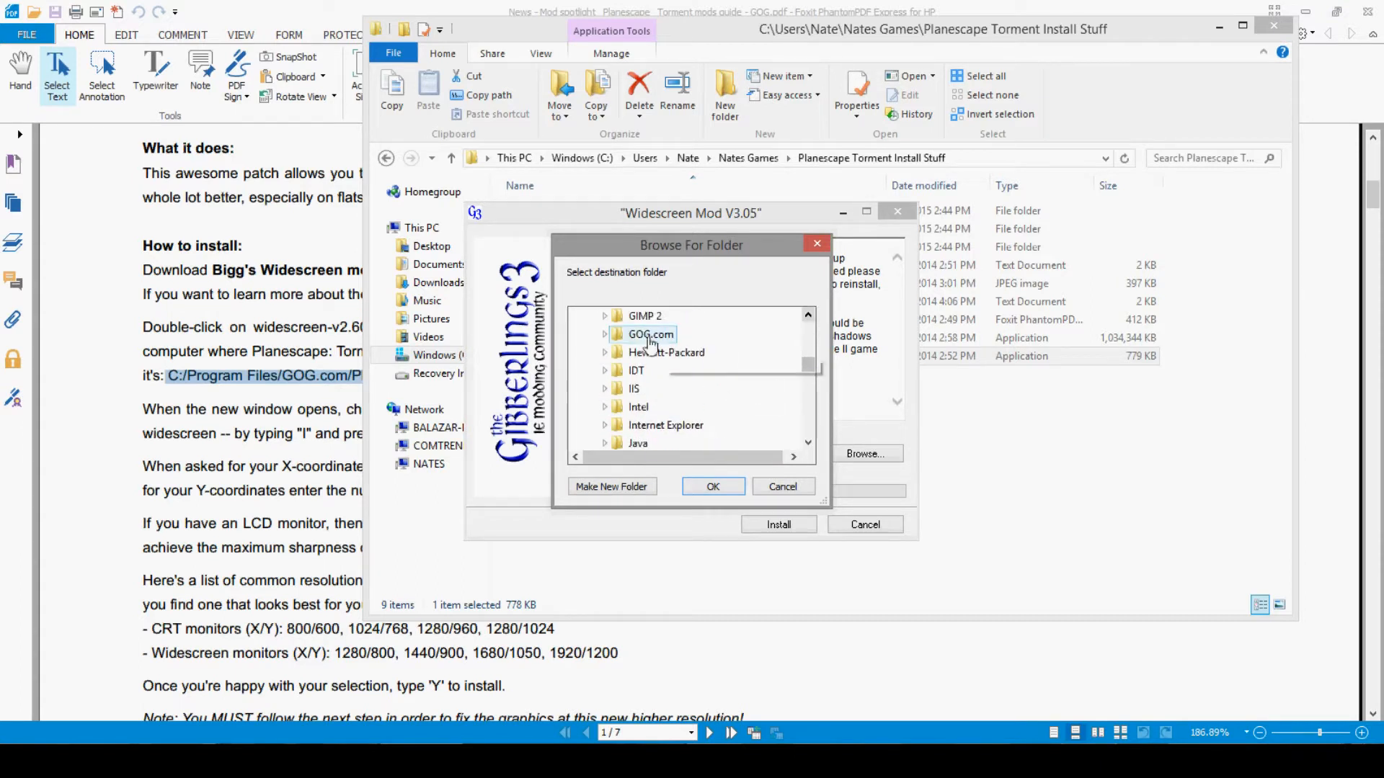
click(606, 334)
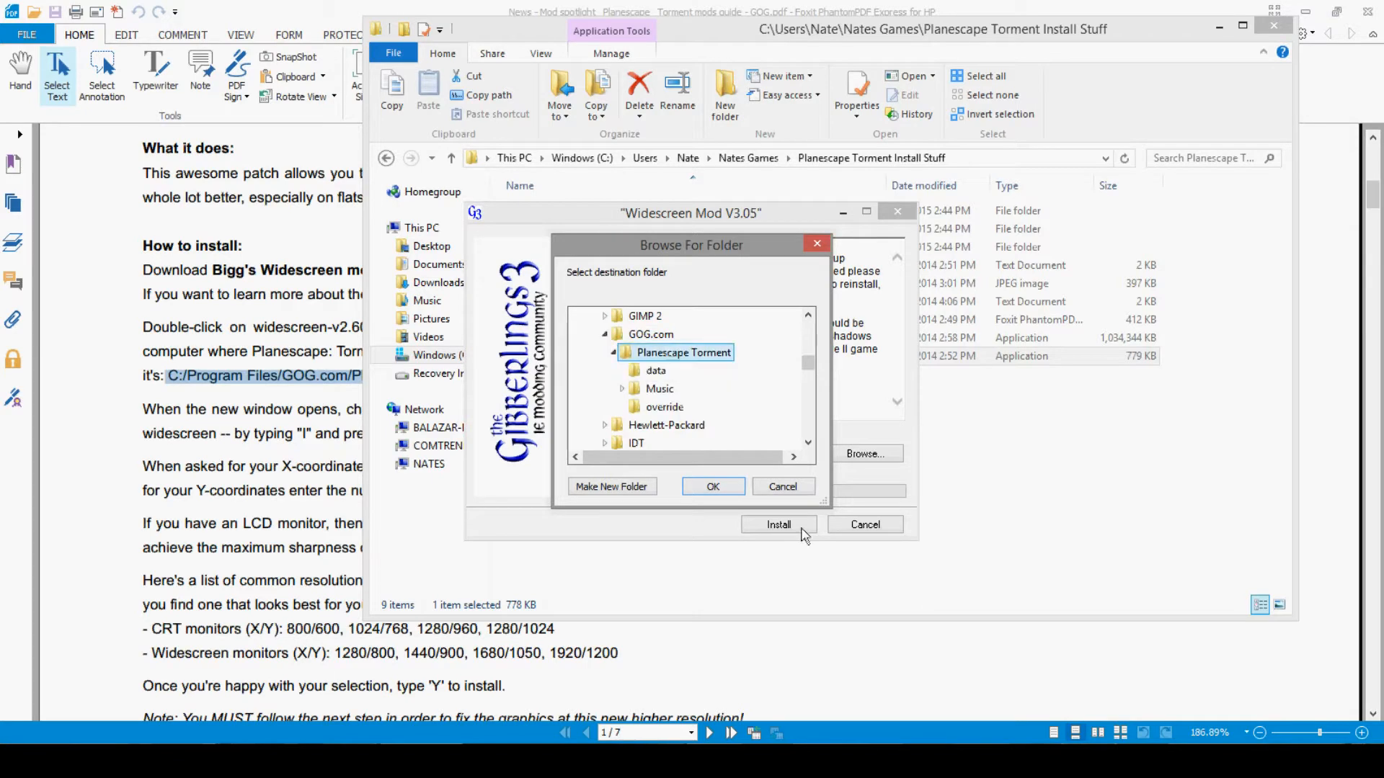
click(712, 486)
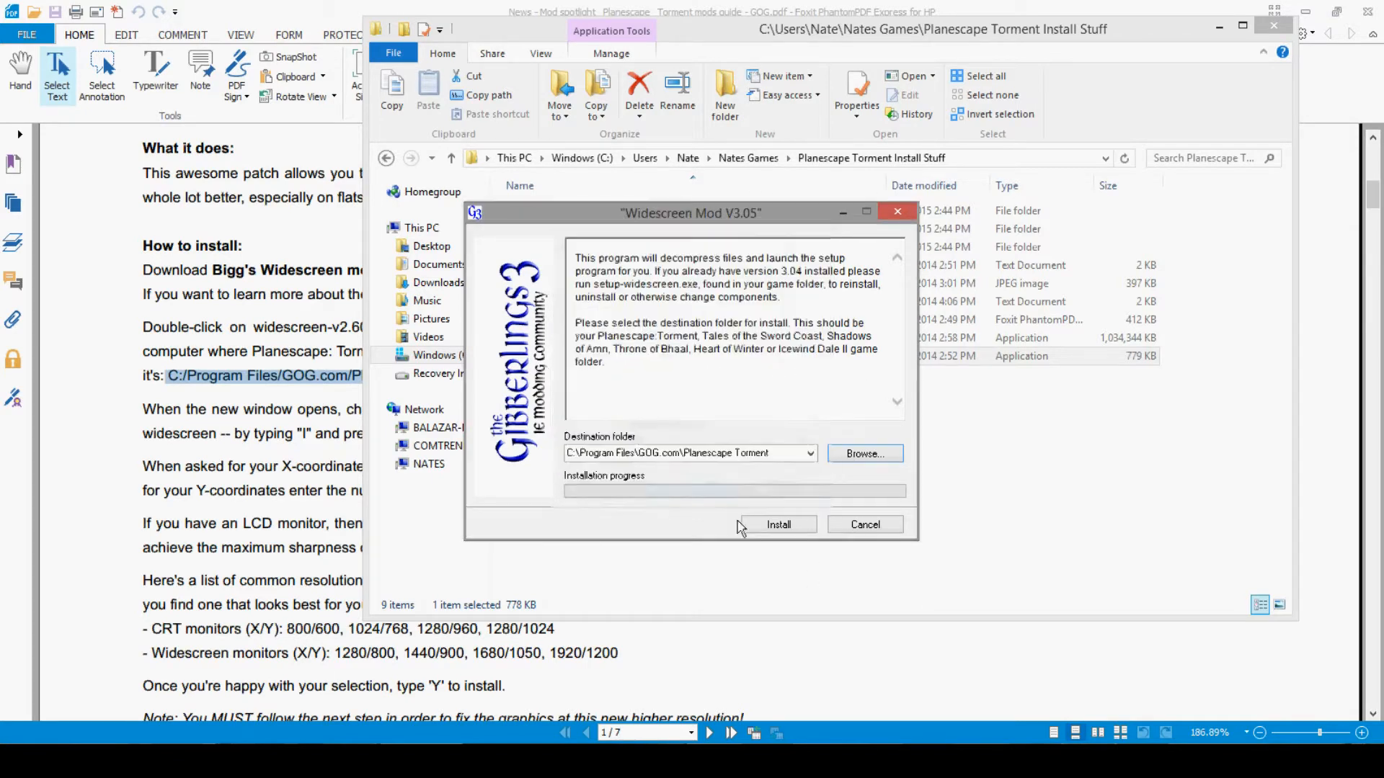
click(777, 524)
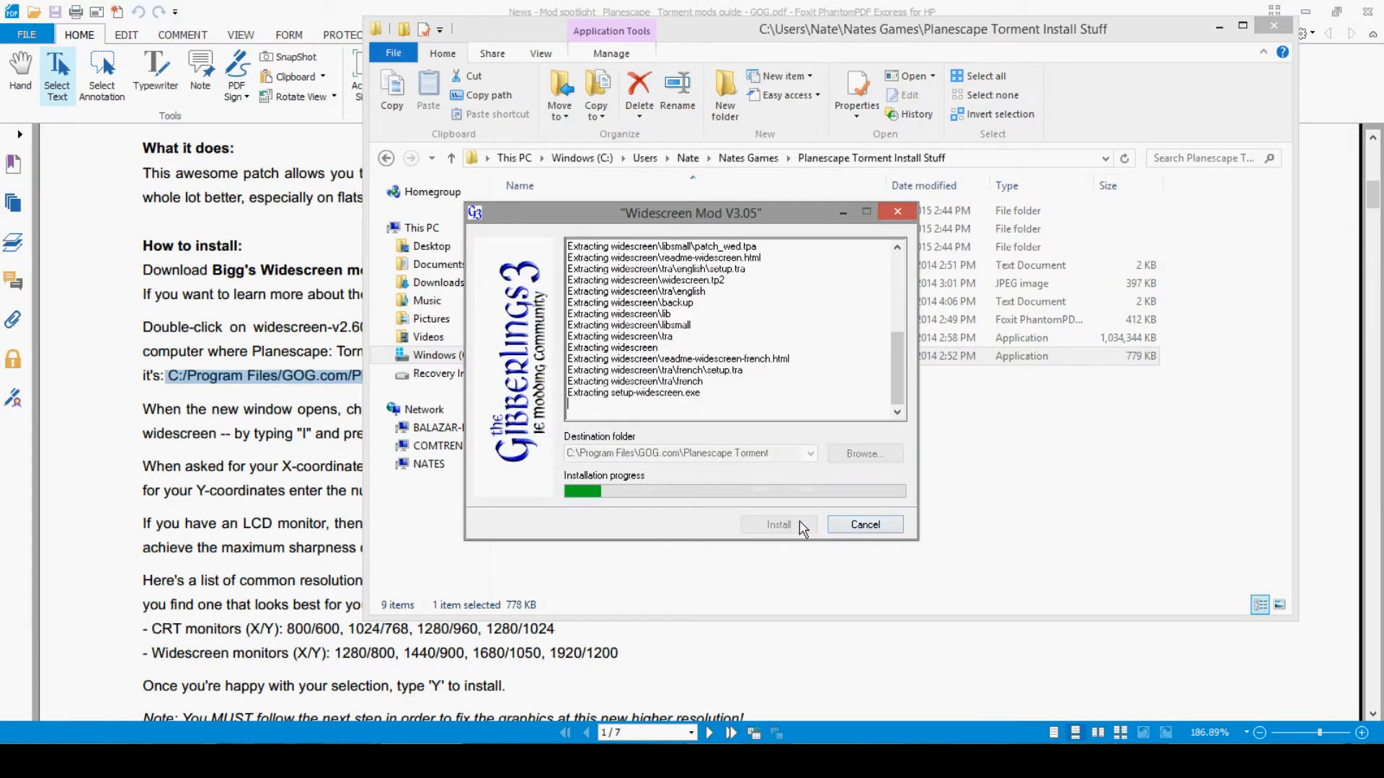
Answer the setup console with 0 for English, n to skip the readme and 1 for the original Infinity Engine
click(778, 524)
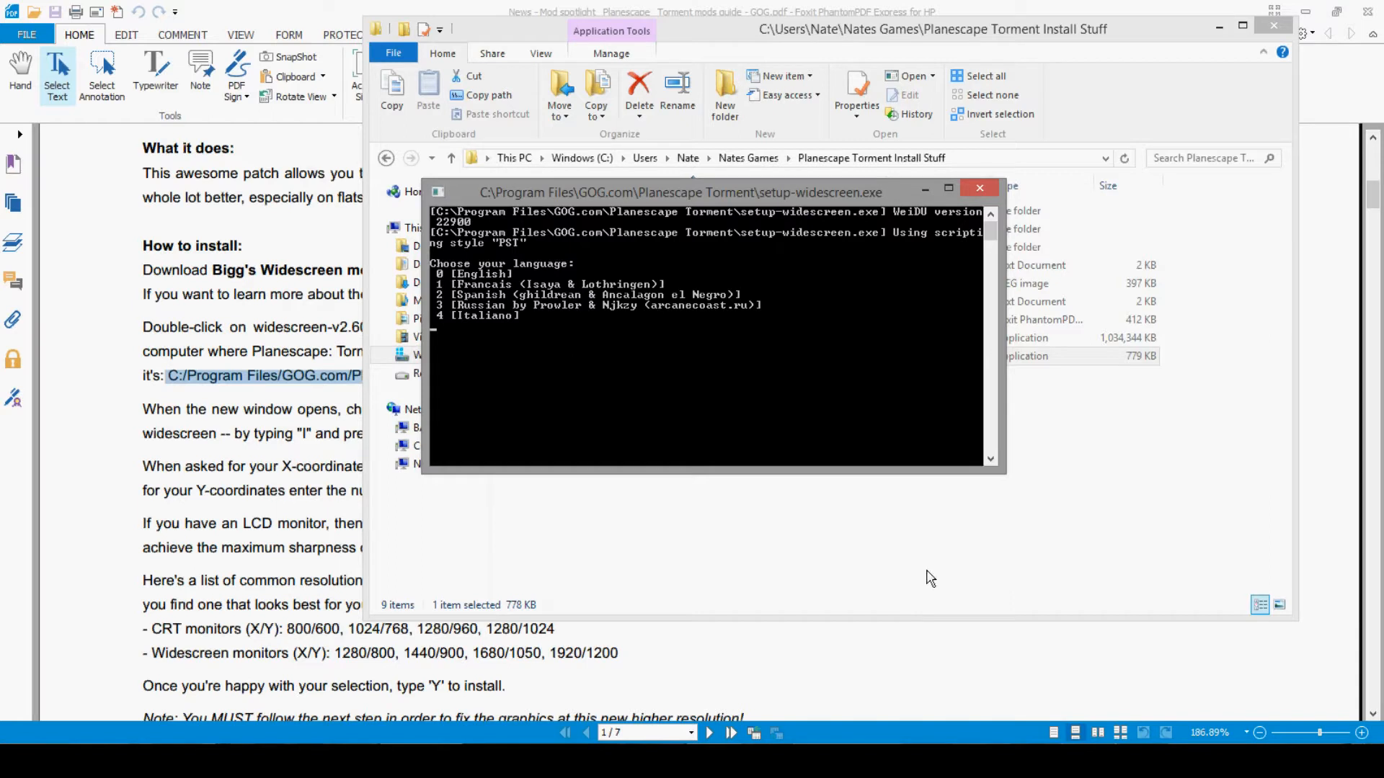
text(0)
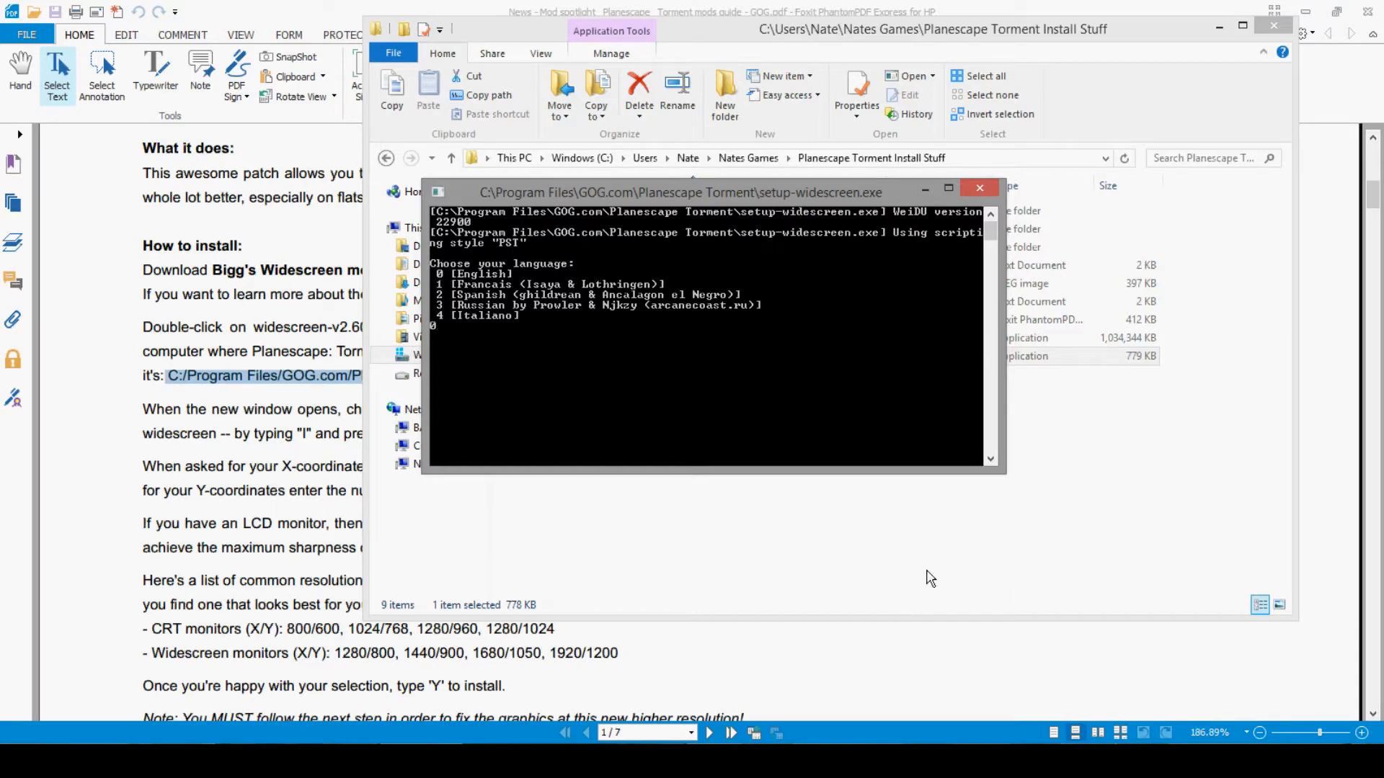
text(0)
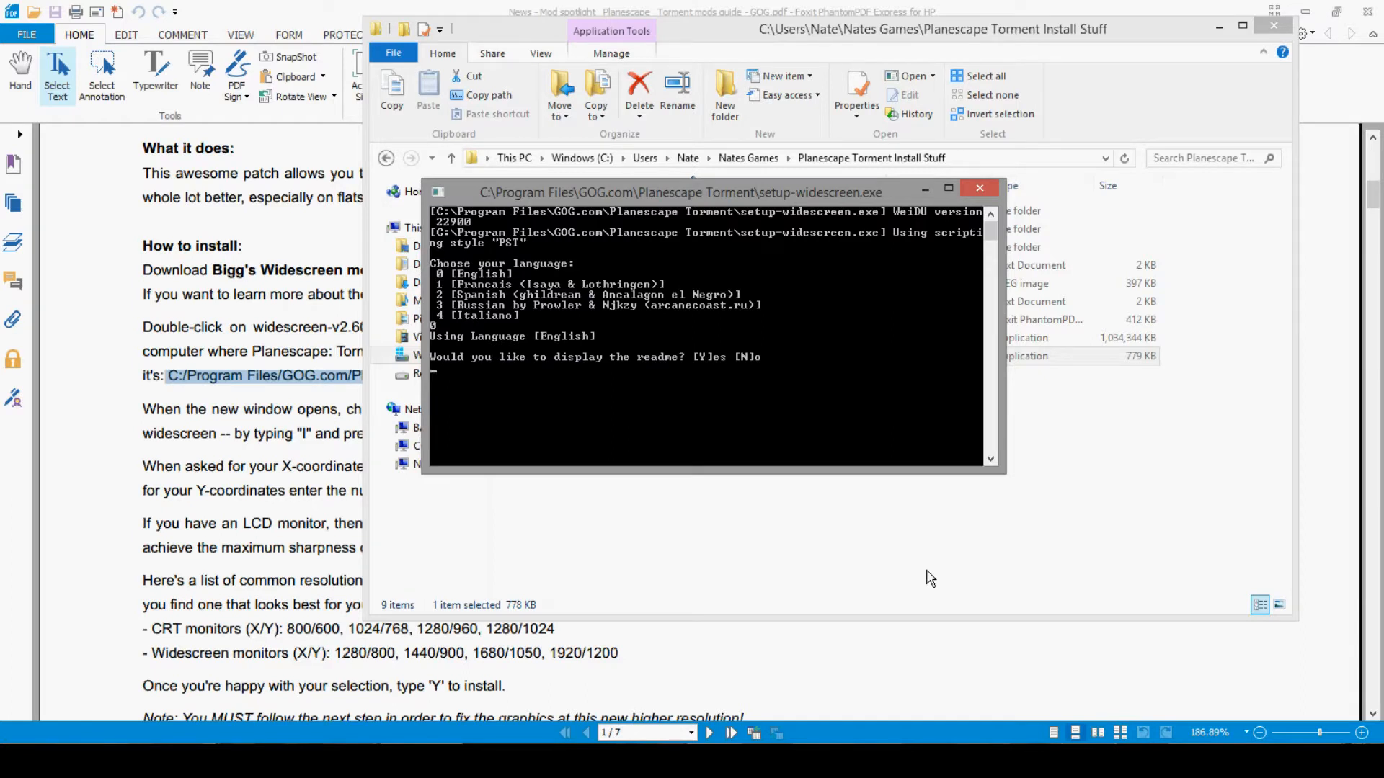
text(n)
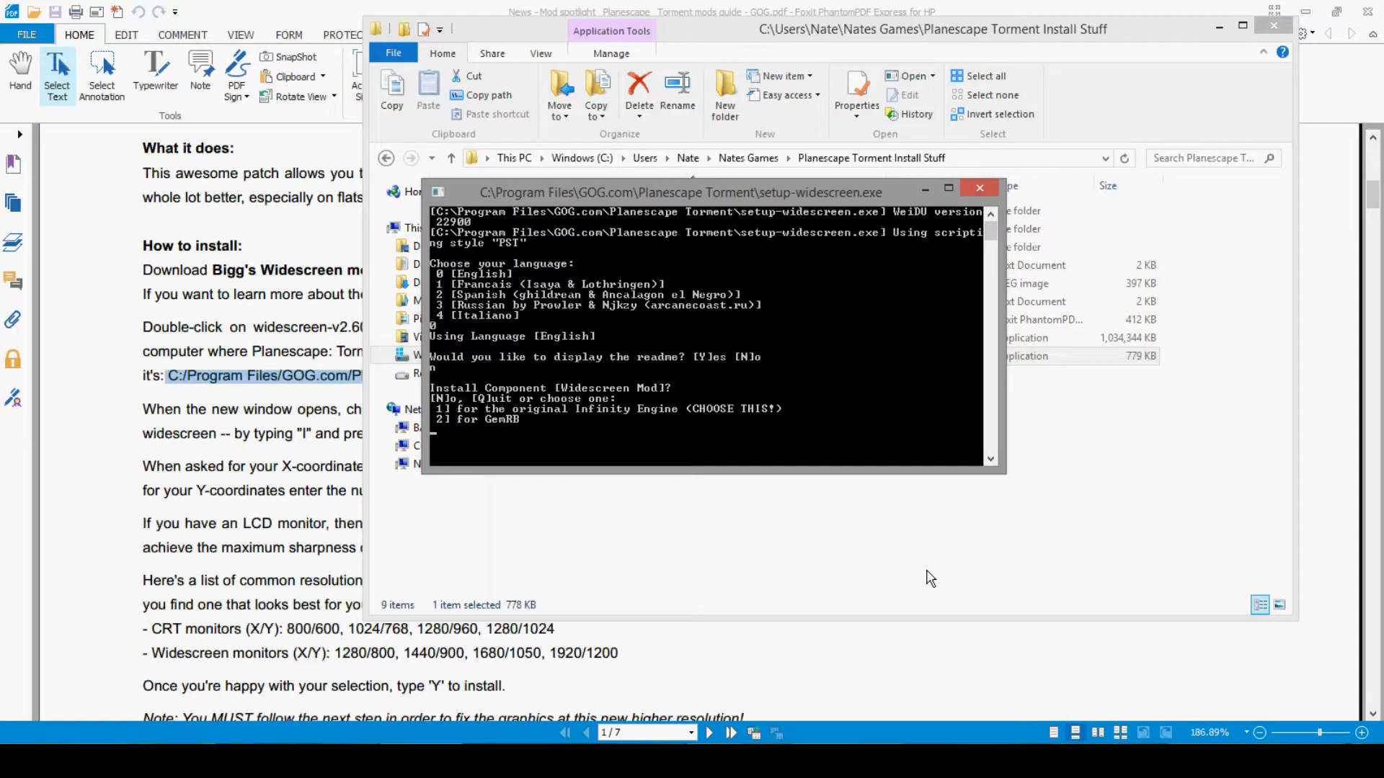
text(1)
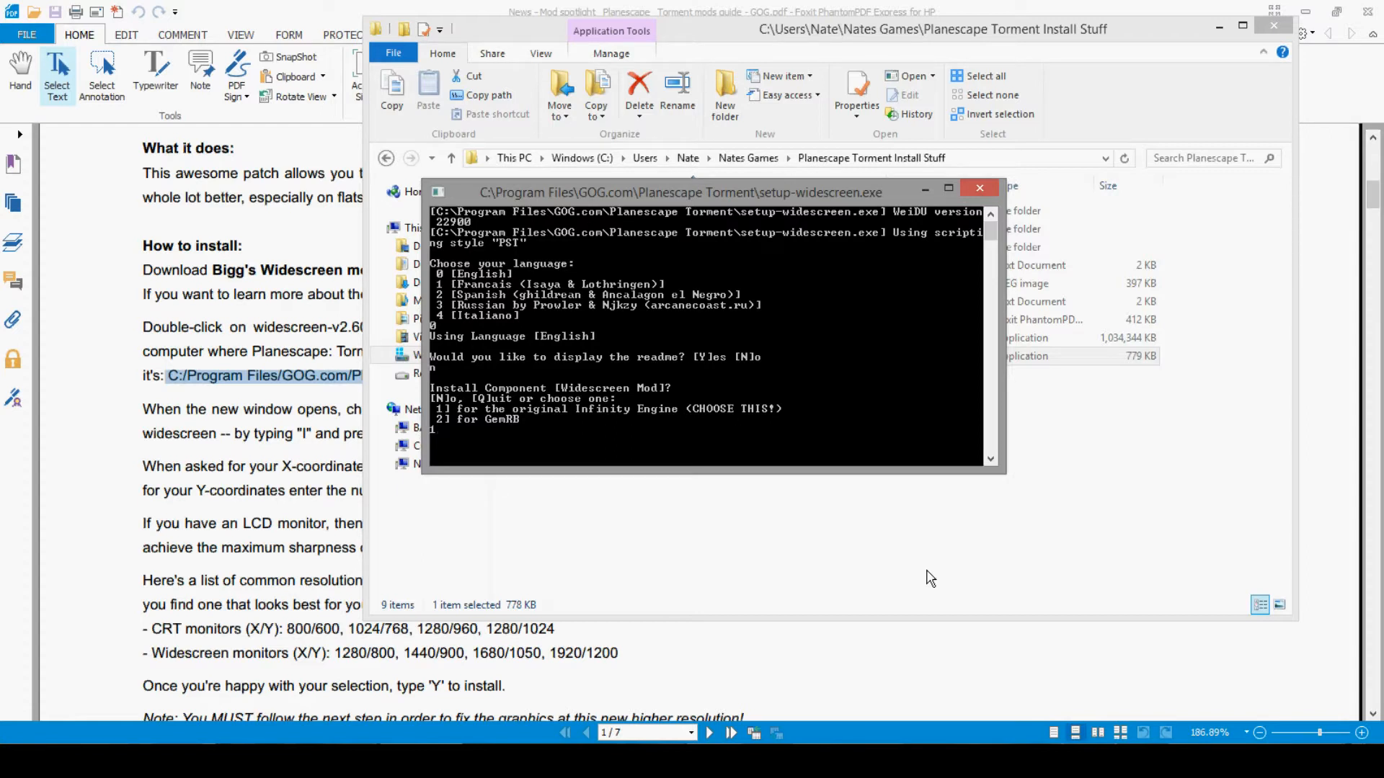
text(1)
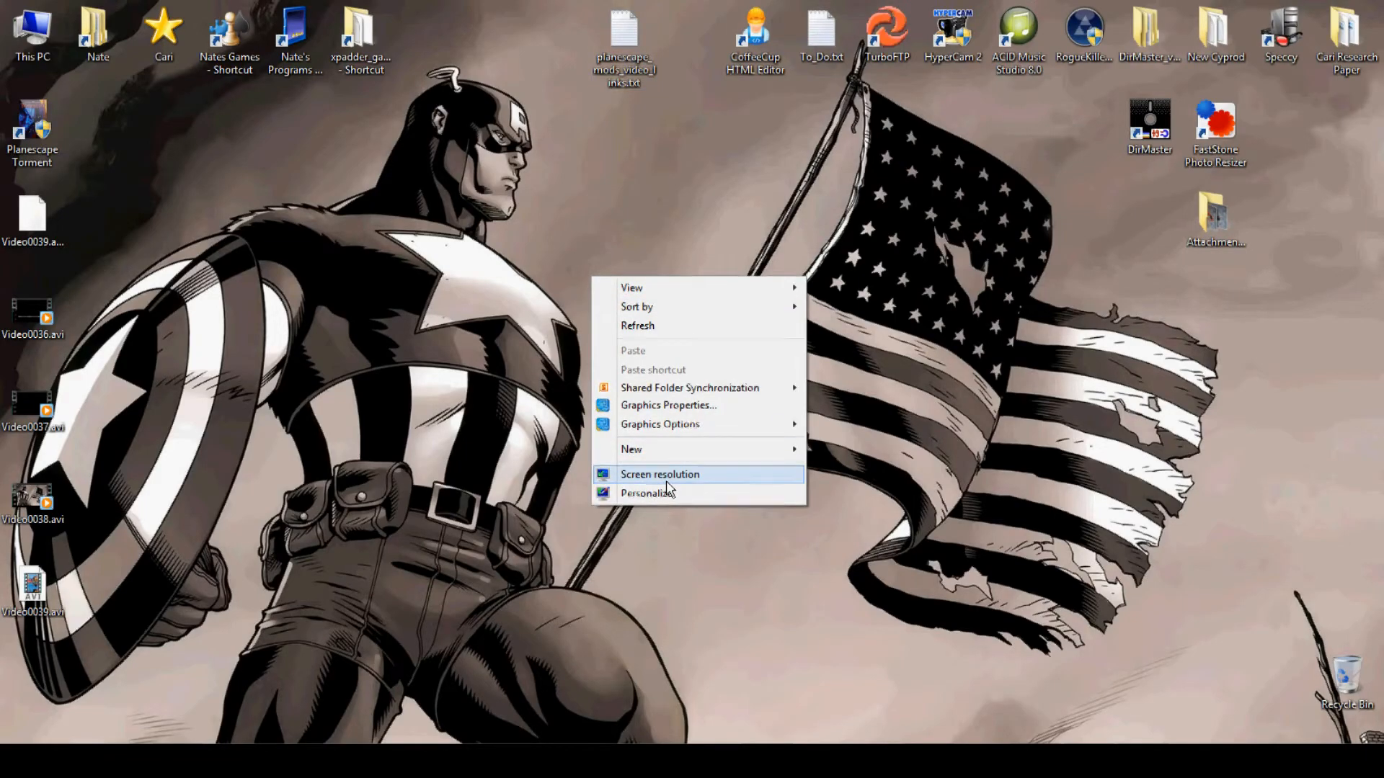
Enter a 1600 by 900 widescreen resolution, answer y to update saves and n to multiple resolutions
click(660, 475)
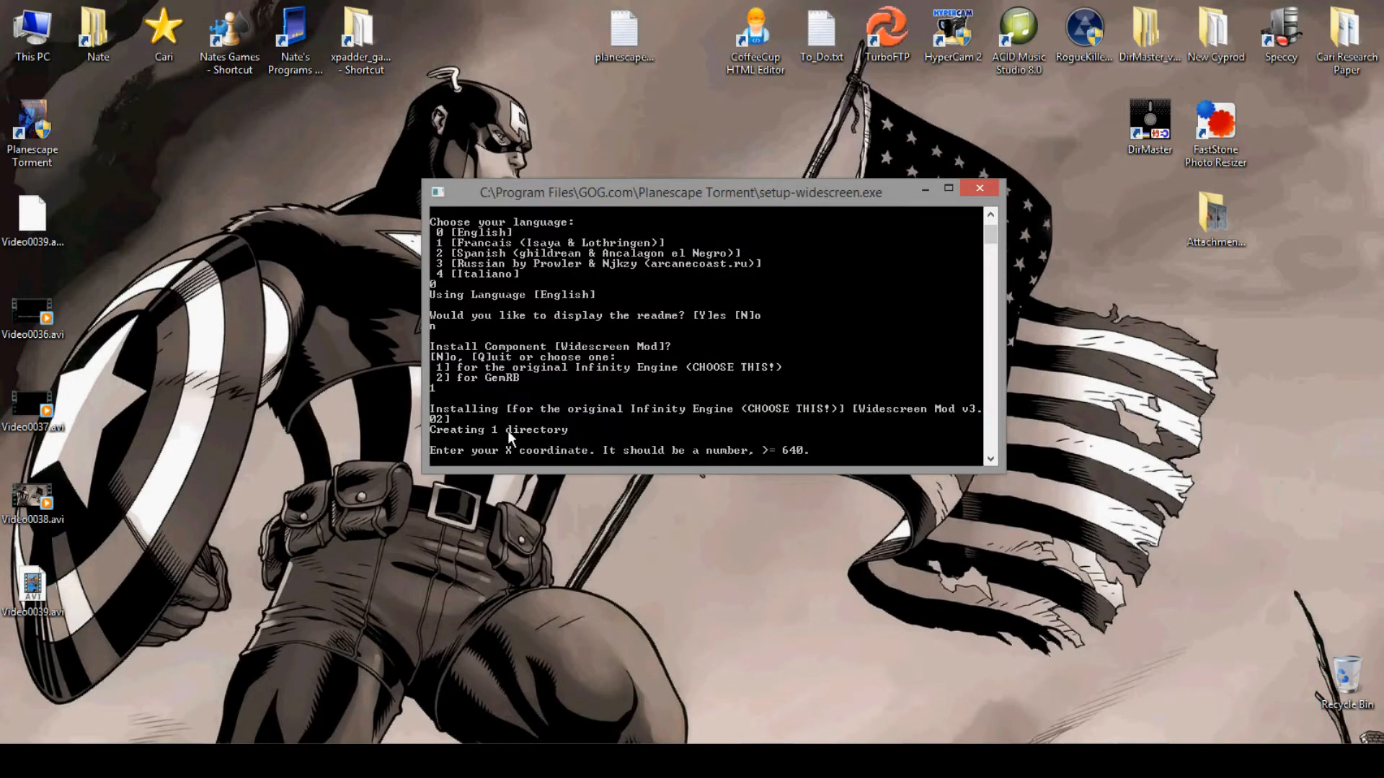
mouse_move(543, 556)
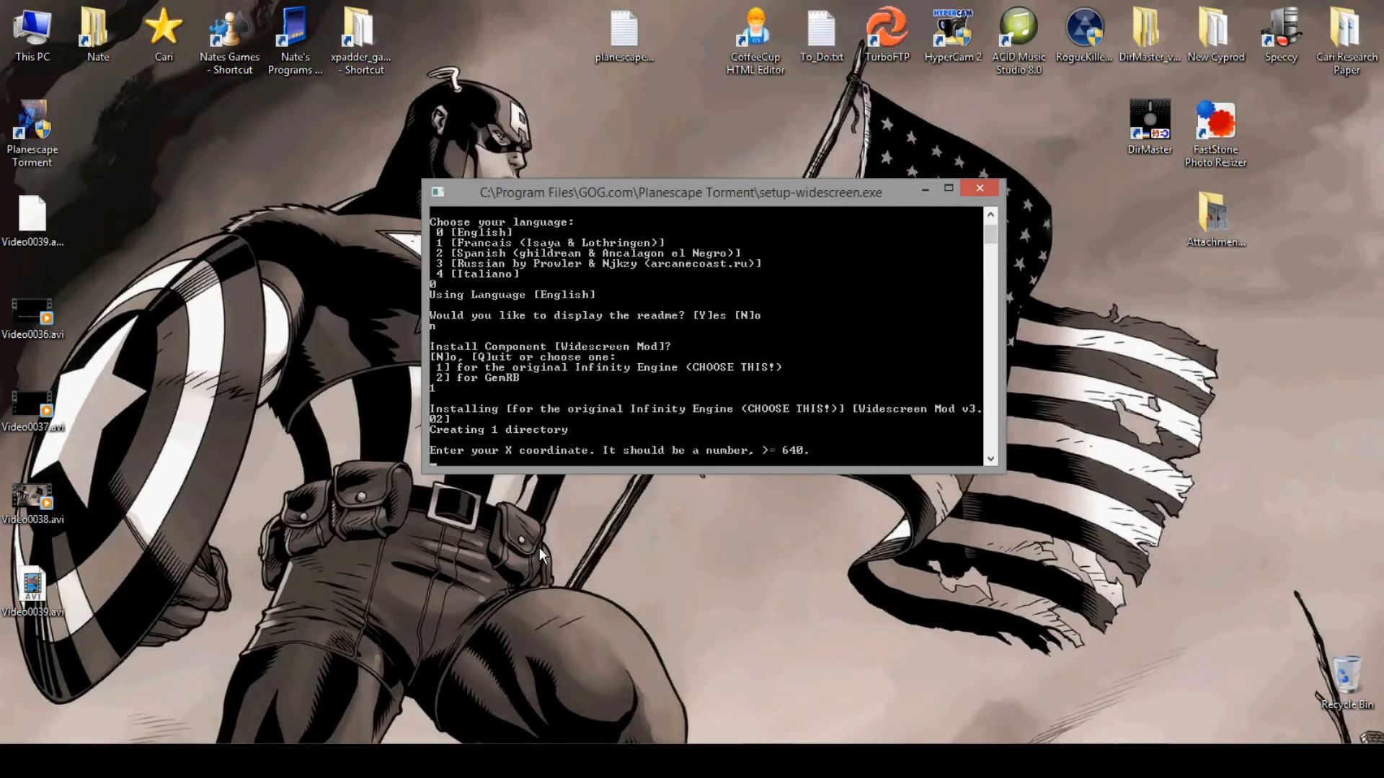
text(1)
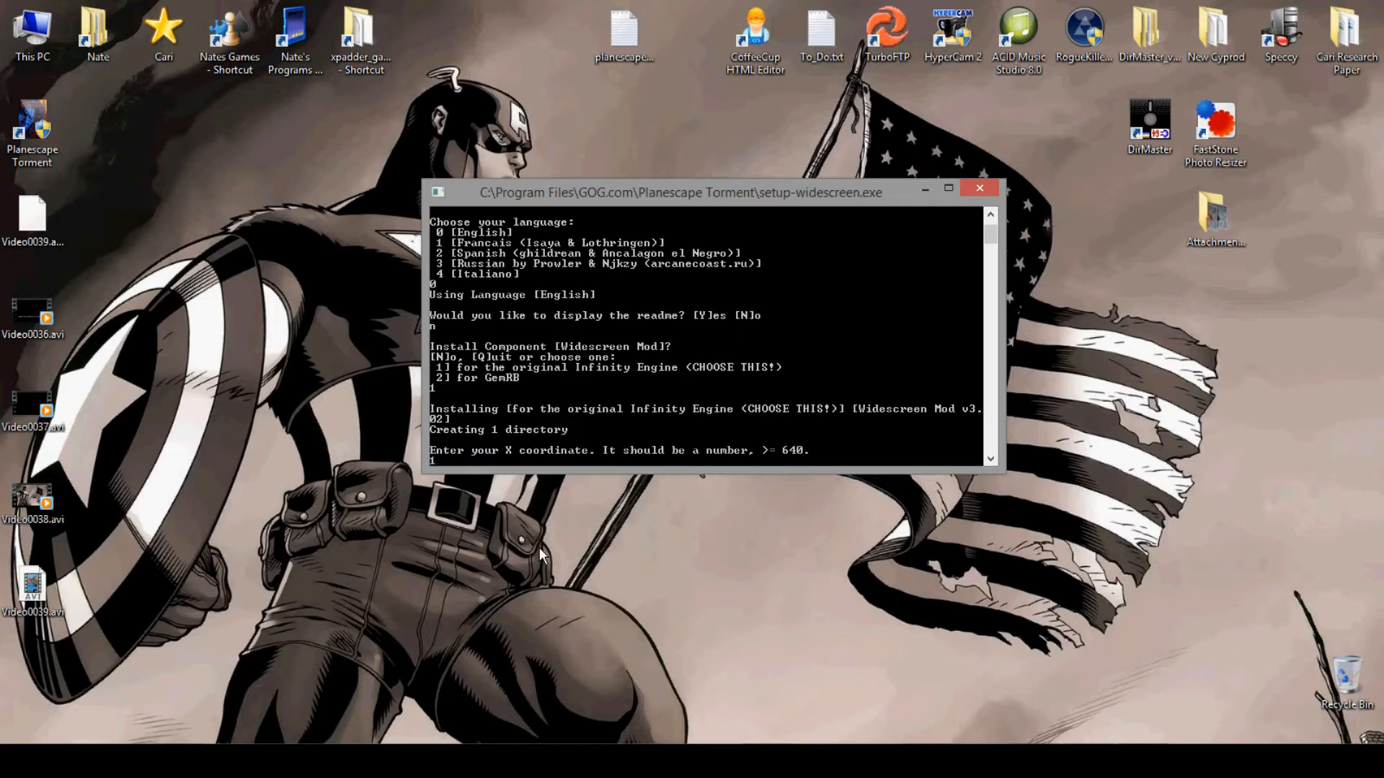
text(600)
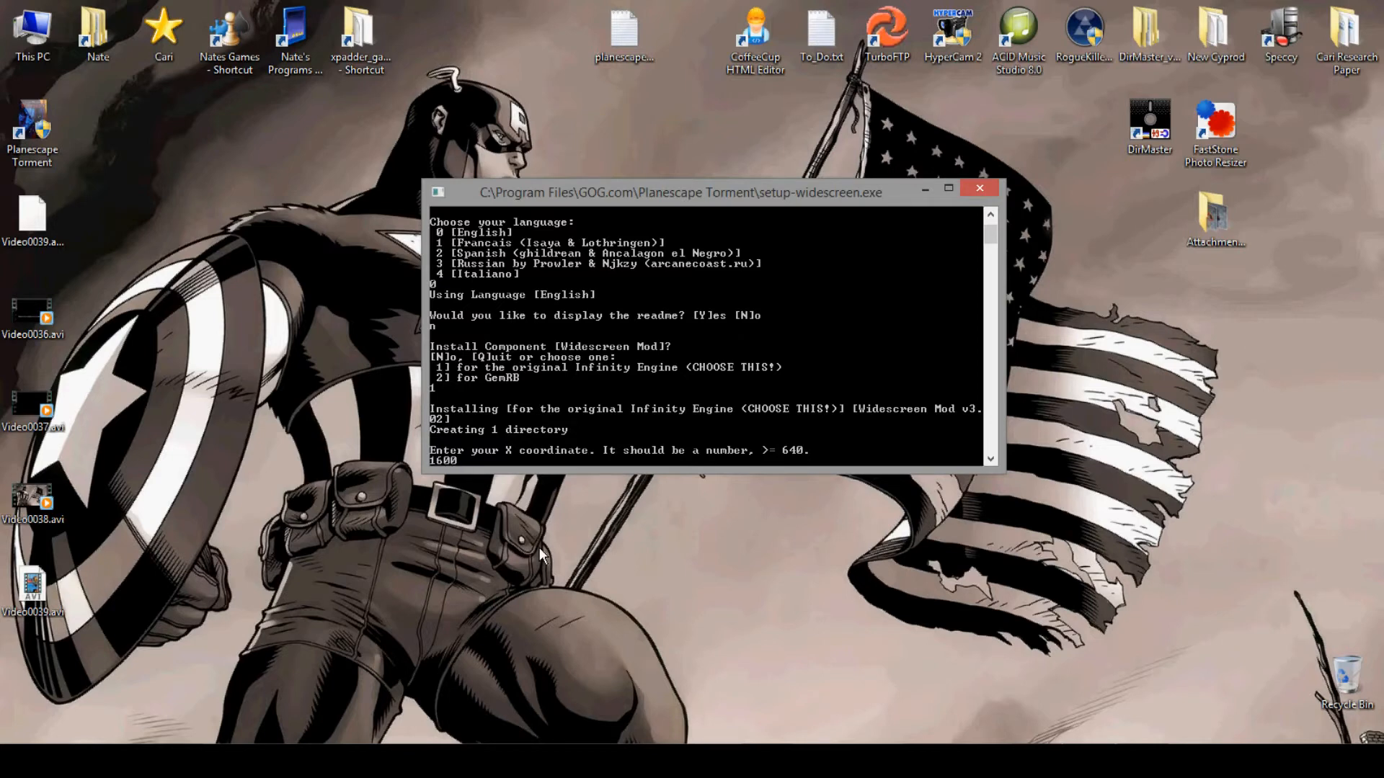
key(enter)
text(900)
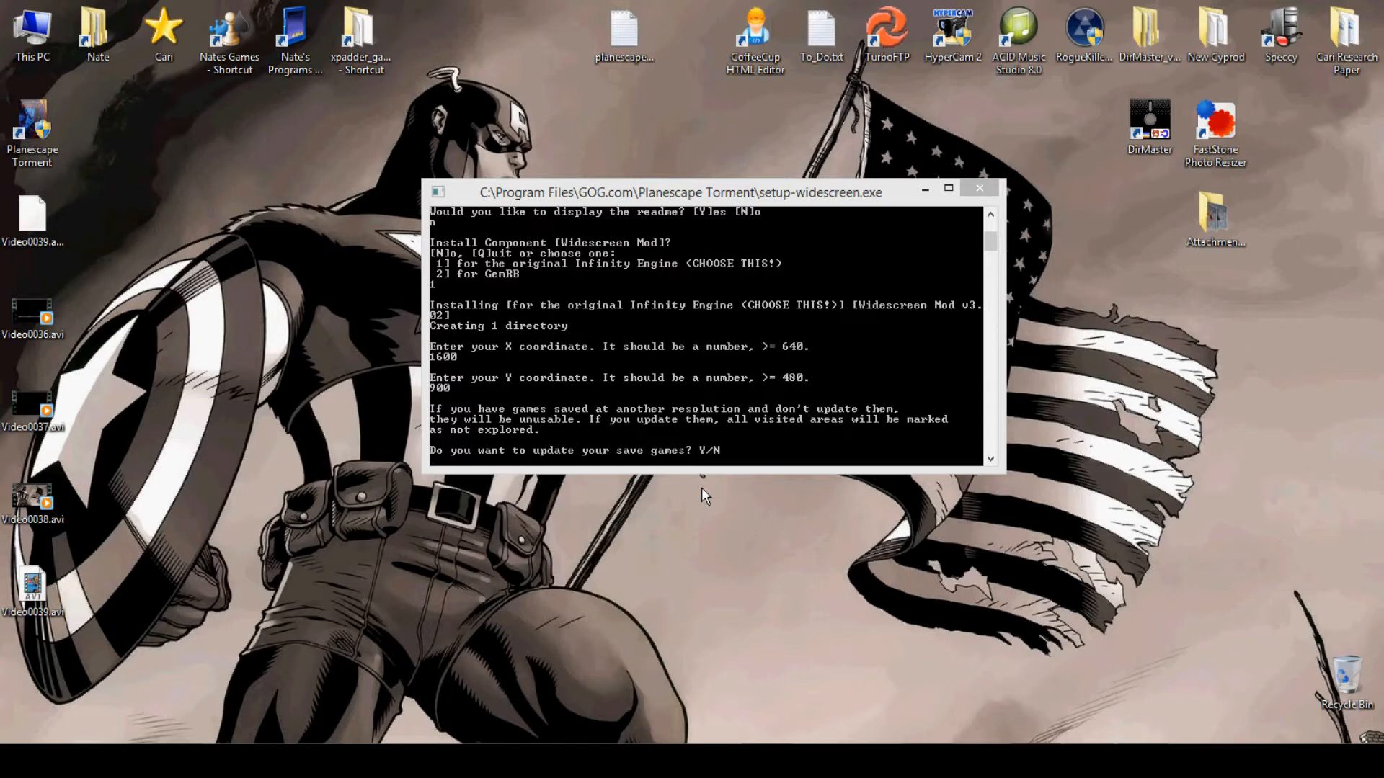
text(y)
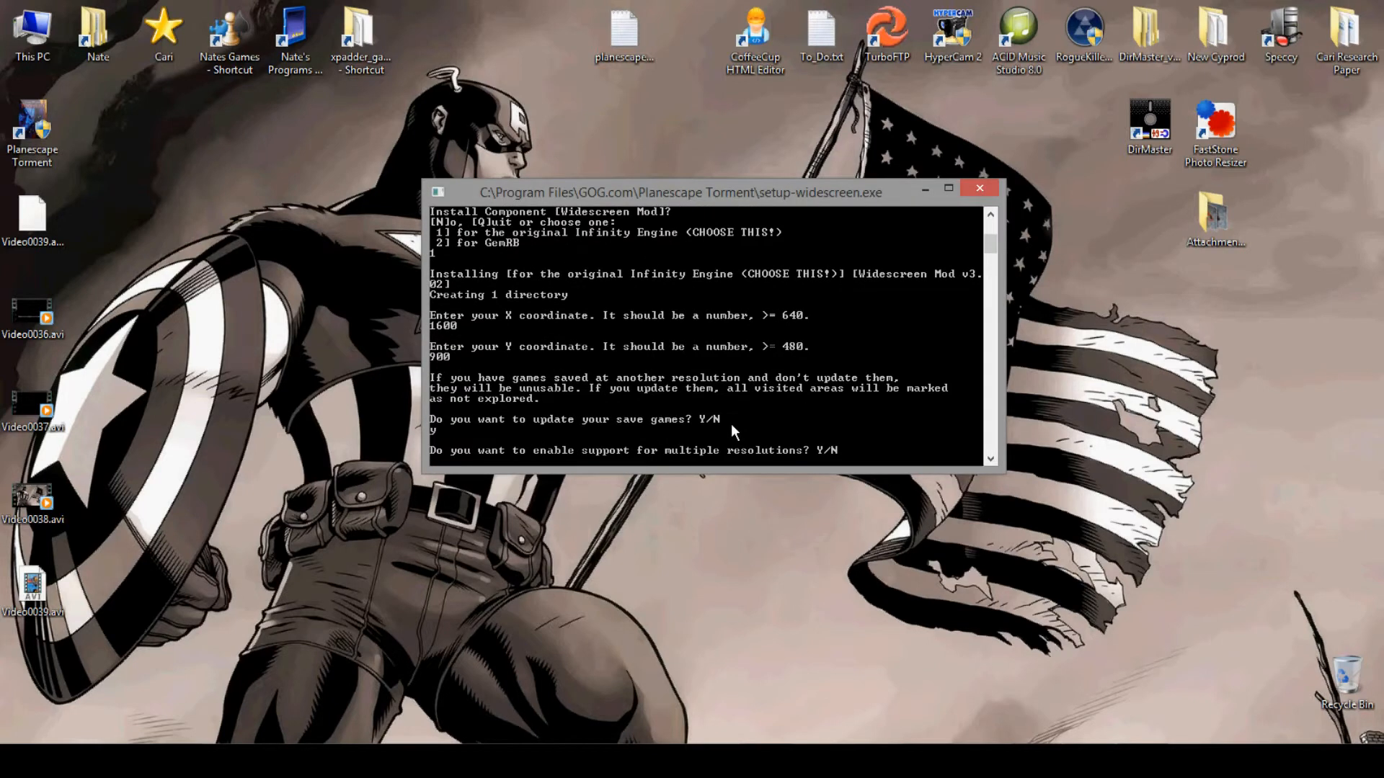
mouse_move(1082, 362)
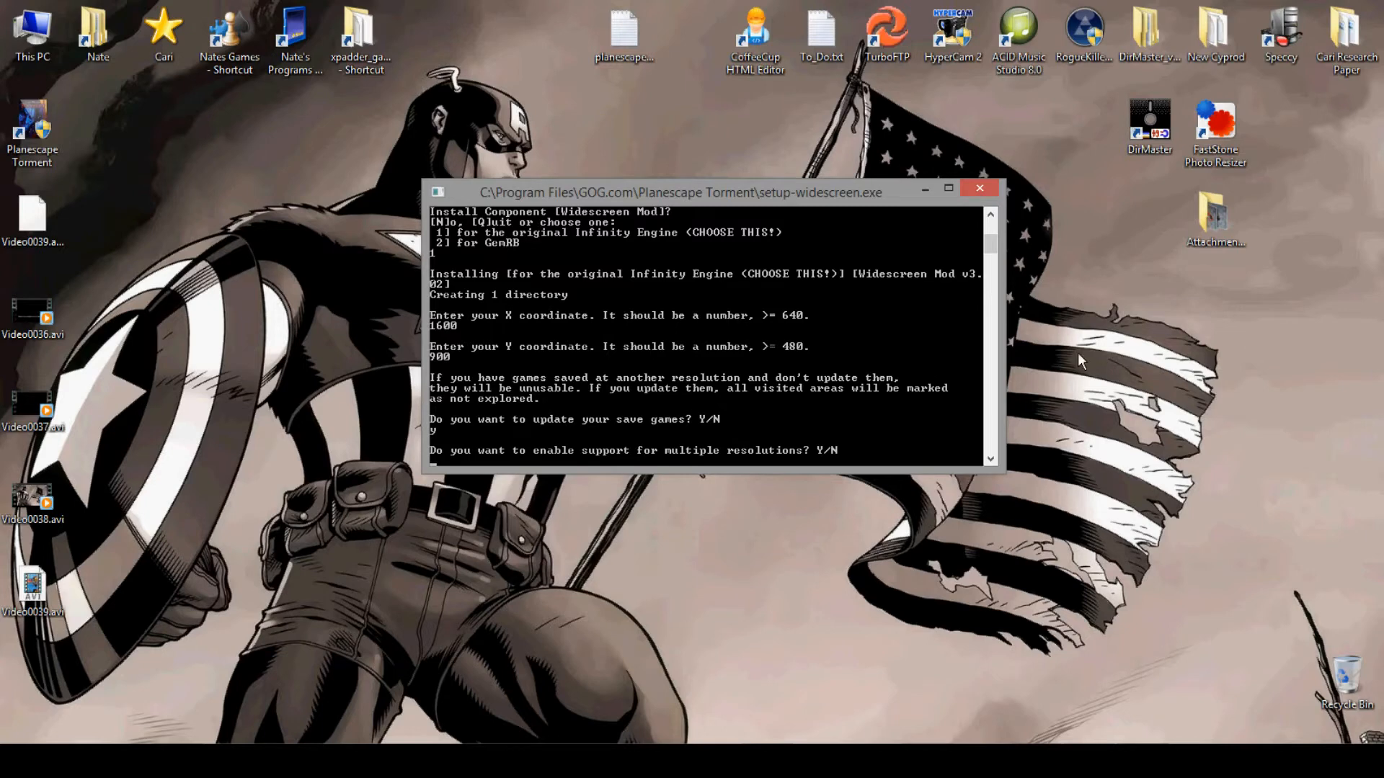
mouse_move(1064, 362)
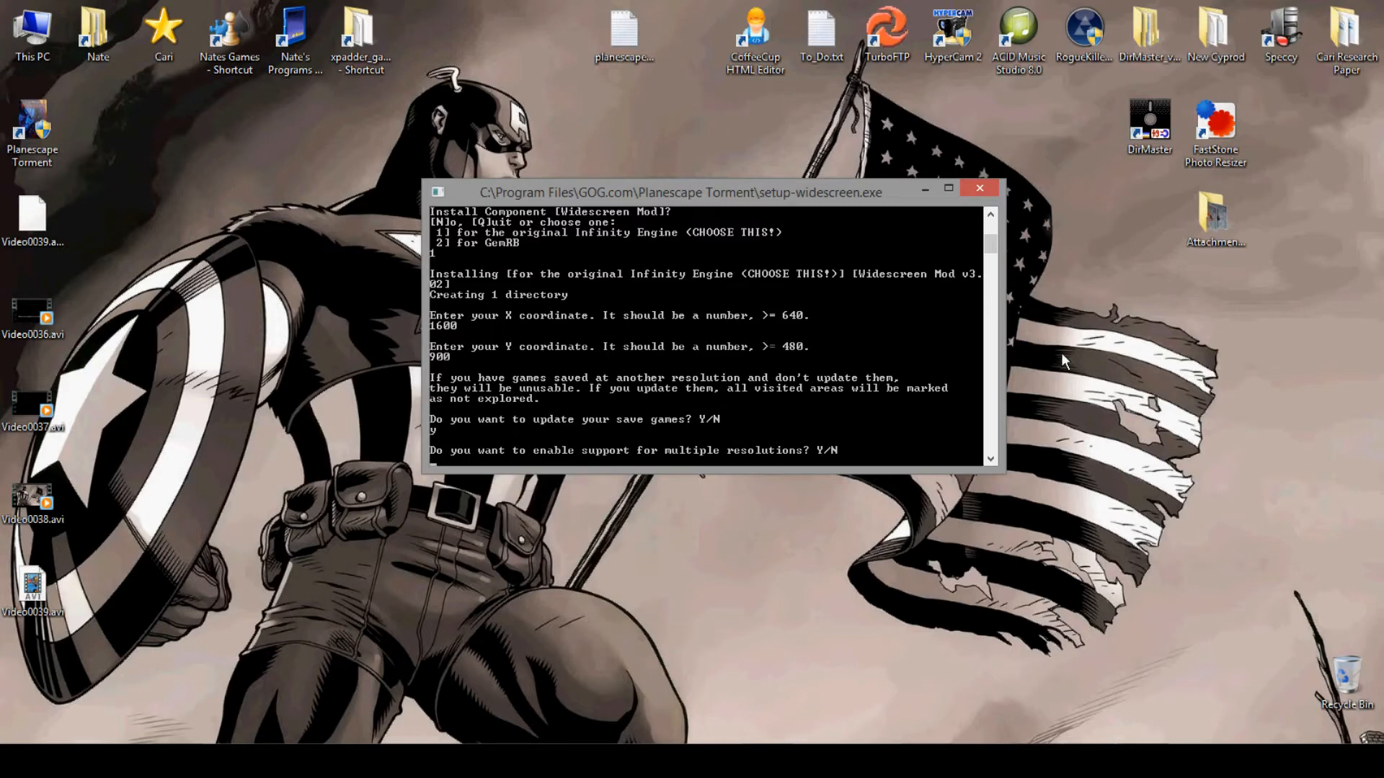
text(n)
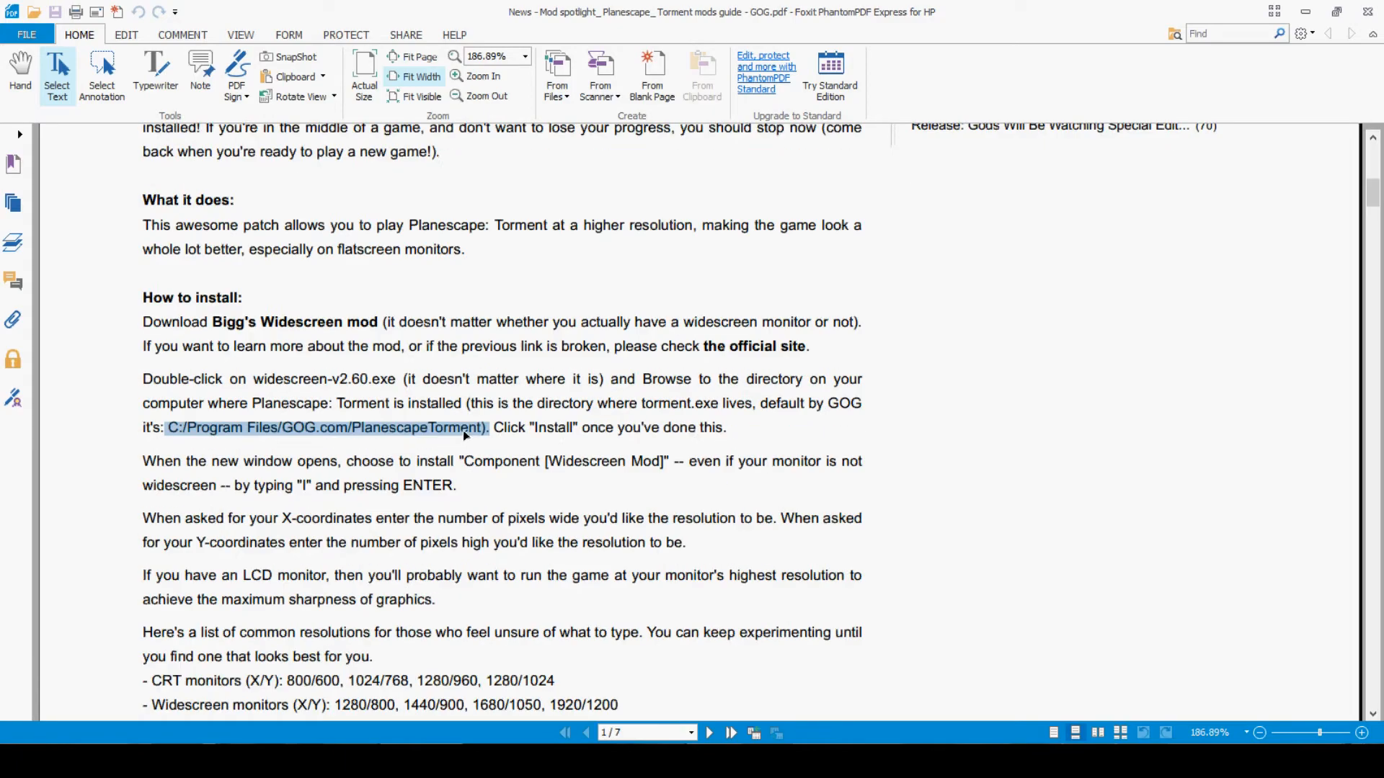
Scroll the mods guide down to the Setup-GhostDog's-PST-UI.exe extraction and install section
scroll(down, 3)
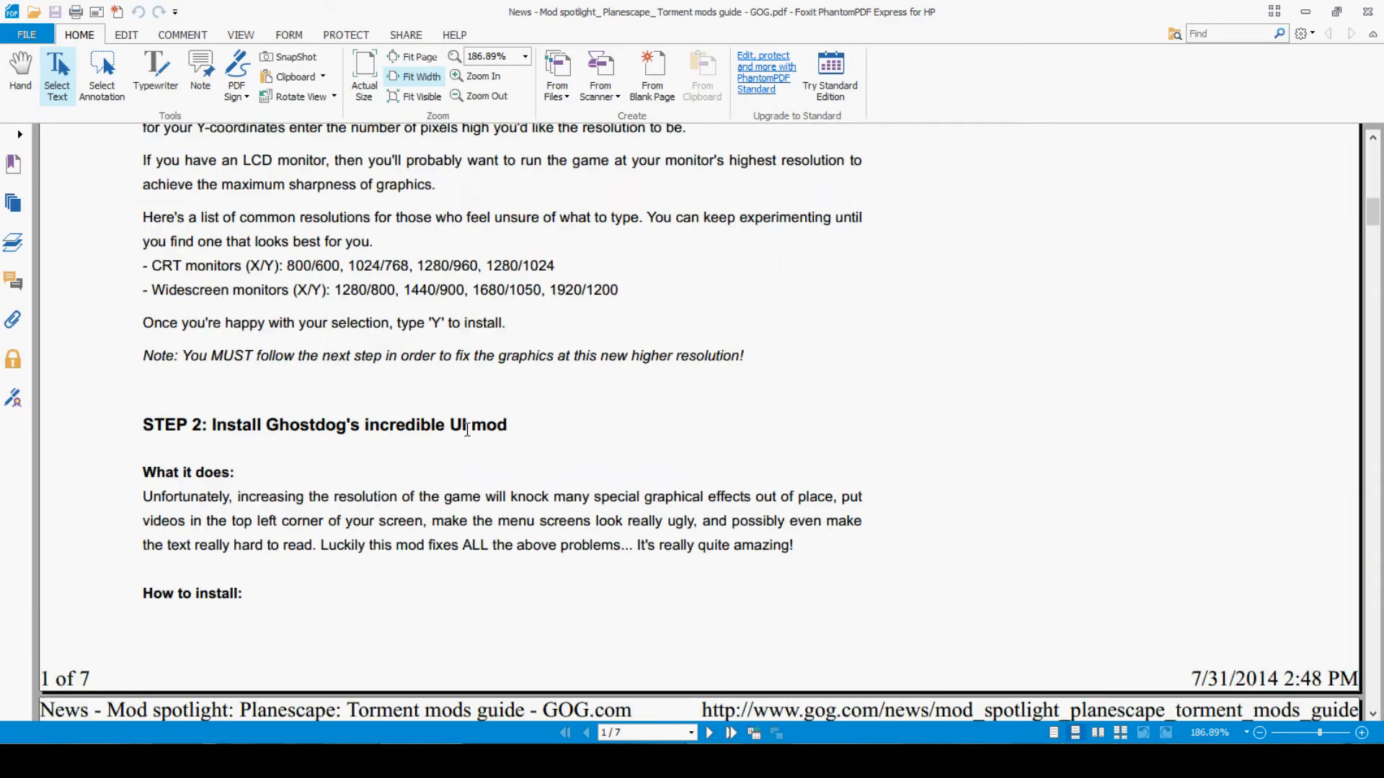
scroll(down, 3)
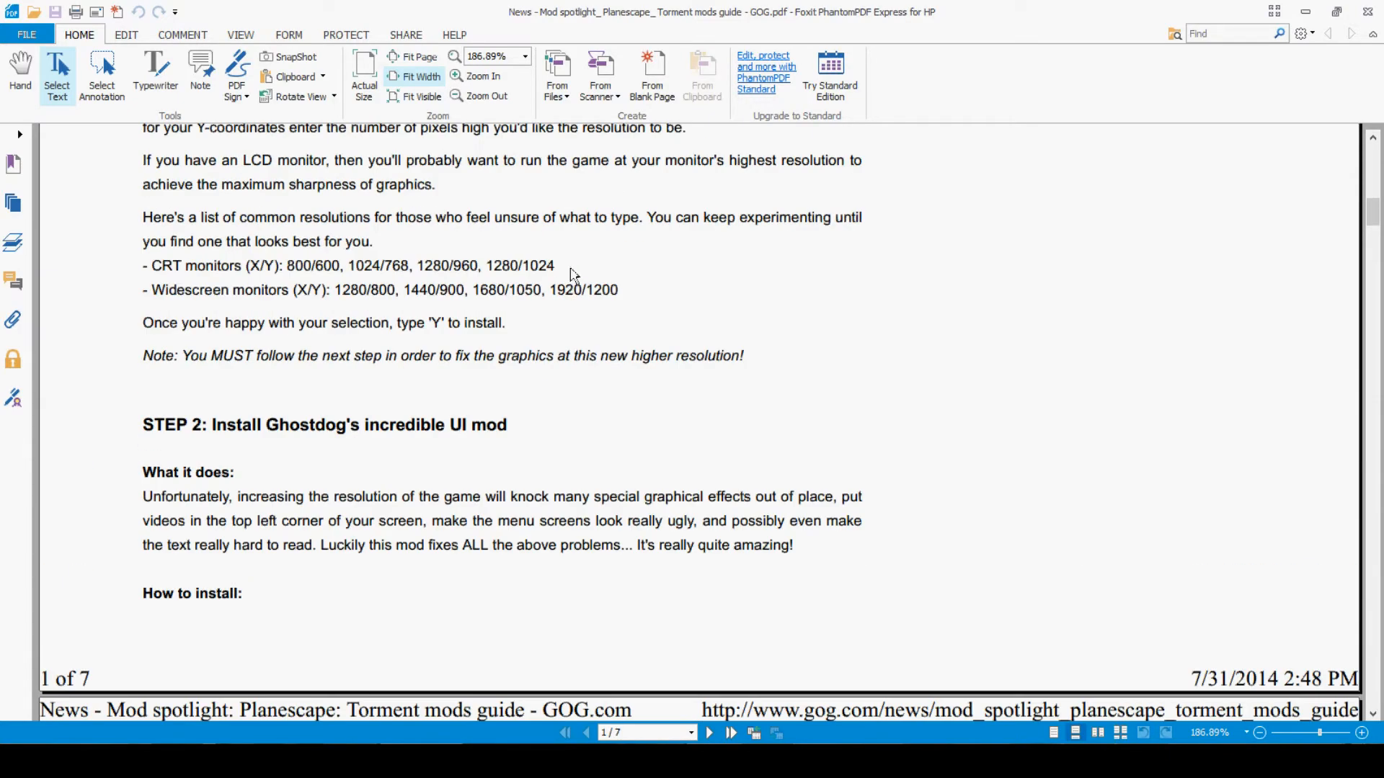
scroll(down, 3)
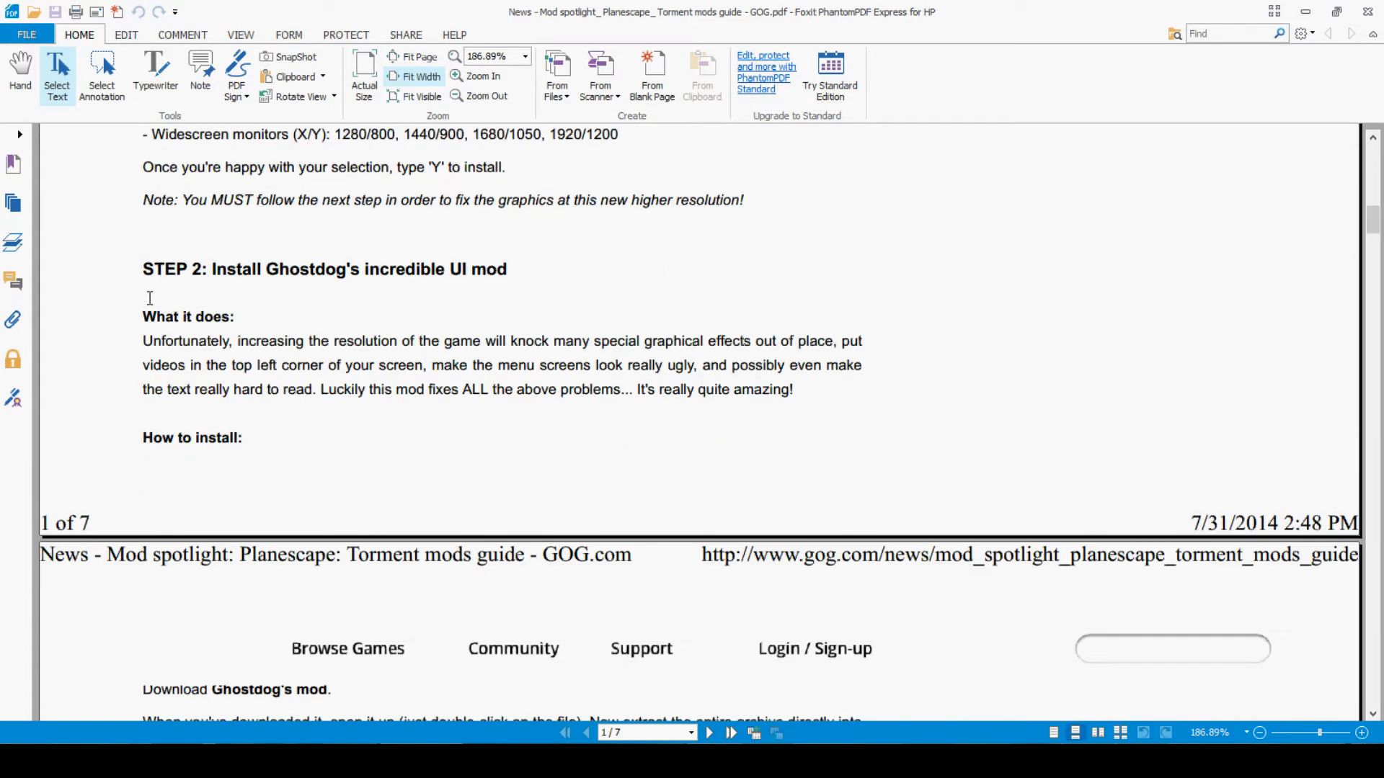
scroll(down, 3)
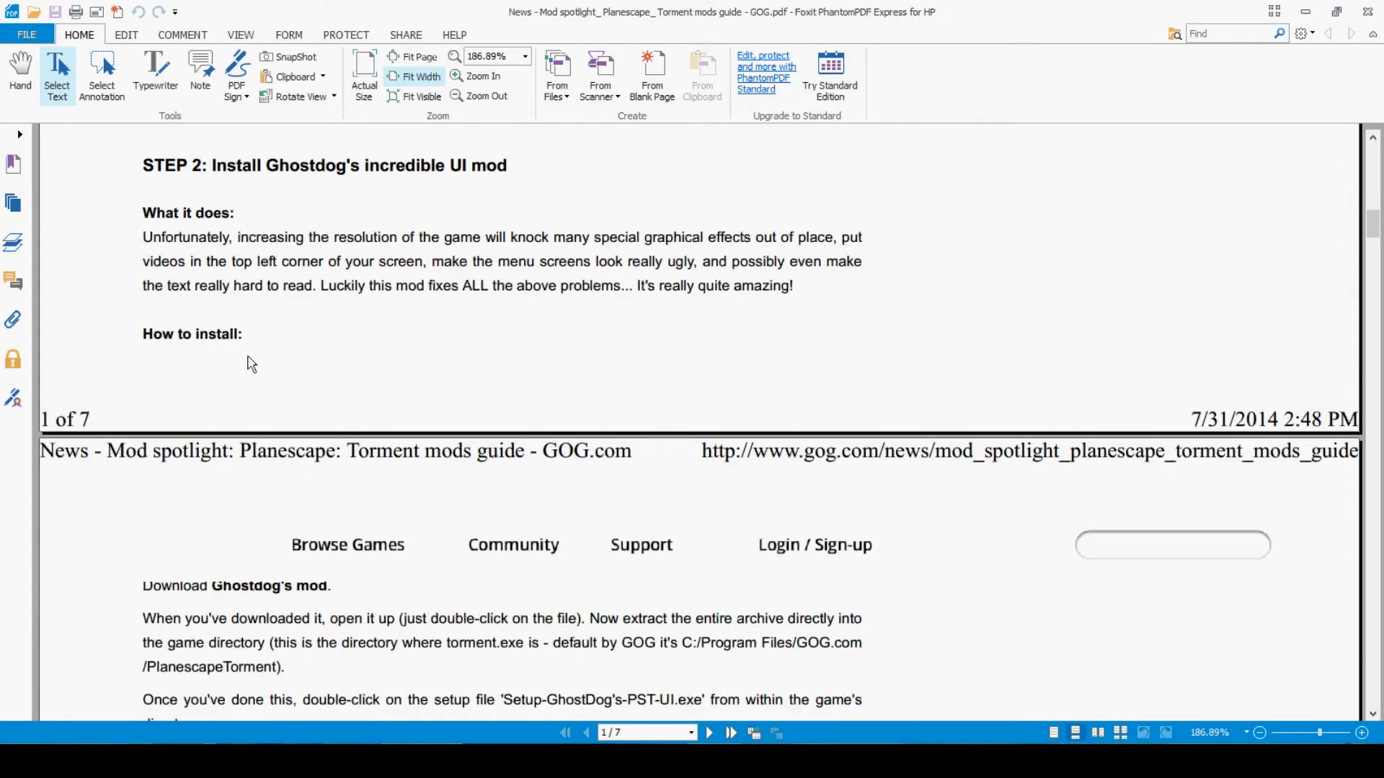
scroll(down, 3)
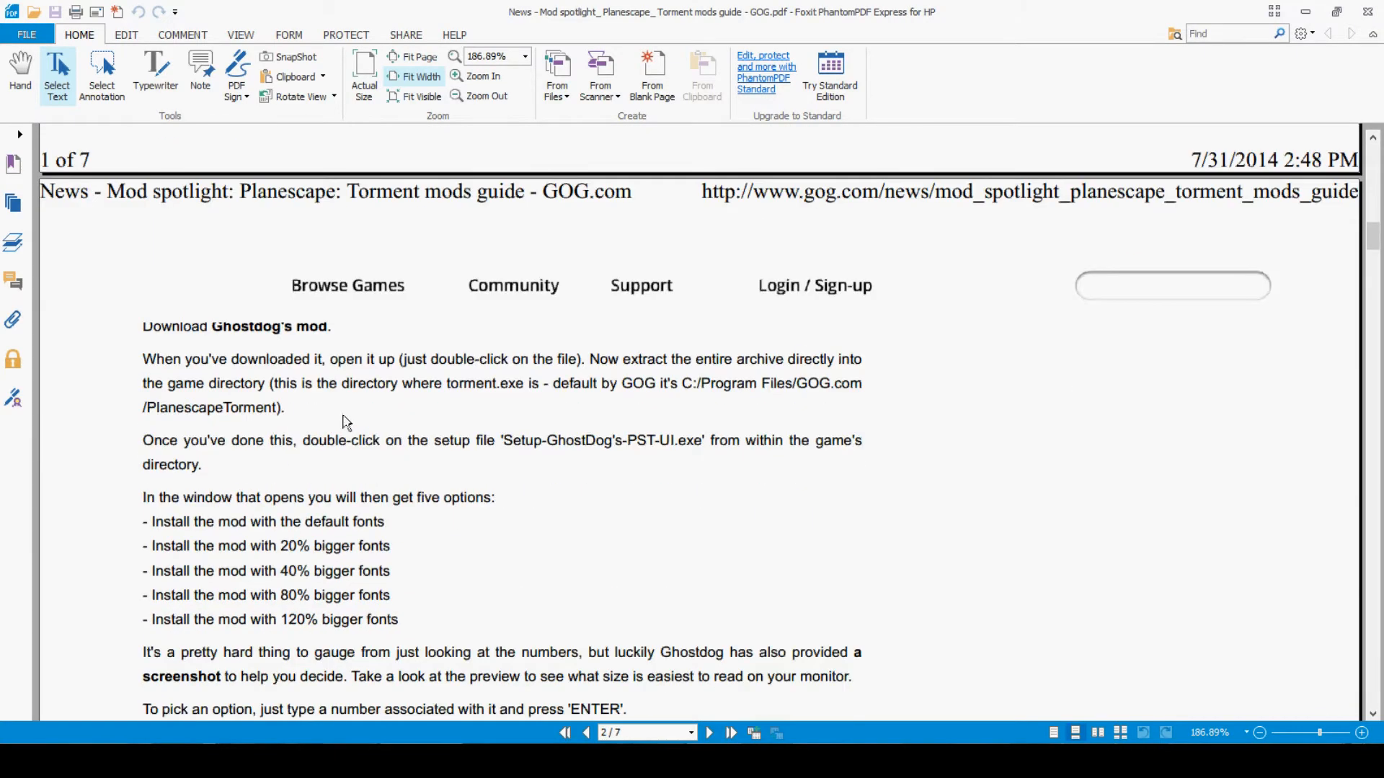
mouse_move(666, 365)
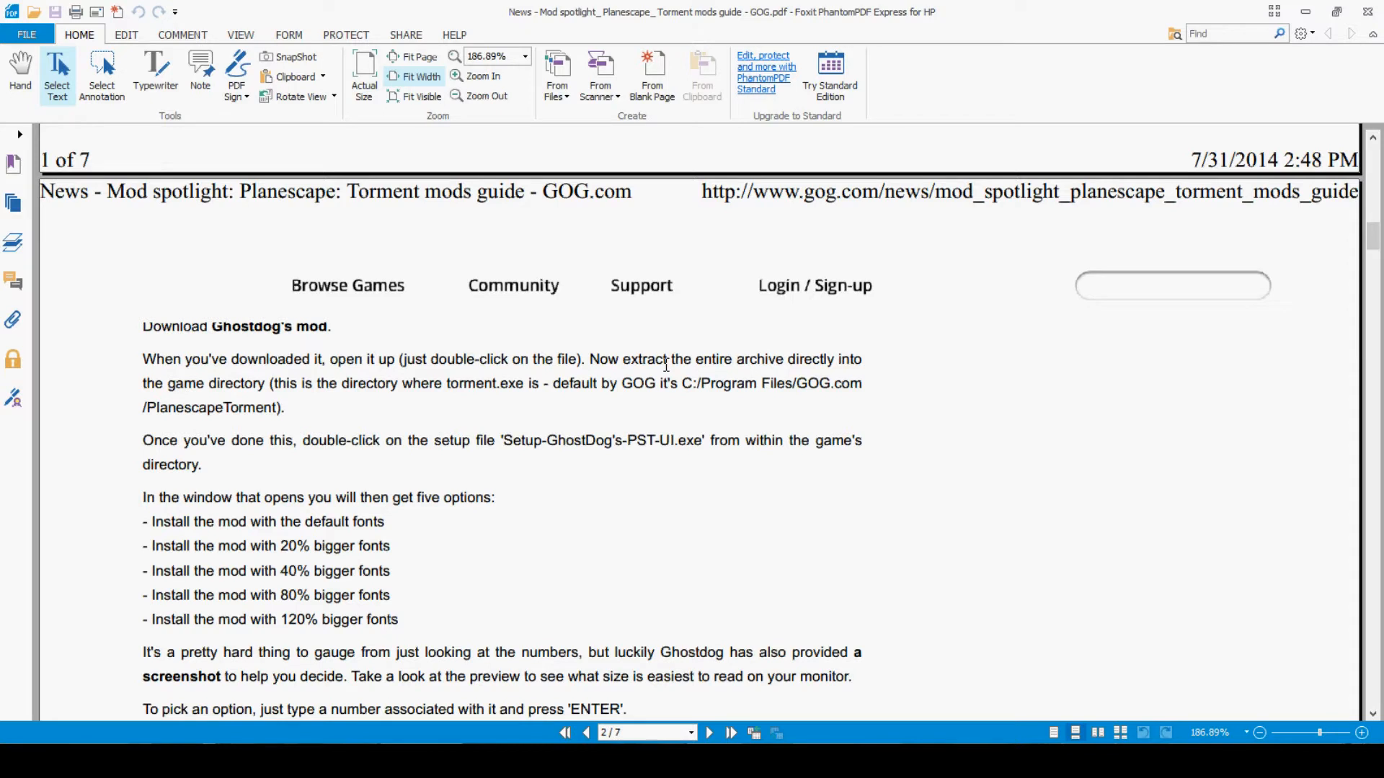
mouse_move(742, 366)
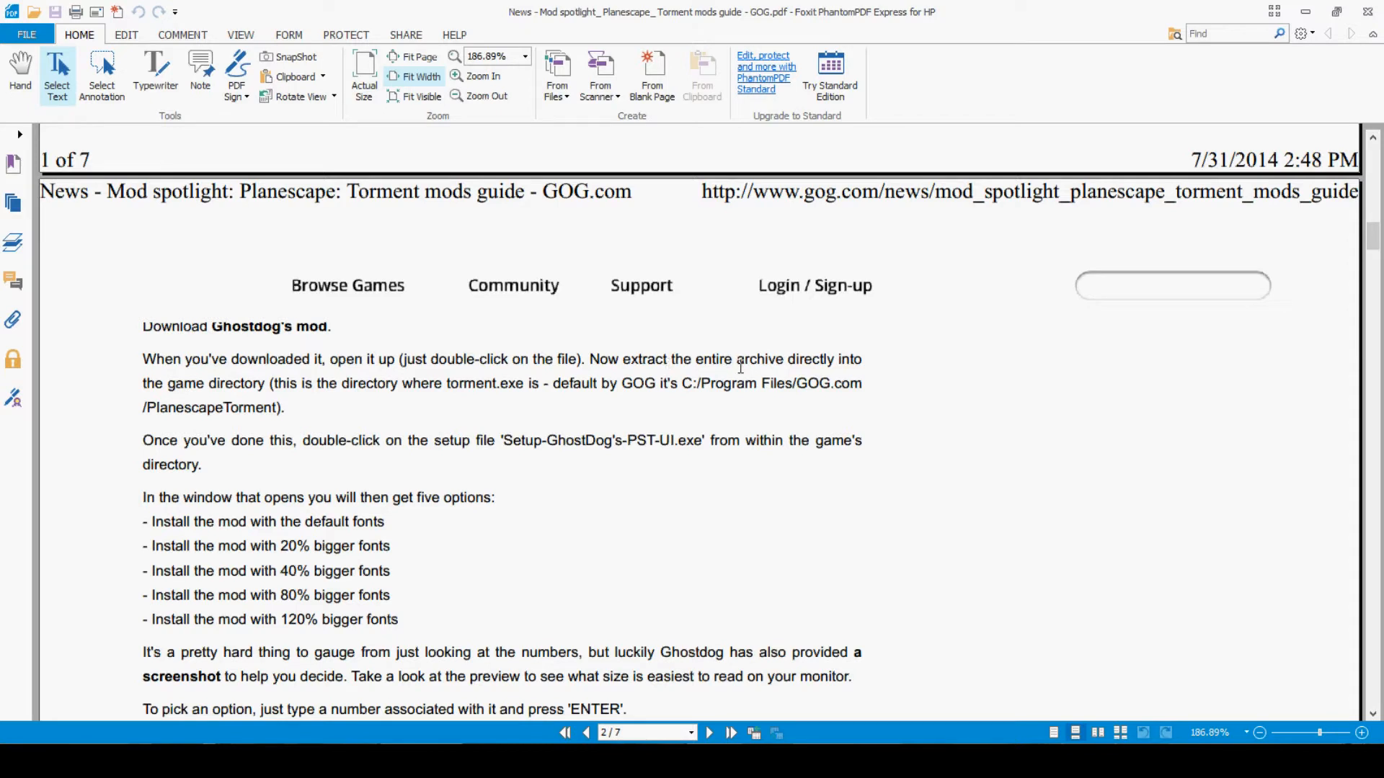
mouse_move(560, 410)
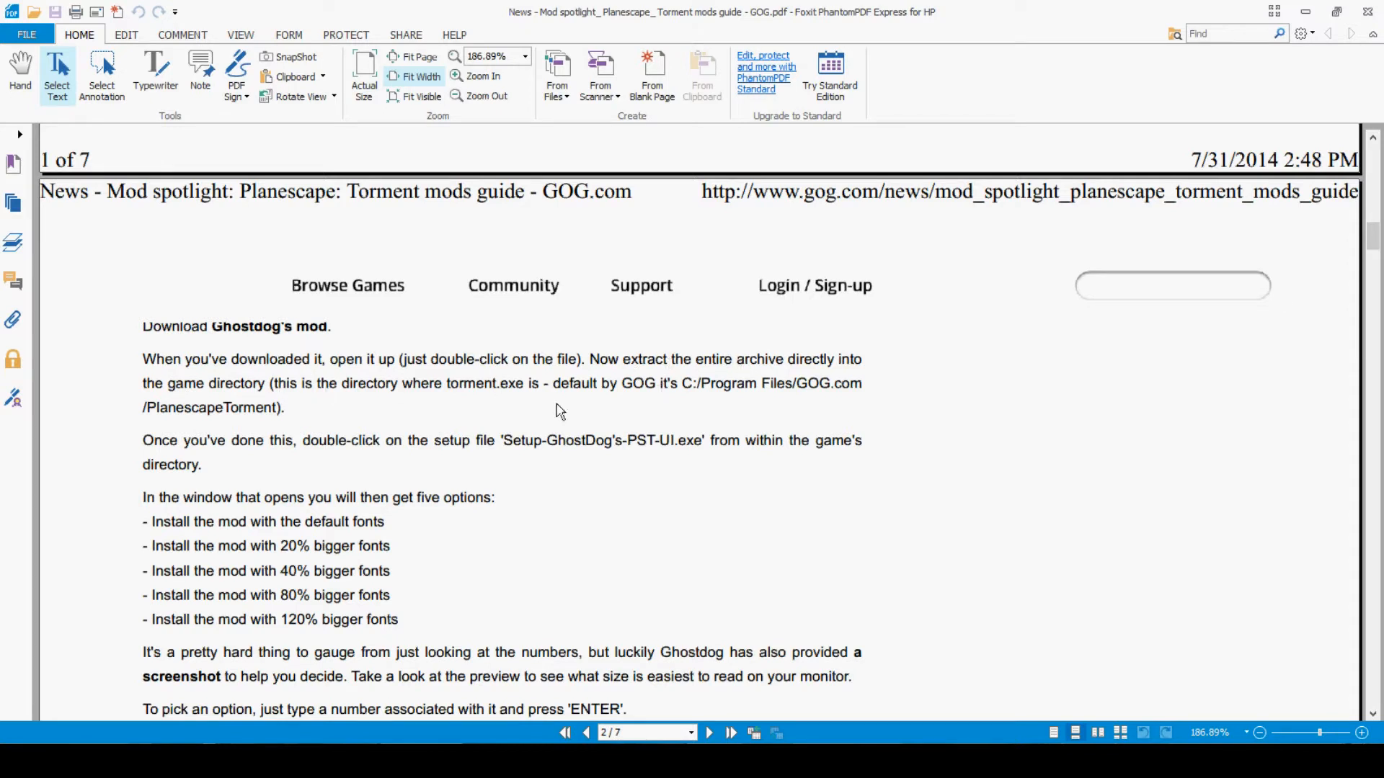
mouse_move(631, 400)
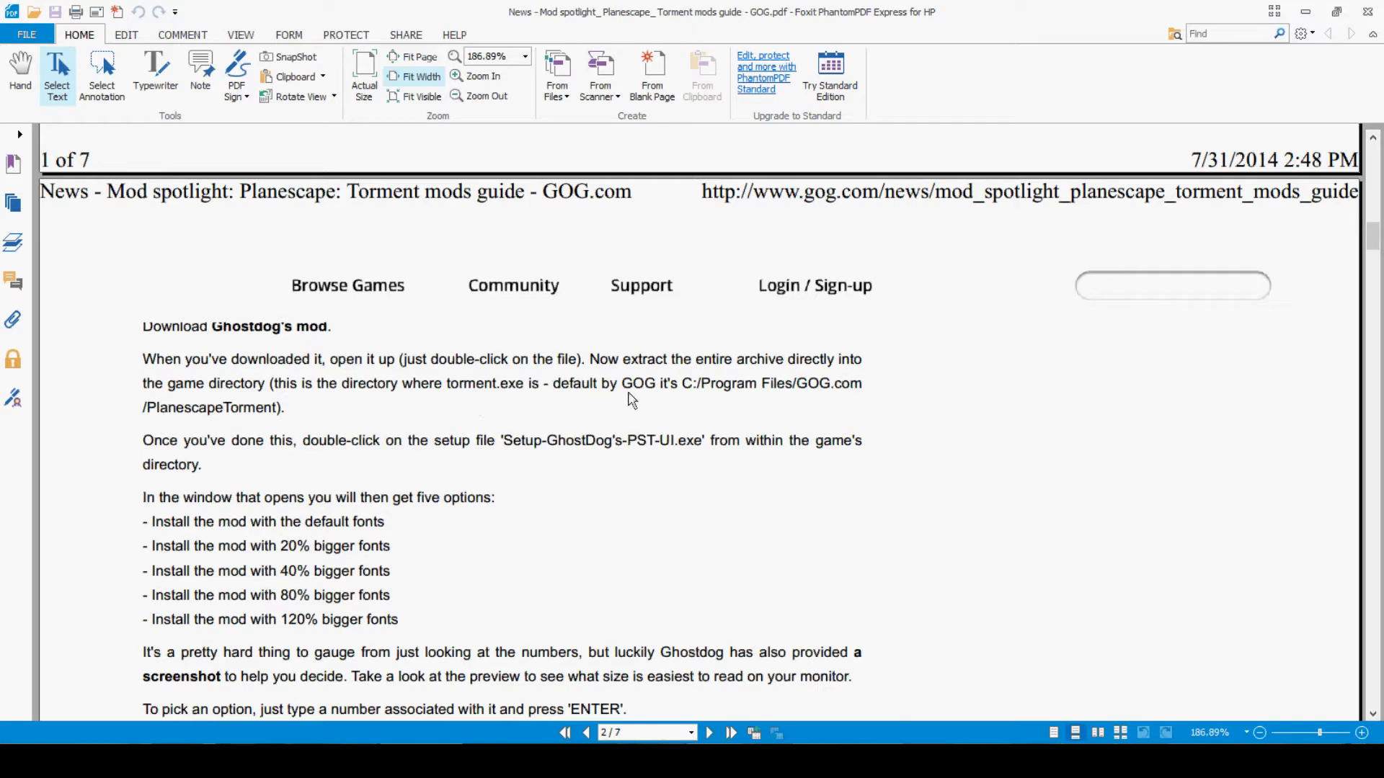
mouse_move(682, 408)
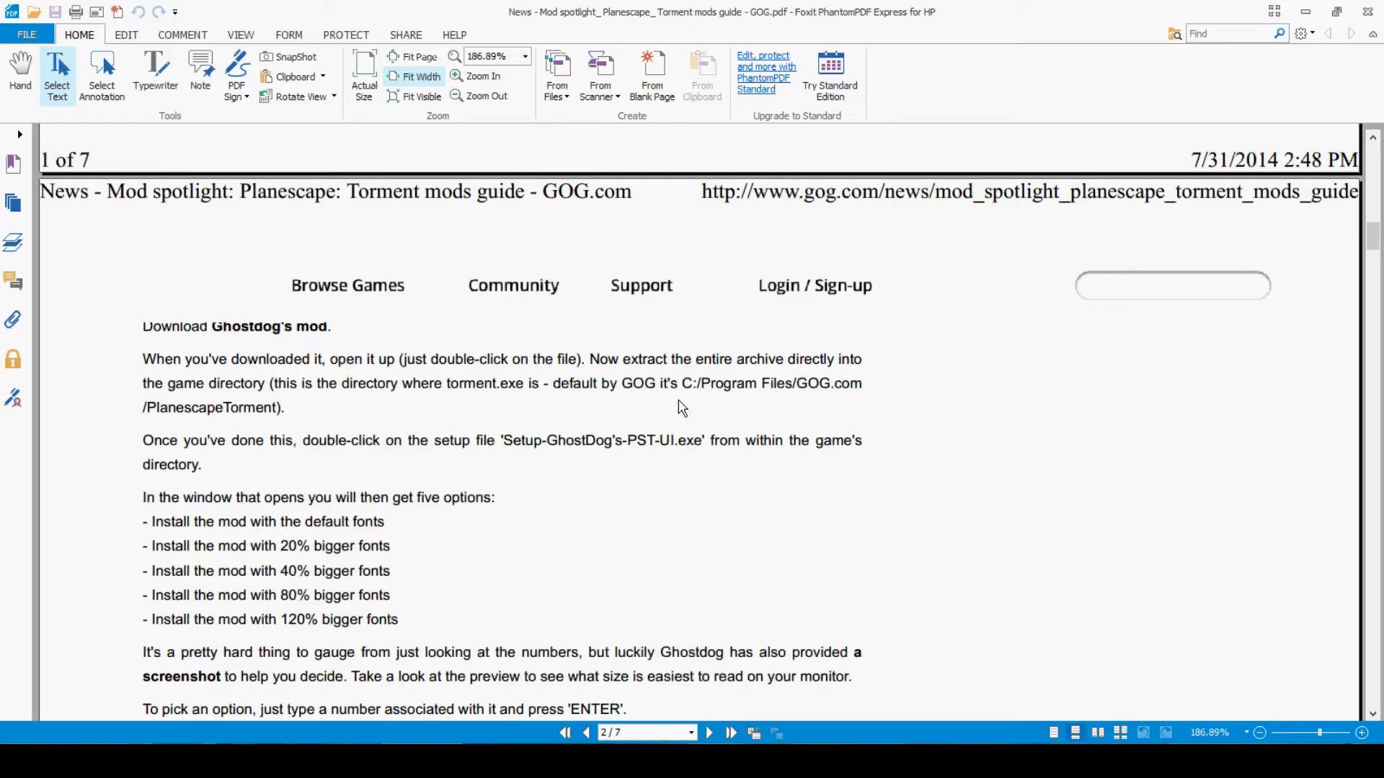
mouse_move(632, 479)
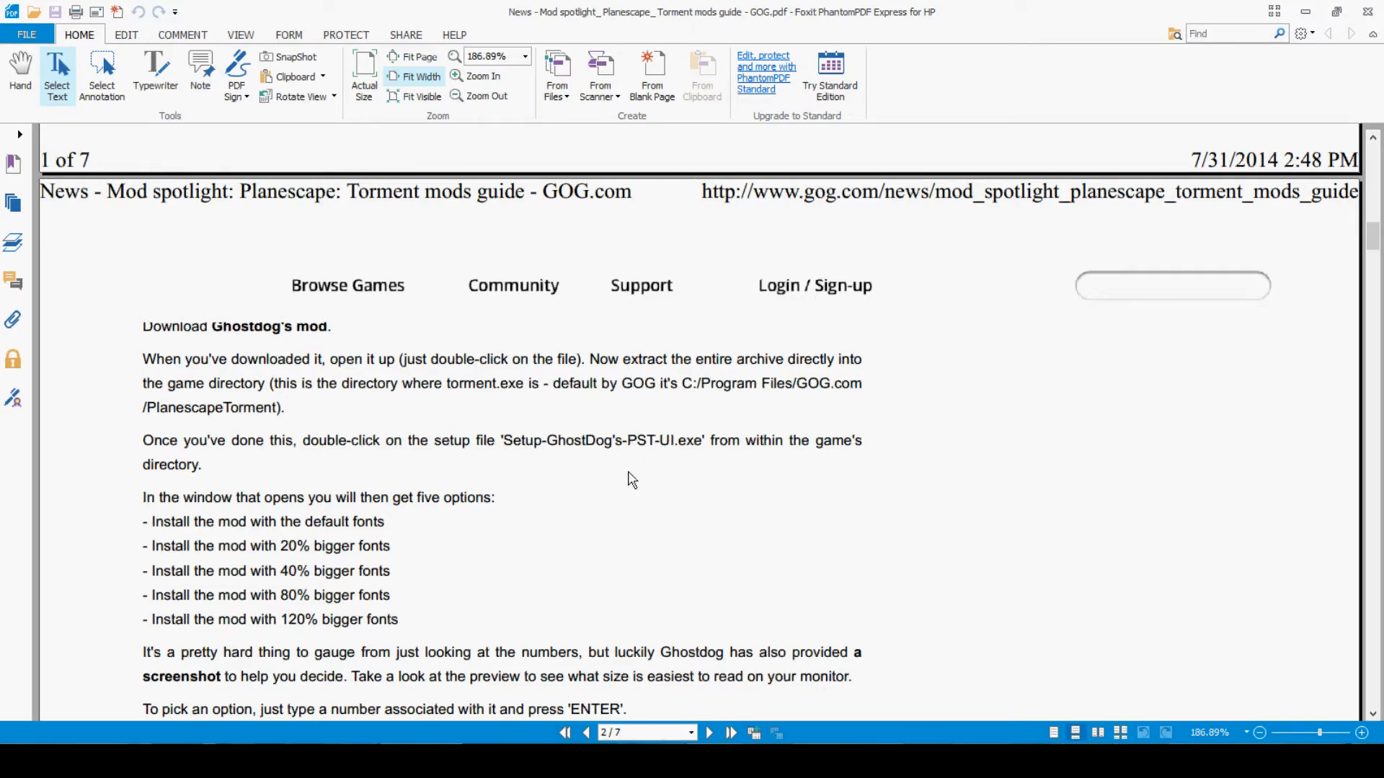
scroll(down, 3)
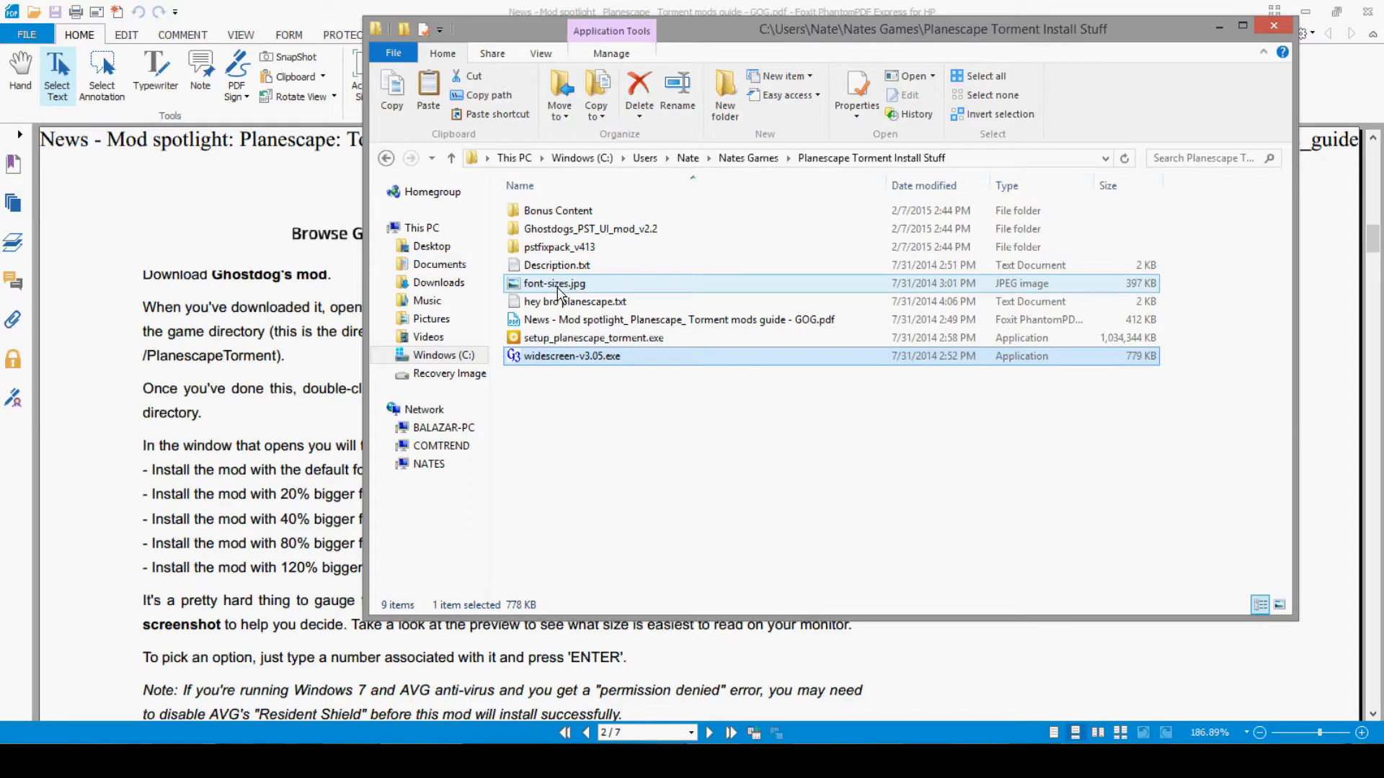
View font-sizes.jpg comparing Default, 20%, 40% and 80% dialogue text sizes
double_click(554, 283)
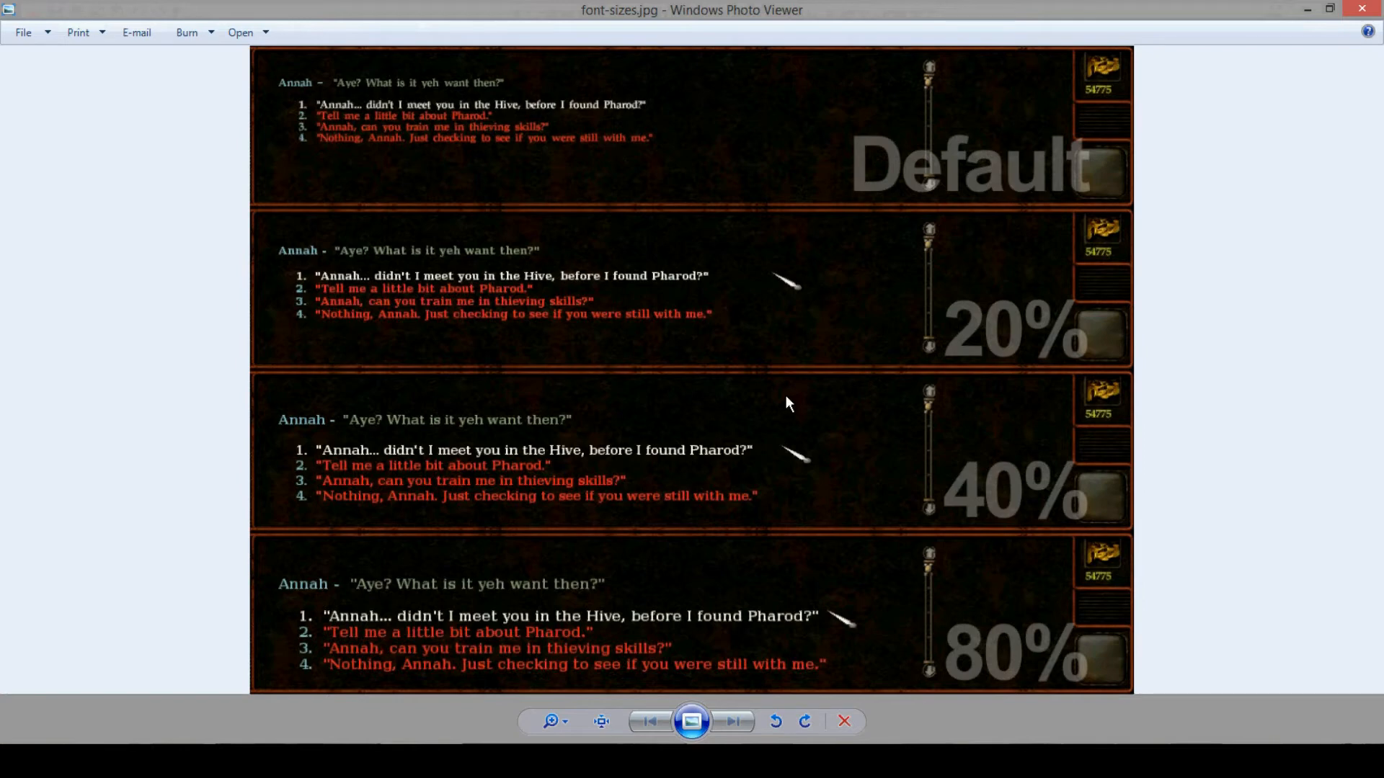
mouse_move(170, 327)
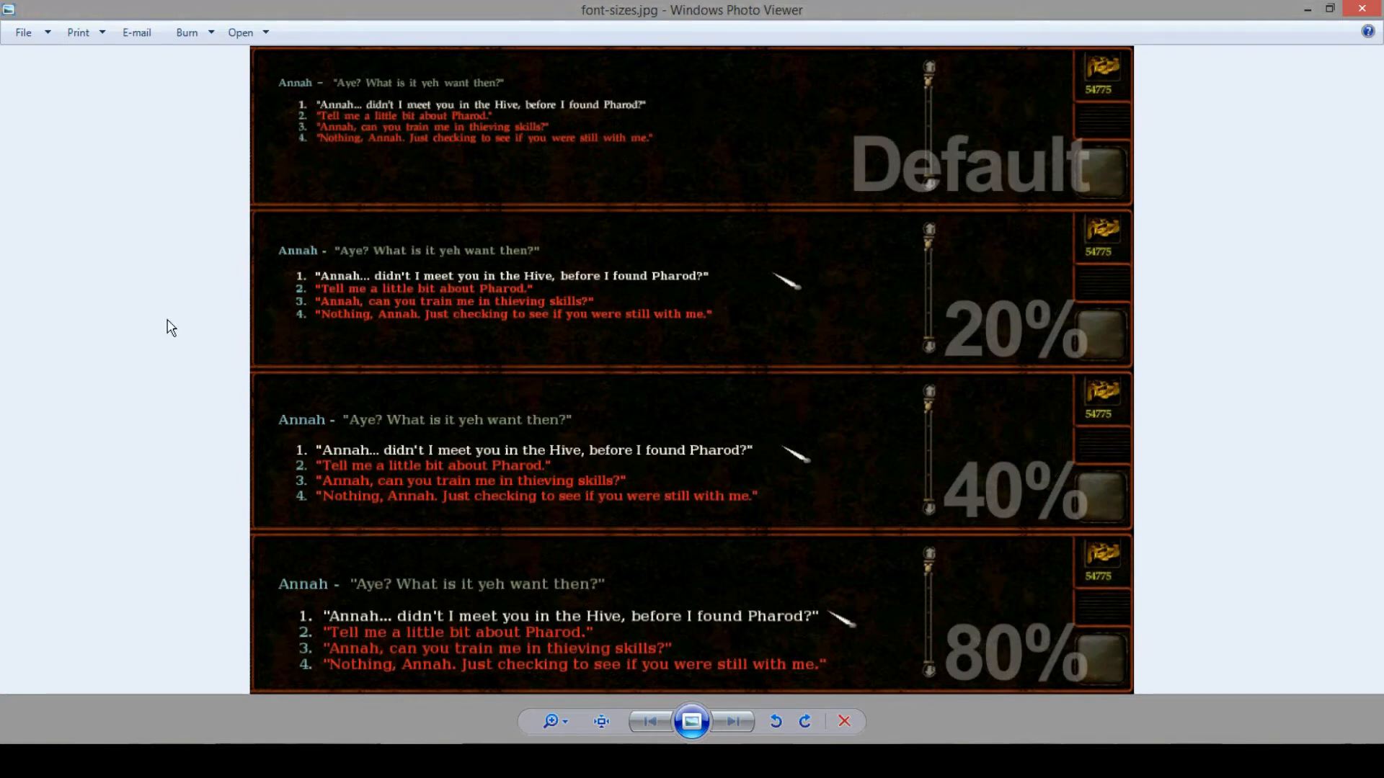
mouse_move(326, 417)
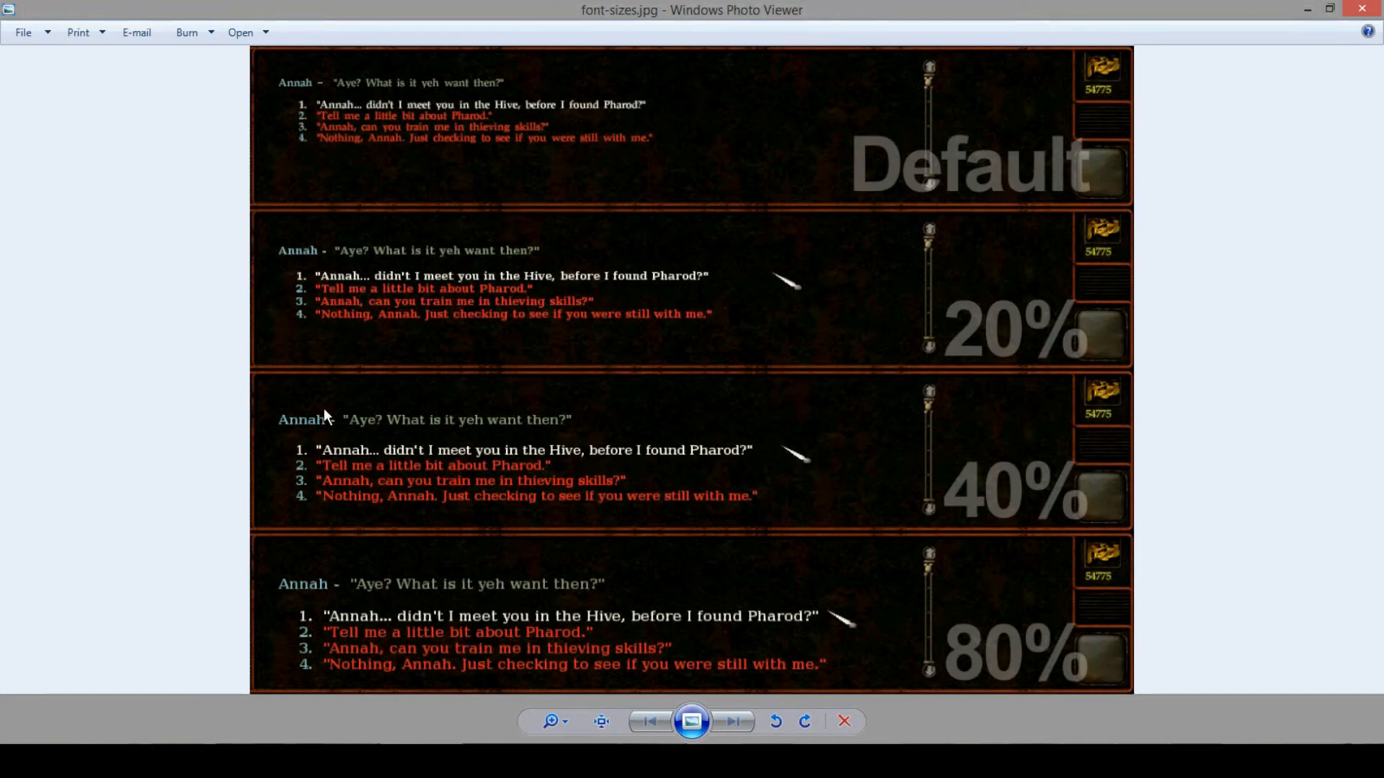
mouse_move(715, 269)
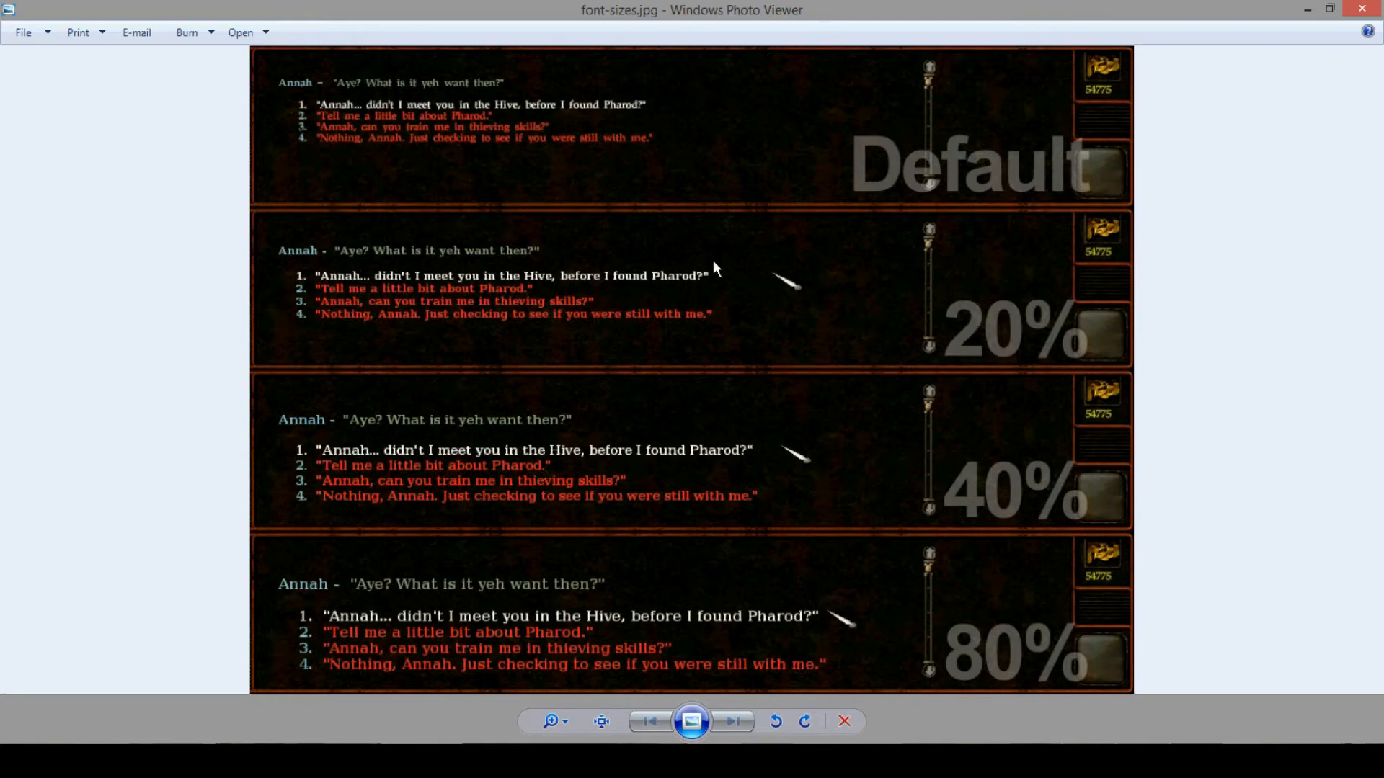
mouse_move(563, 555)
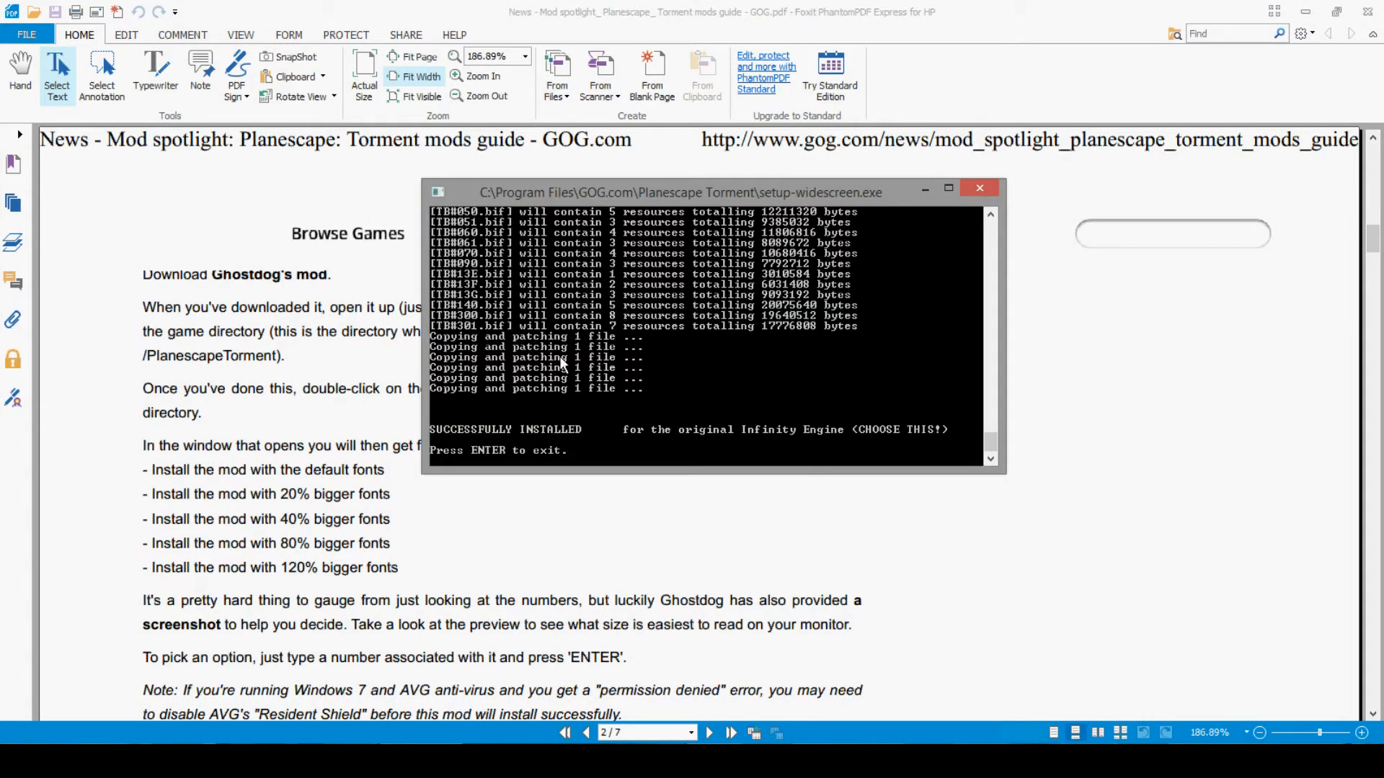
Extract Ghostdogs_PST_UI_mod_v2.2.7z into C:\Program Files\GOG.com\Planescape Torment with WinRAR
click(979, 188)
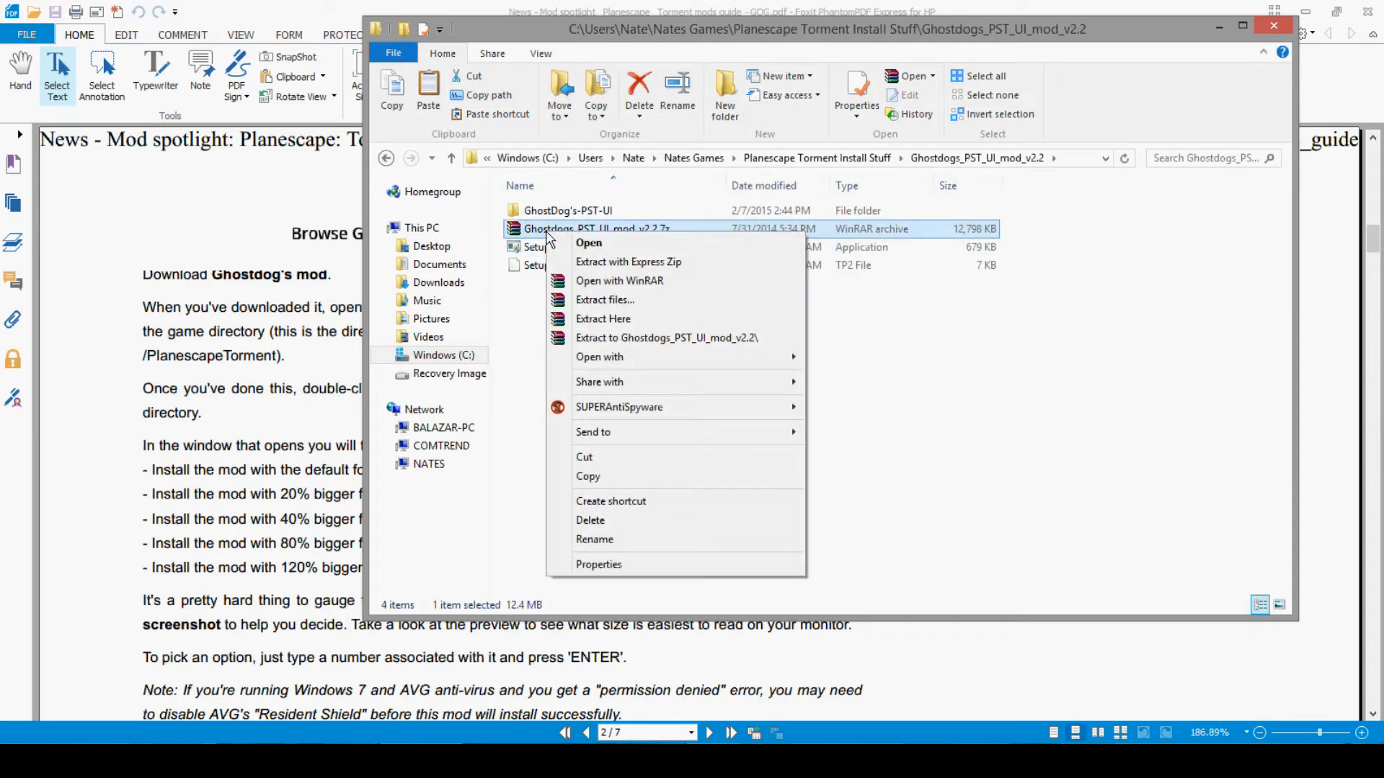
mouse_move(617, 280)
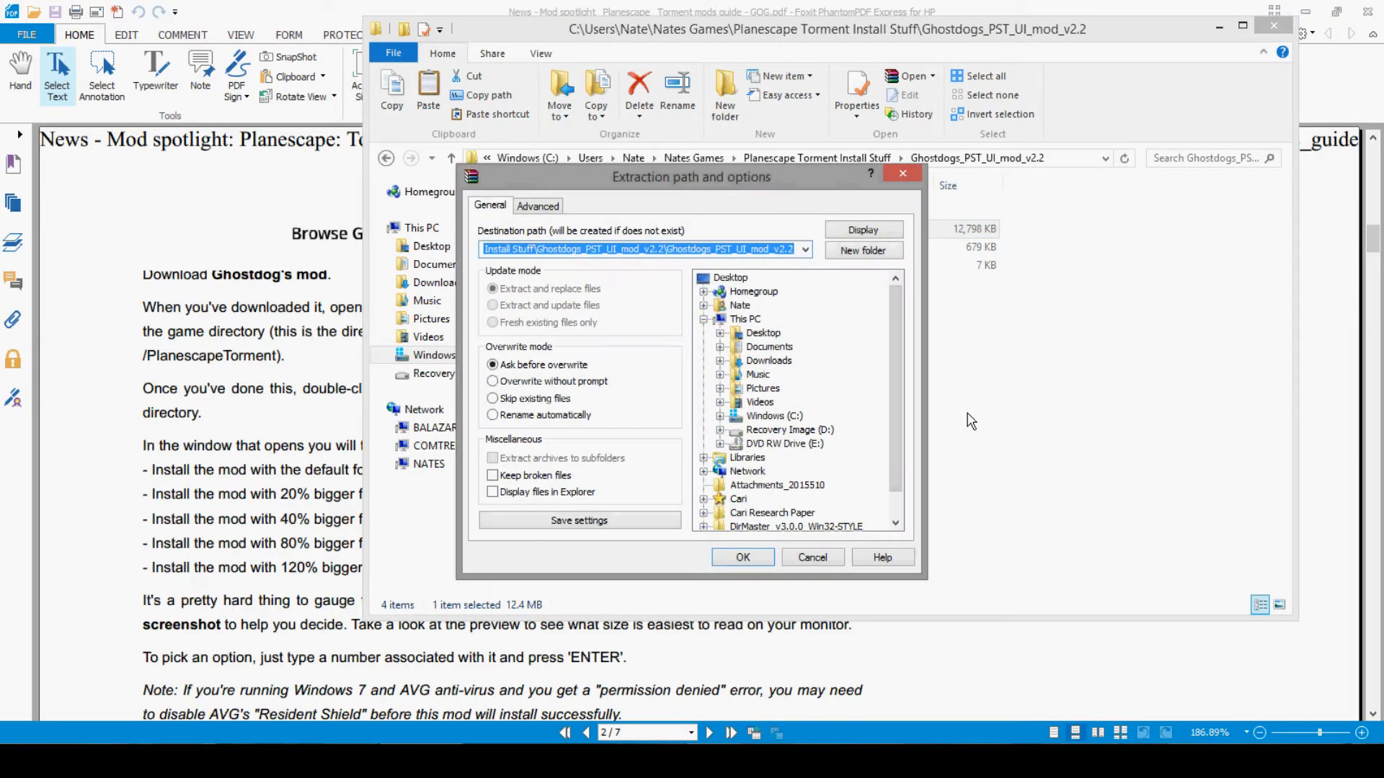
mouse_move(852, 320)
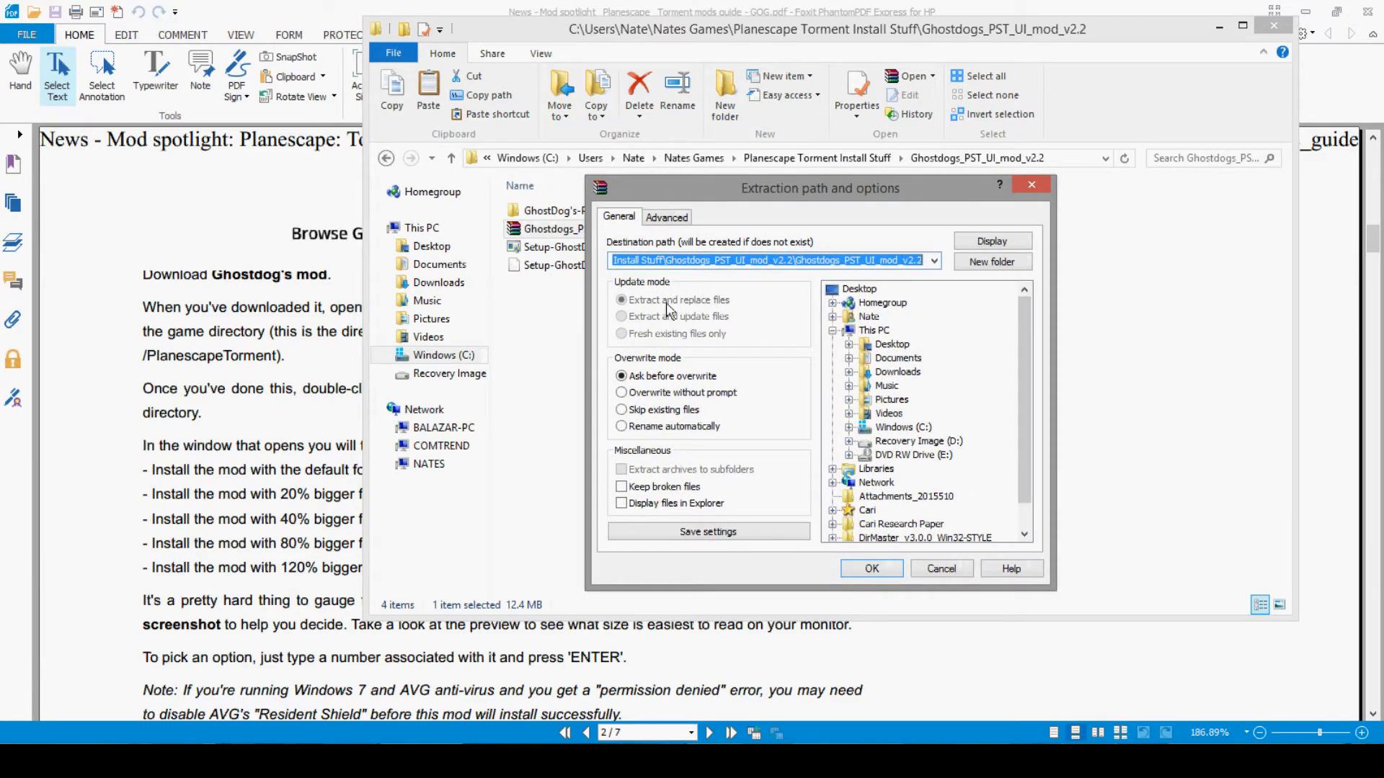
mouse_move(726, 327)
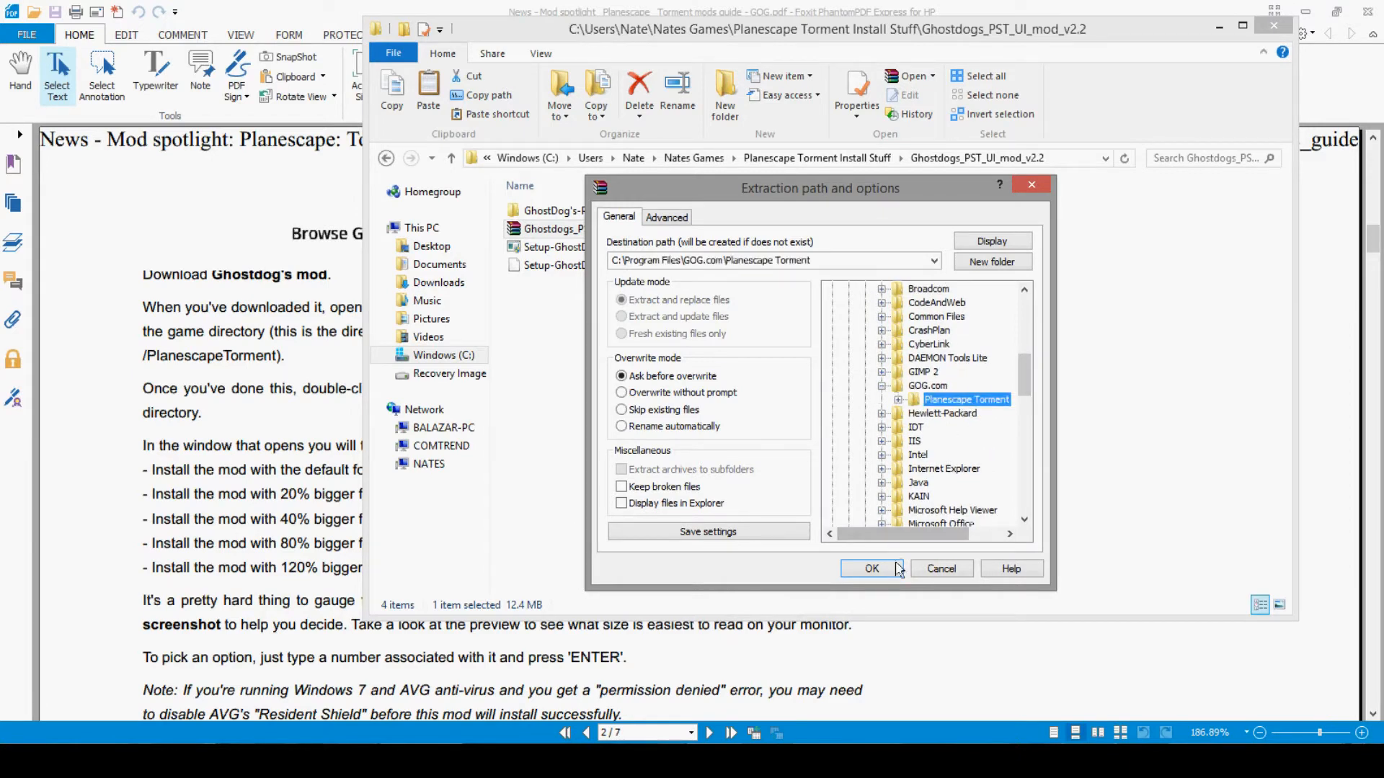
click(871, 567)
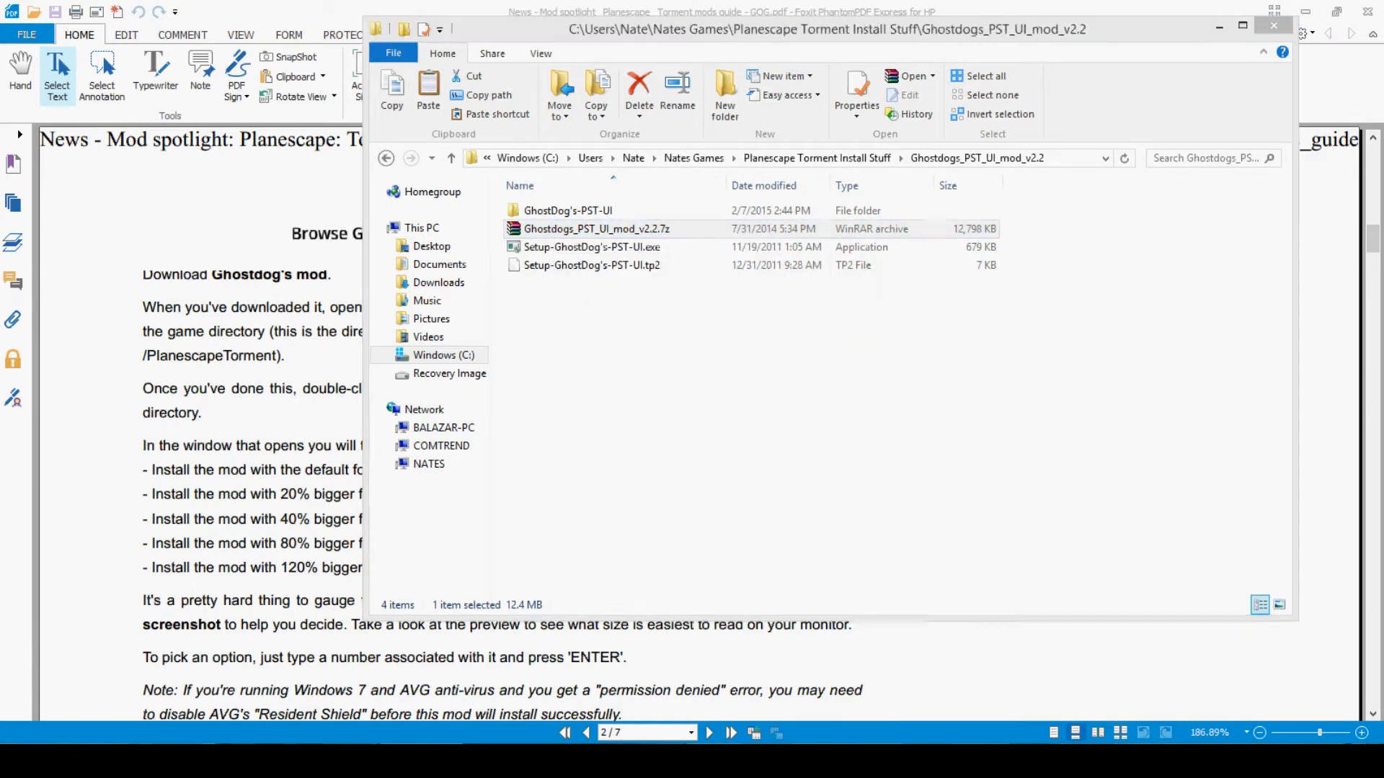
Set Setup-GhostDog's-PST-UI.exe to Windows Vista compatibility mode with Run as administrator
click(596, 228)
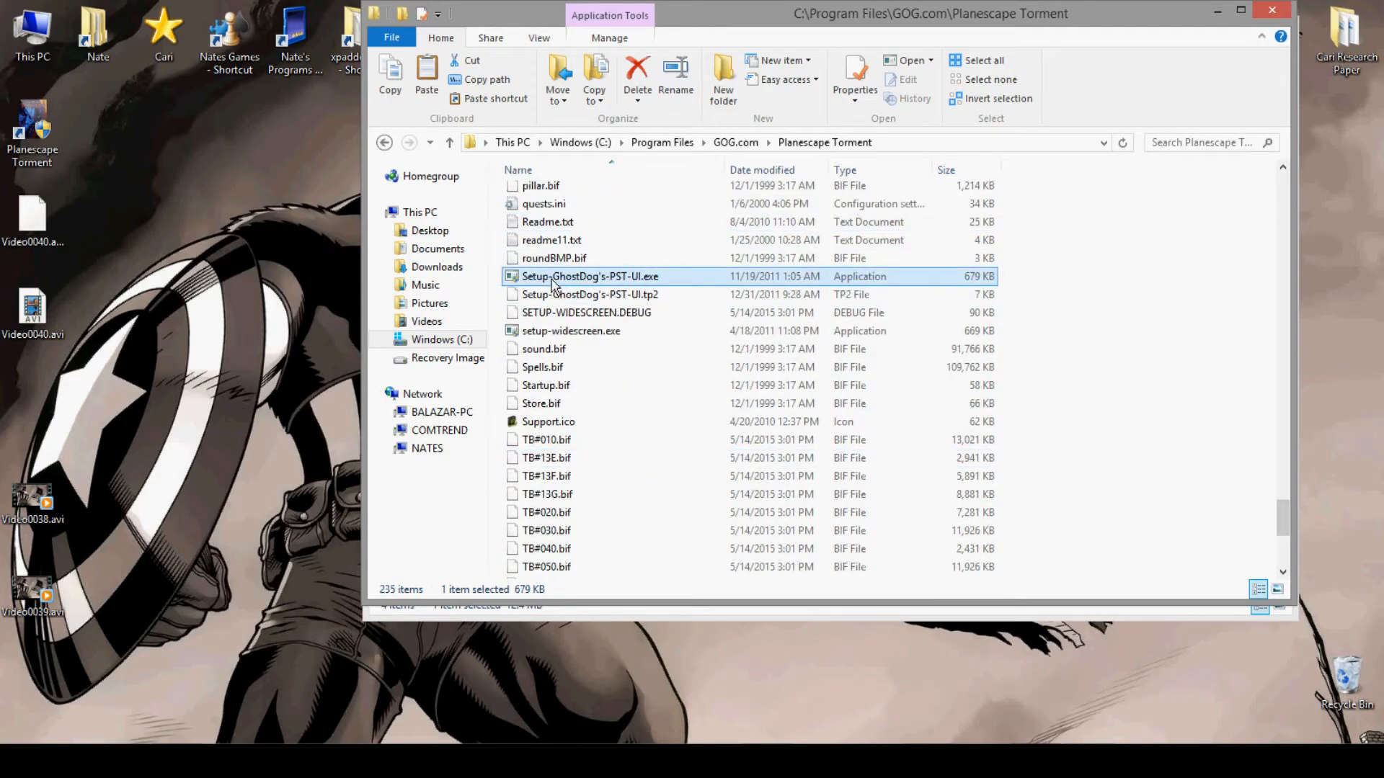
click(854, 75)
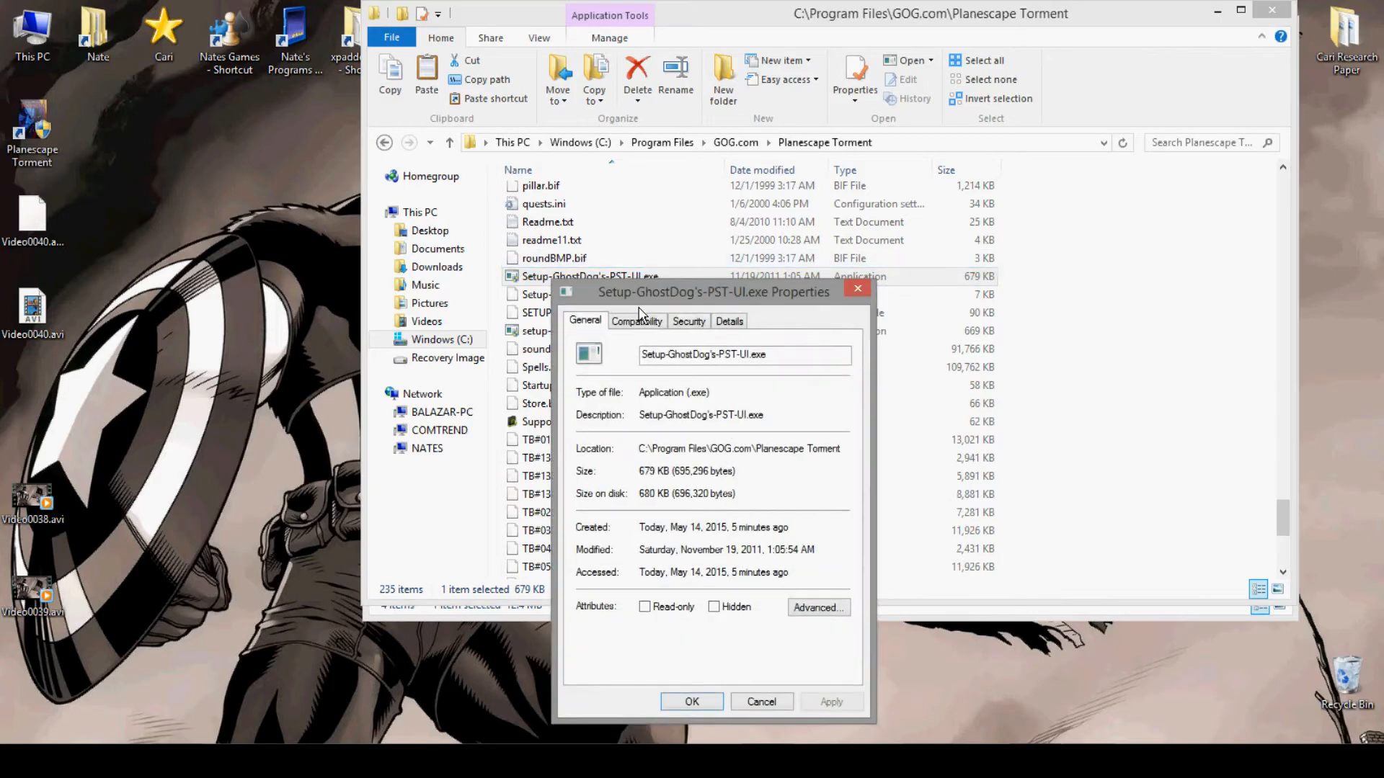
click(637, 320)
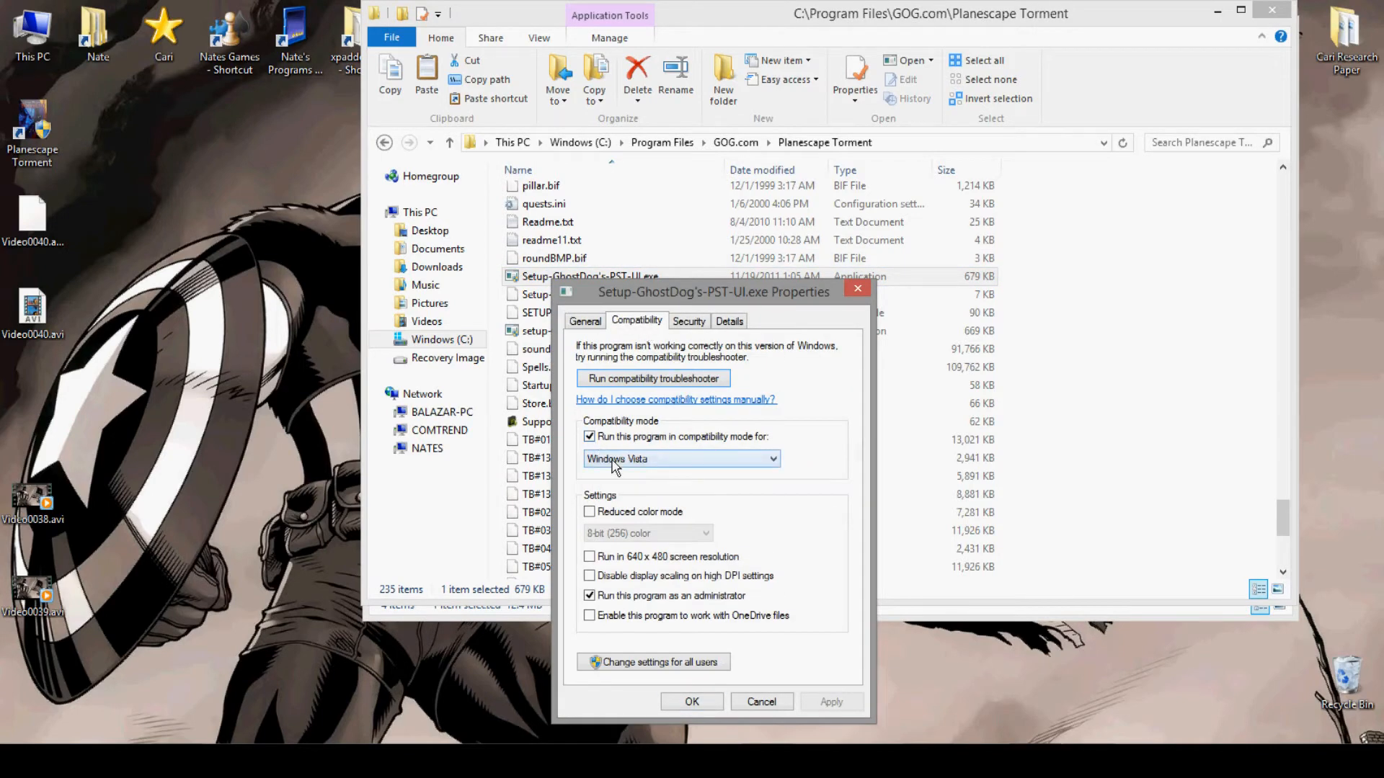
mouse_move(767, 472)
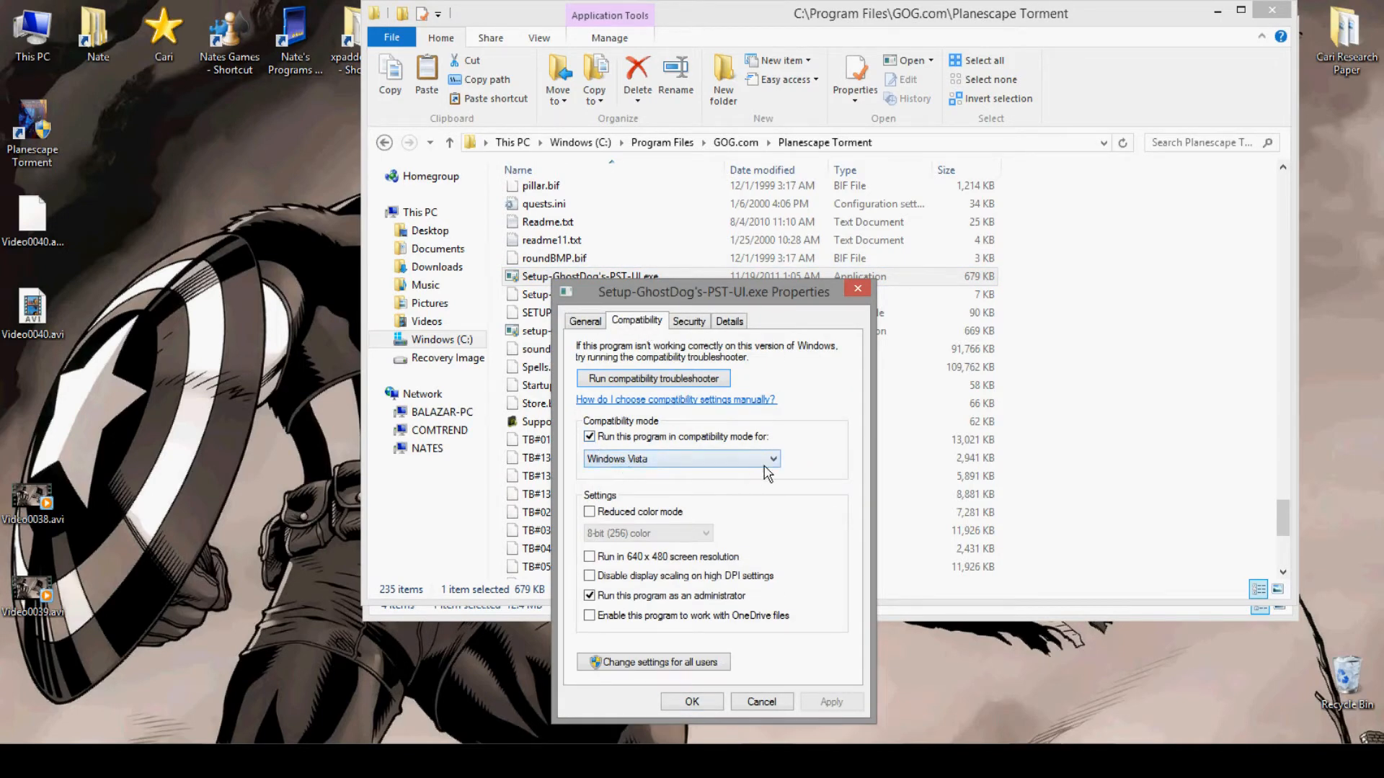
click(772, 458)
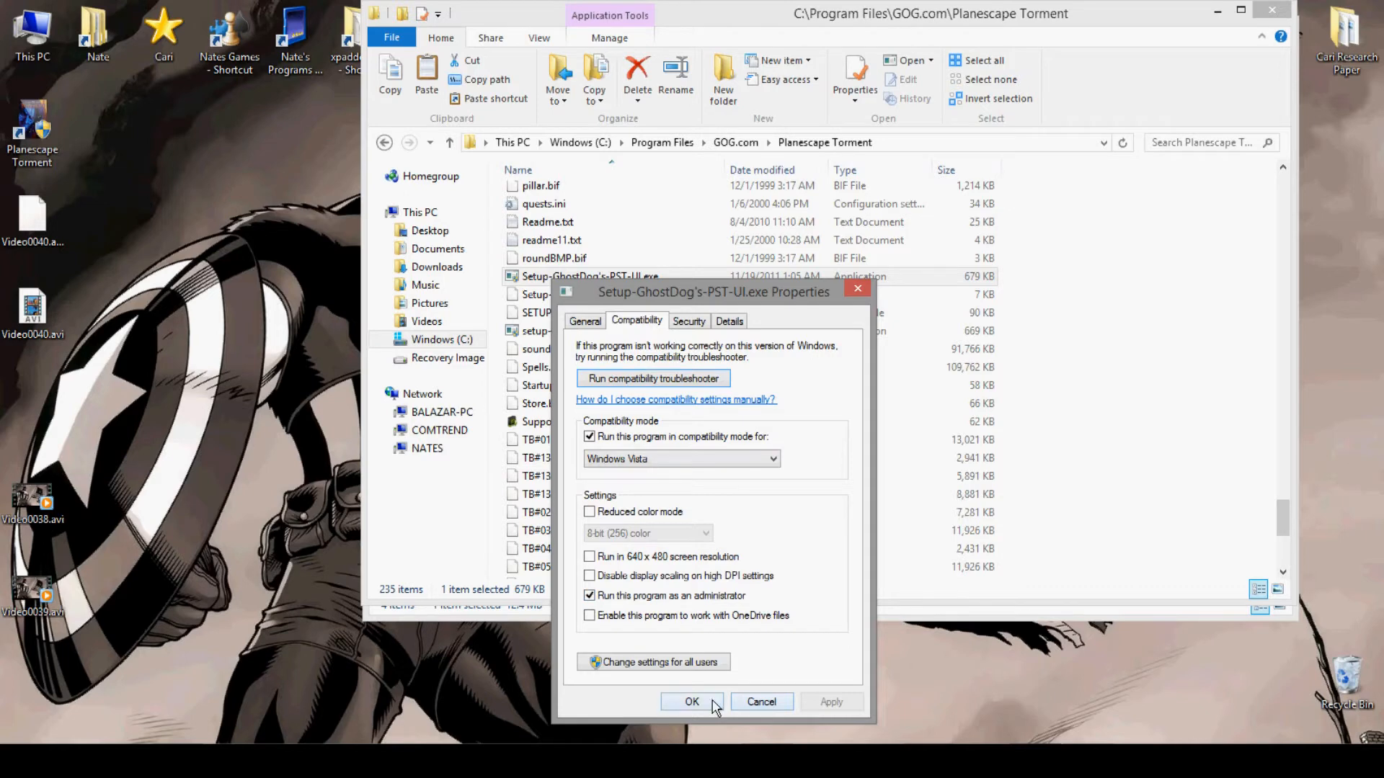
Apply the compatibility settings and allow the GhostDog setup to run past UAC
click(692, 701)
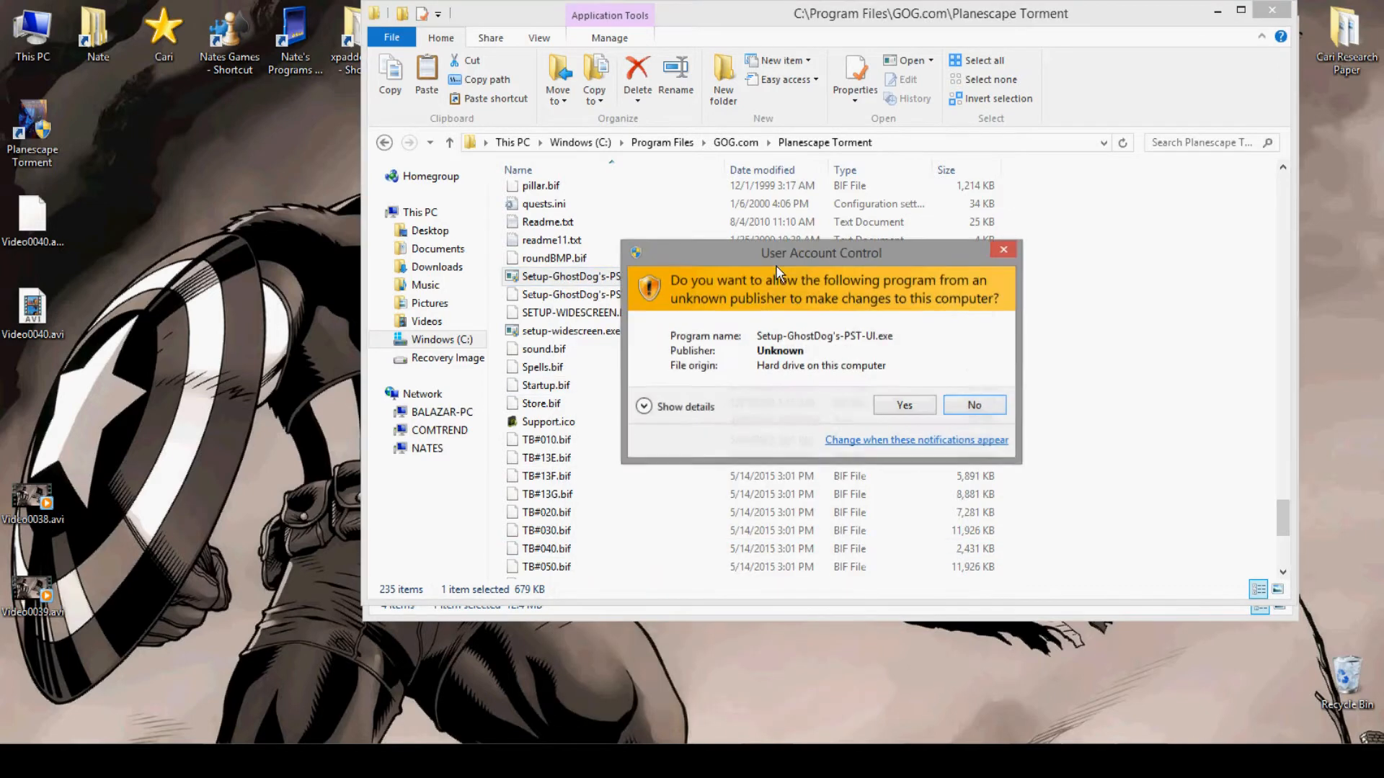
click(903, 404)
text(n)
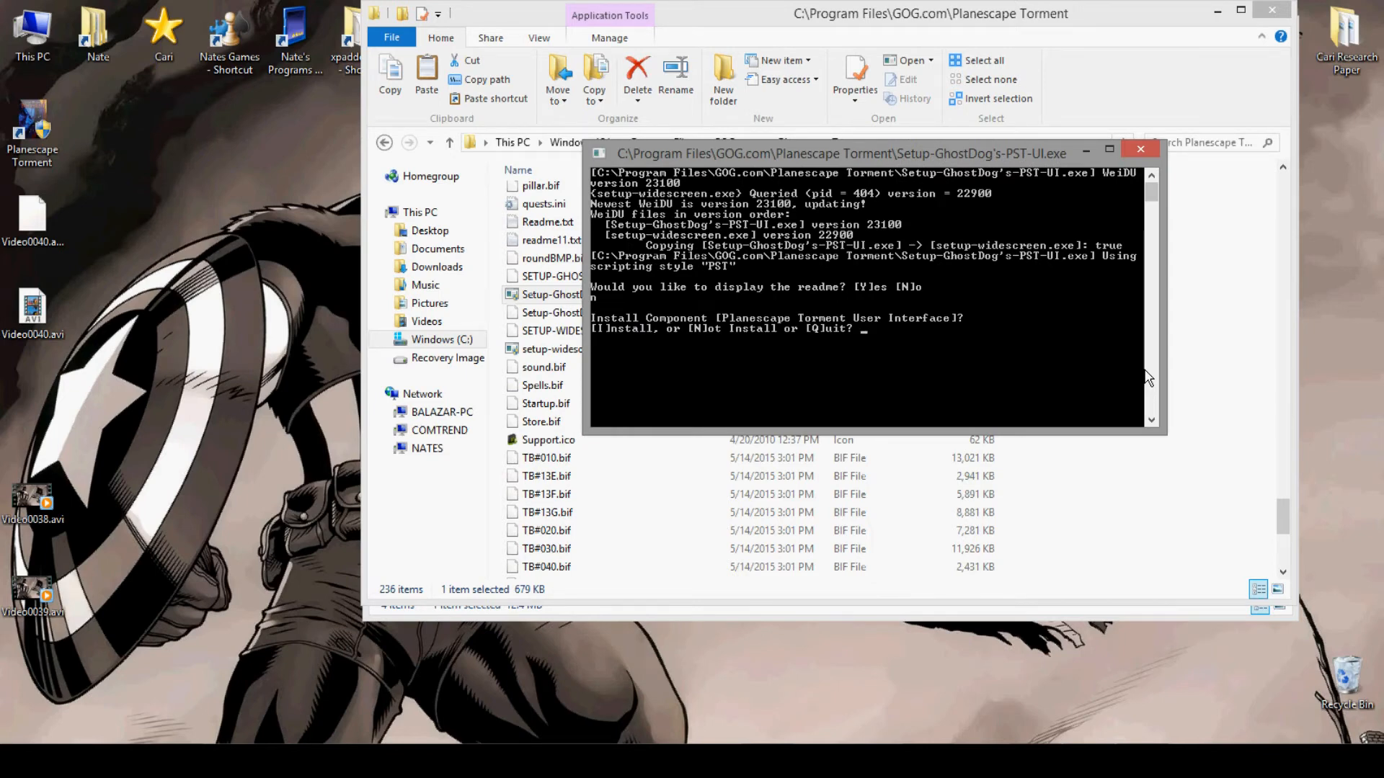
Answer I to install the Planescape Torment User Interface component
text(I)
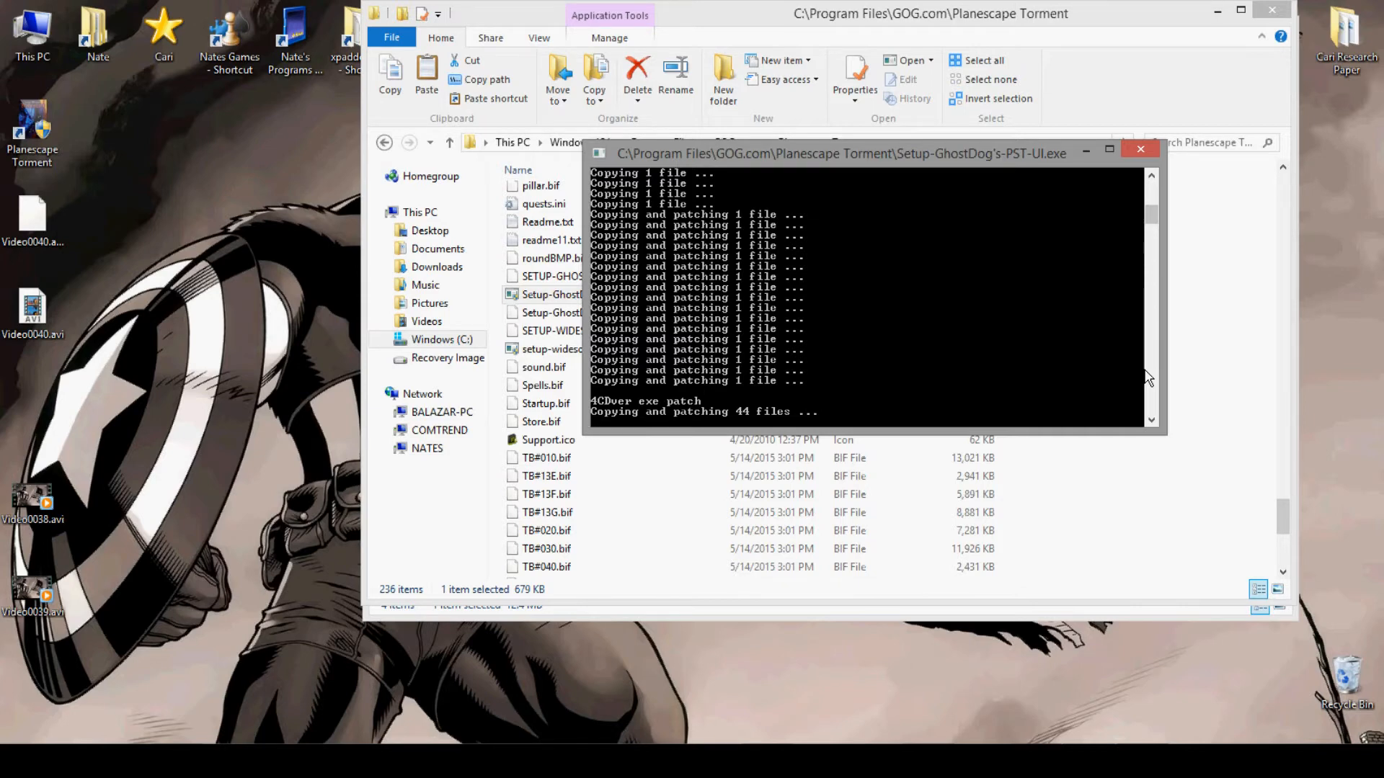
mouse_move(1050, 587)
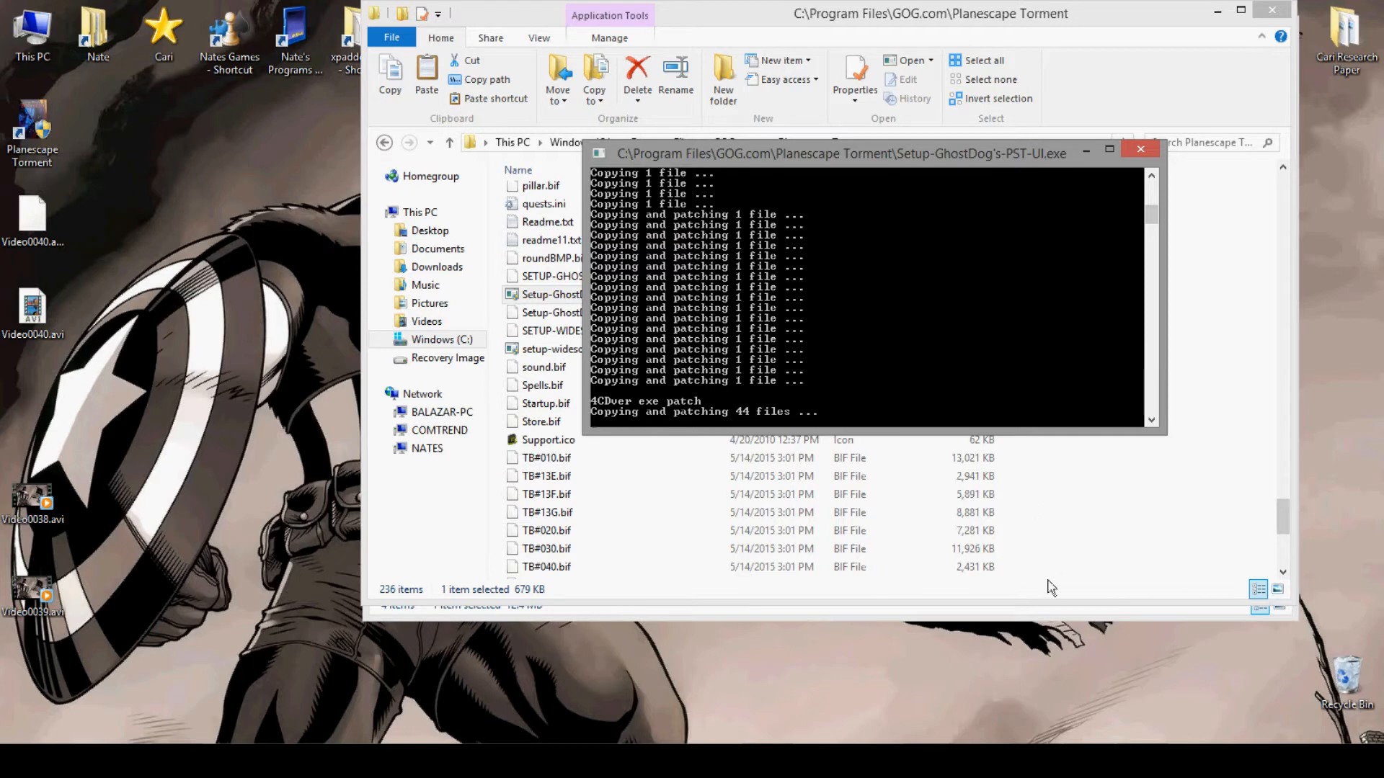
mouse_move(334, 691)
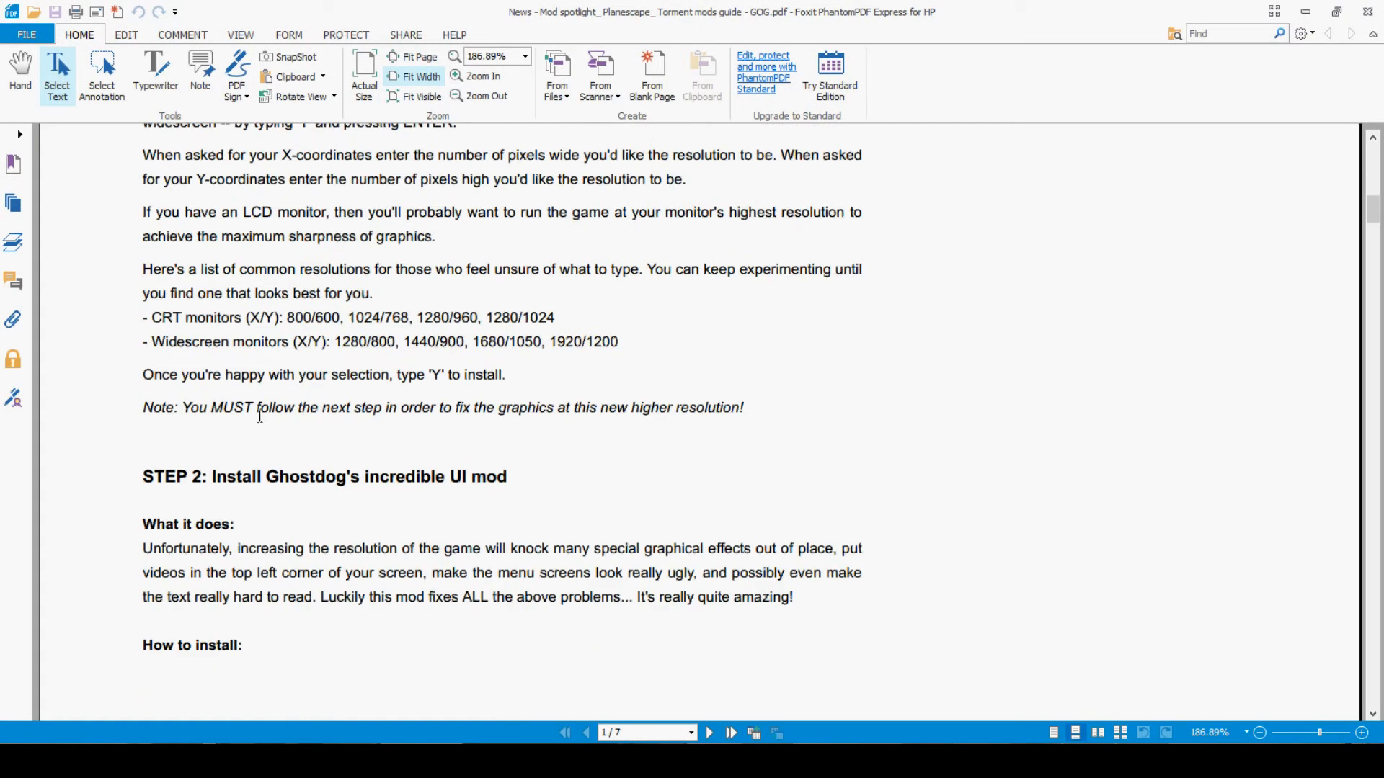
Move to page 2 and highlight the QUICK CHECK paragraph about test-running the game
scroll(down, 3)
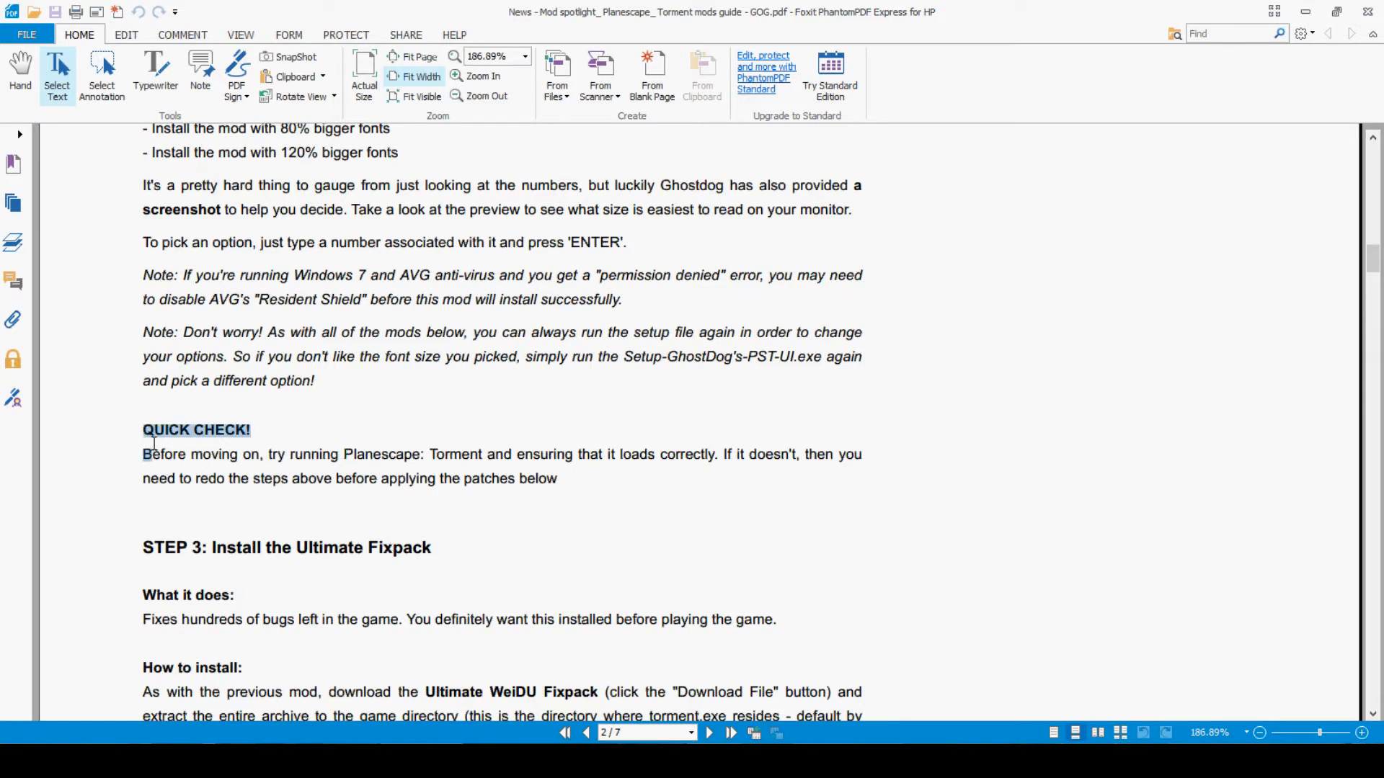
drag(142, 453, 557, 479)
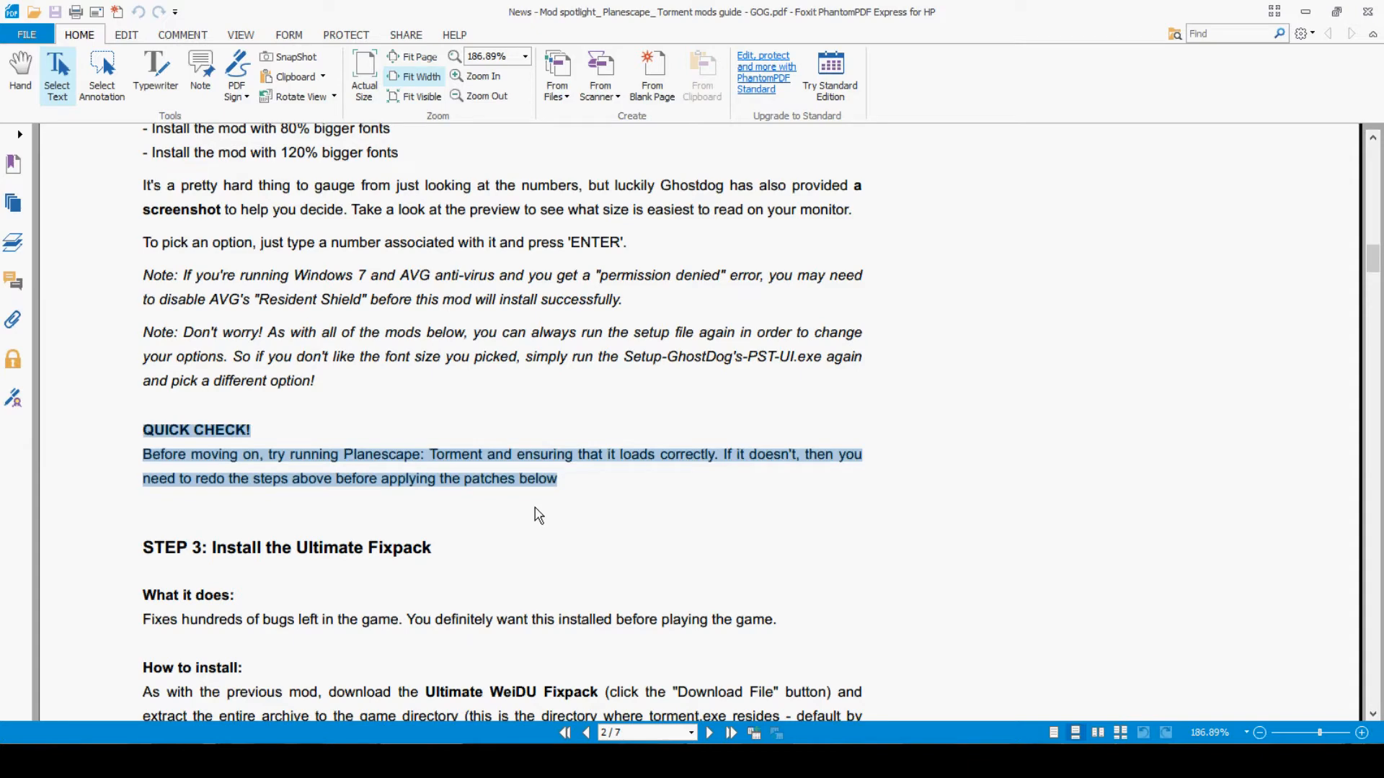
mouse_move(417, 463)
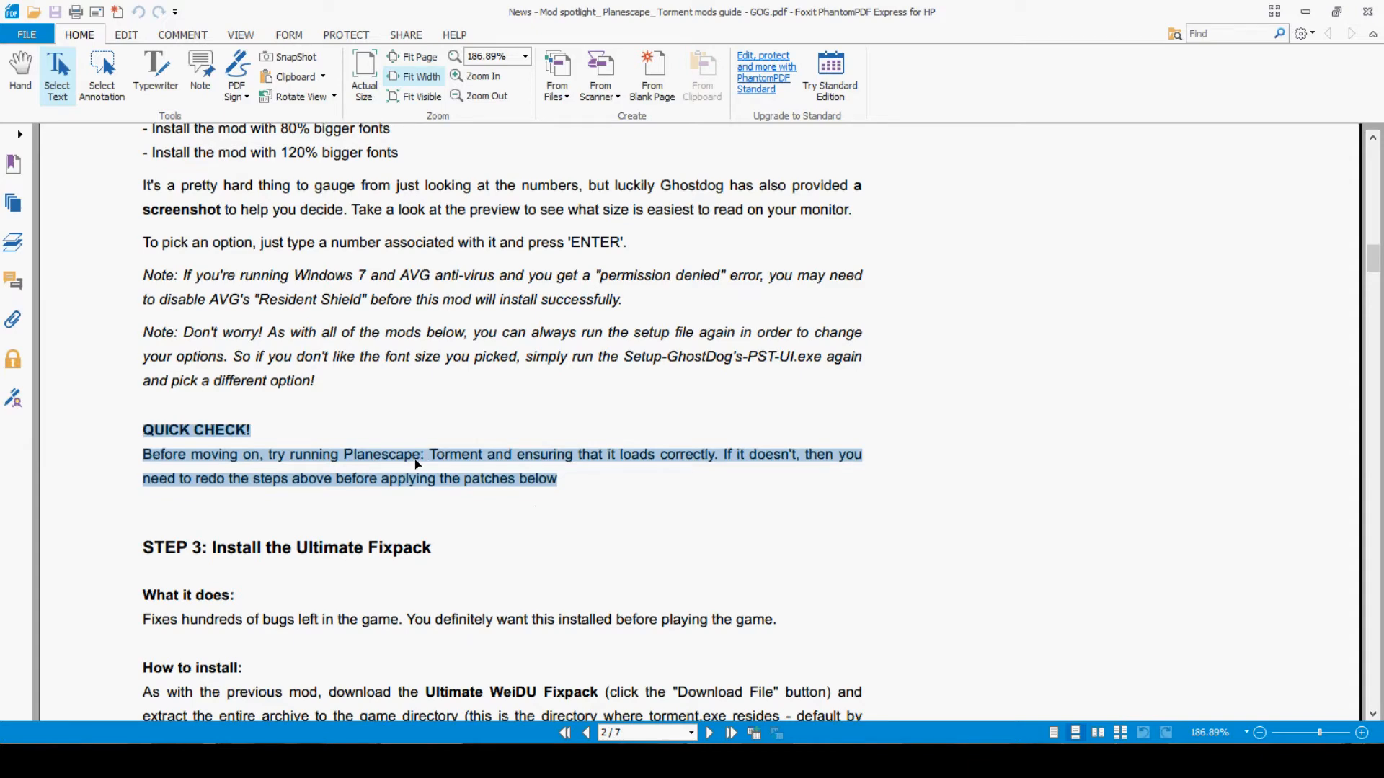
mouse_move(452, 465)
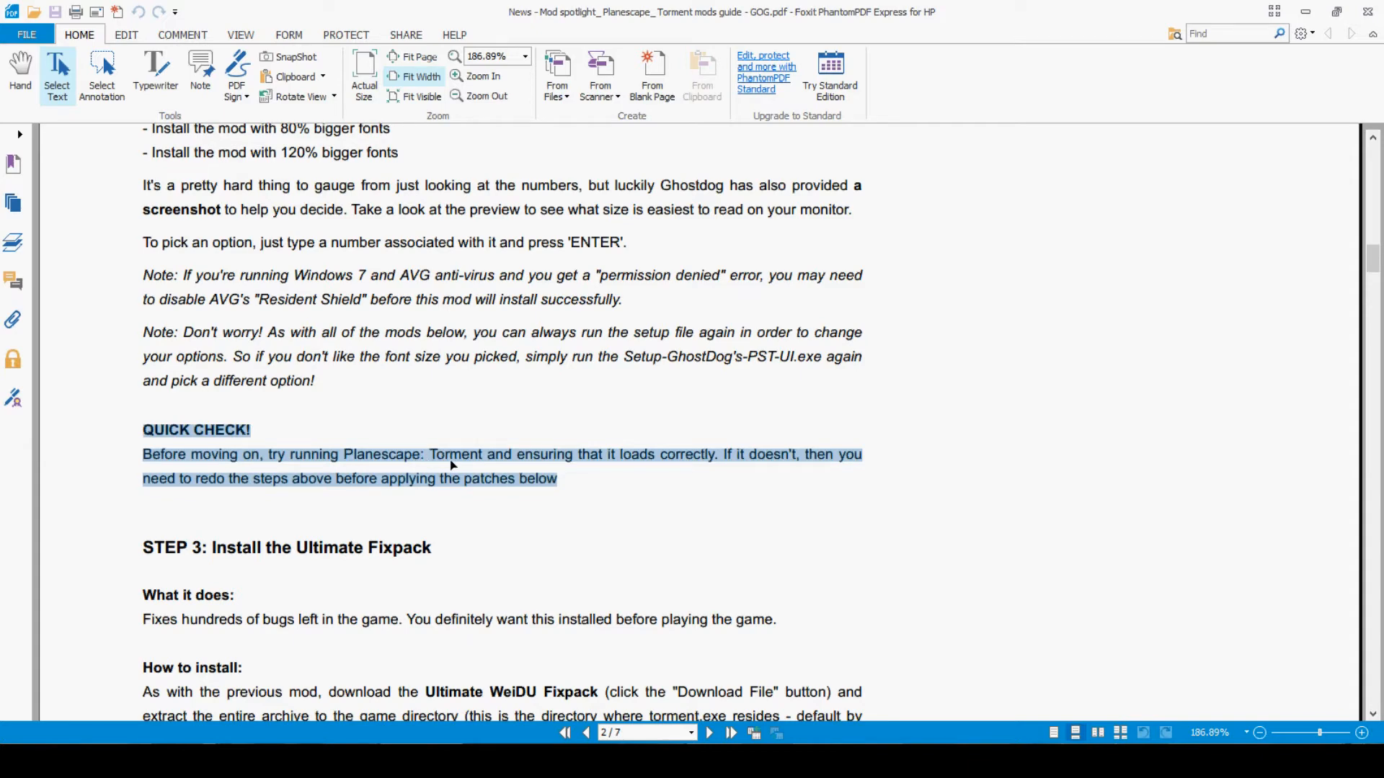
mouse_move(350, 574)
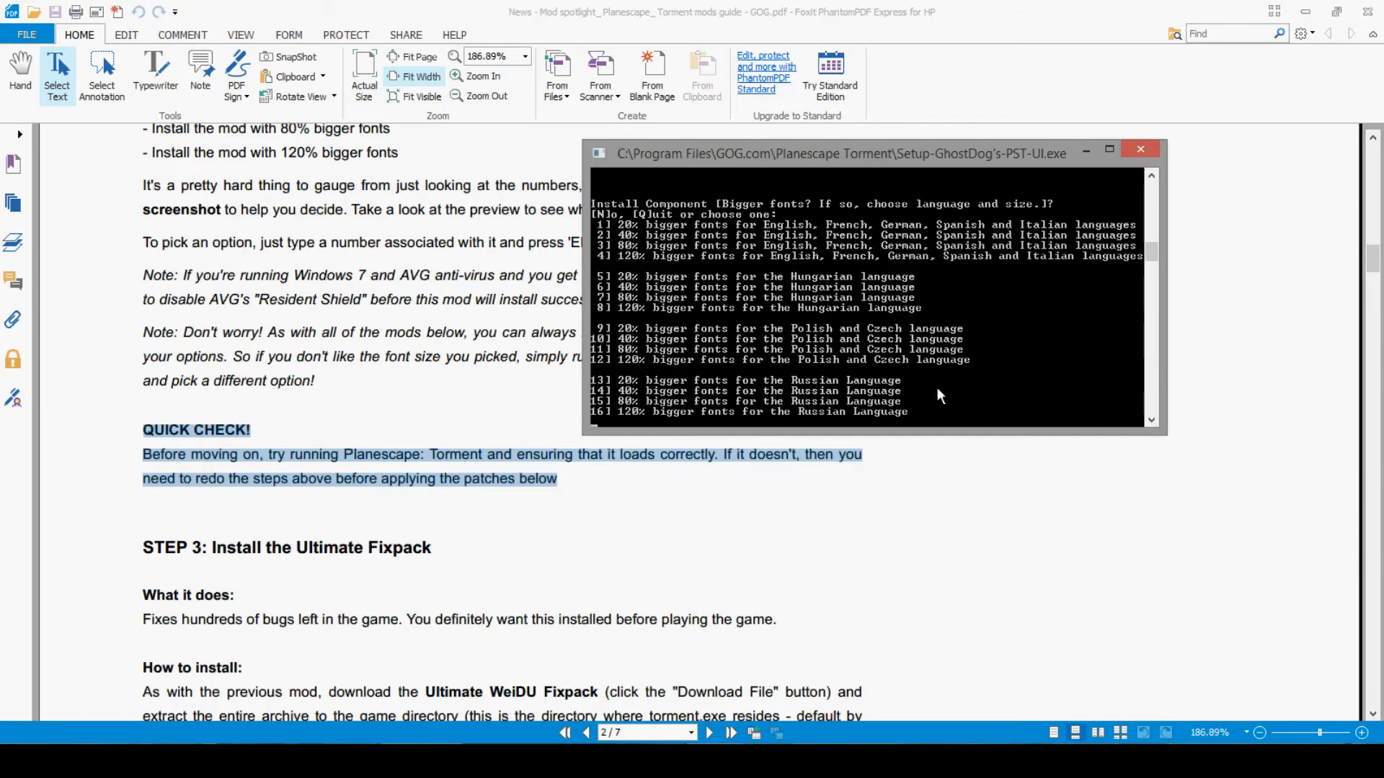
mouse_move(1026, 381)
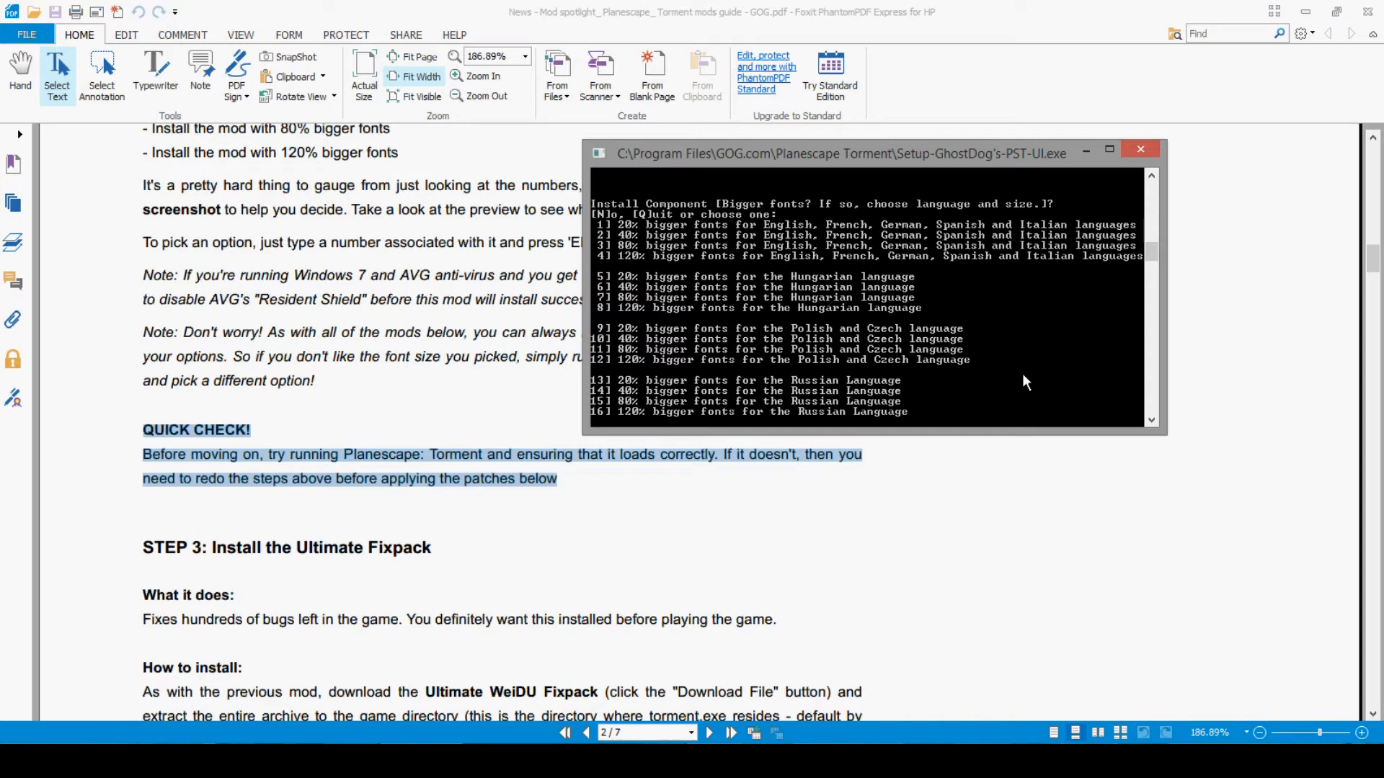
Choose option 2 for 40% bigger English fonts and close the finished installer
text(2)
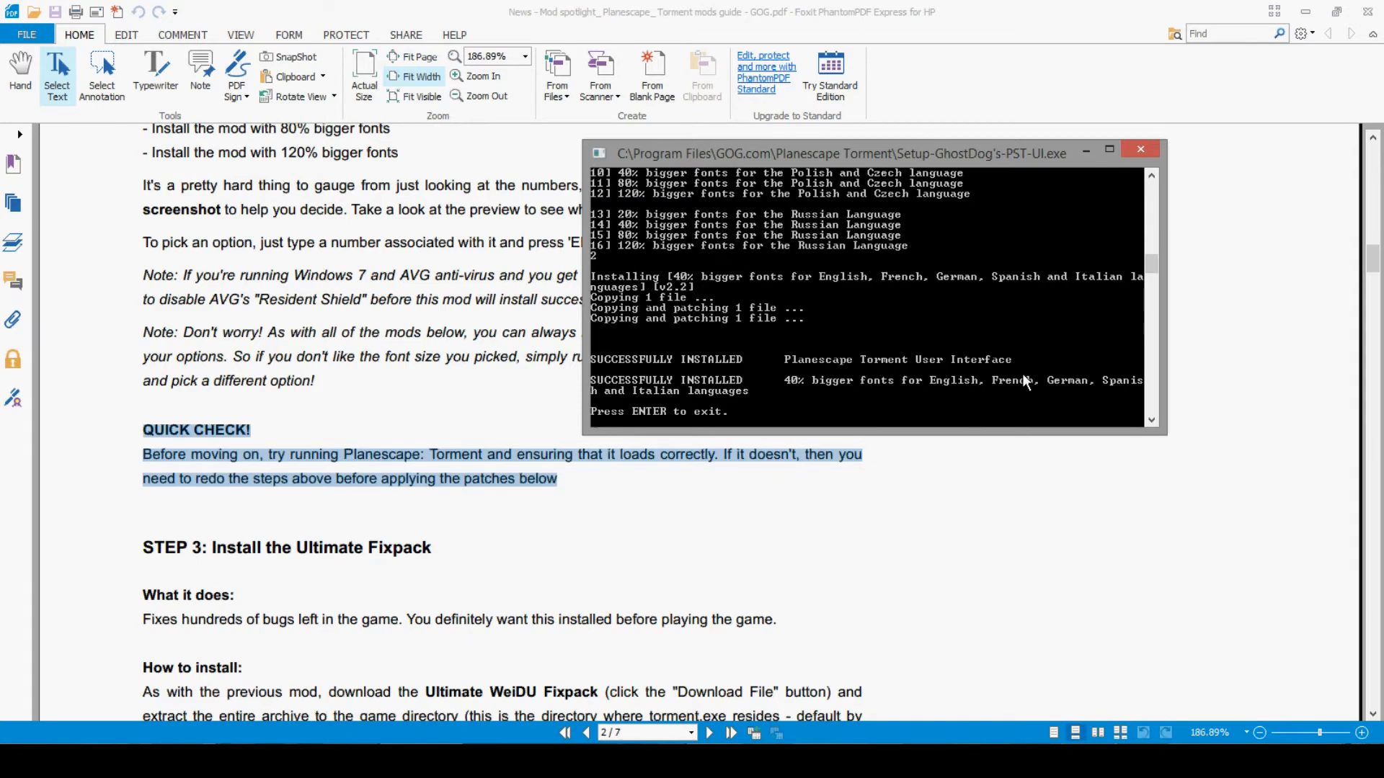
click(1140, 148)
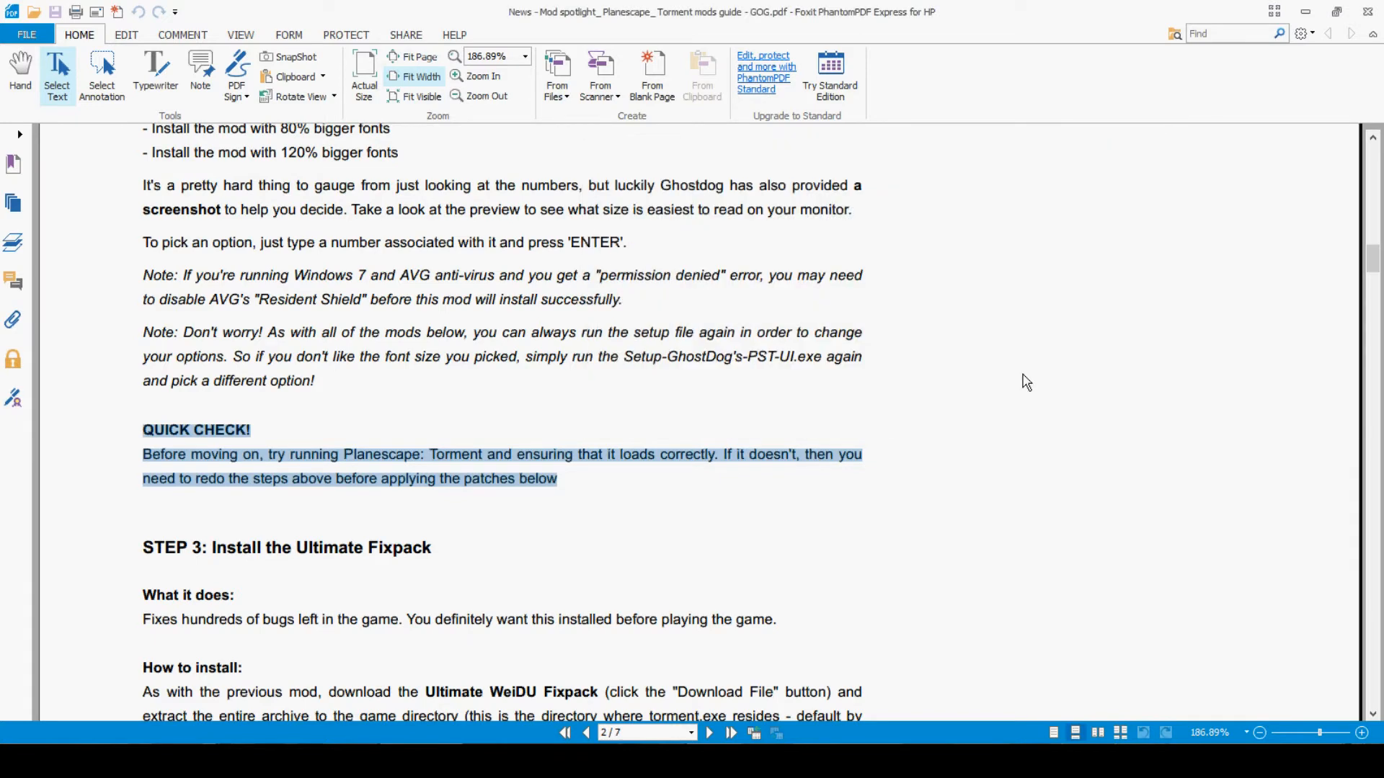
scroll(down, 3)
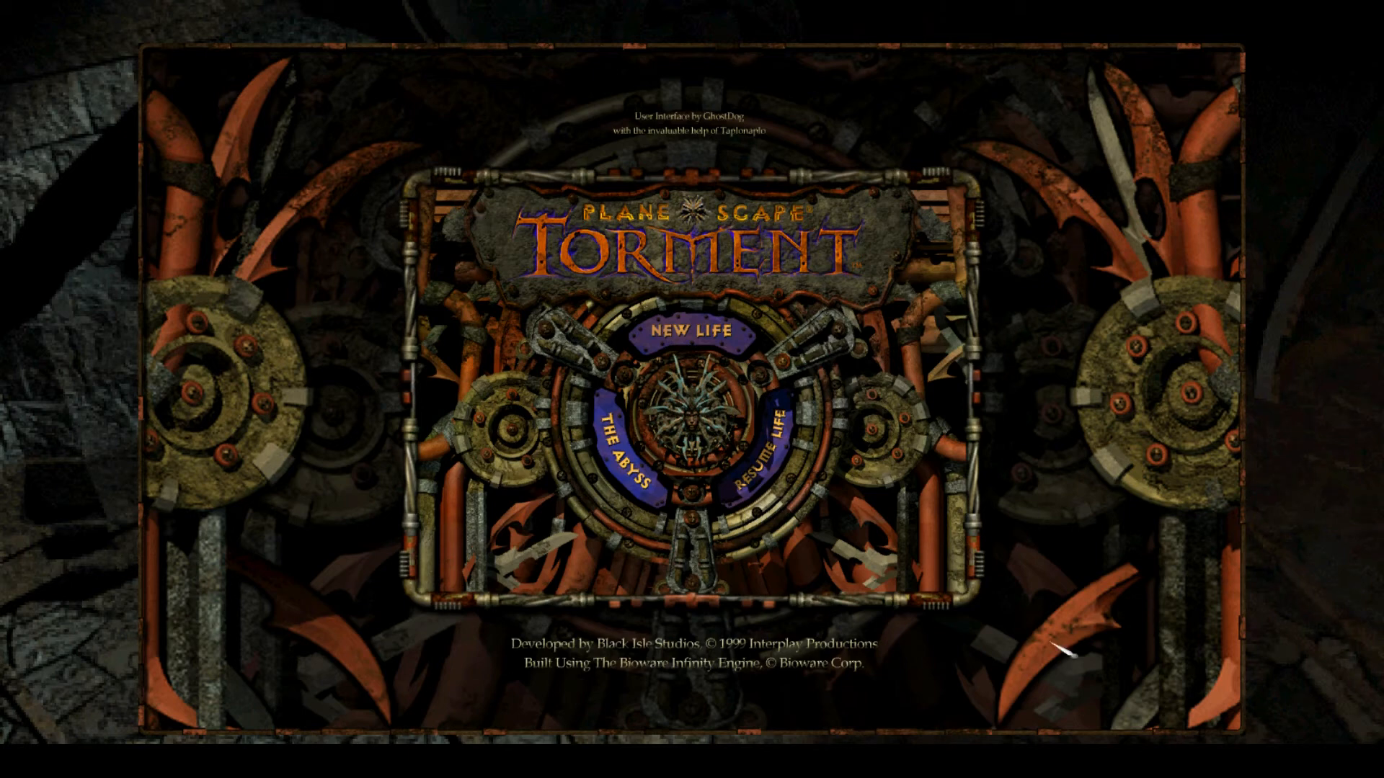
Start a New Life, raise DEX, cancel character creation and quit the game
click(693, 333)
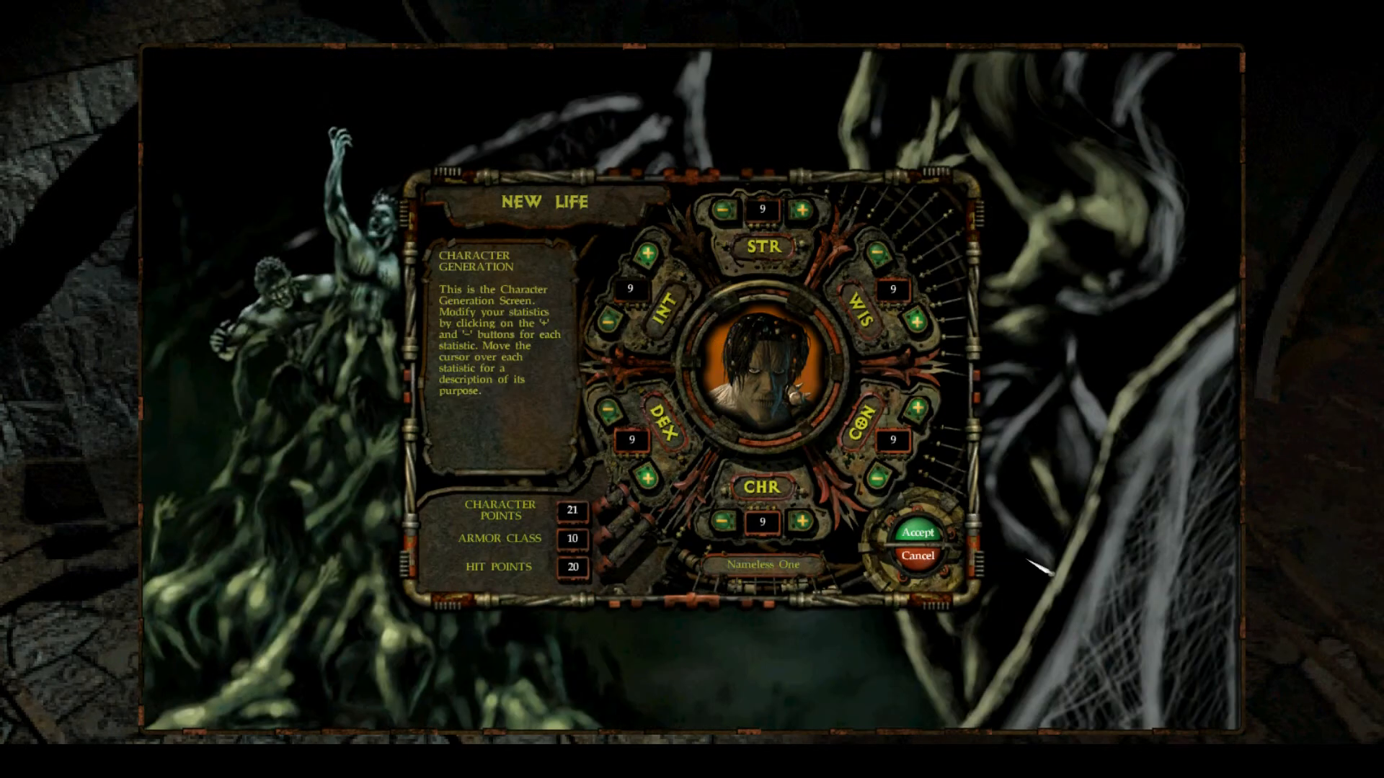
click(653, 476)
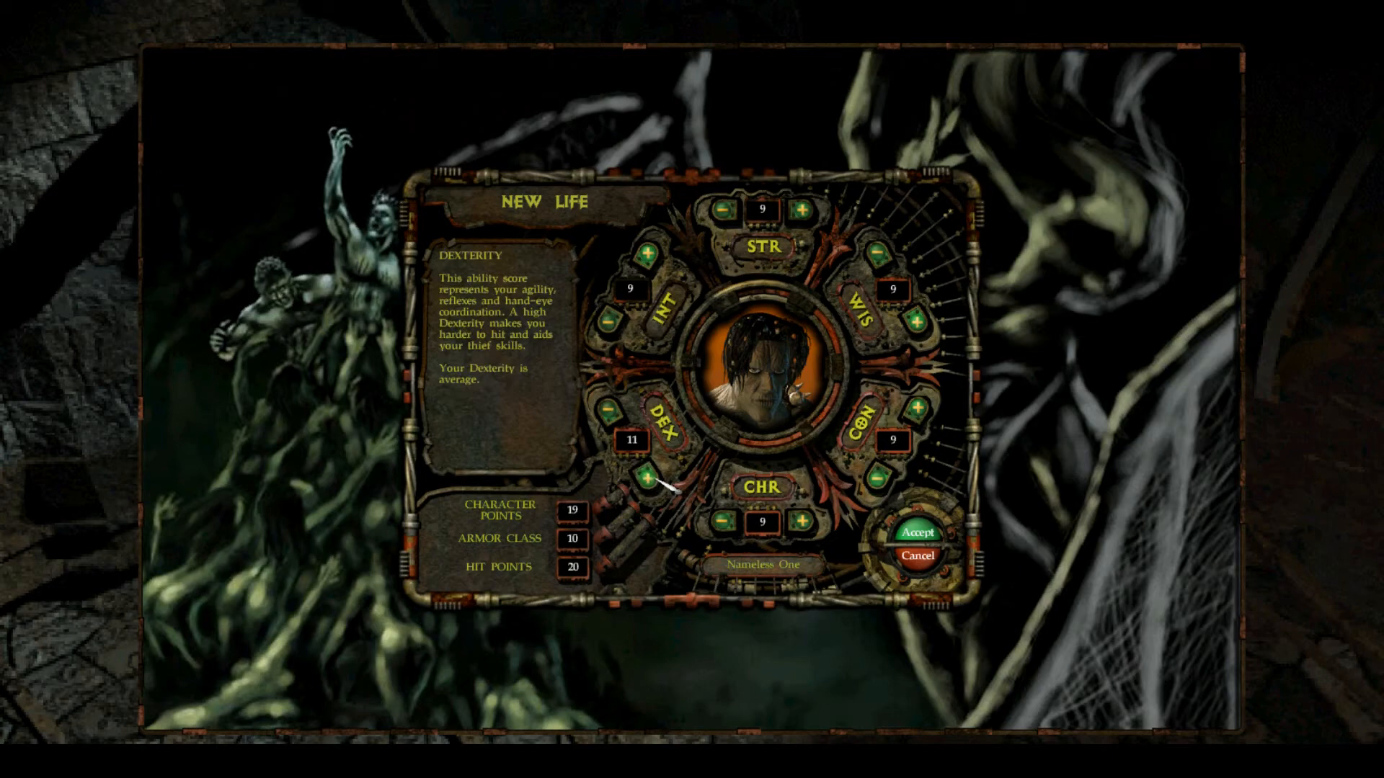
click(920, 555)
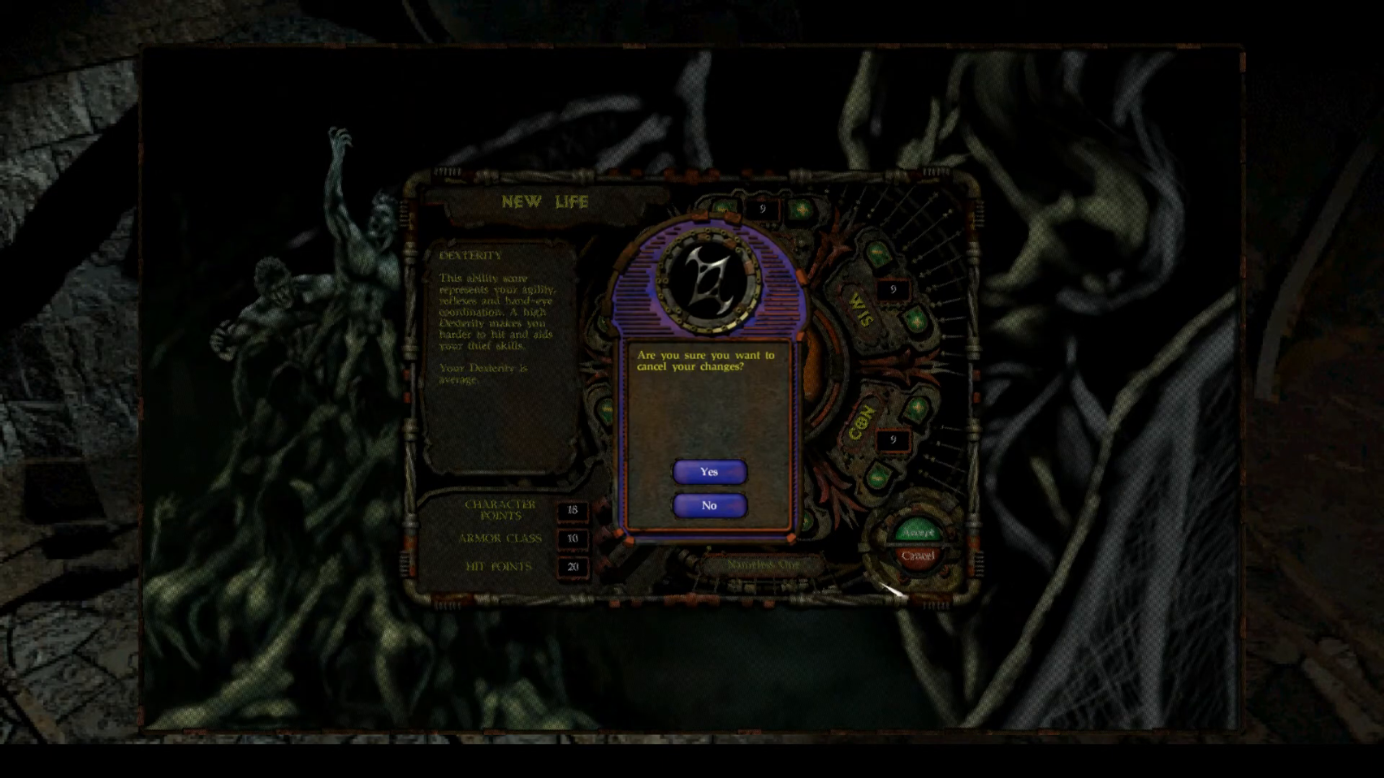
click(707, 473)
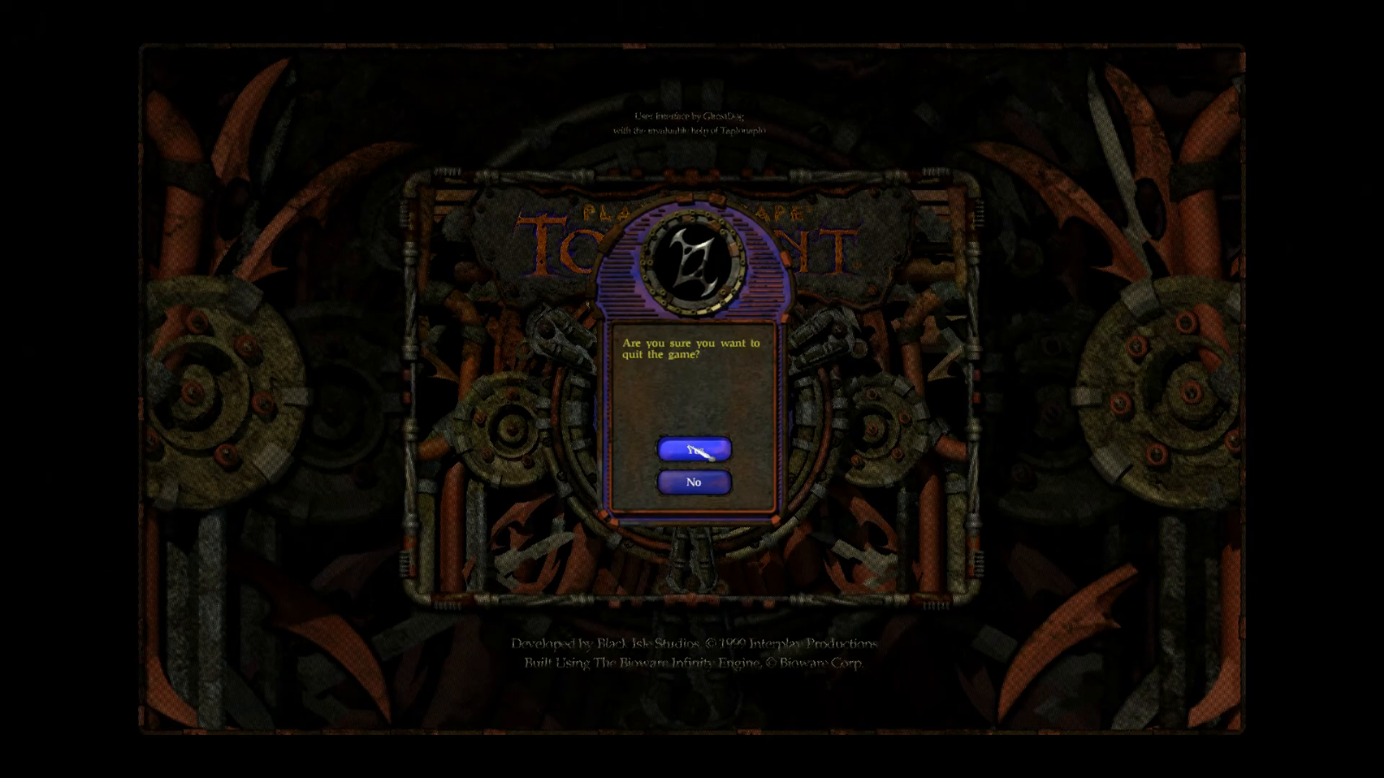
click(696, 453)
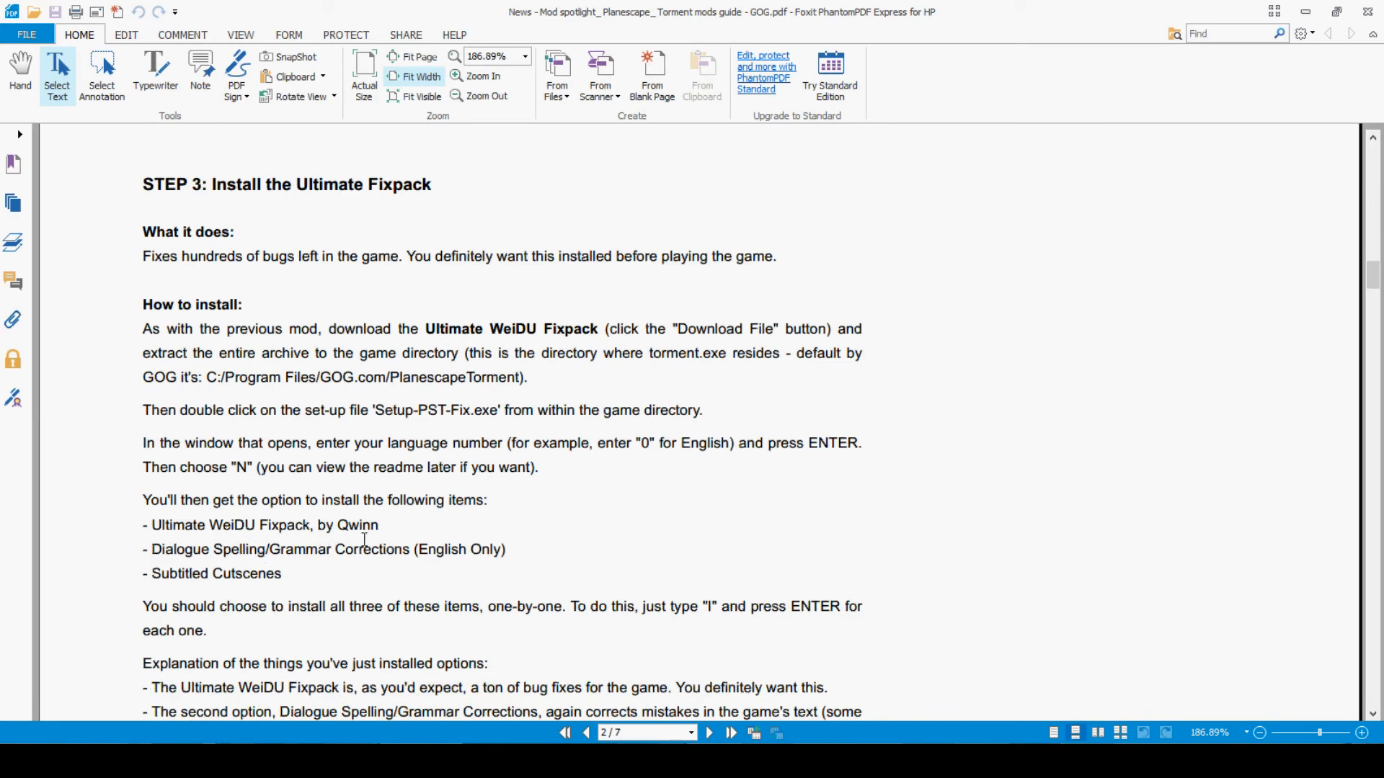
Scroll the guide down to STEP 3: Install the Ultimate Fixpack and its How to install list
scroll(down, 3)
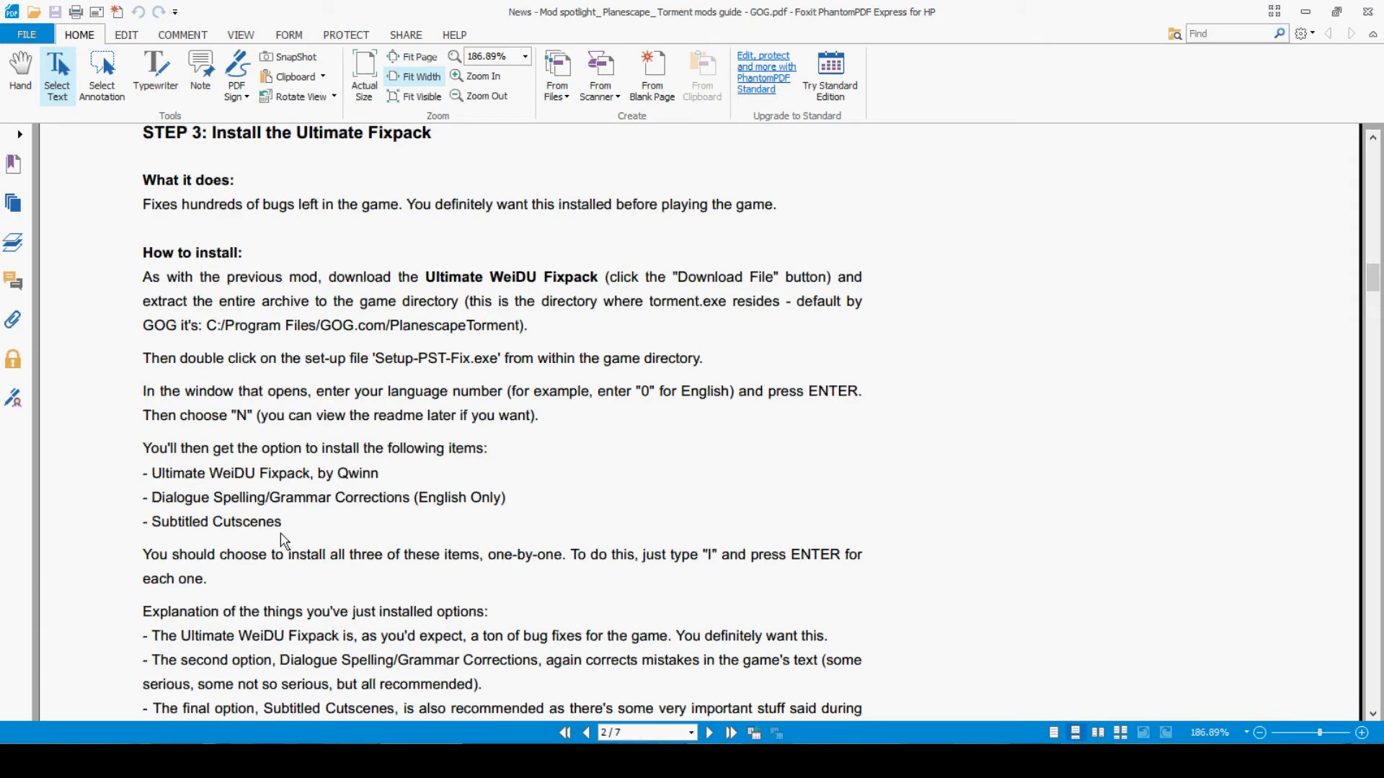
mouse_move(410, 520)
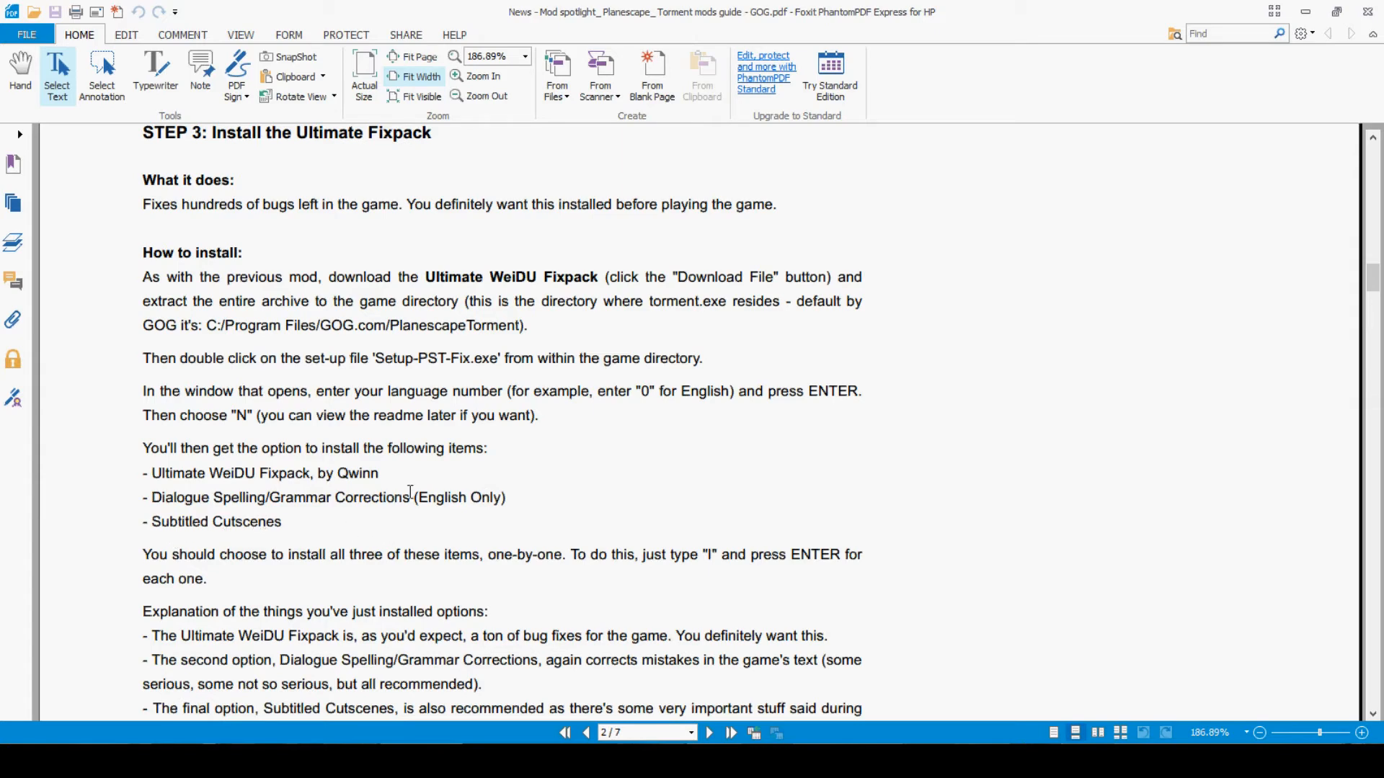
mouse_move(203, 554)
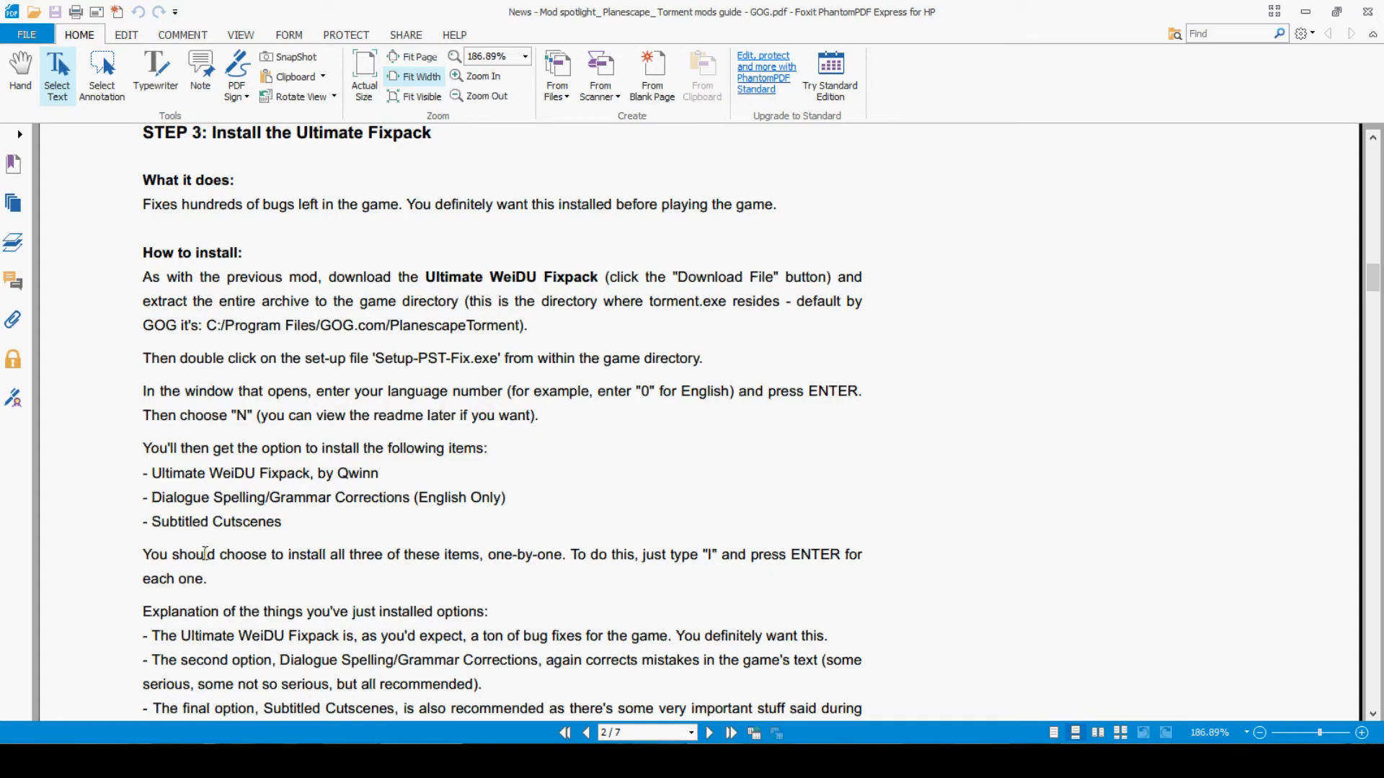
scroll(down, 3)
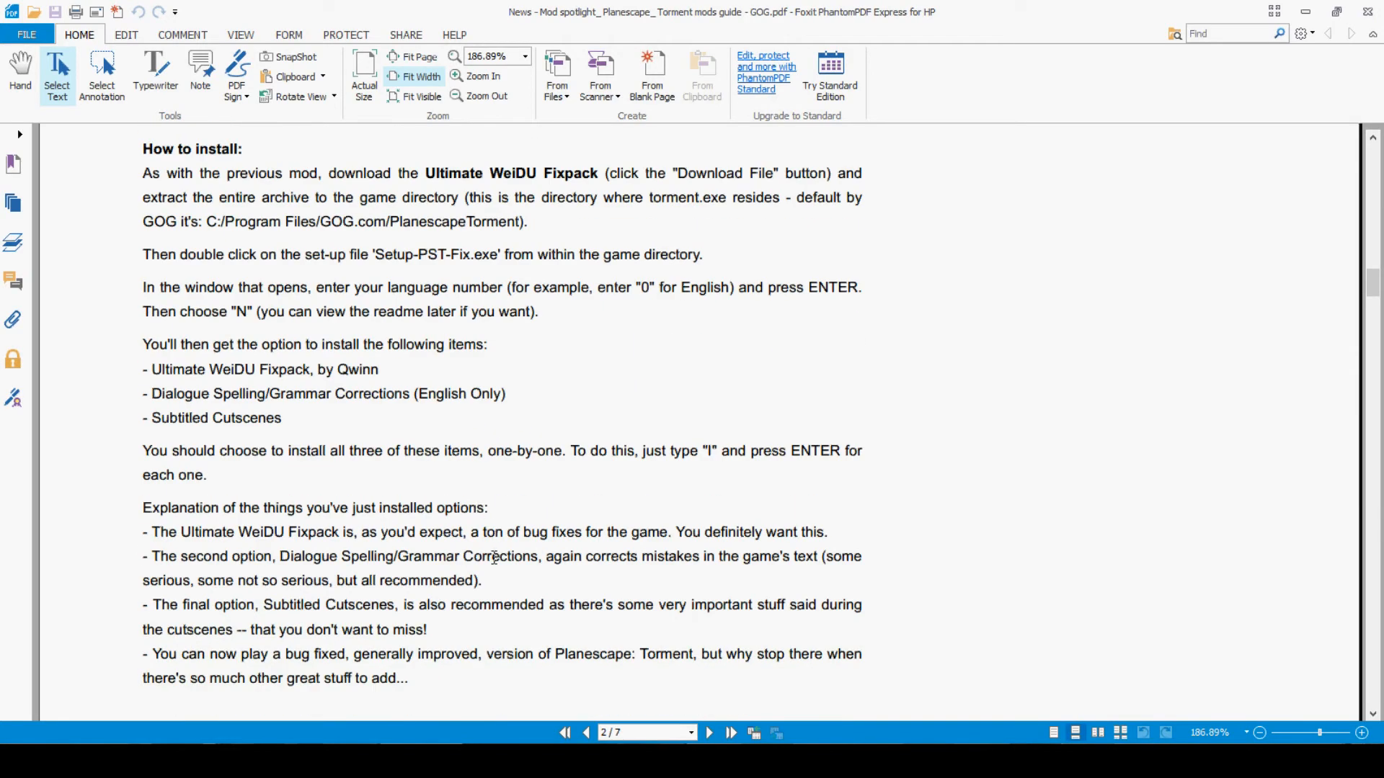
scroll(down, 3)
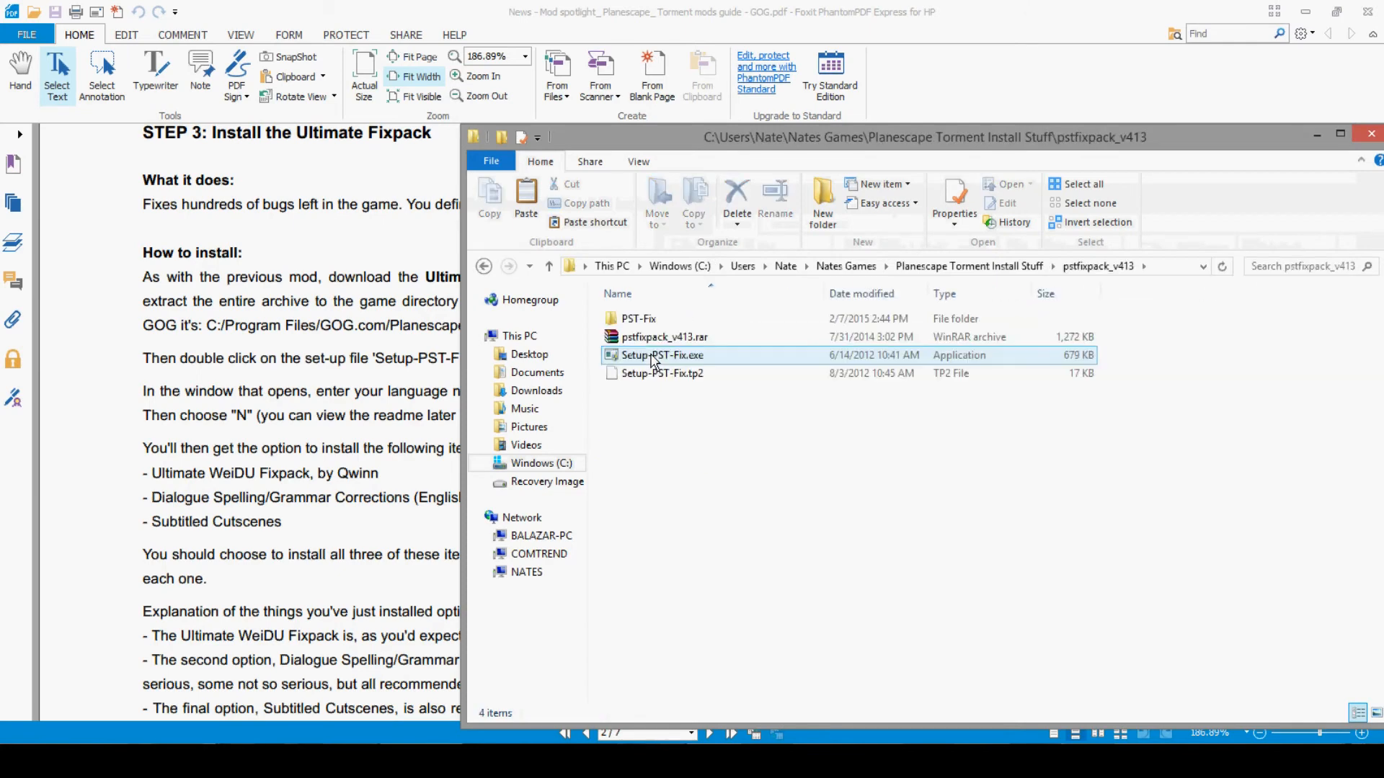
Extract the files from pstfixpack_v413.rar via WinRAR's Extract files command
right_click(663, 336)
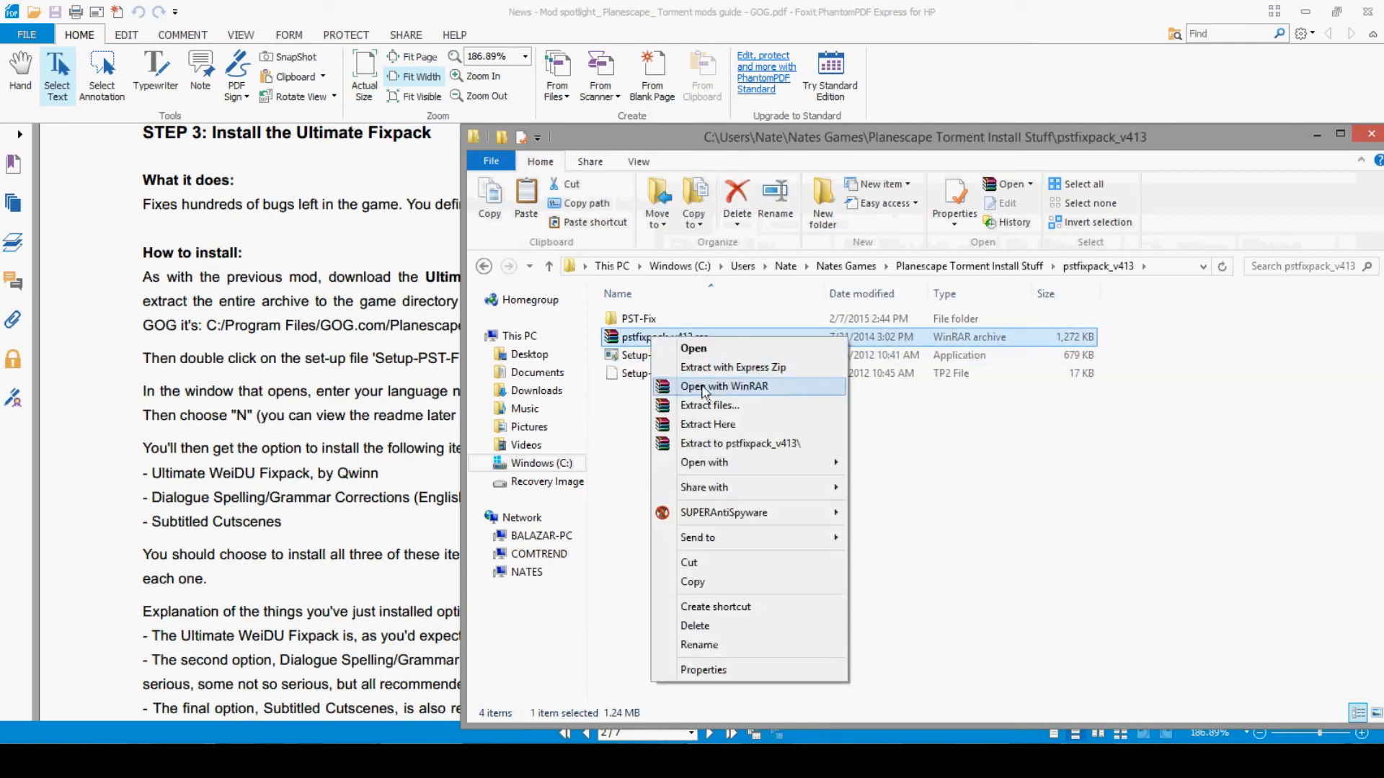
mouse_move(709, 405)
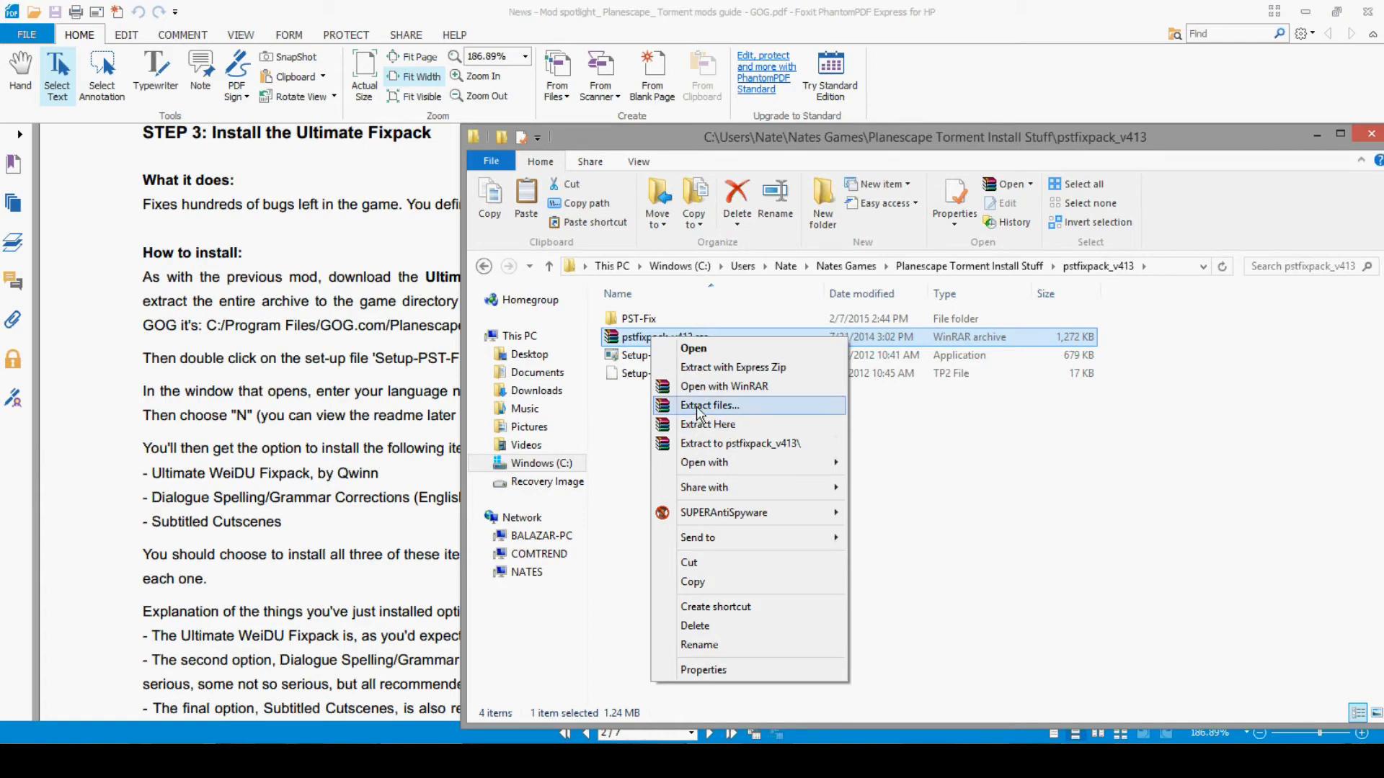
click(708, 405)
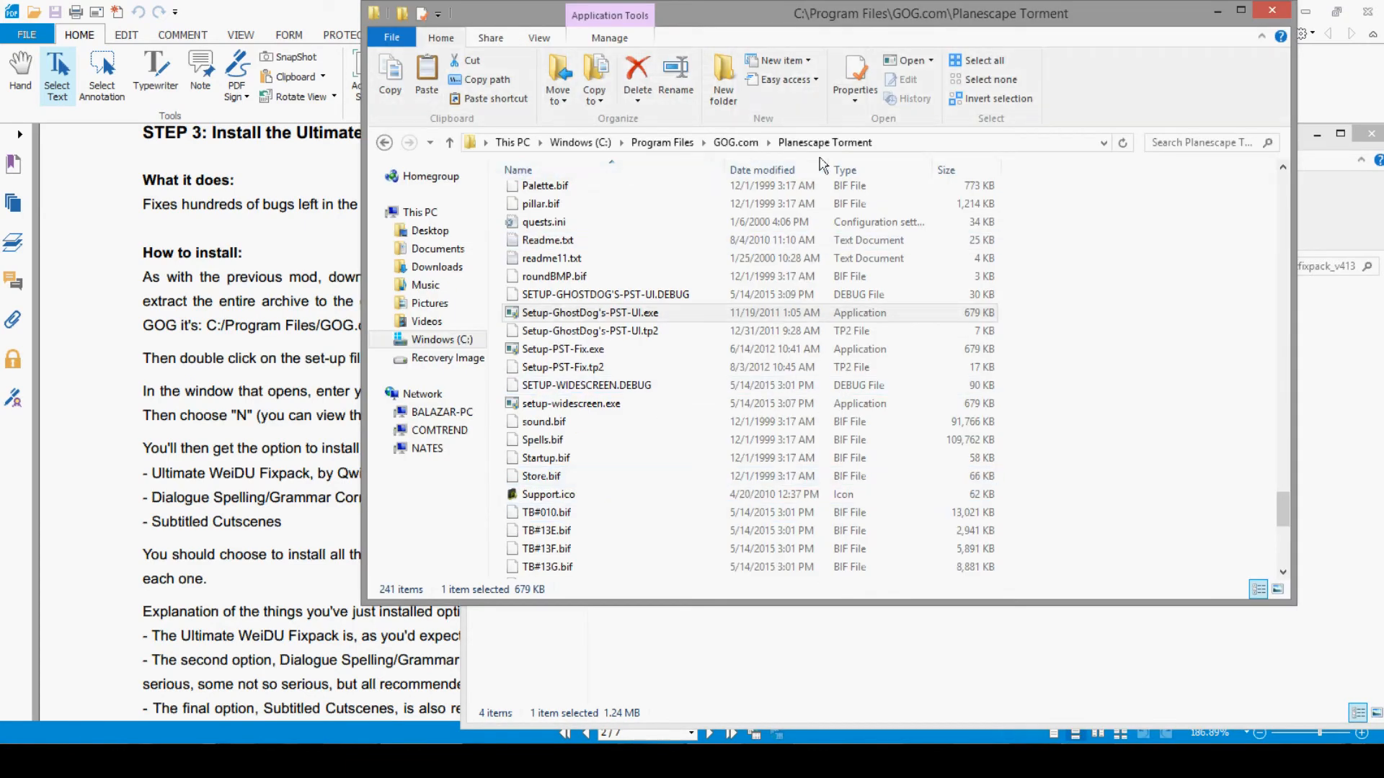
mouse_move(570, 404)
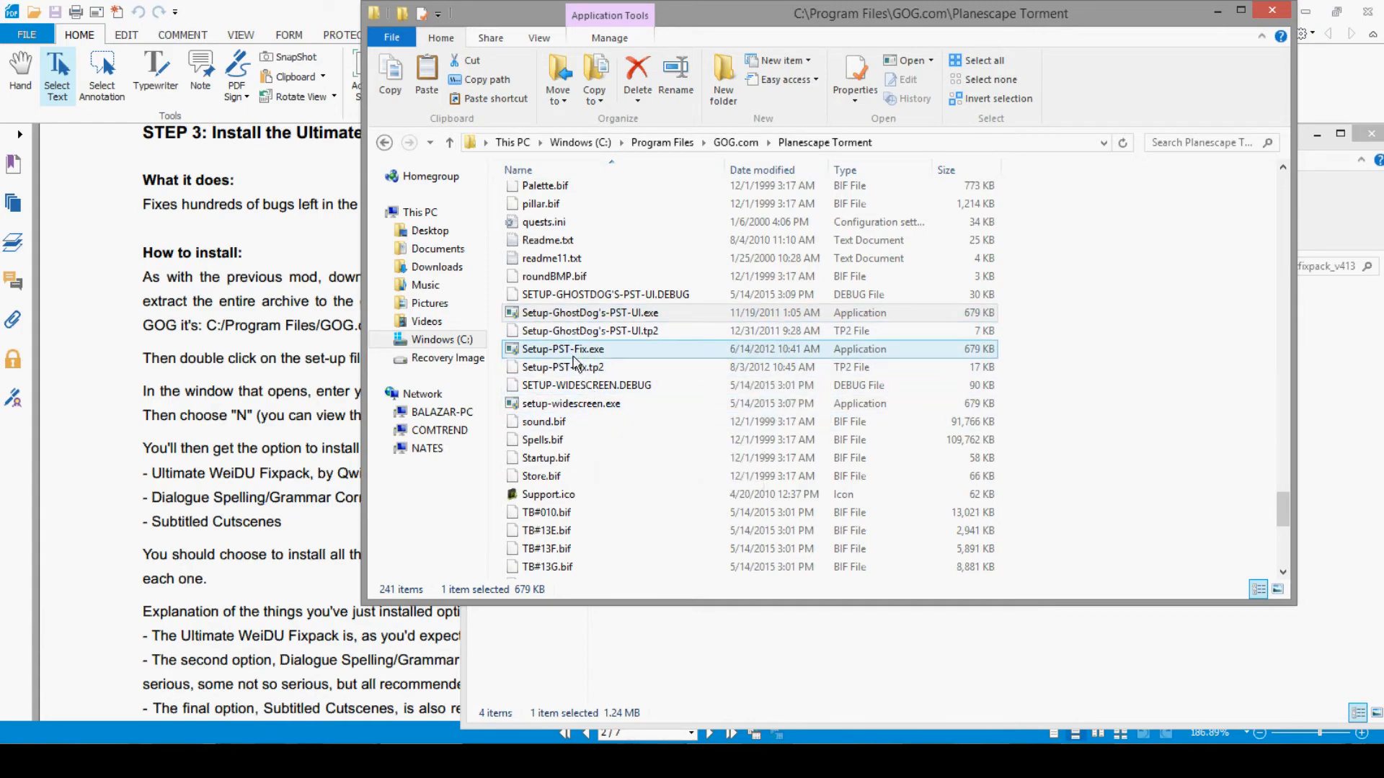
mouse_move(547, 349)
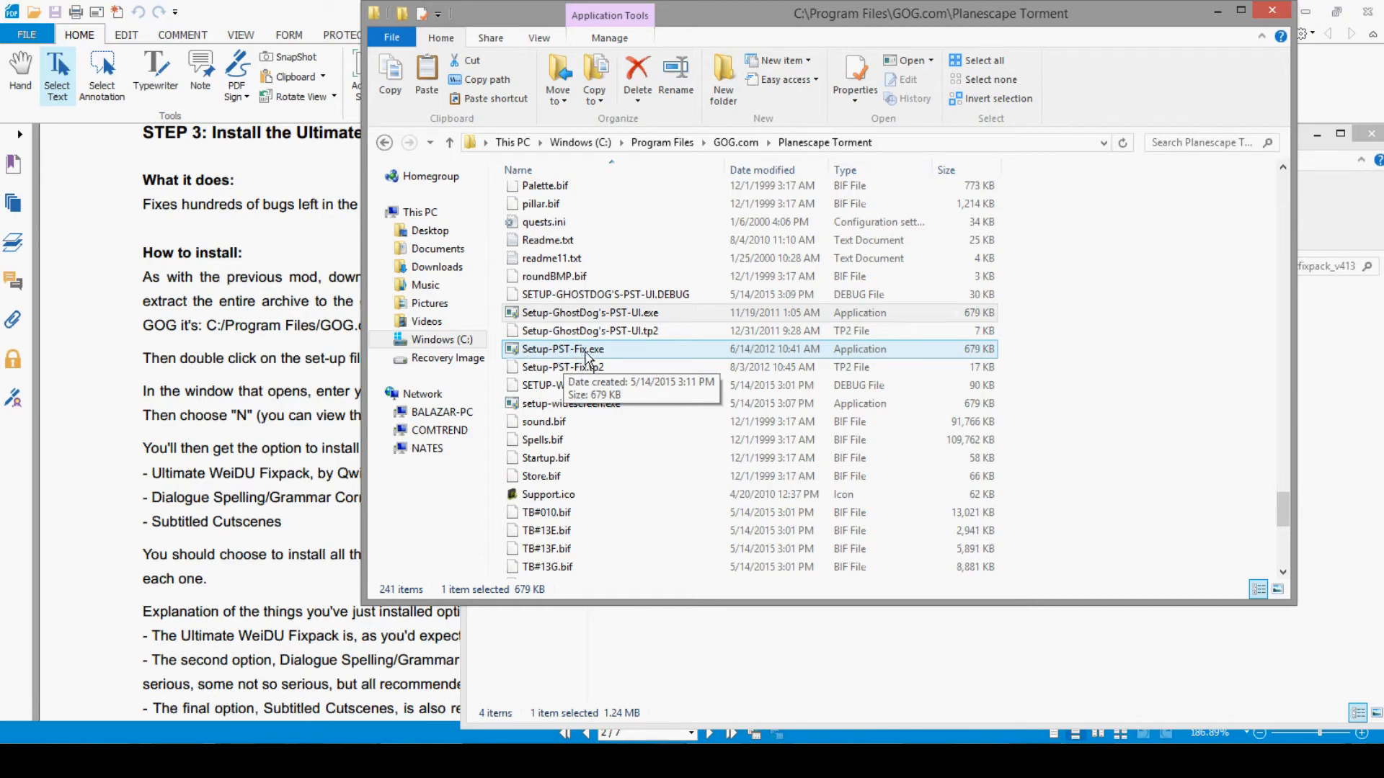
Set Setup-PST-Fix.exe to Windows Vista compatibility as administrator and launch it
right_click(562, 349)
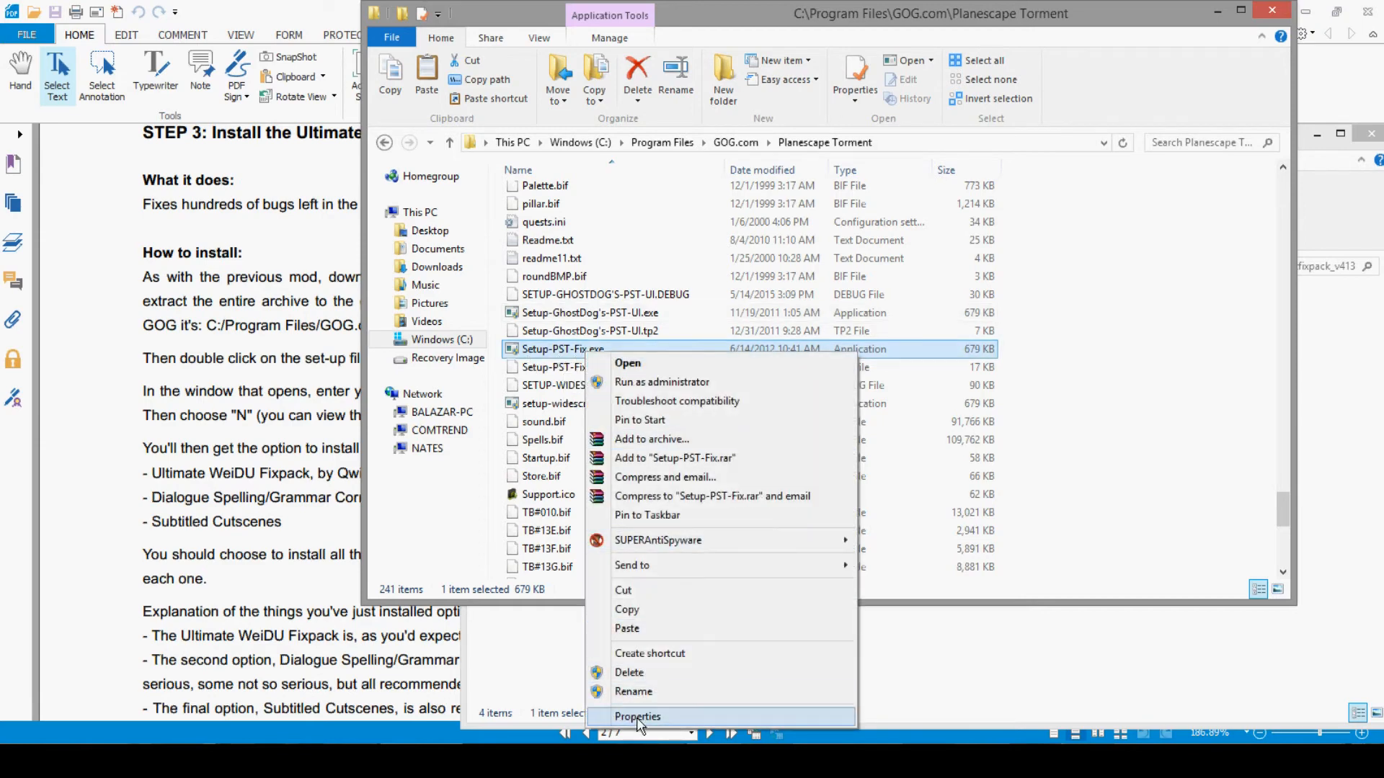
click(638, 716)
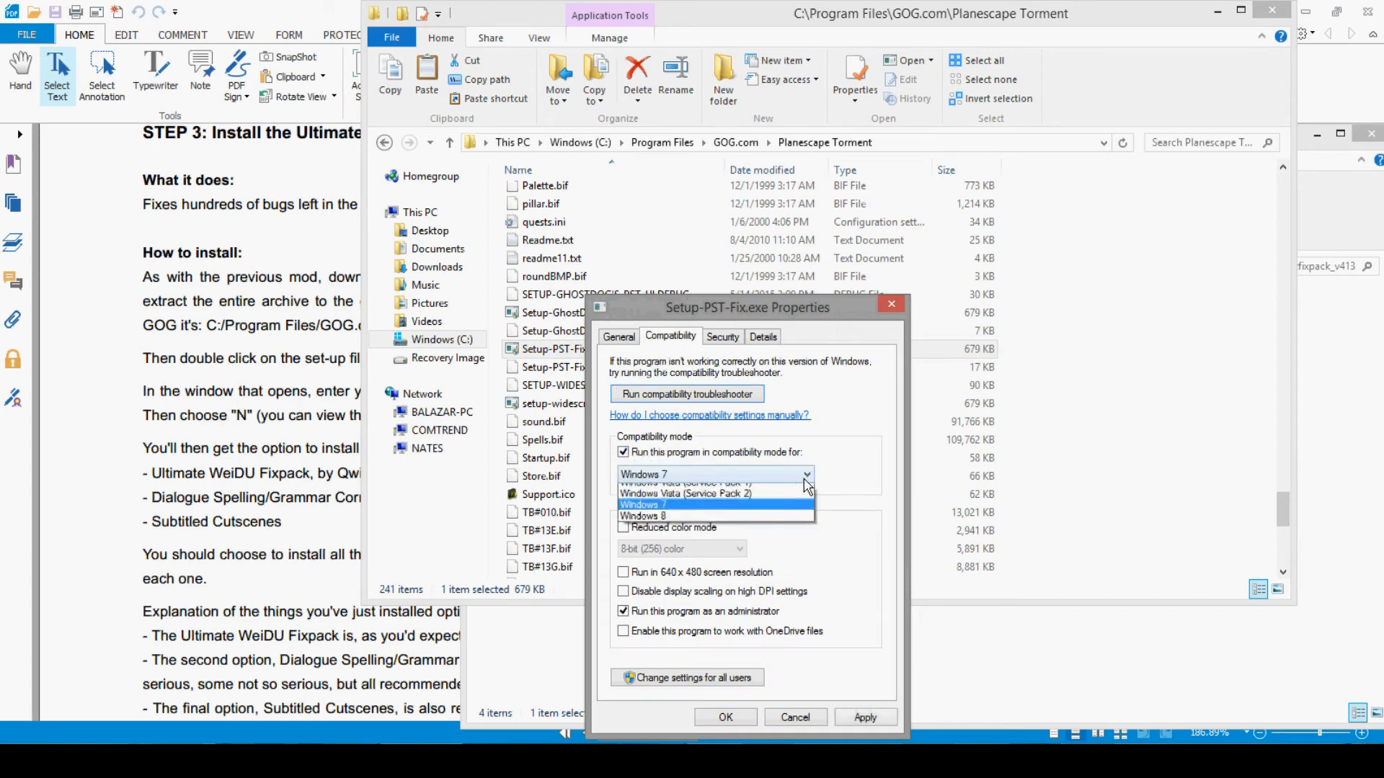
click(662, 475)
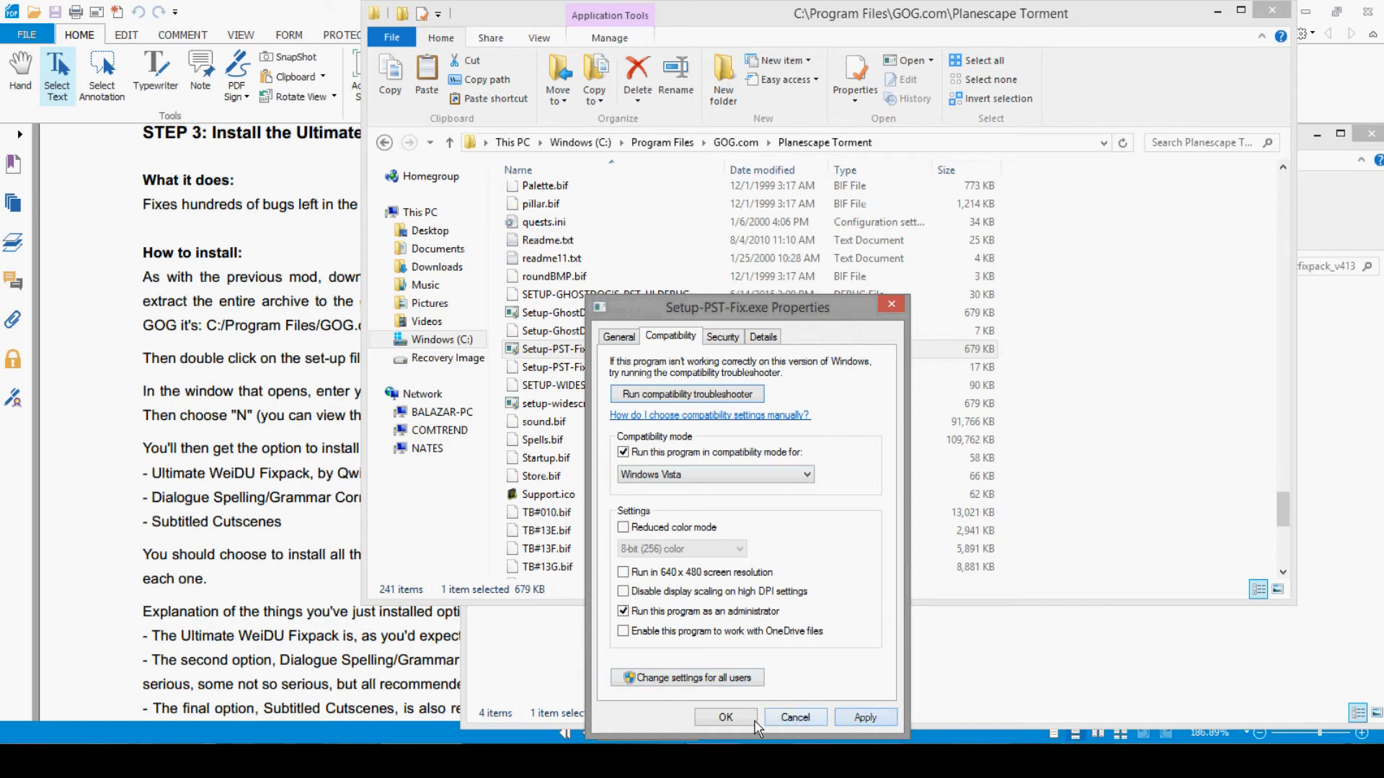
click(726, 716)
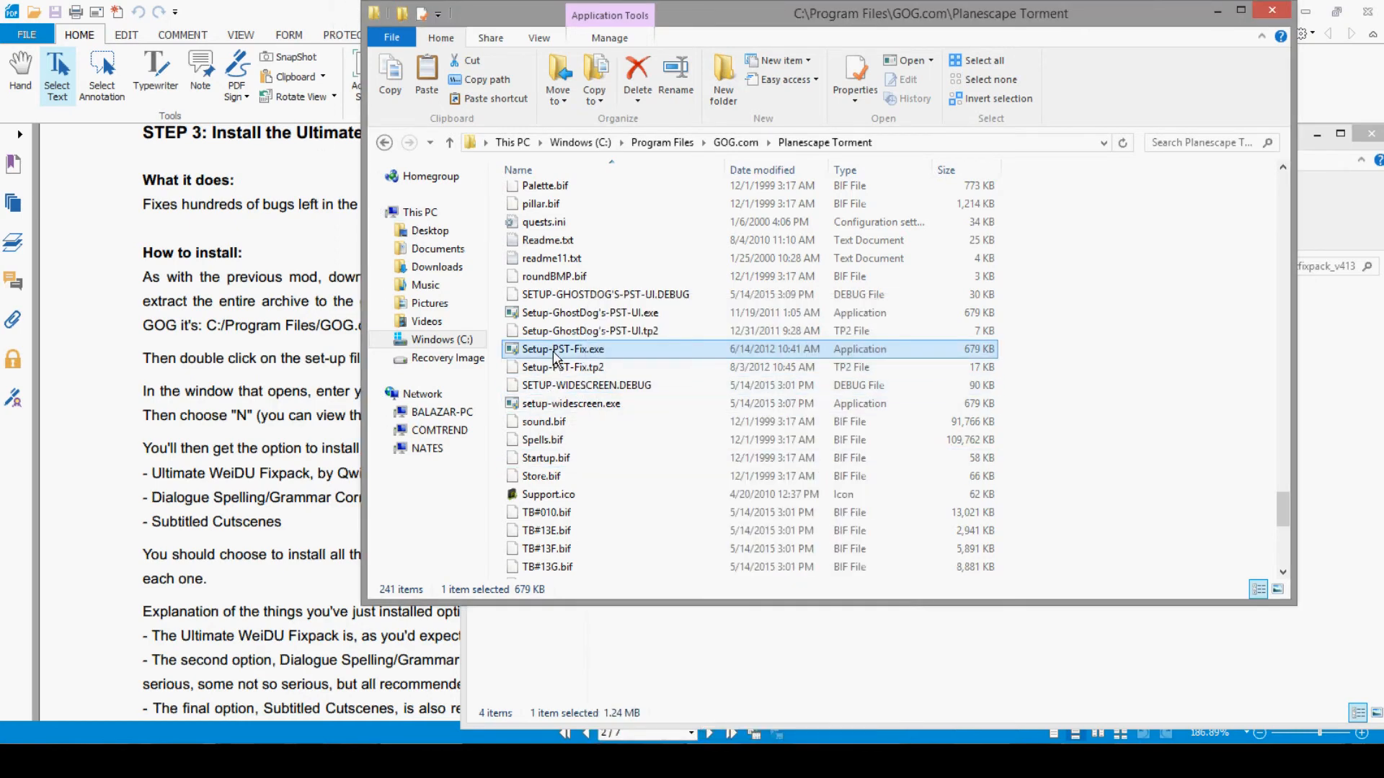
double_click(567, 349)
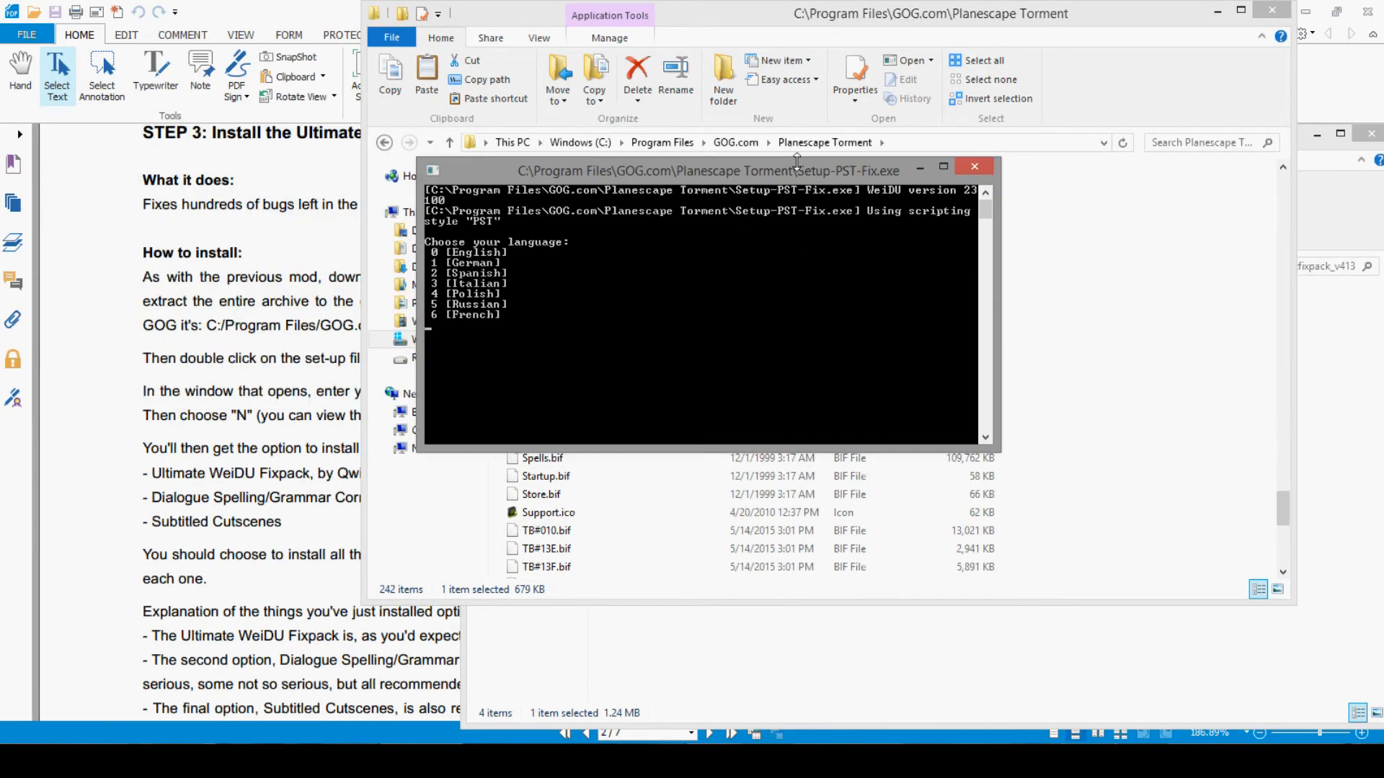
Answer 0 for English, n to skip the readme, and I to install each Fixpack component
text(0)
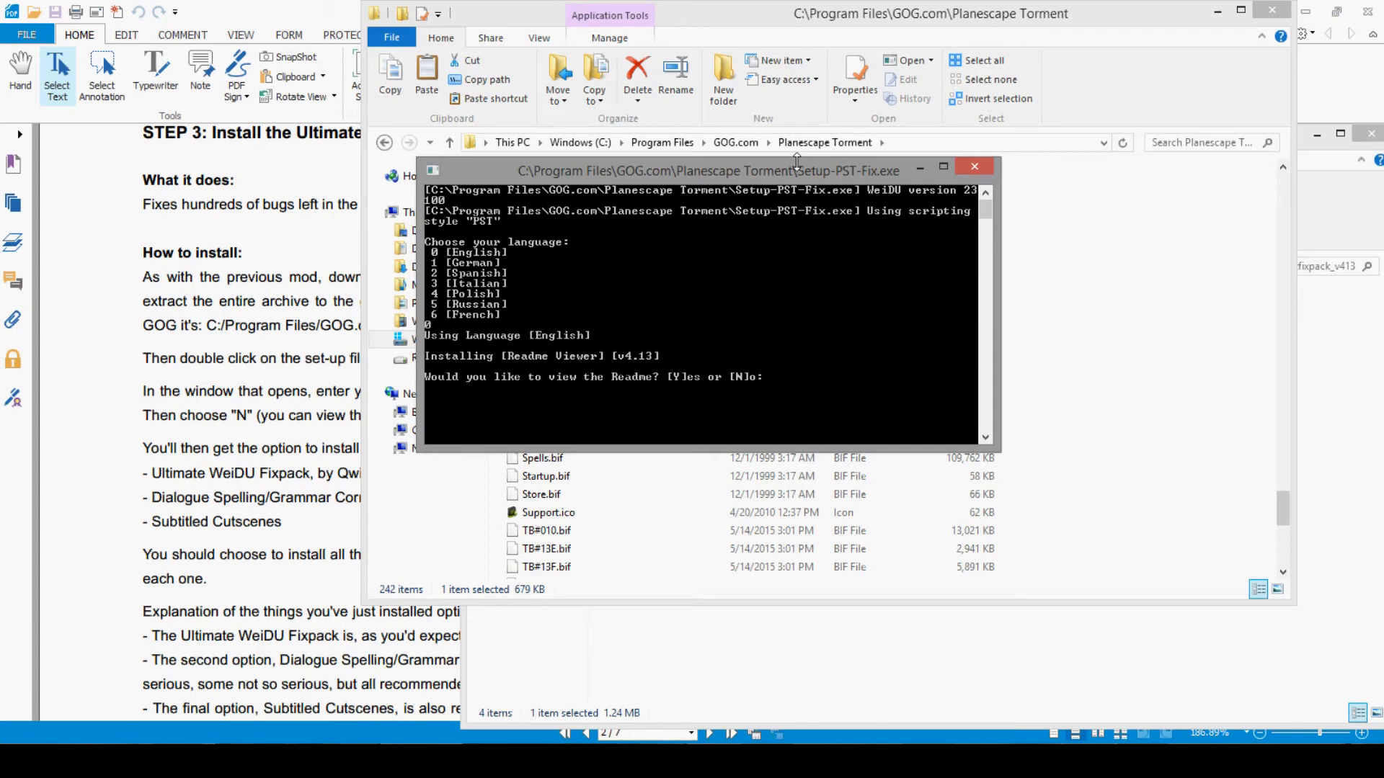
text(n)
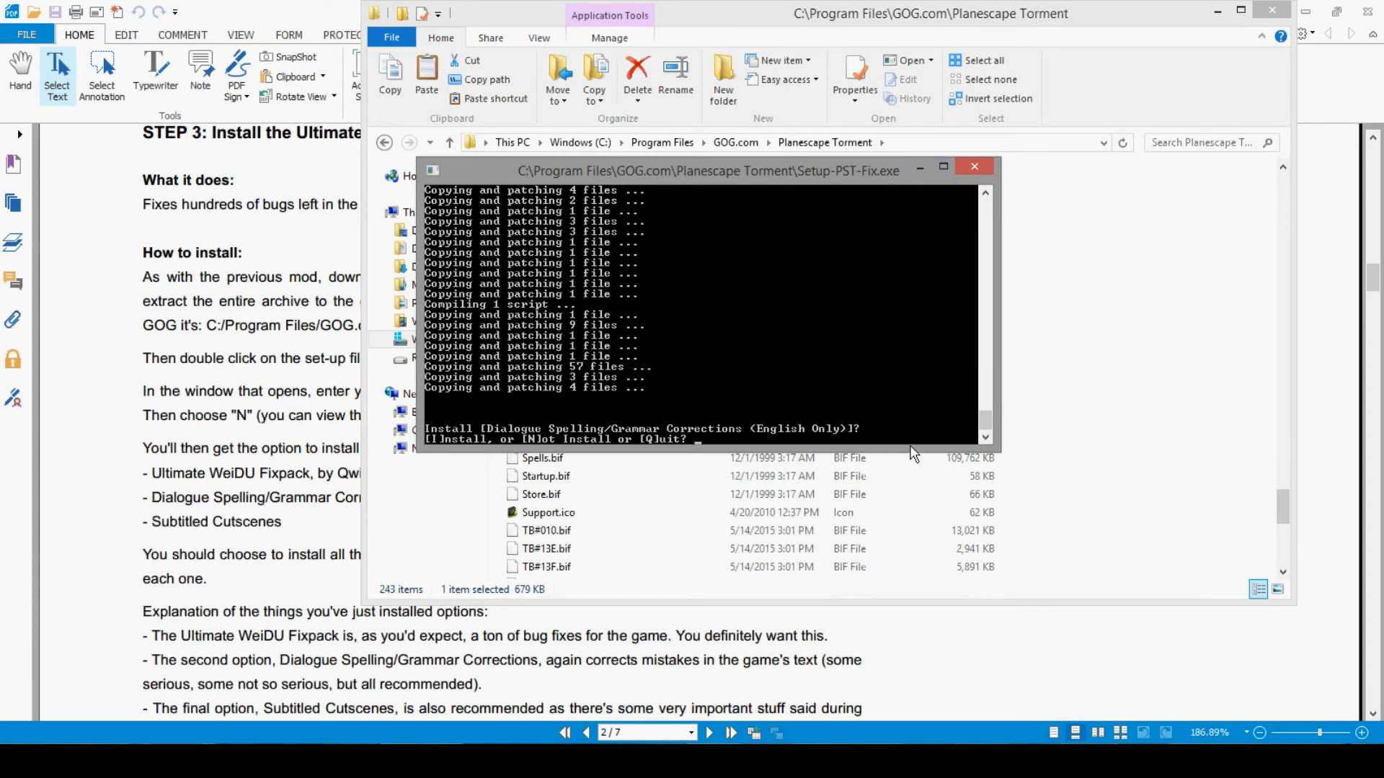
text(I)
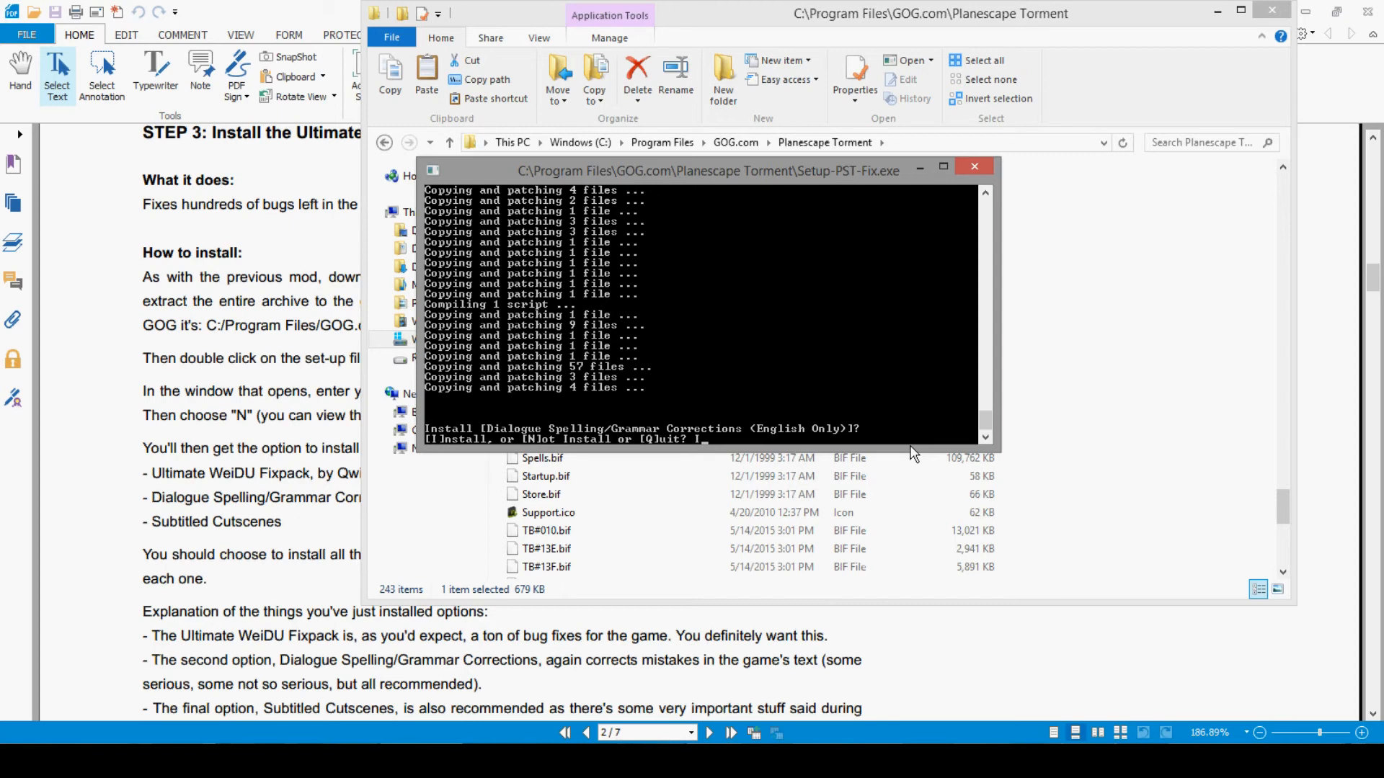
text(I)
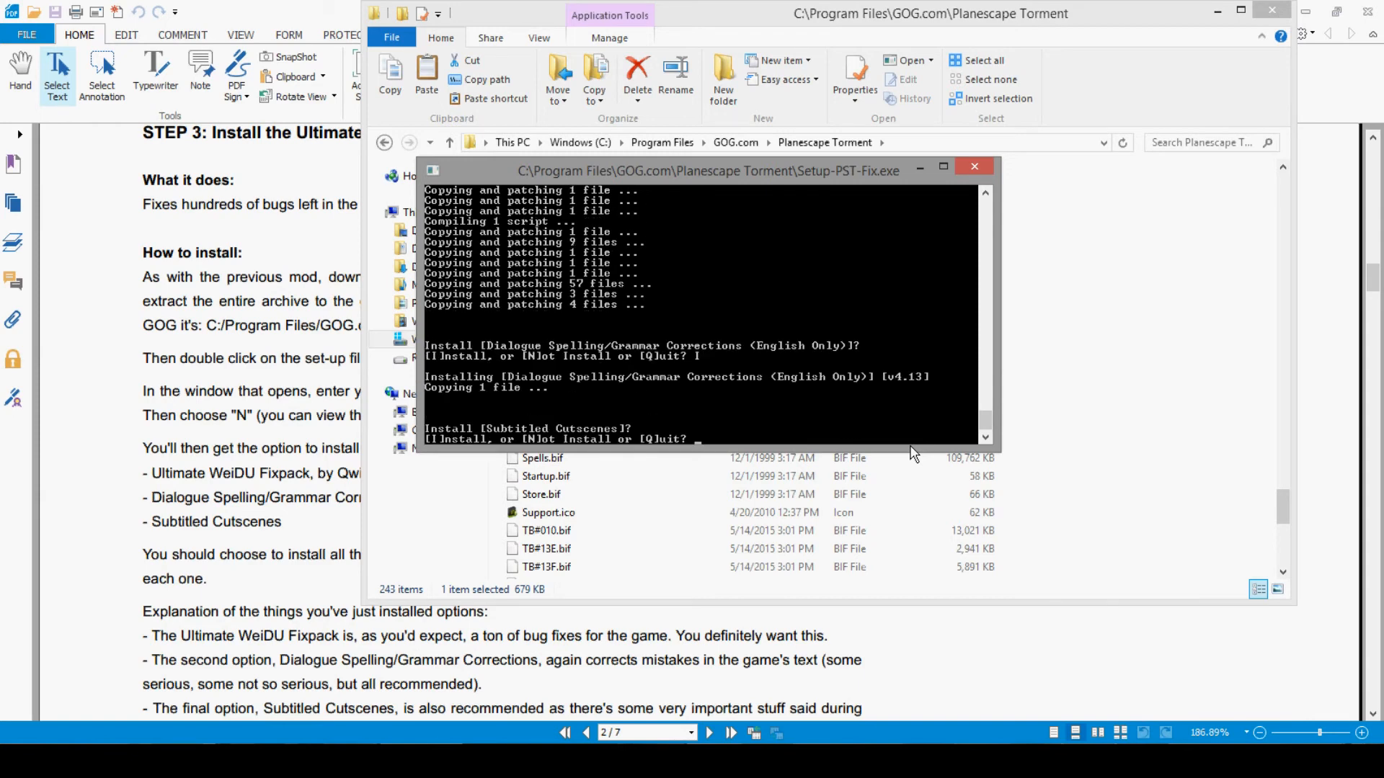
text(I)
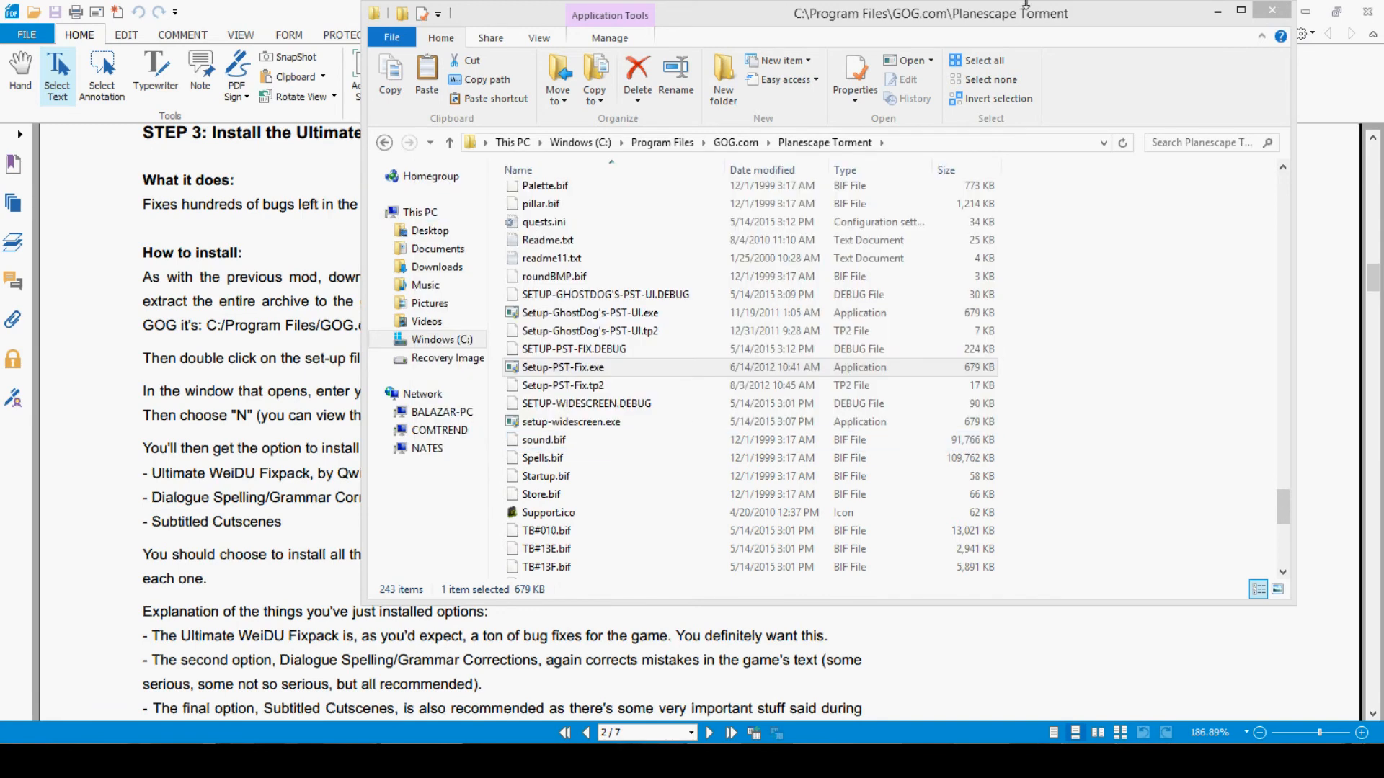
Navigate from GOG.com into Planescape Torment's save folder and select the Nate 2 save
click(384, 142)
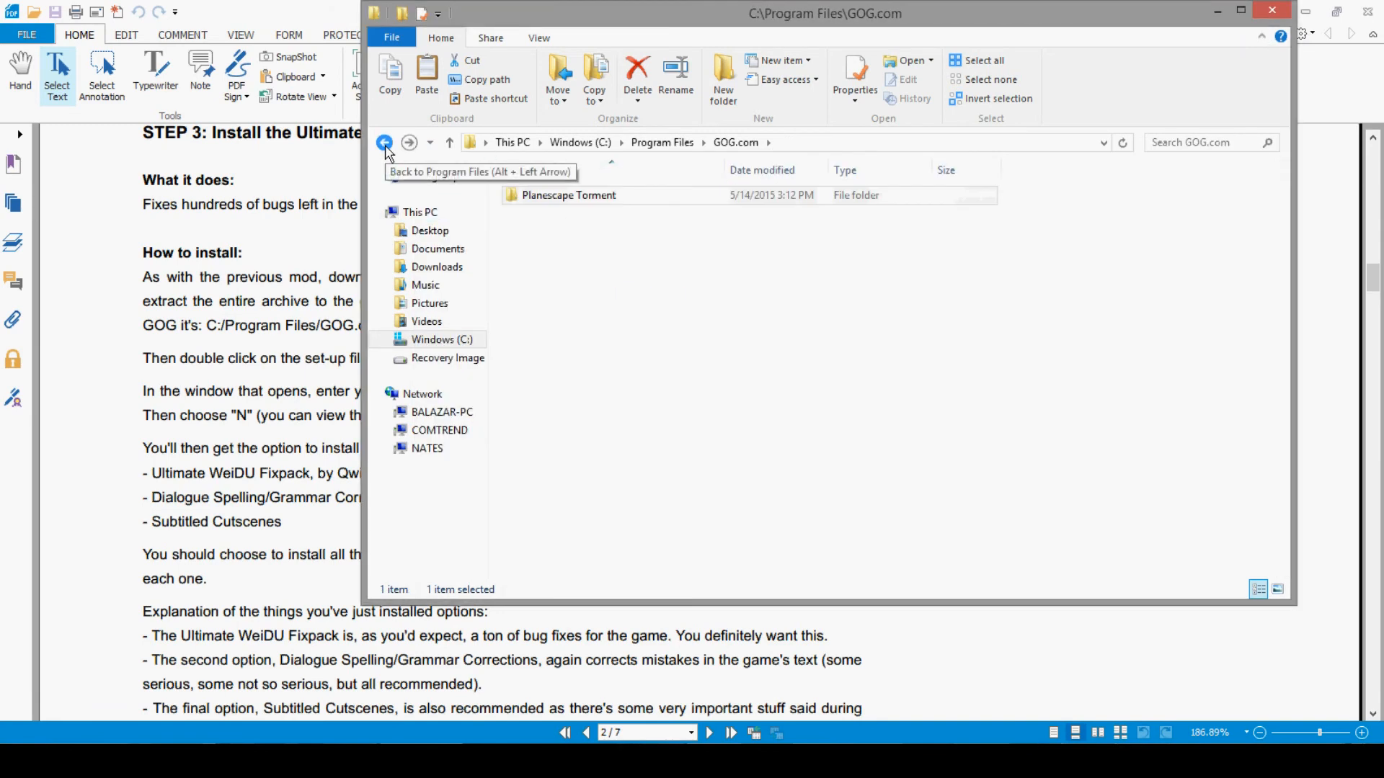
double_click(568, 196)
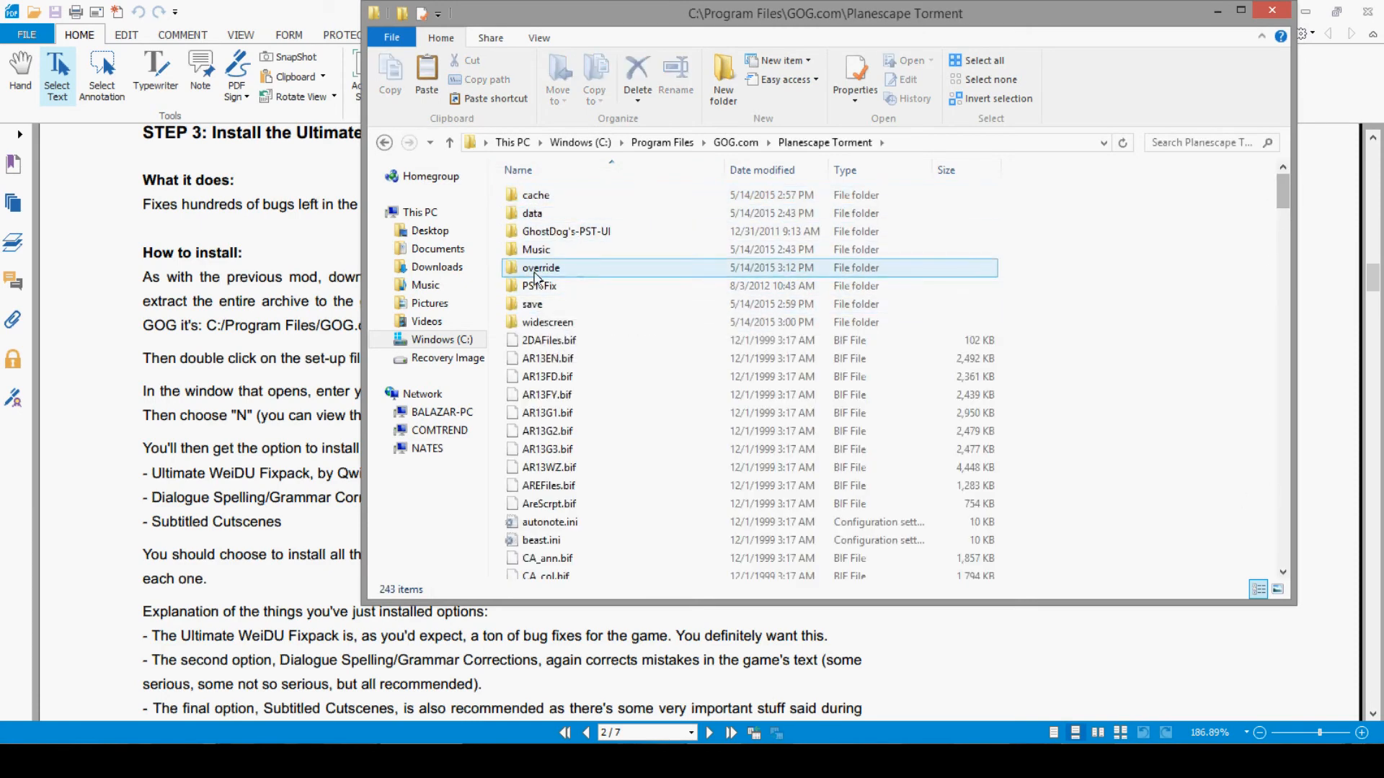
double_click(532, 303)
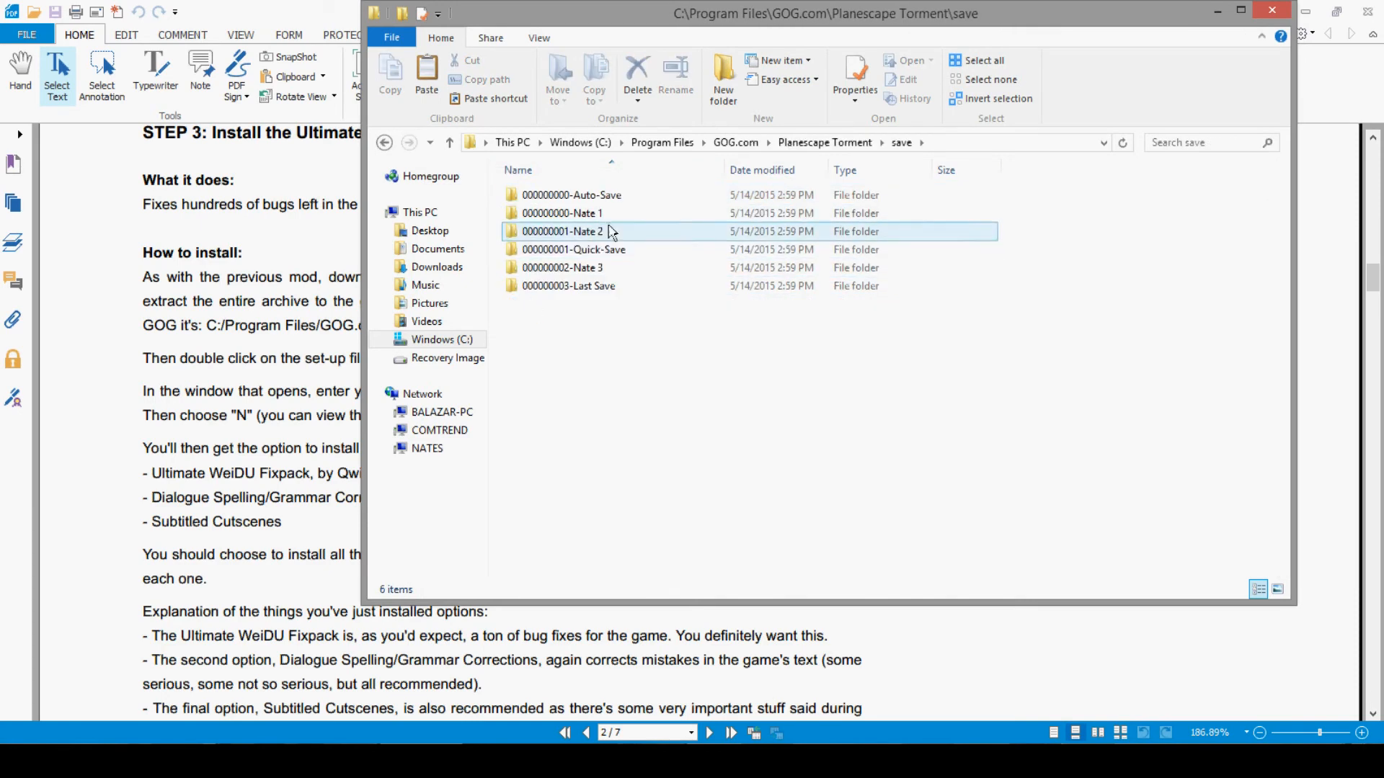
click(572, 195)
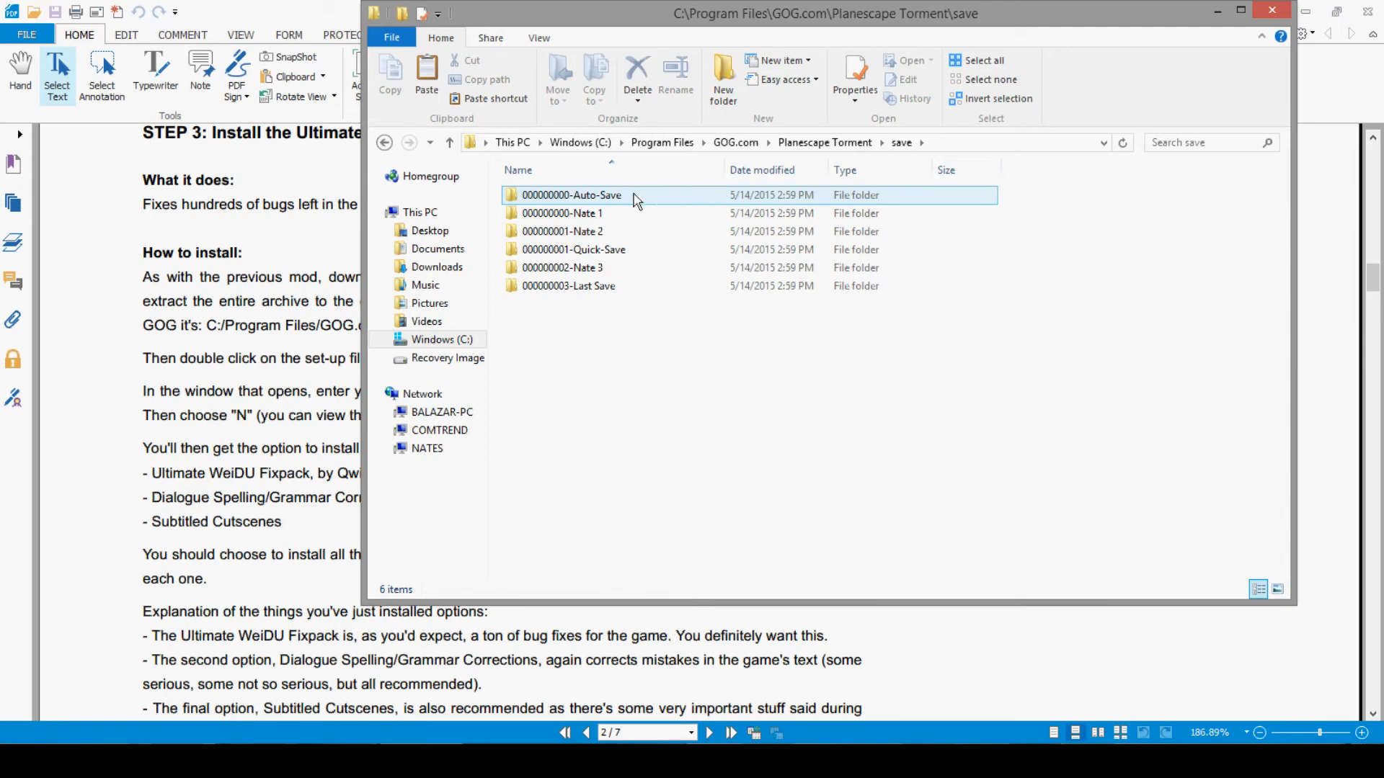
Enter the 000000000-Auto-Save folder and check TORMENT.SAV and its other files
double_click(571, 195)
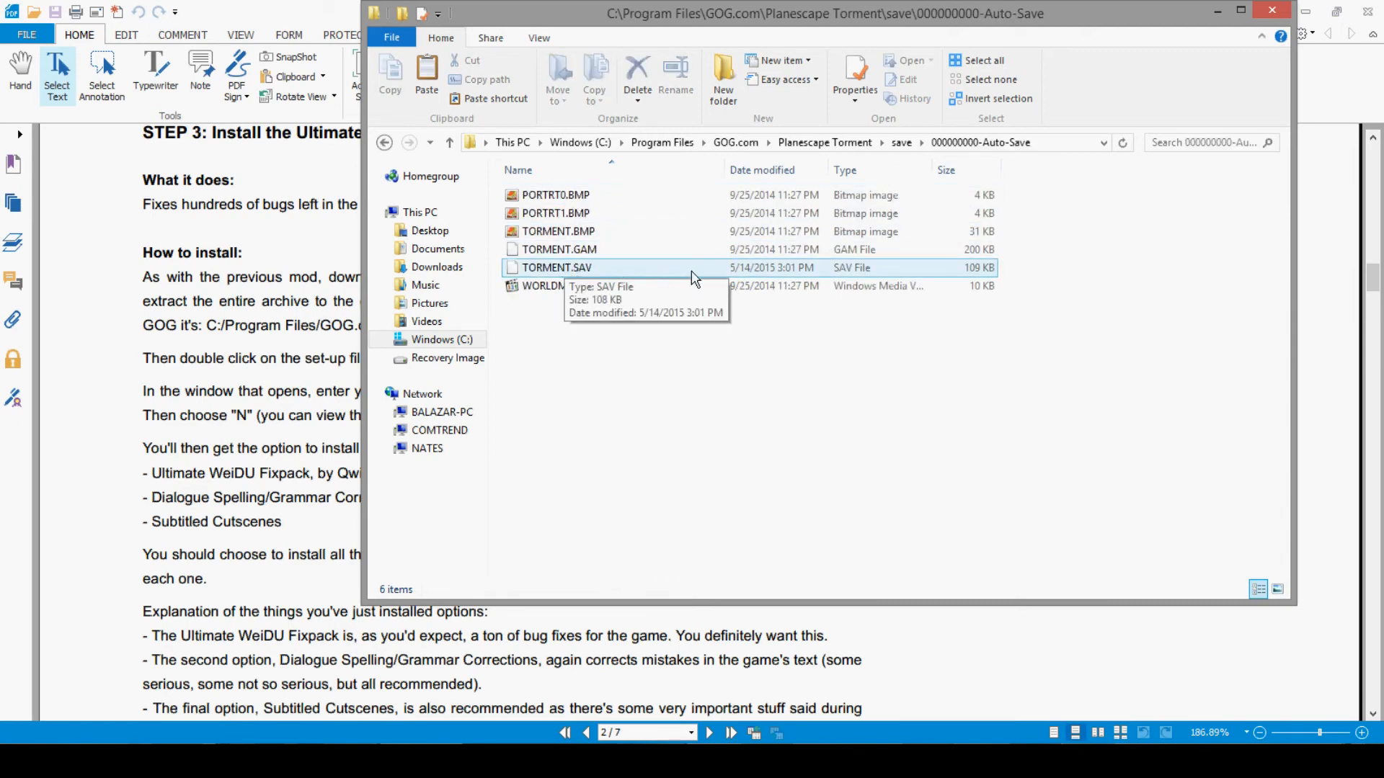
mouse_move(768, 278)
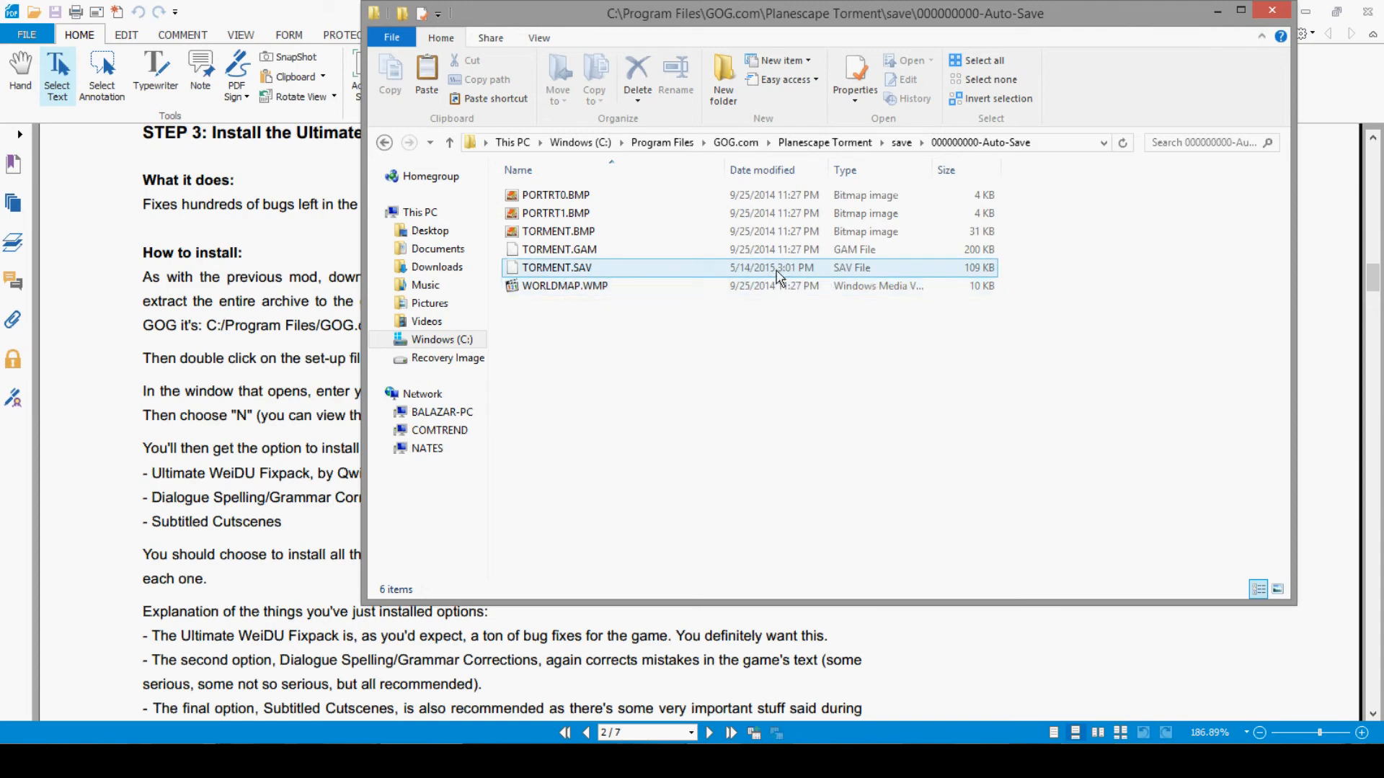
mouse_move(754, 282)
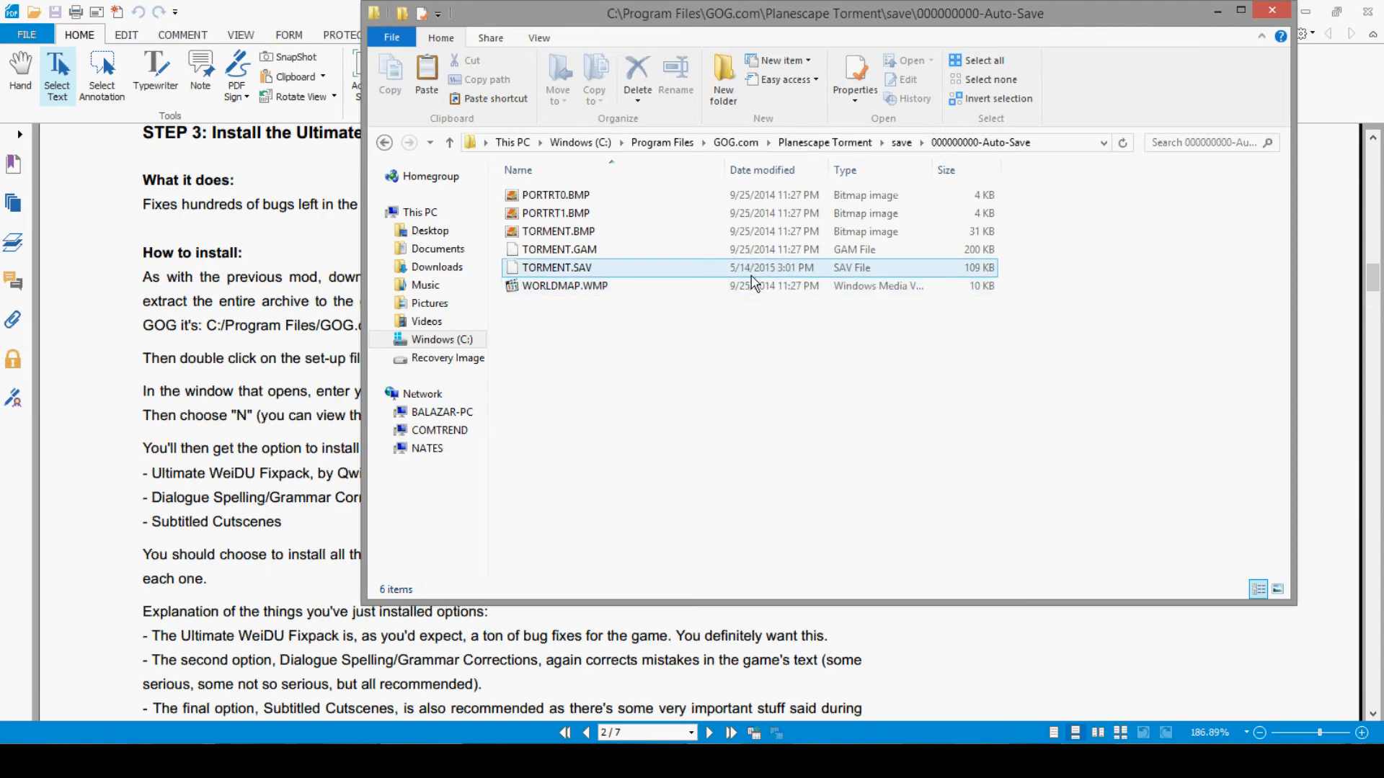
click(555, 196)
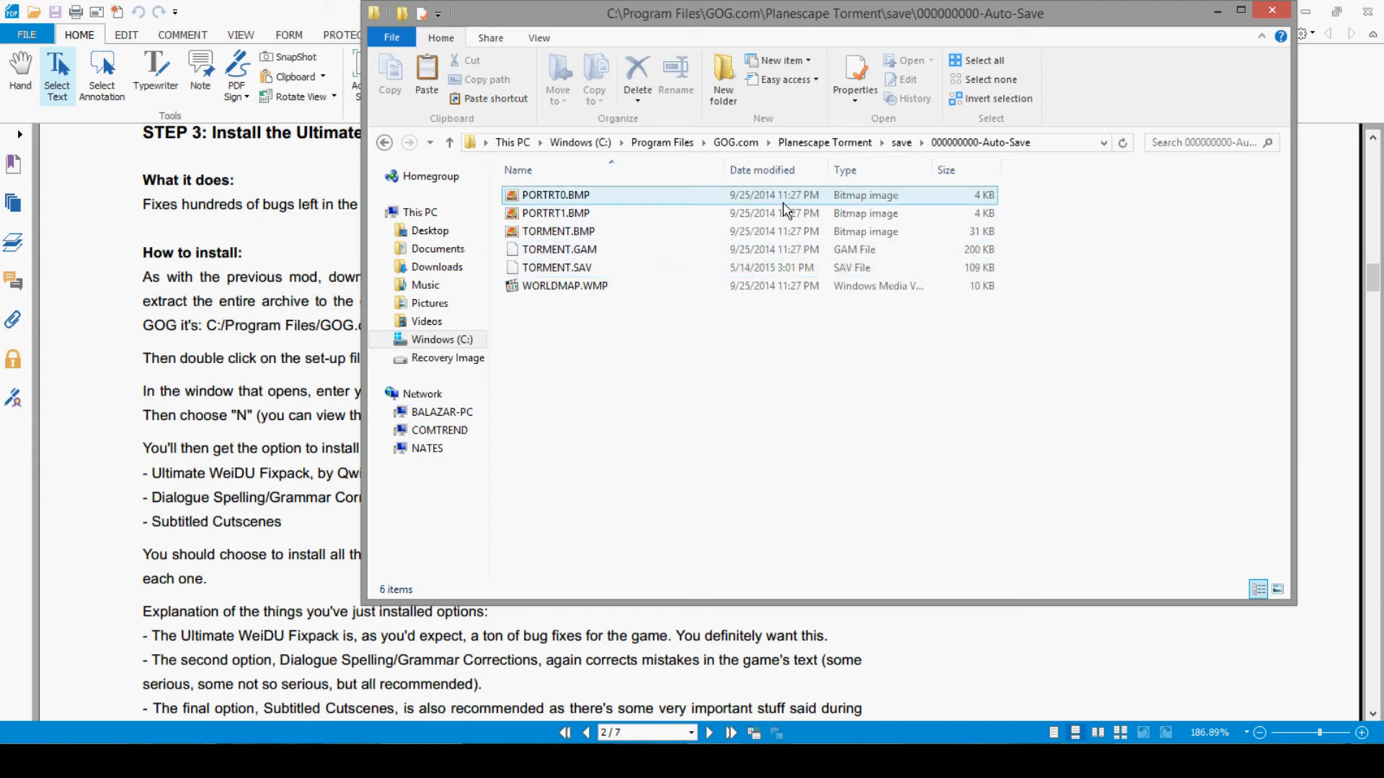
click(558, 267)
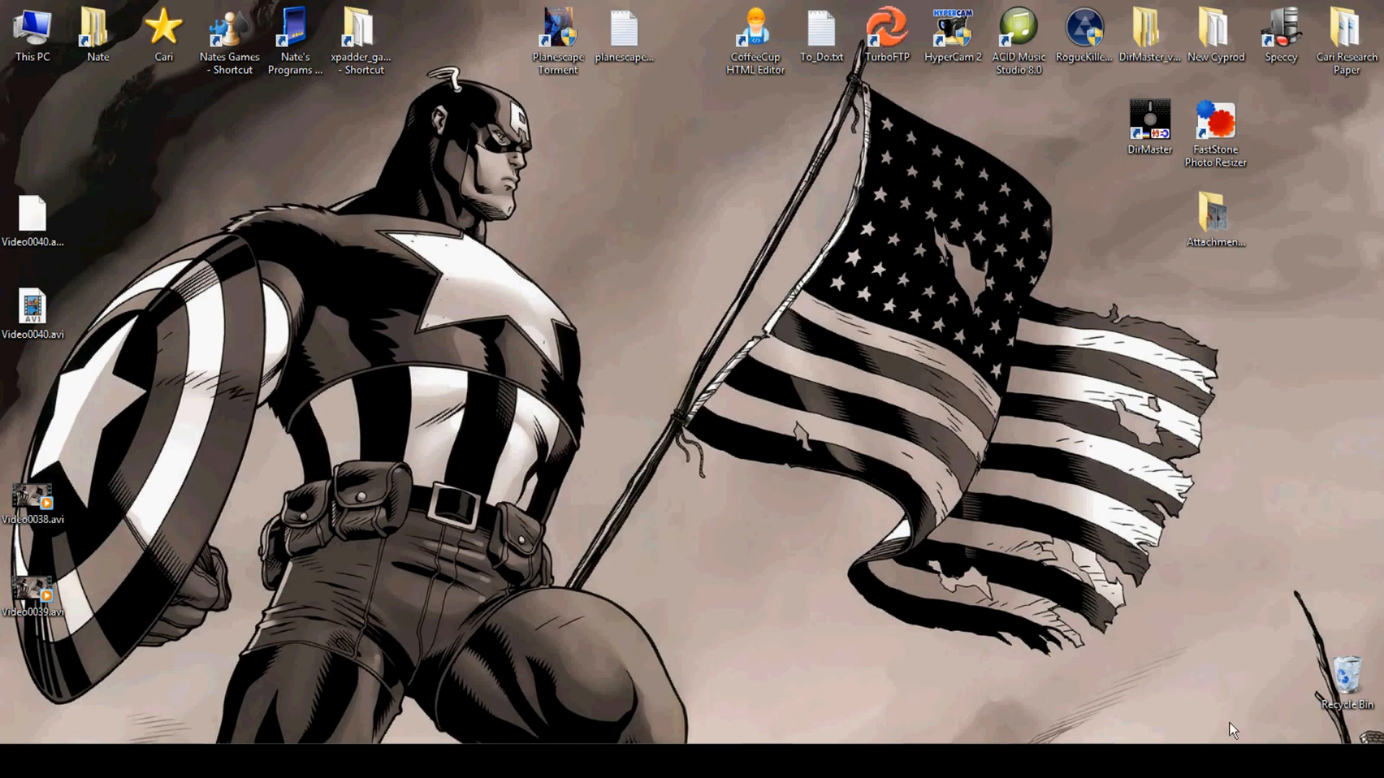
Launch Planescape: Torment from its desktop shortcut and approve the UAC prompt for Torment.exe
click(557, 38)
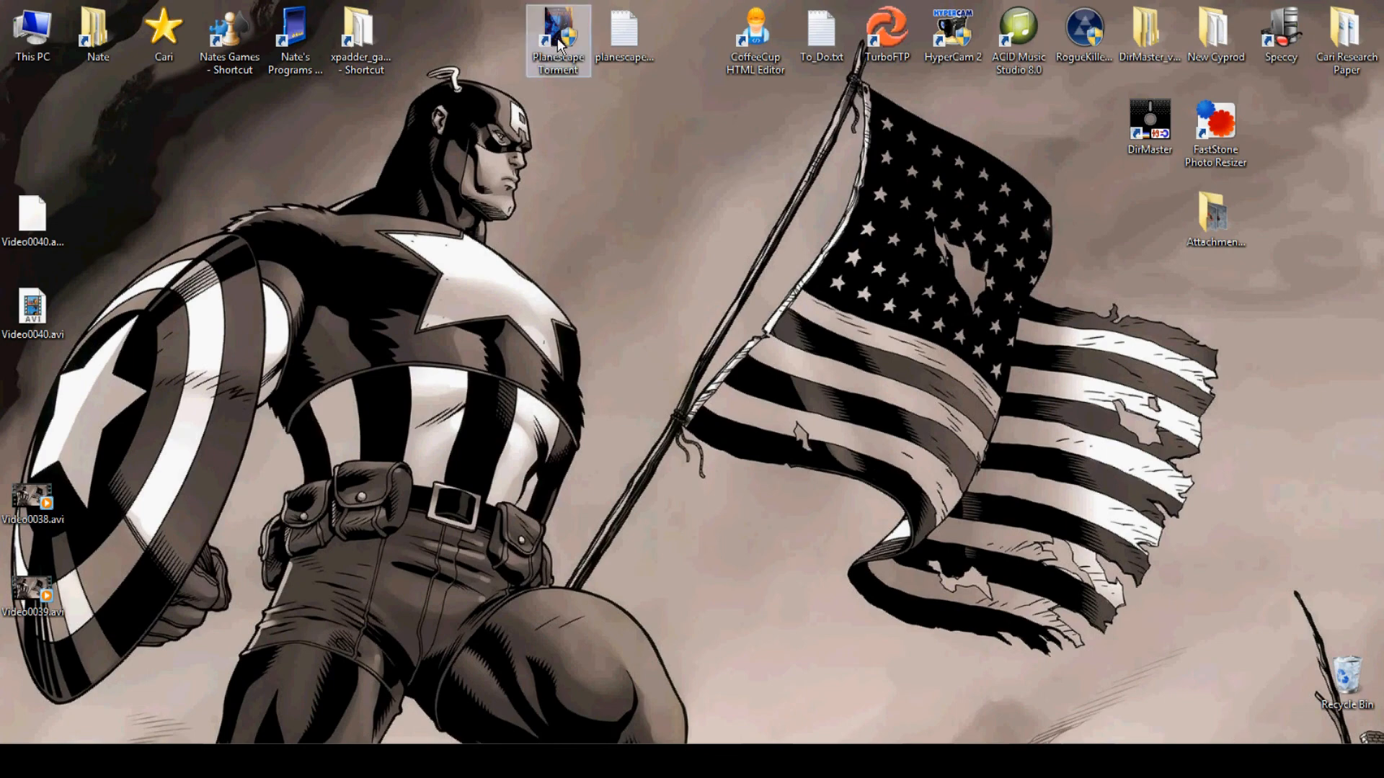
double_click(557, 40)
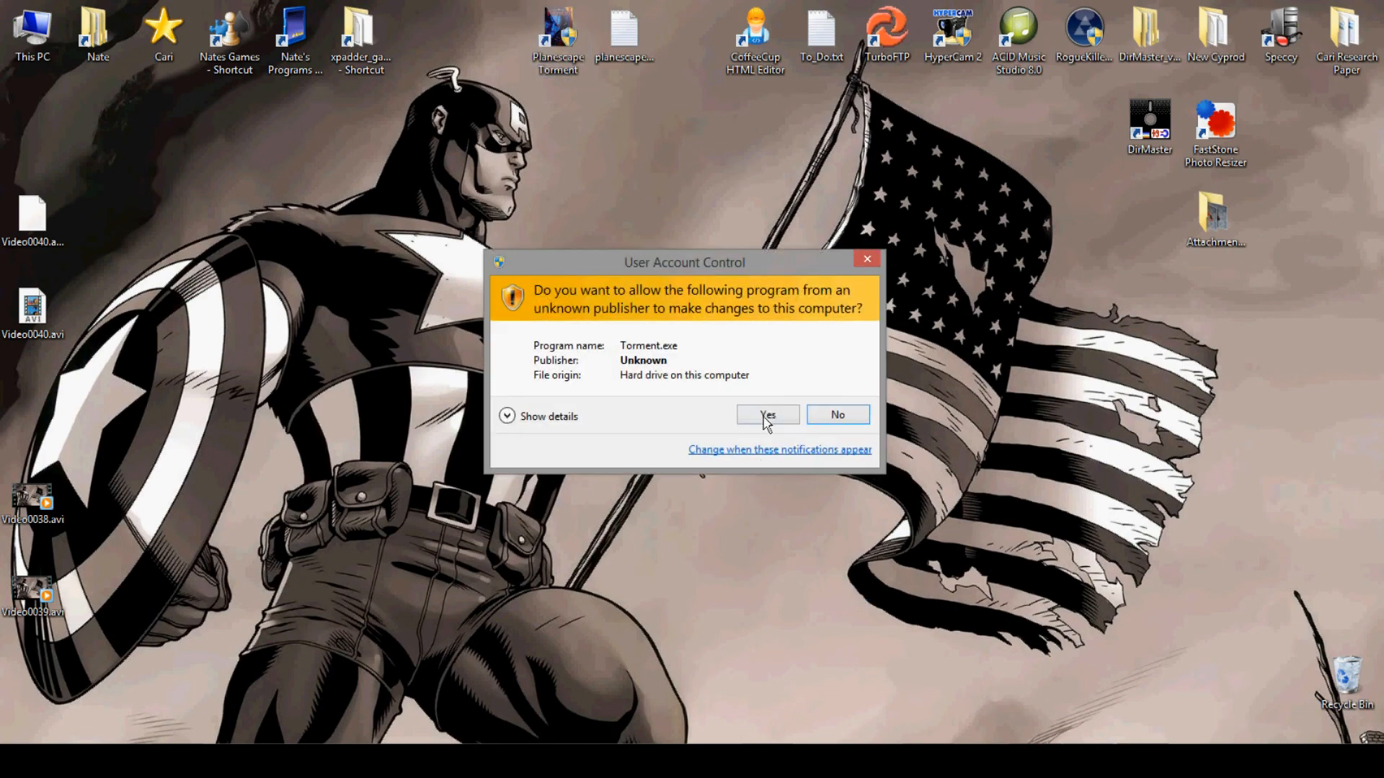
click(767, 415)
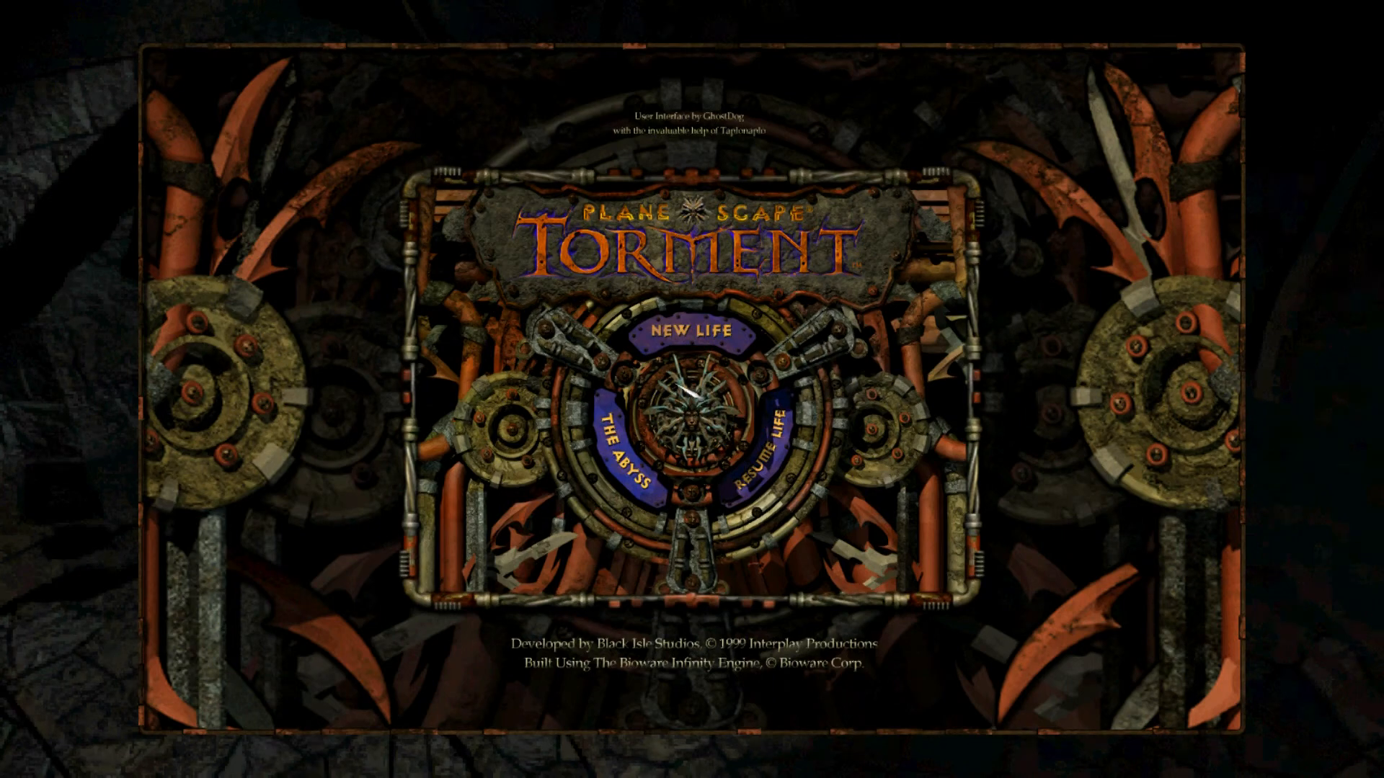
mouse_move(781, 477)
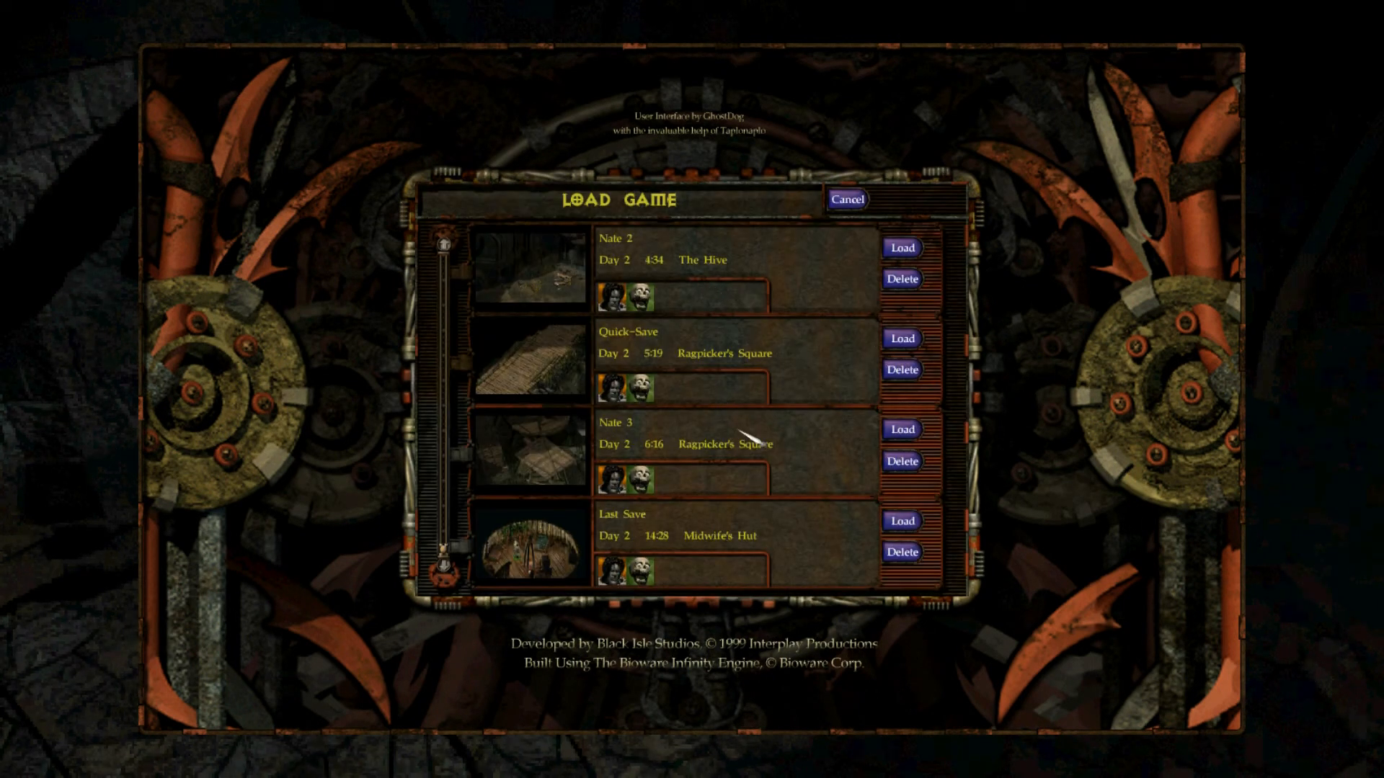
mouse_move(861, 530)
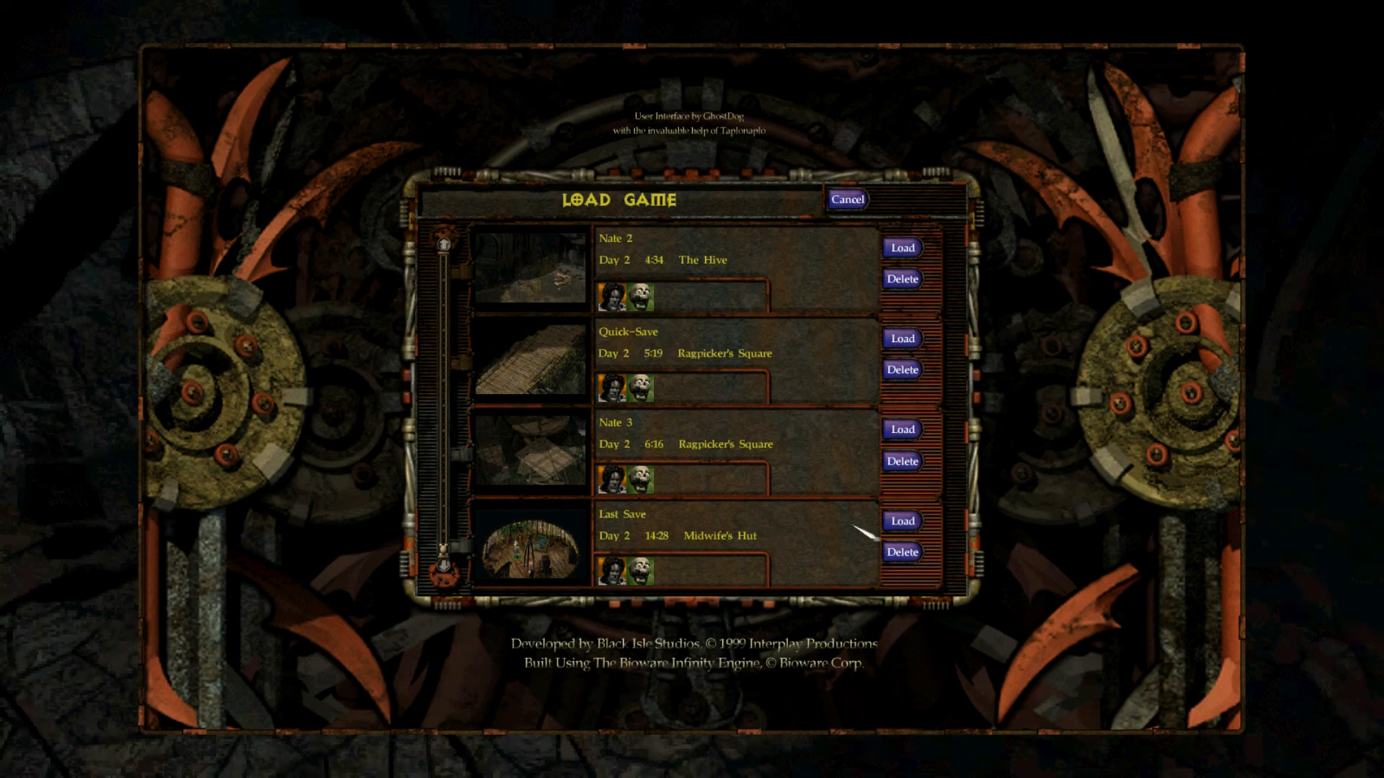
mouse_move(812, 557)
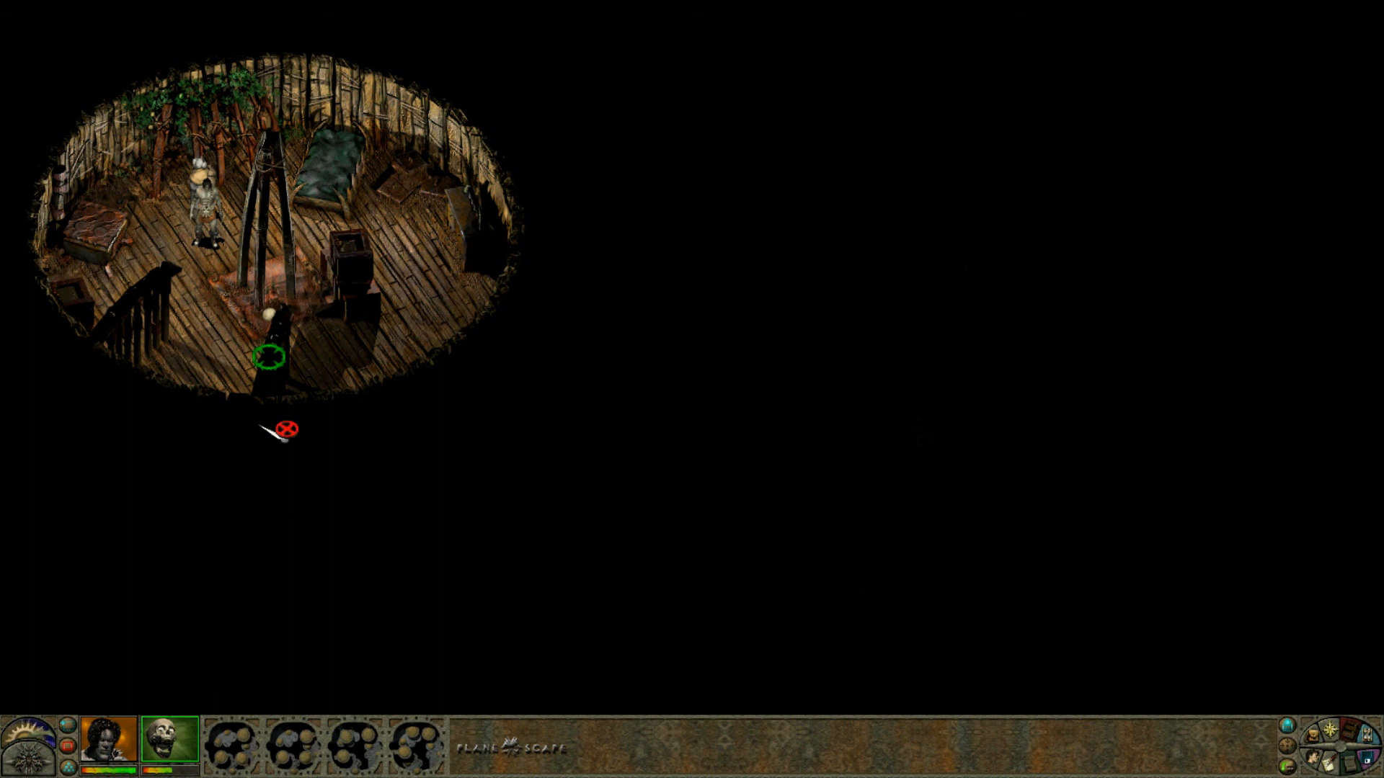
mouse_move(232, 170)
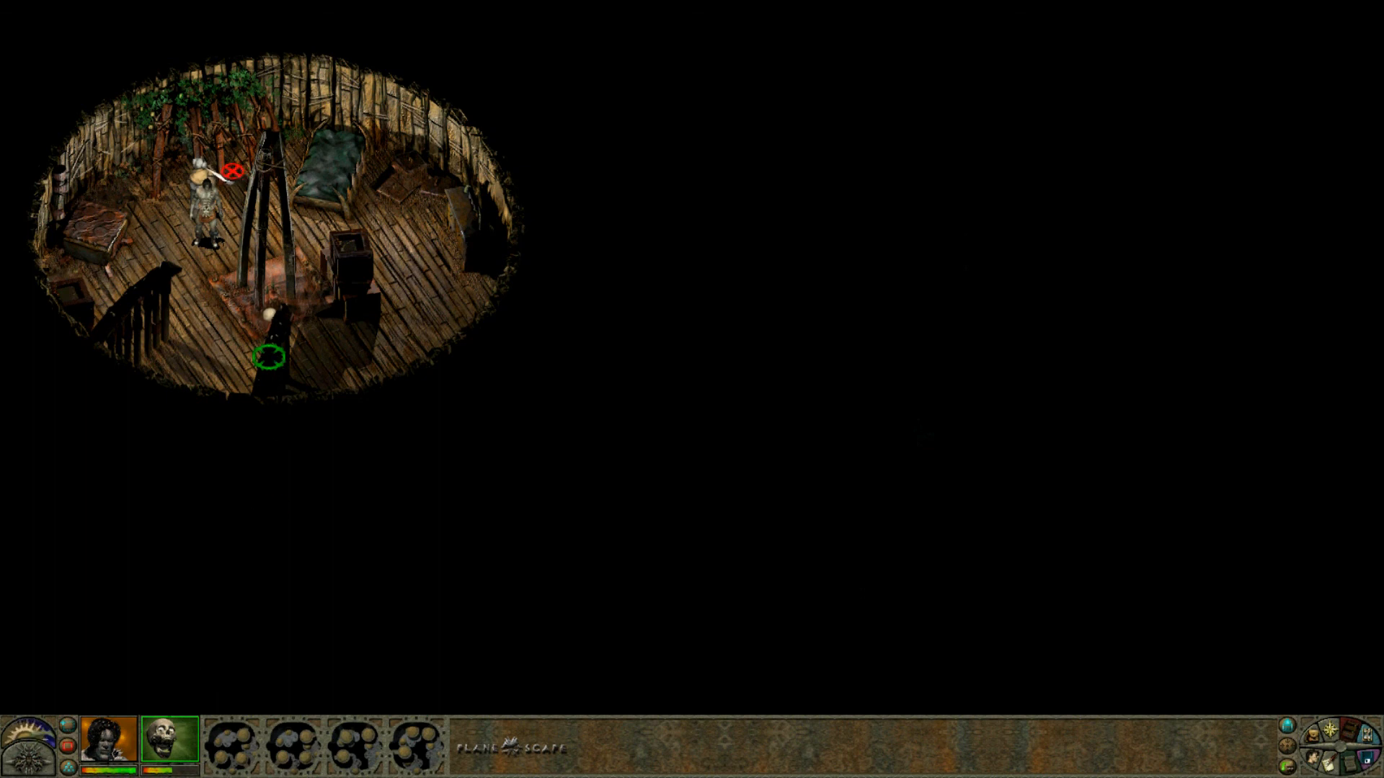